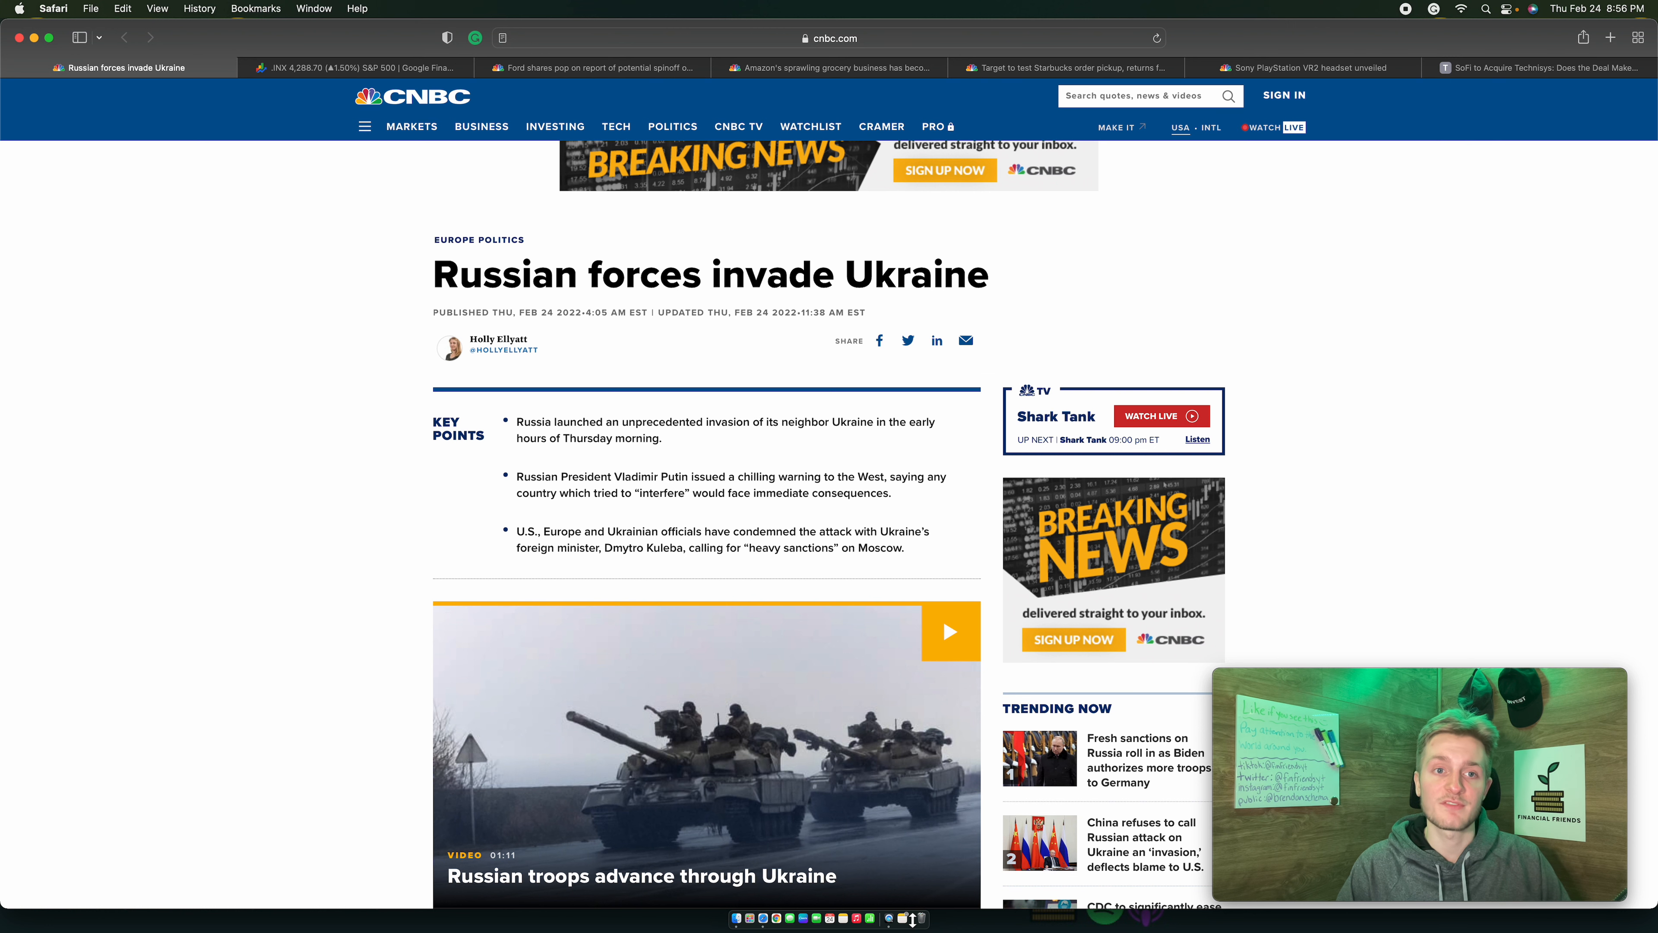
mouse_move(507, 726)
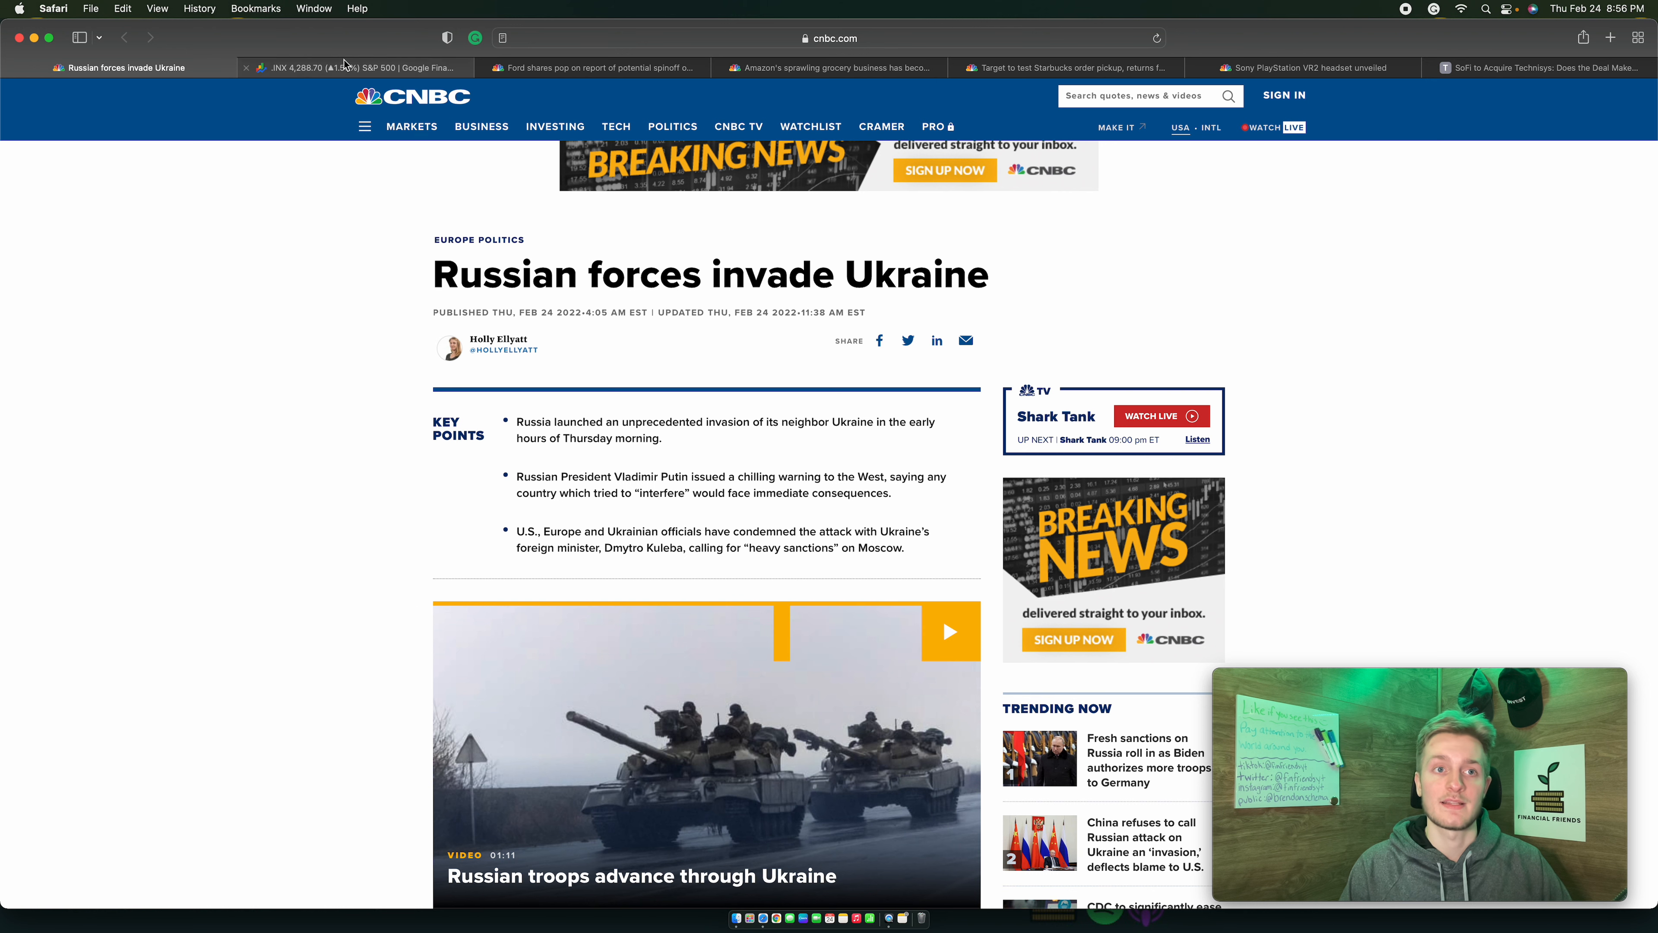
Bring up the Google Finance S&P 500 page at 4,288.70, down 2.90% over five days.
click(359, 68)
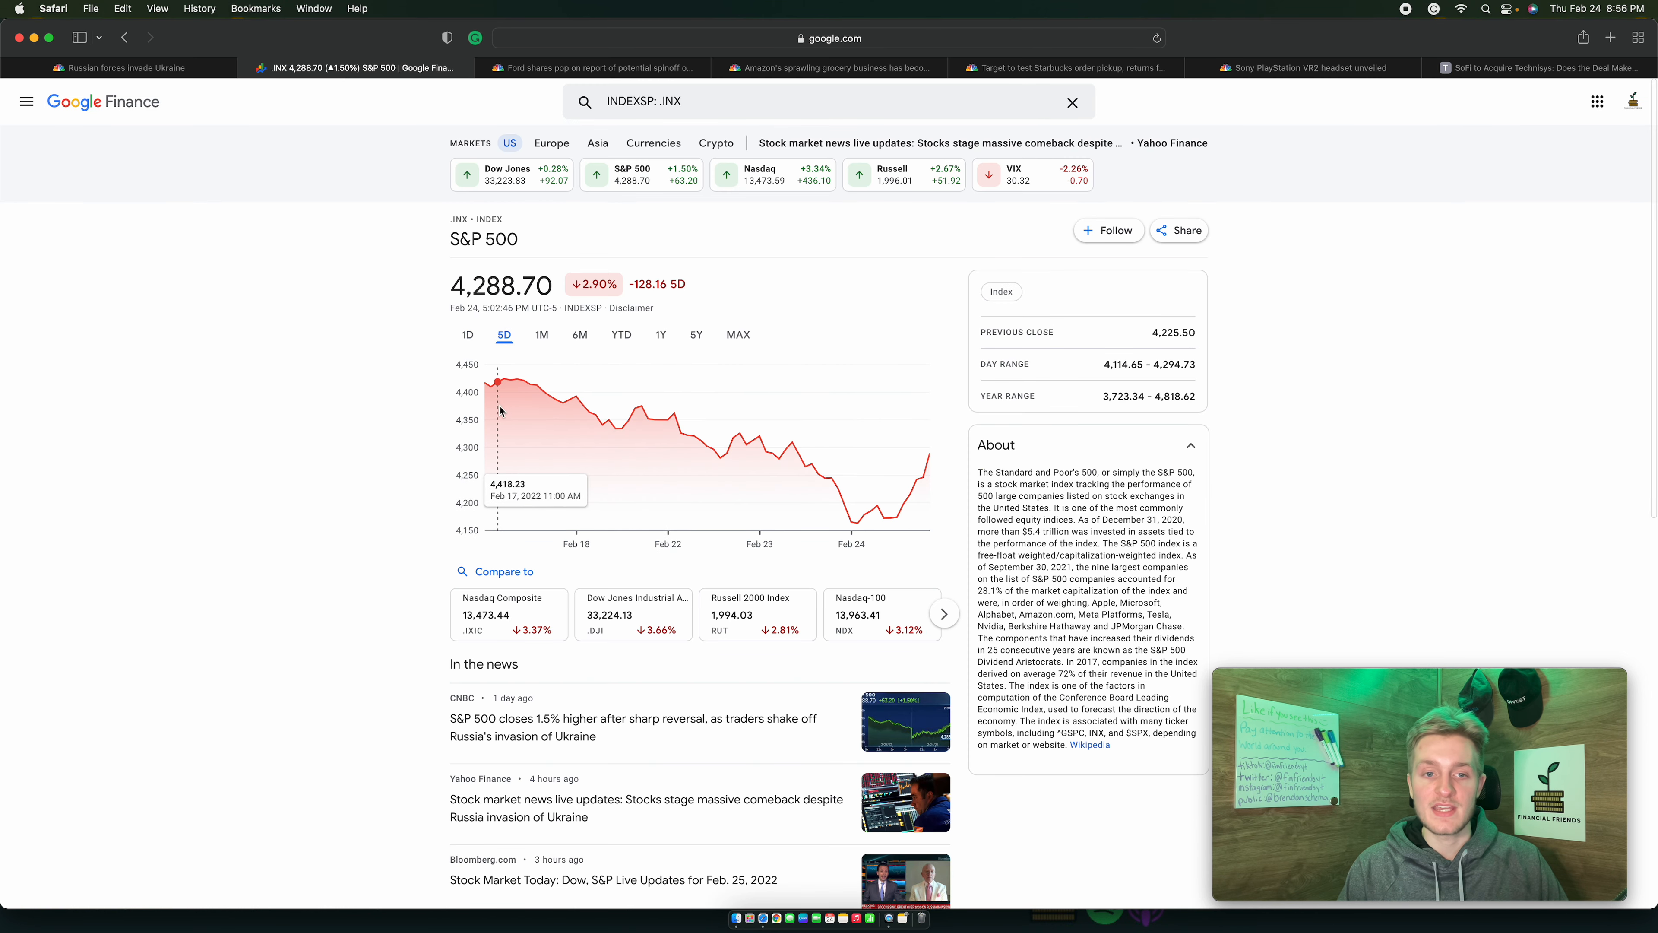
mouse_move(787, 416)
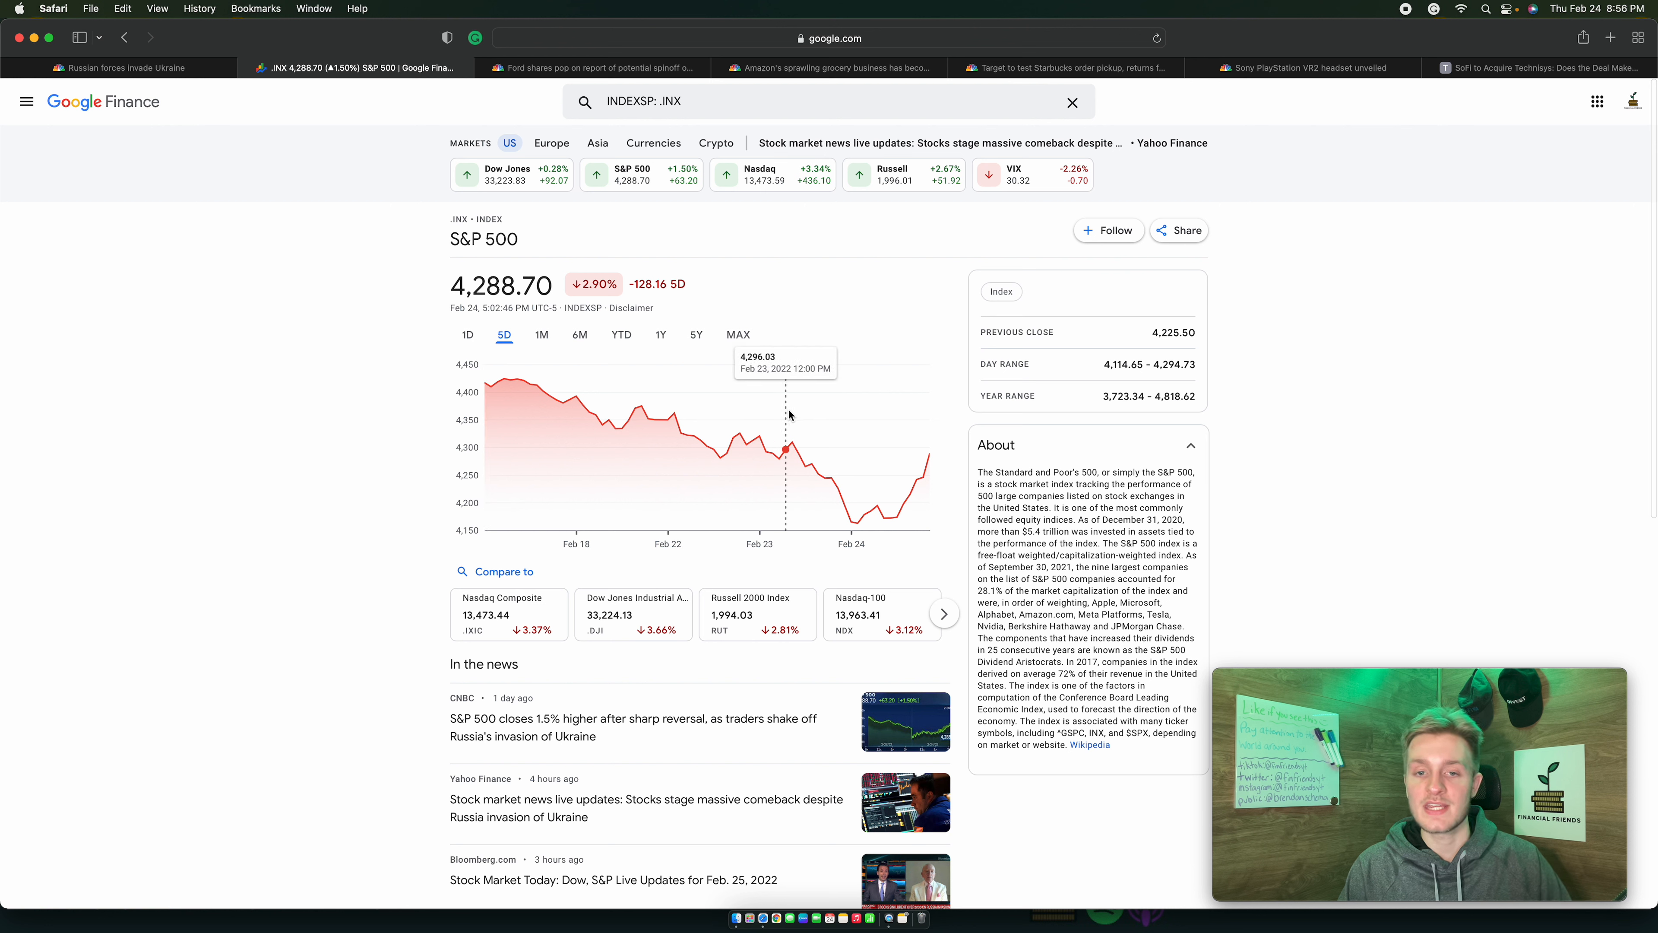
mouse_move(760, 418)
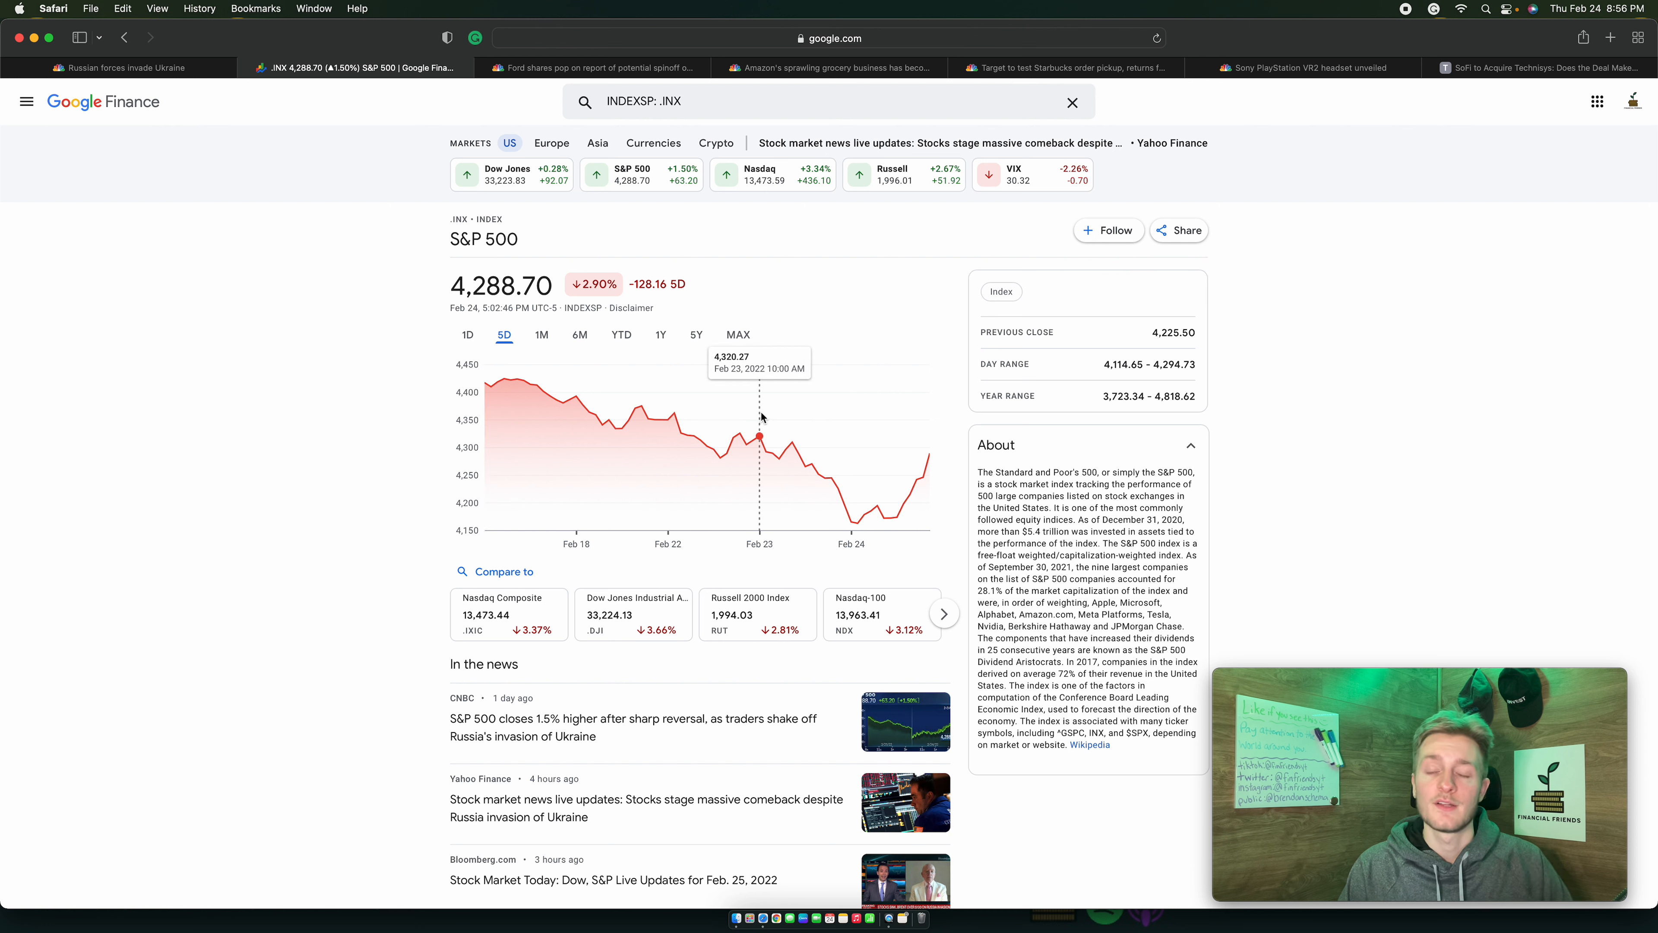
mouse_move(838, 421)
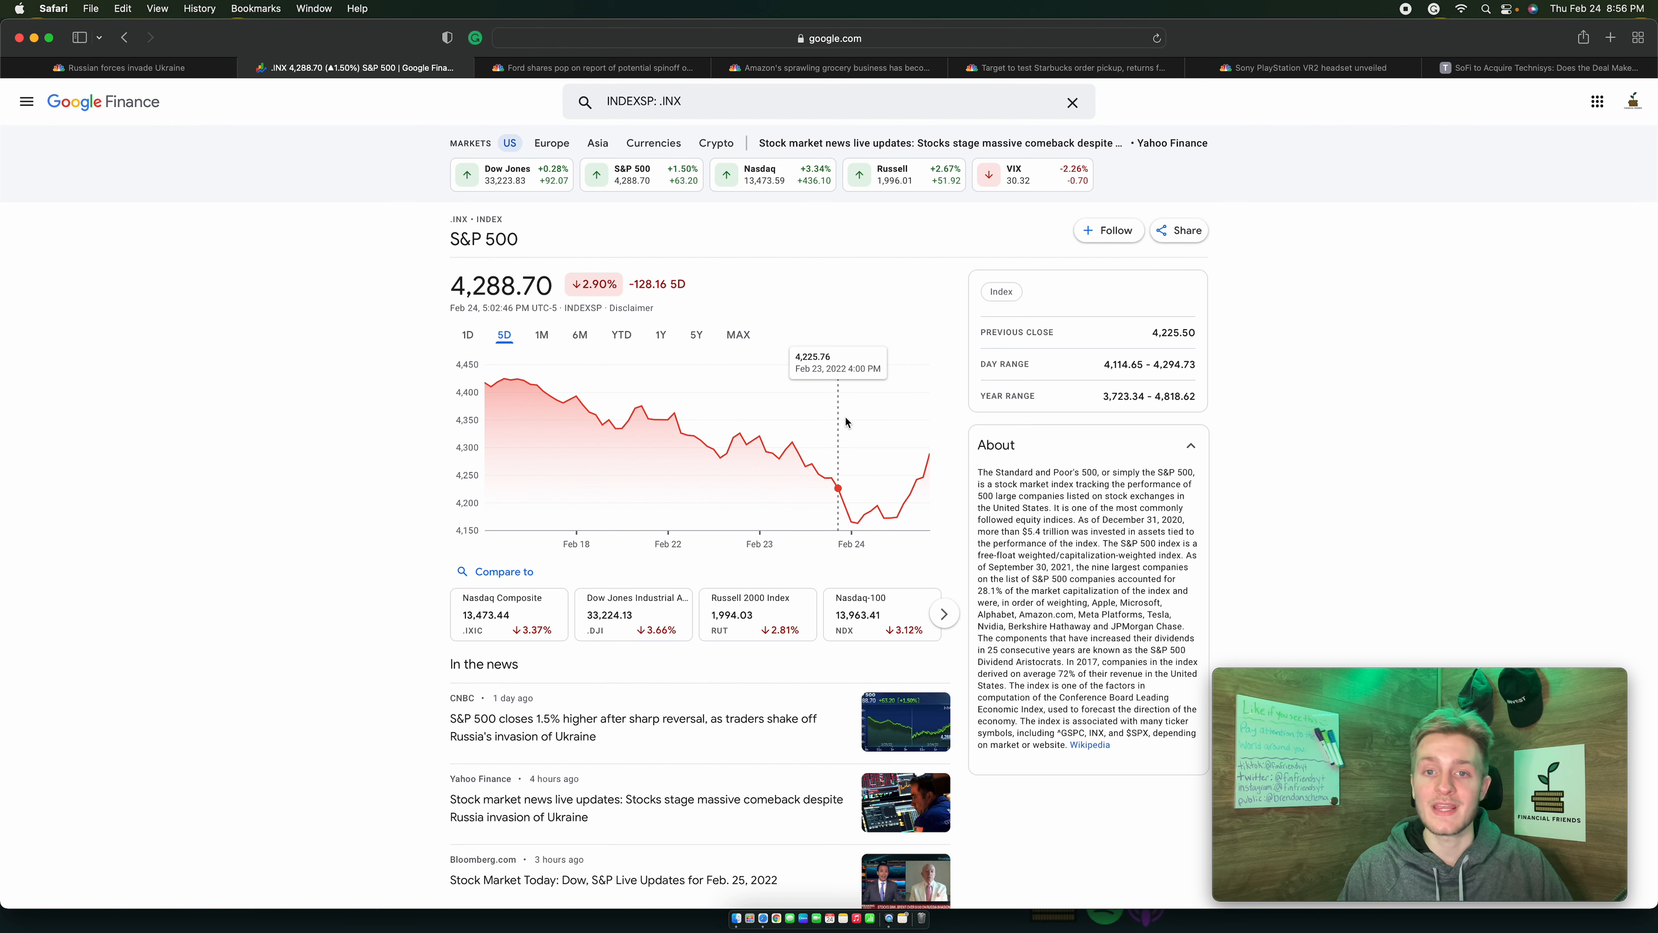
mouse_move(849, 429)
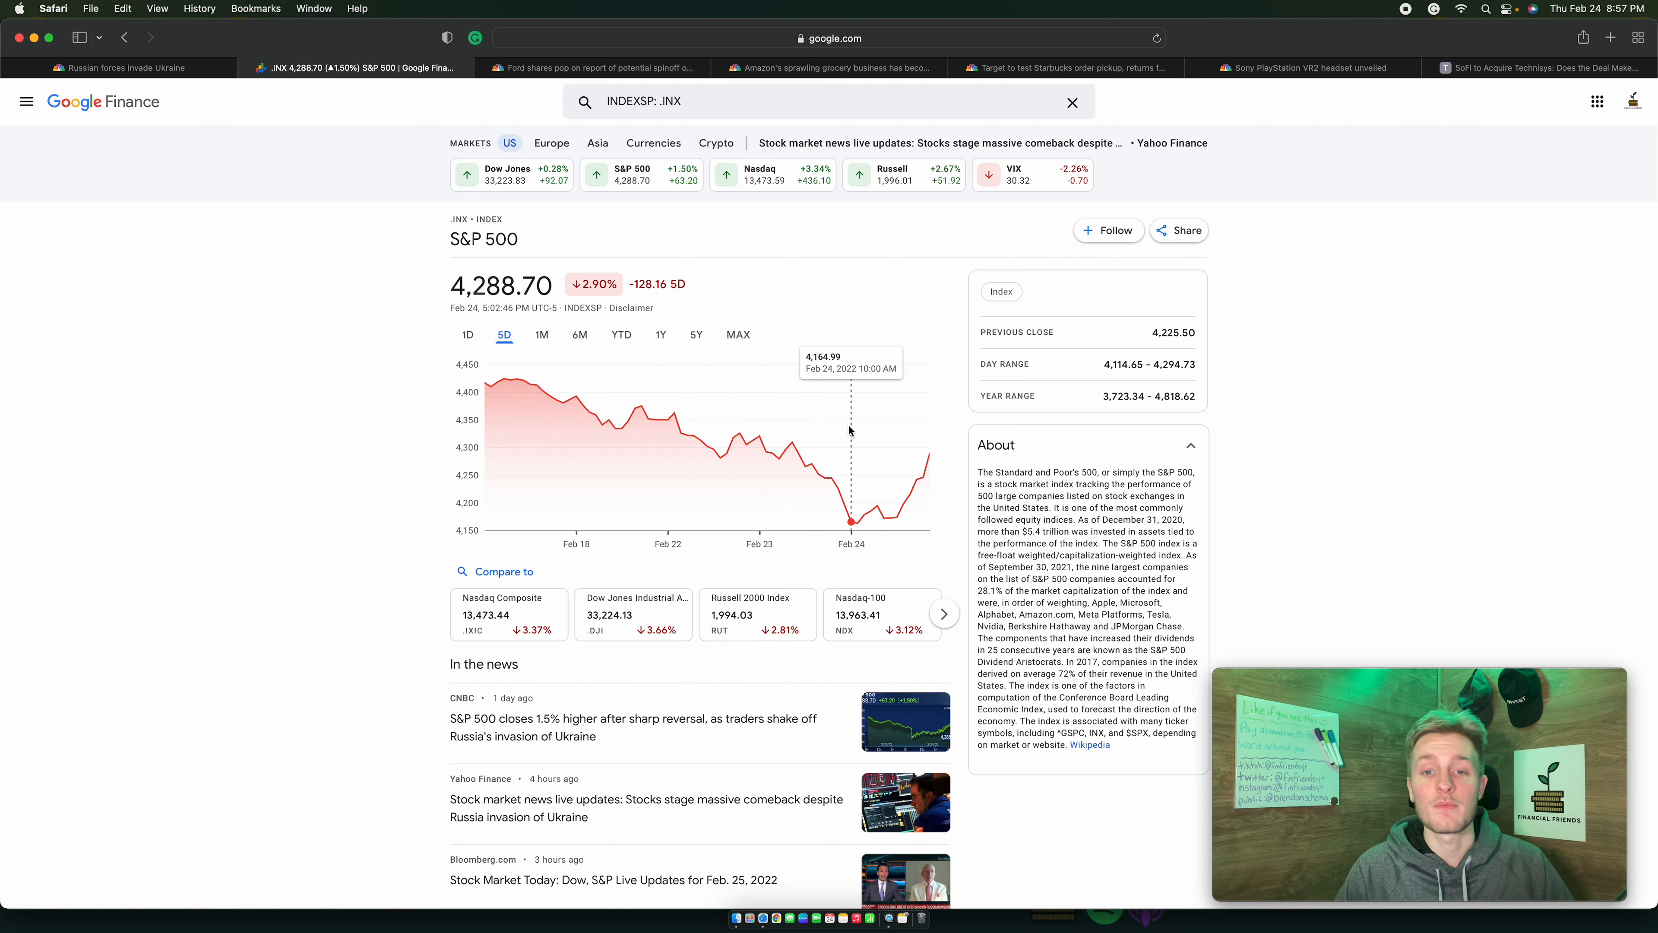
mouse_move(882, 425)
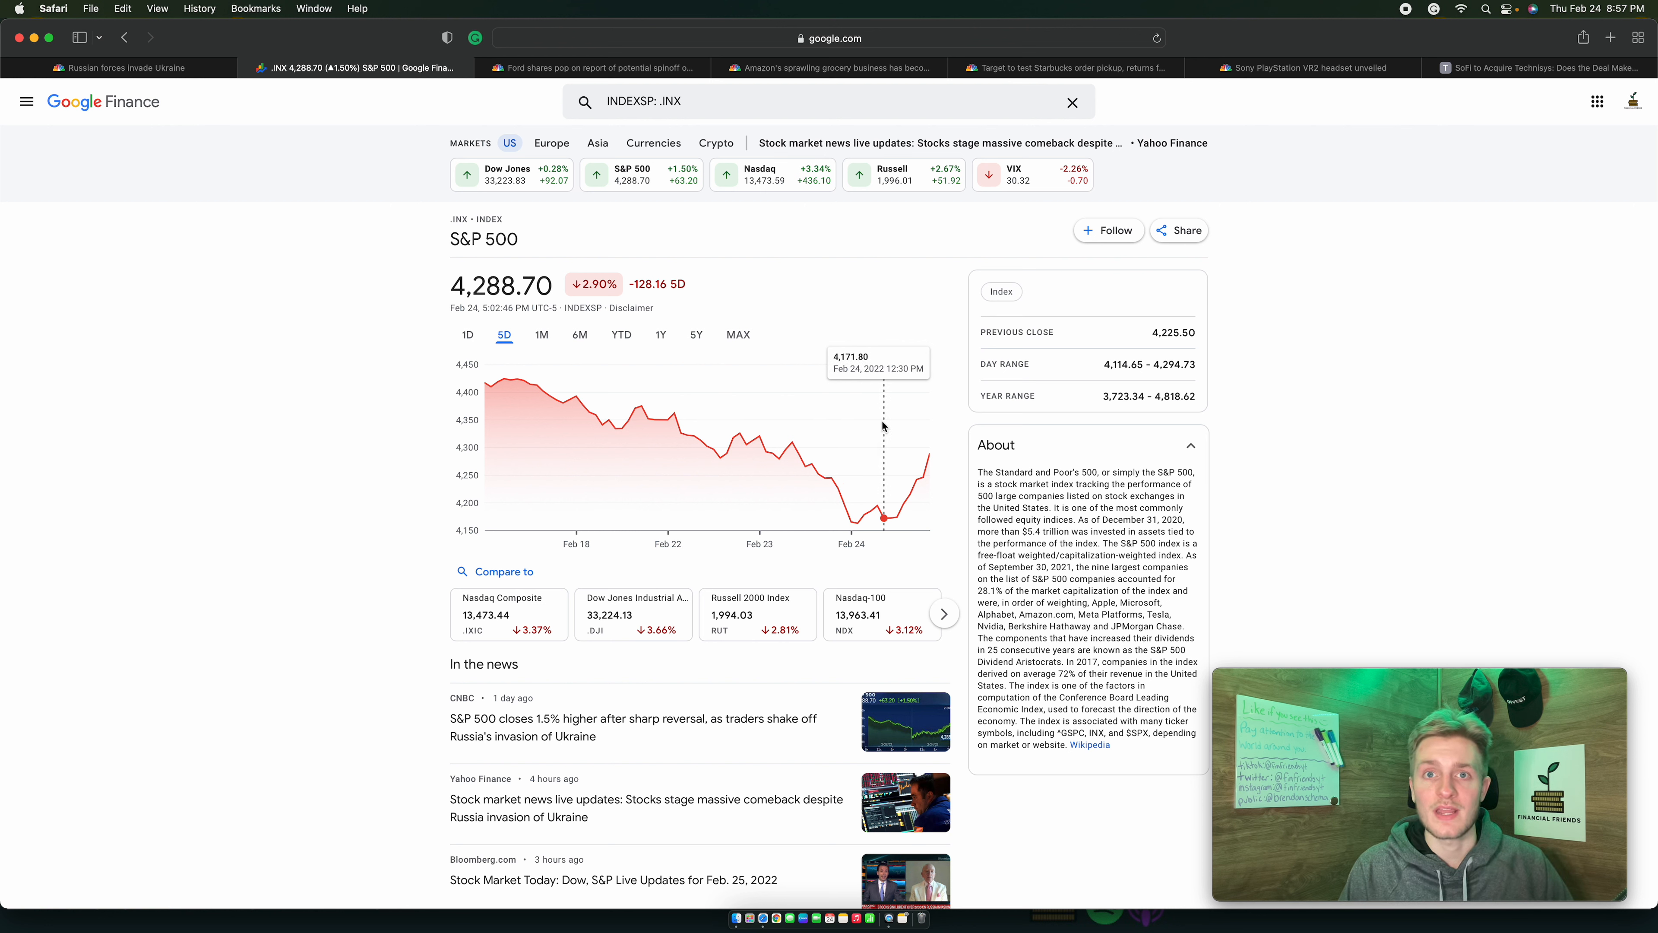
mouse_move(849, 430)
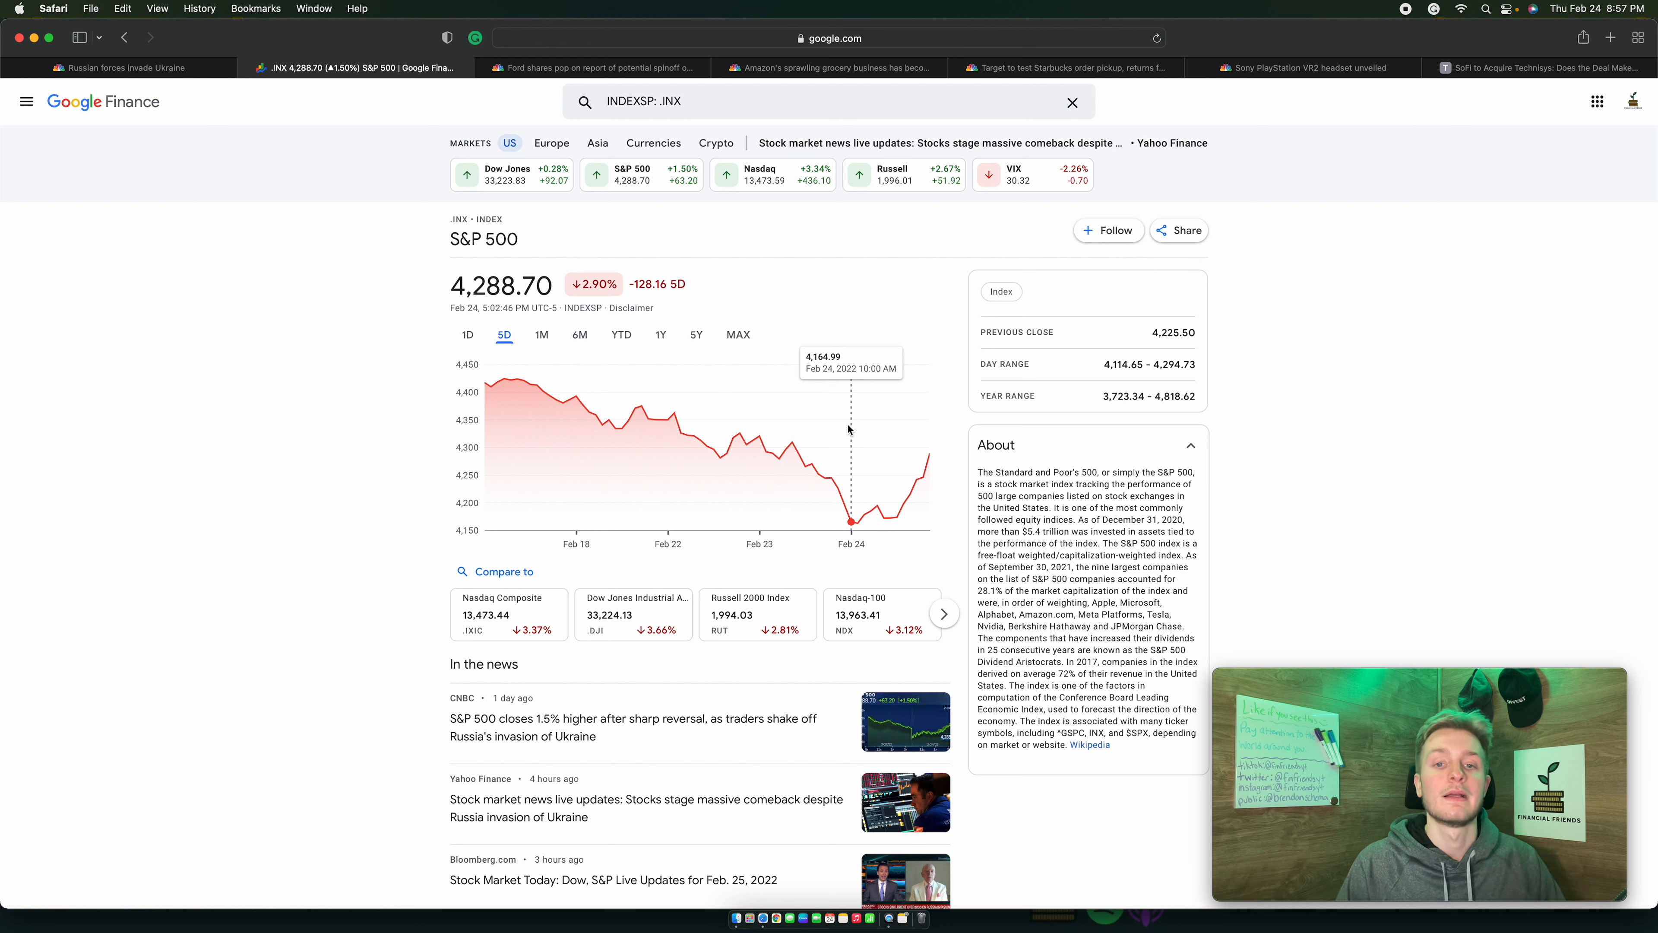
mouse_move(929, 395)
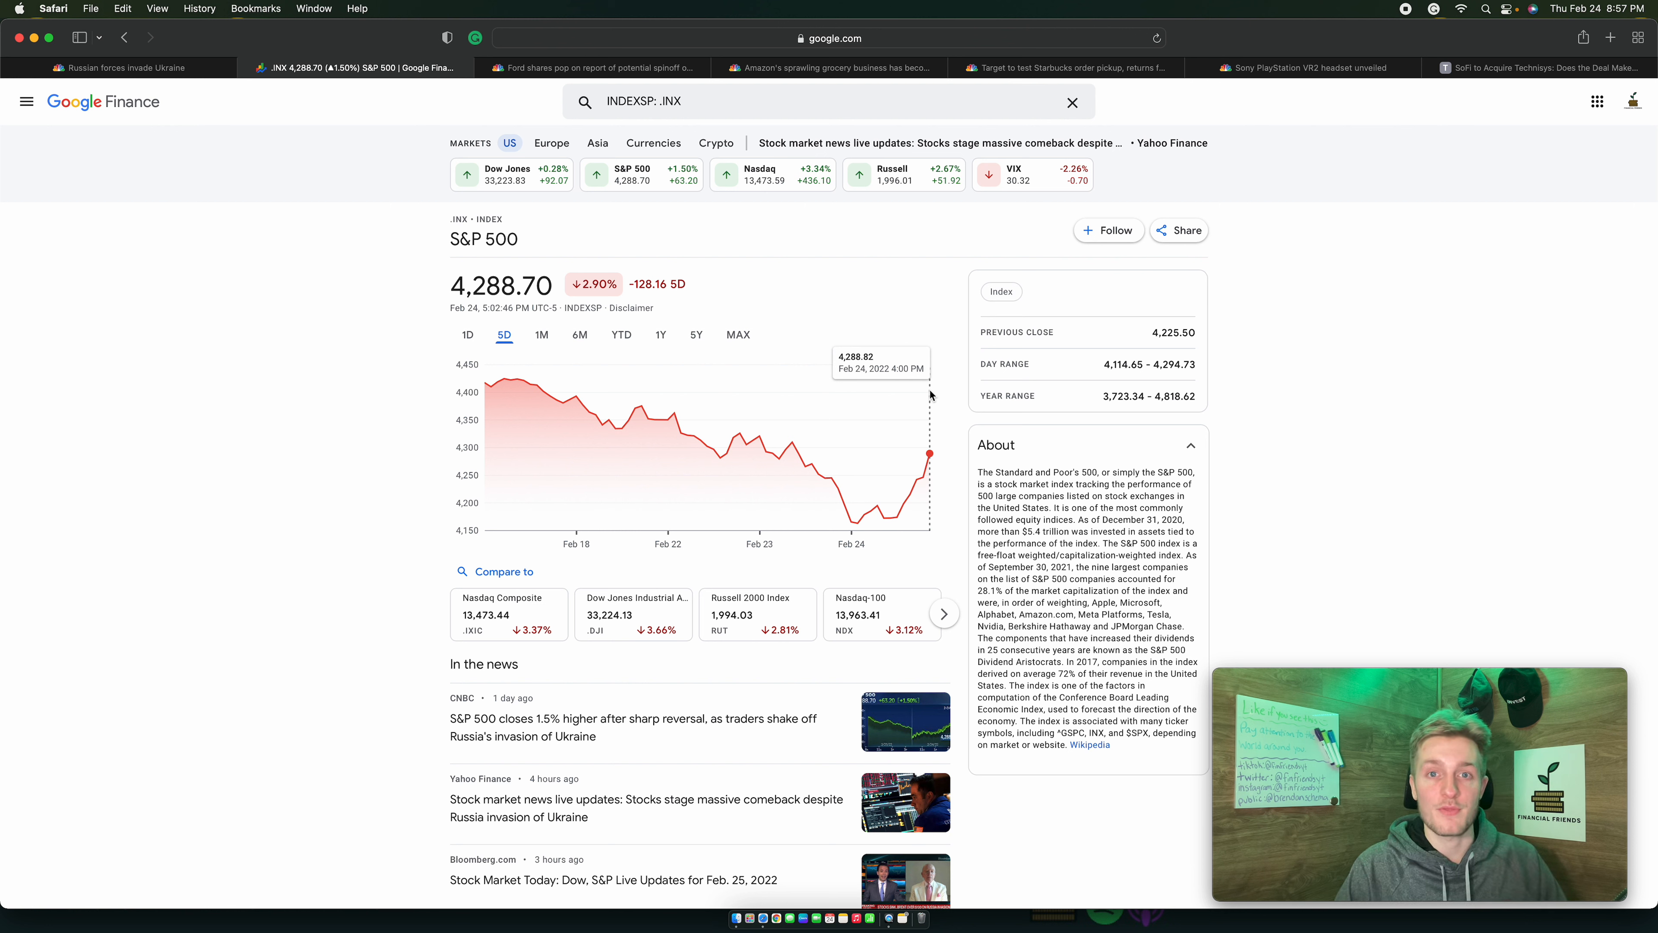
mouse_move(838, 401)
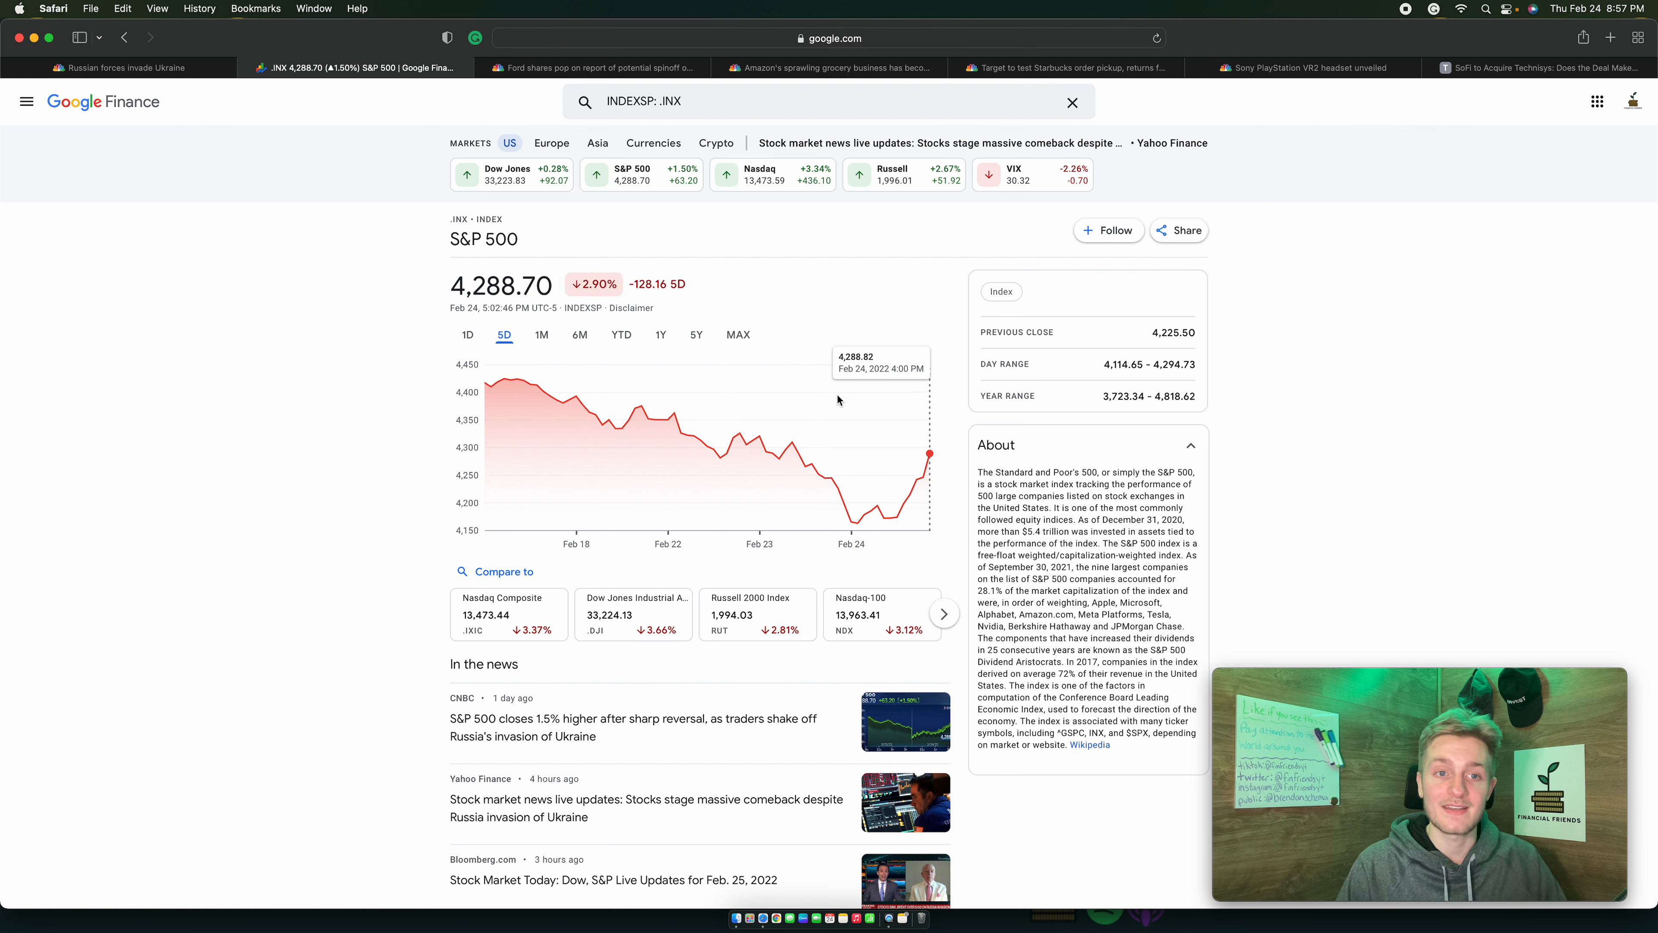
Switch the S&P 500 chart to the 1D range, showing +1.50% (+63.20) today.
click(467, 335)
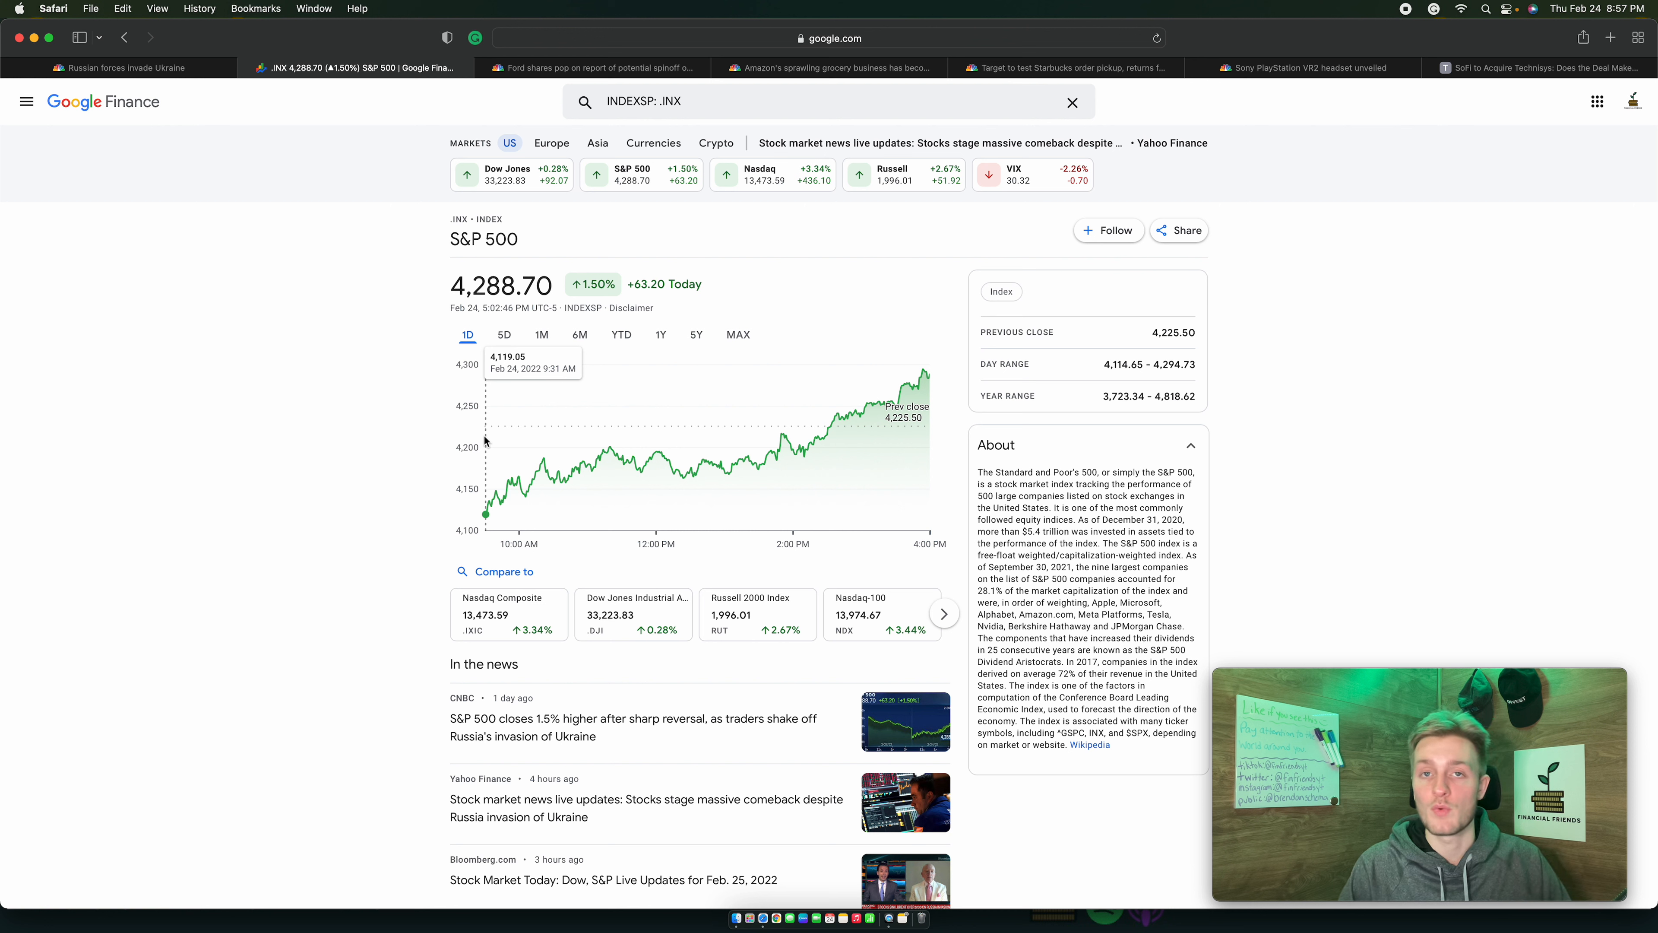
mouse_move(764, 456)
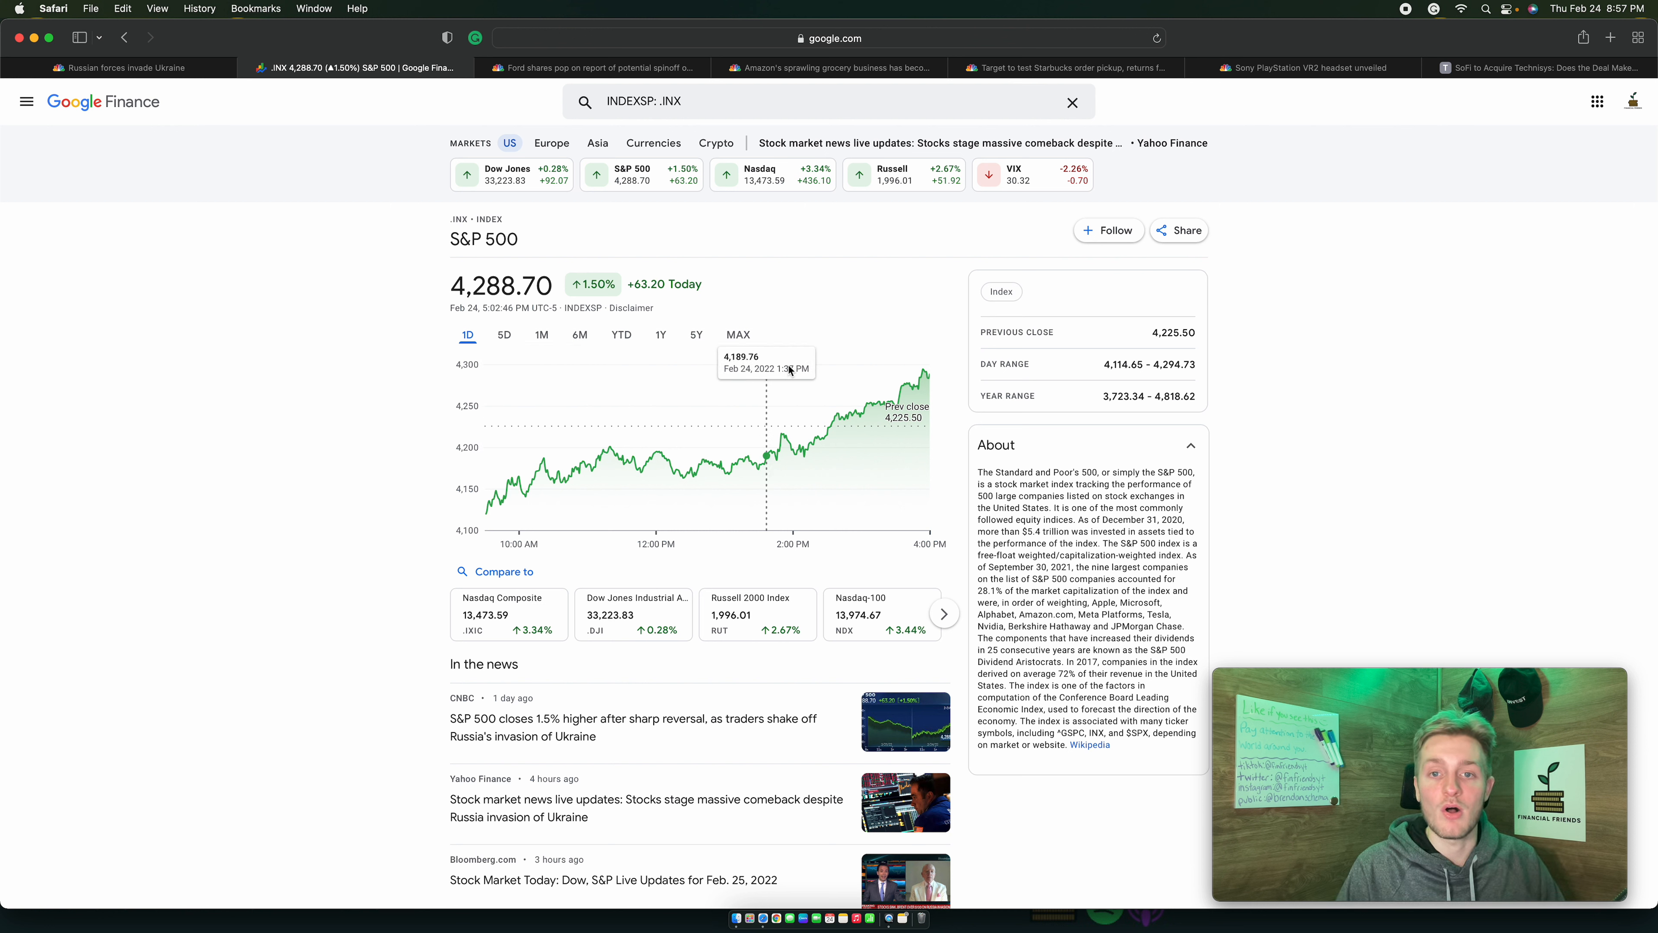
mouse_move(922, 371)
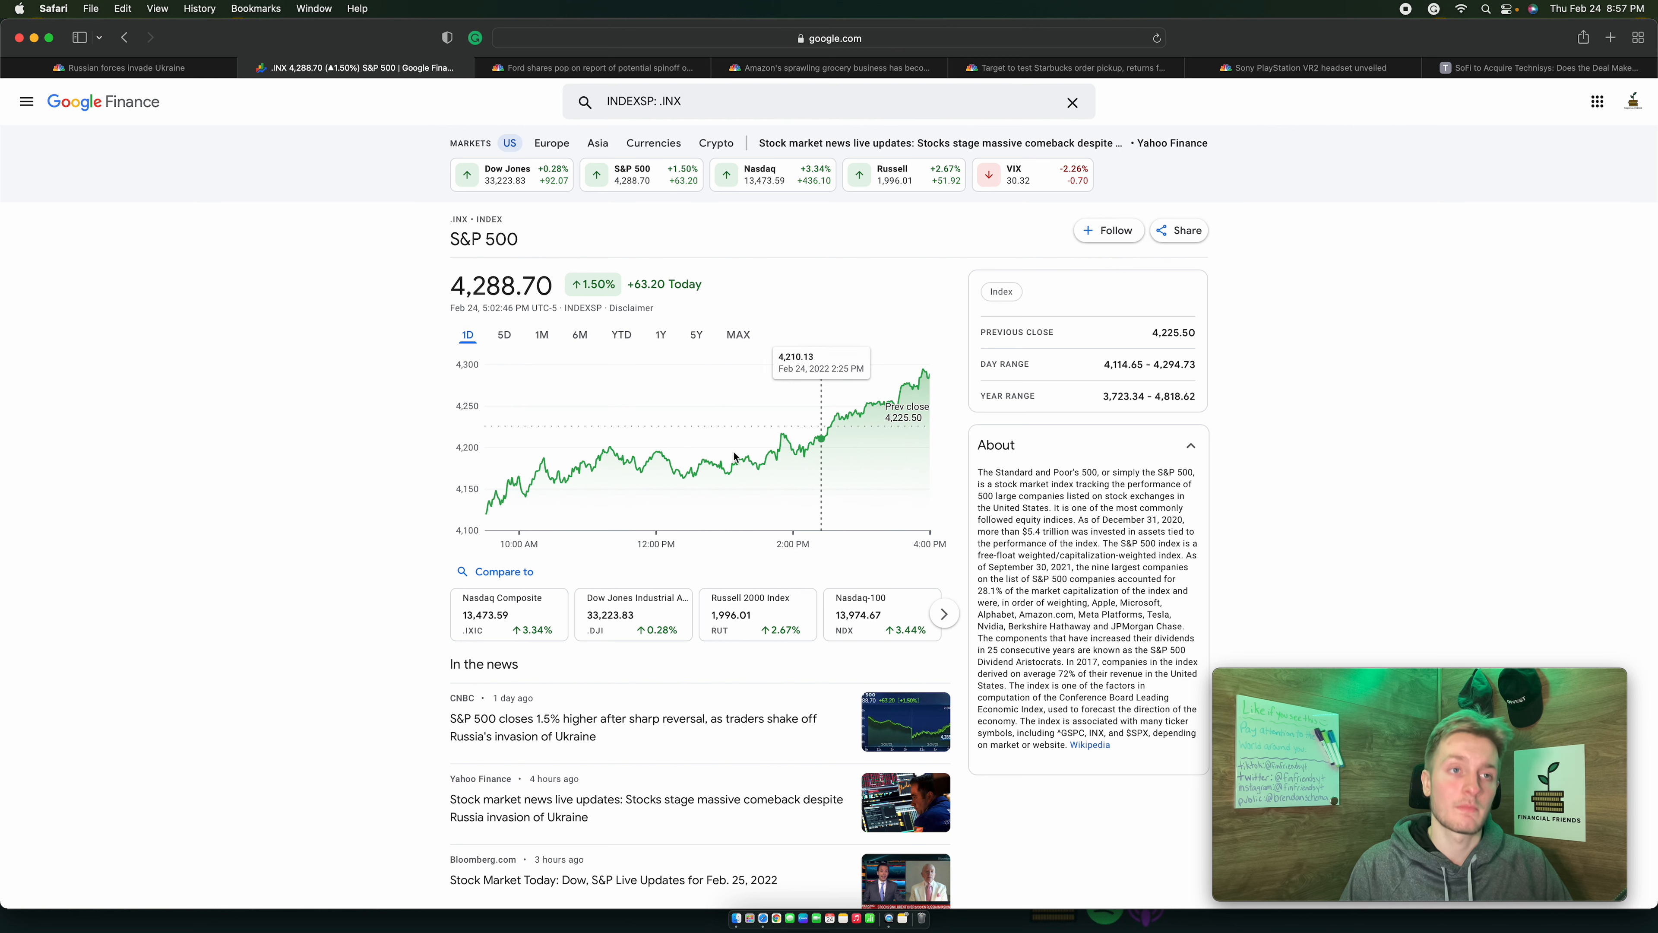
Return to the 'Russian forces invade Ukraine' article and its key points.
click(122, 67)
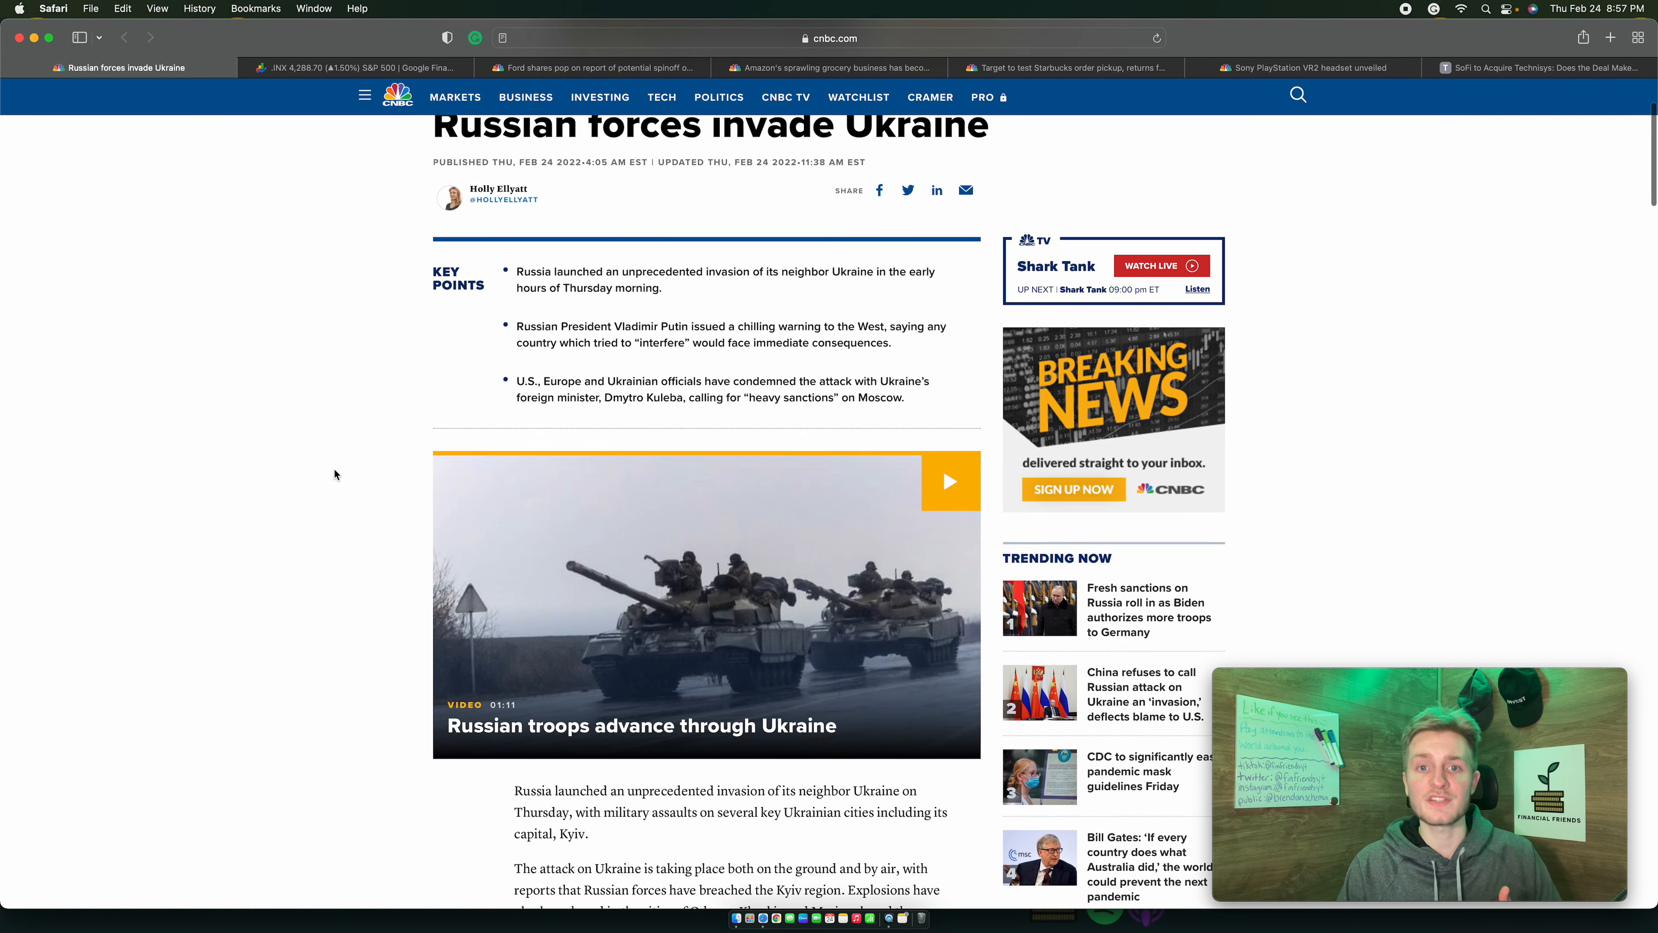
scroll(down, 3)
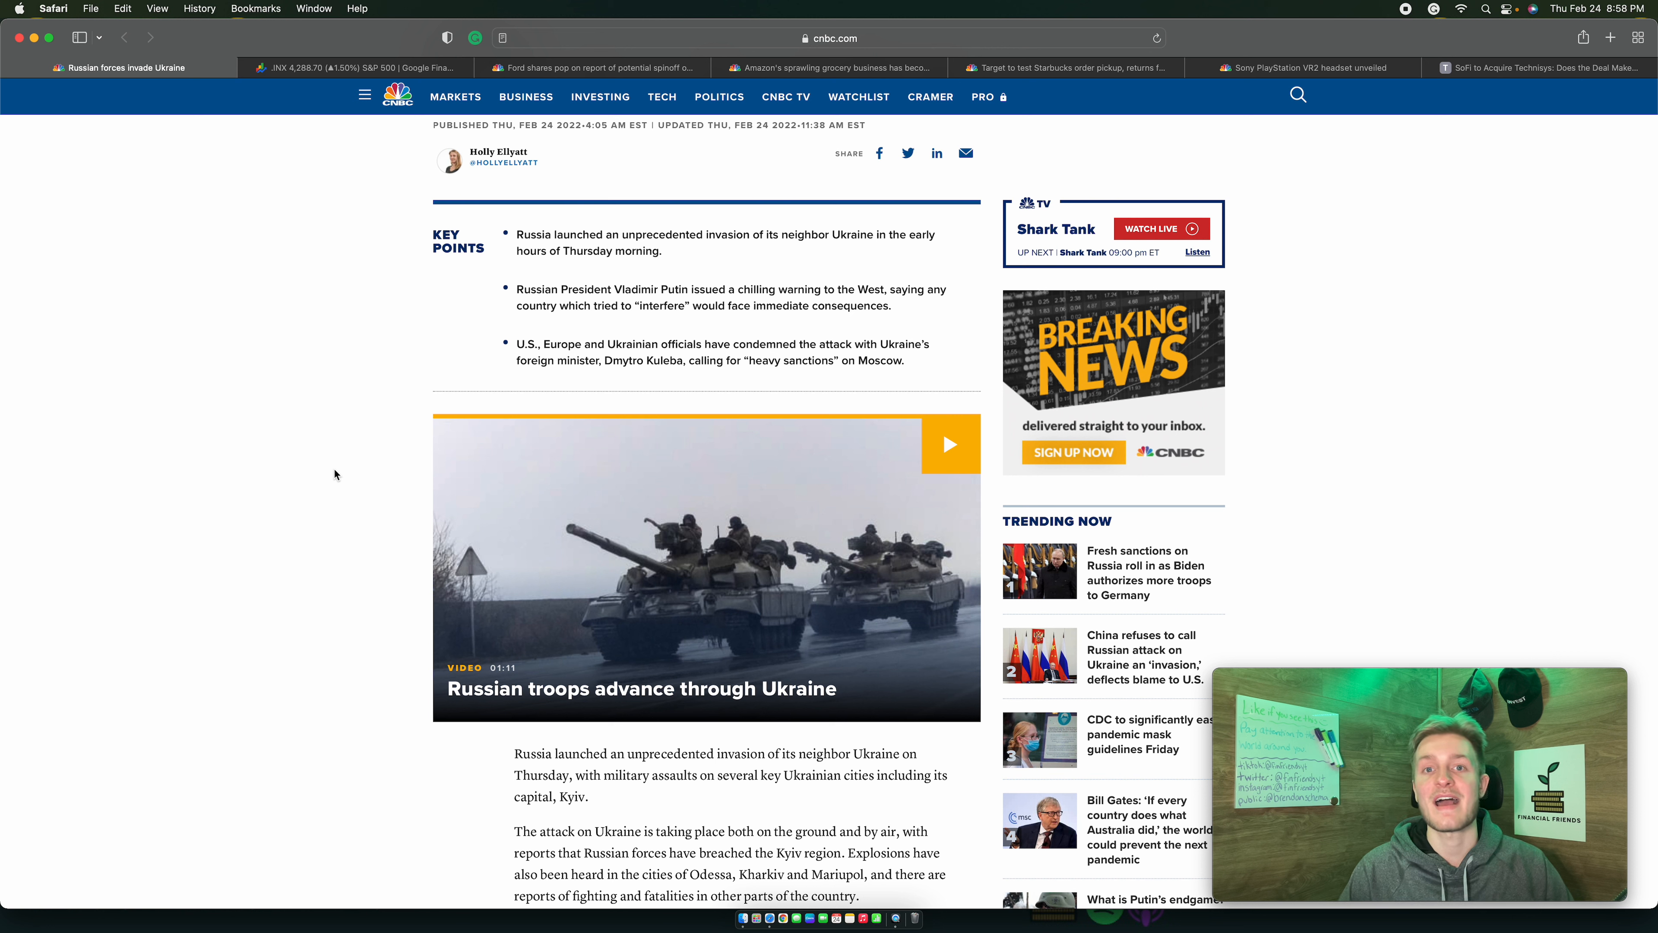
mouse_move(599, 96)
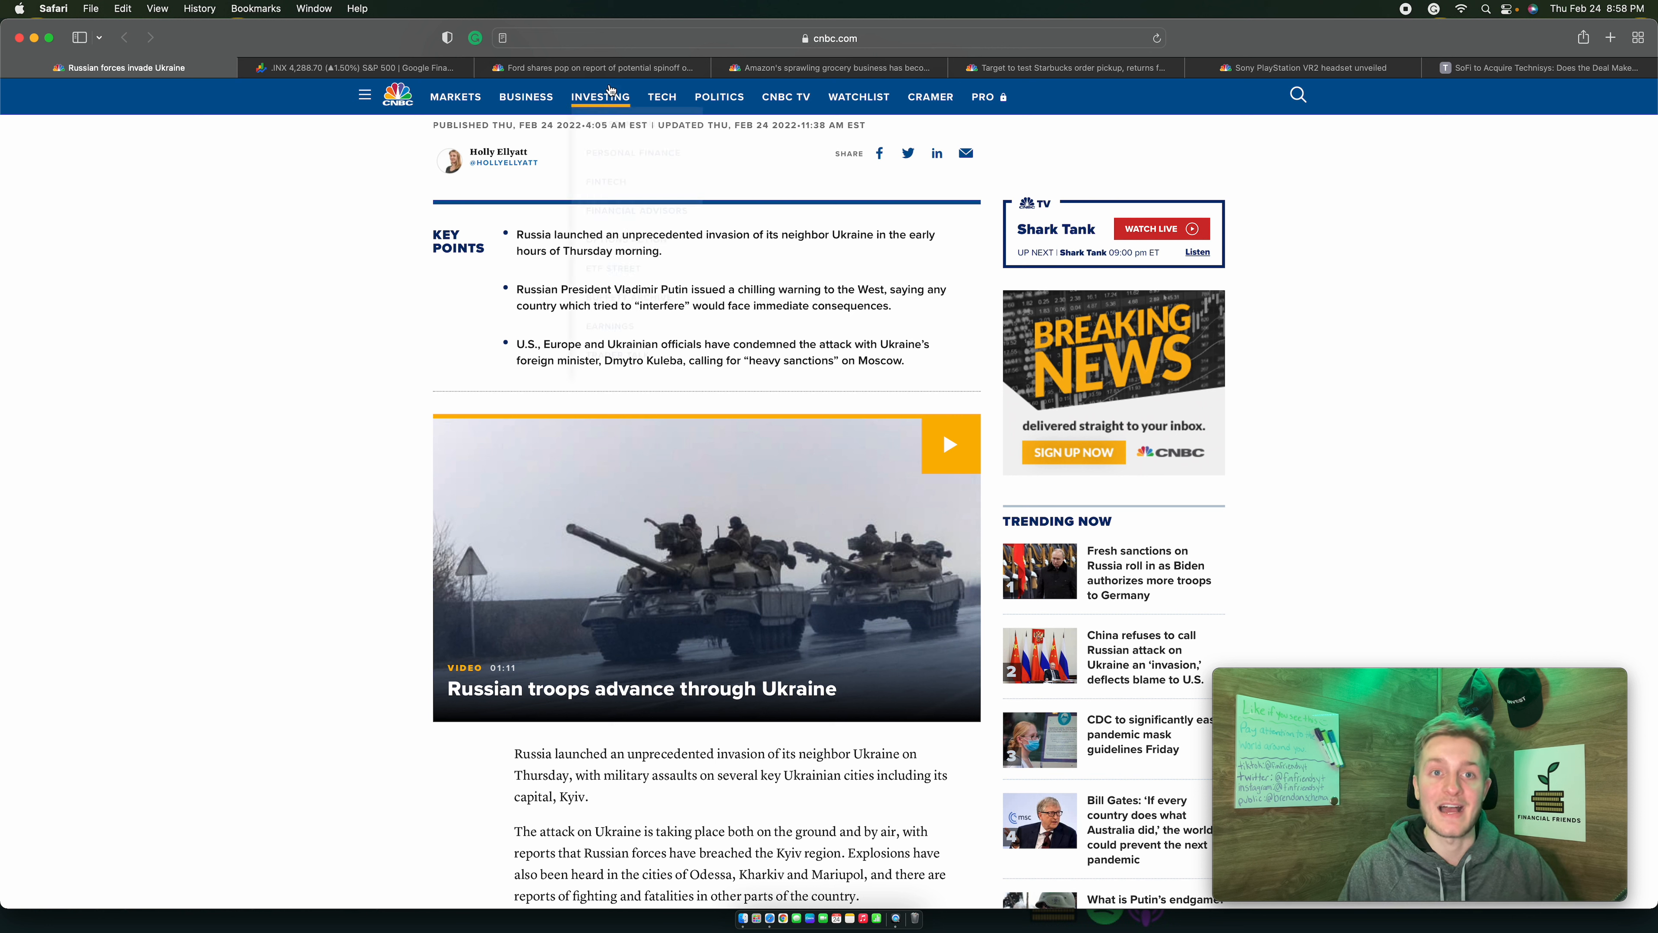
Open the Ford EV spinoff article and reach its third key point about General Motors.
click(589, 68)
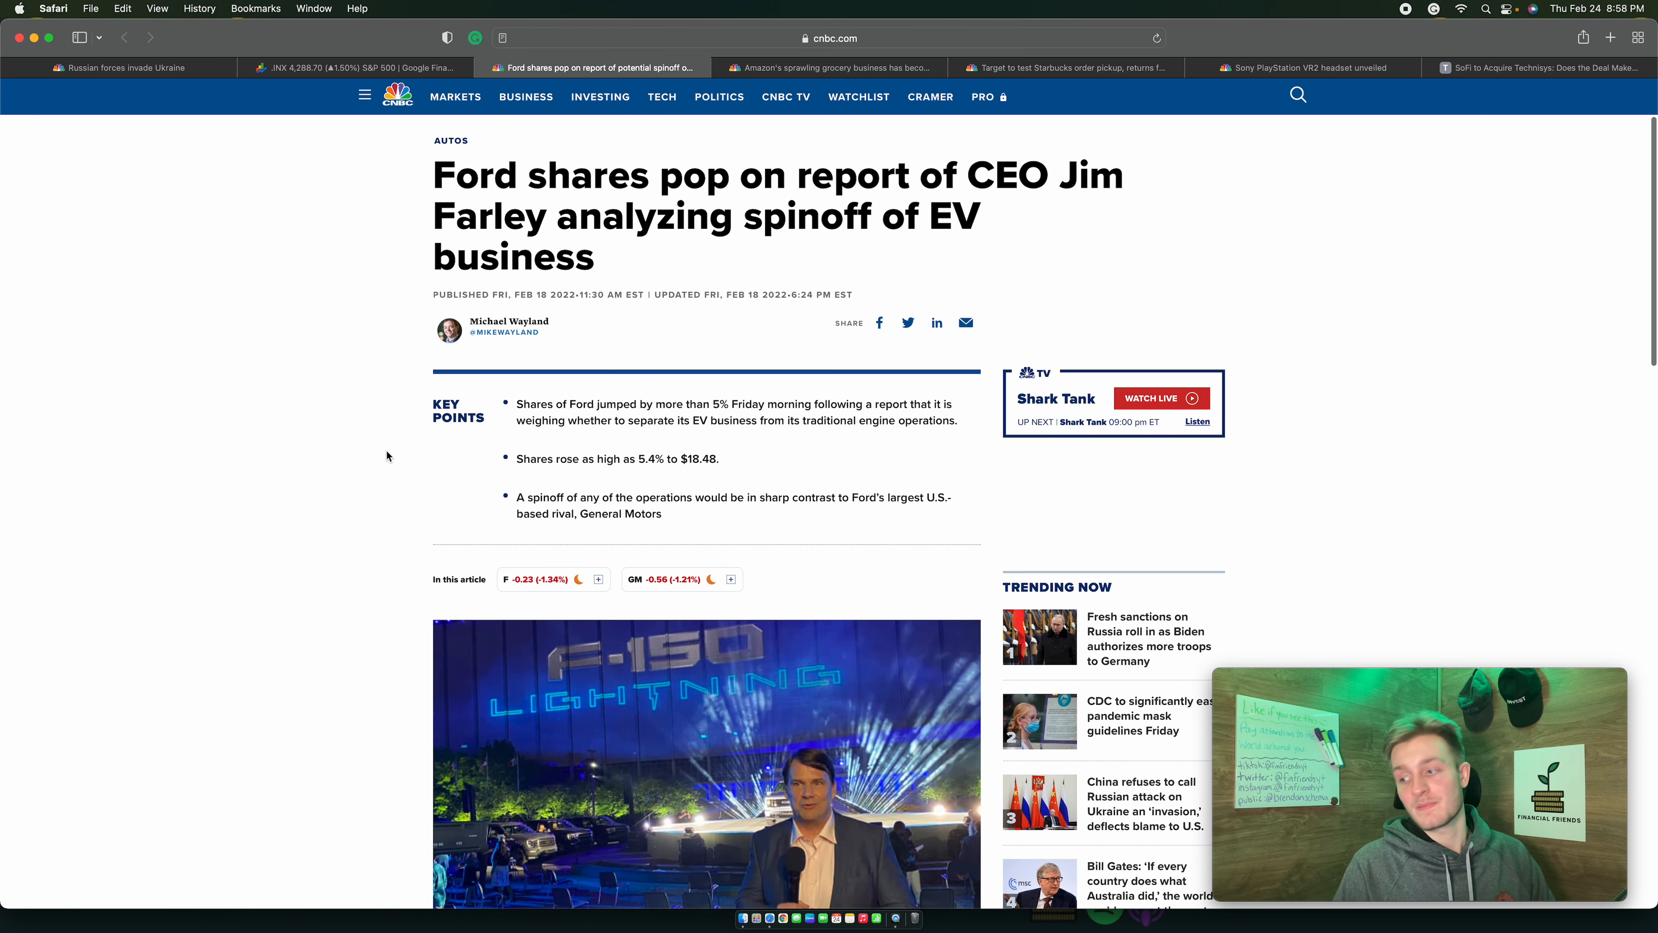
scroll(down, 3)
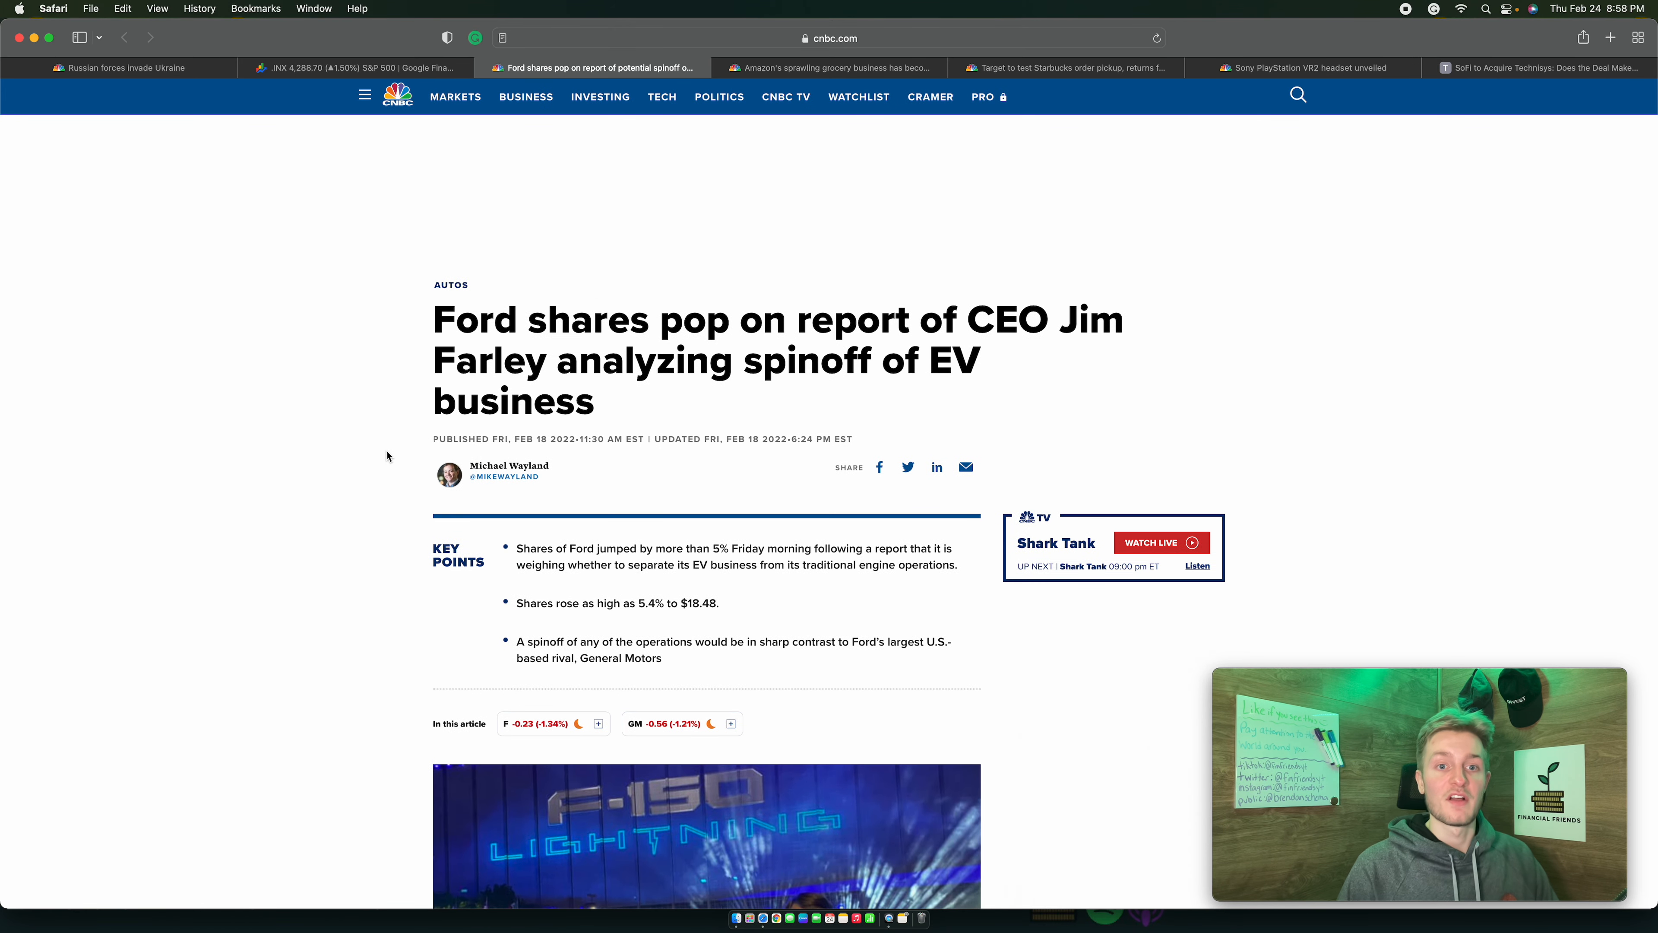
scroll(down, 3)
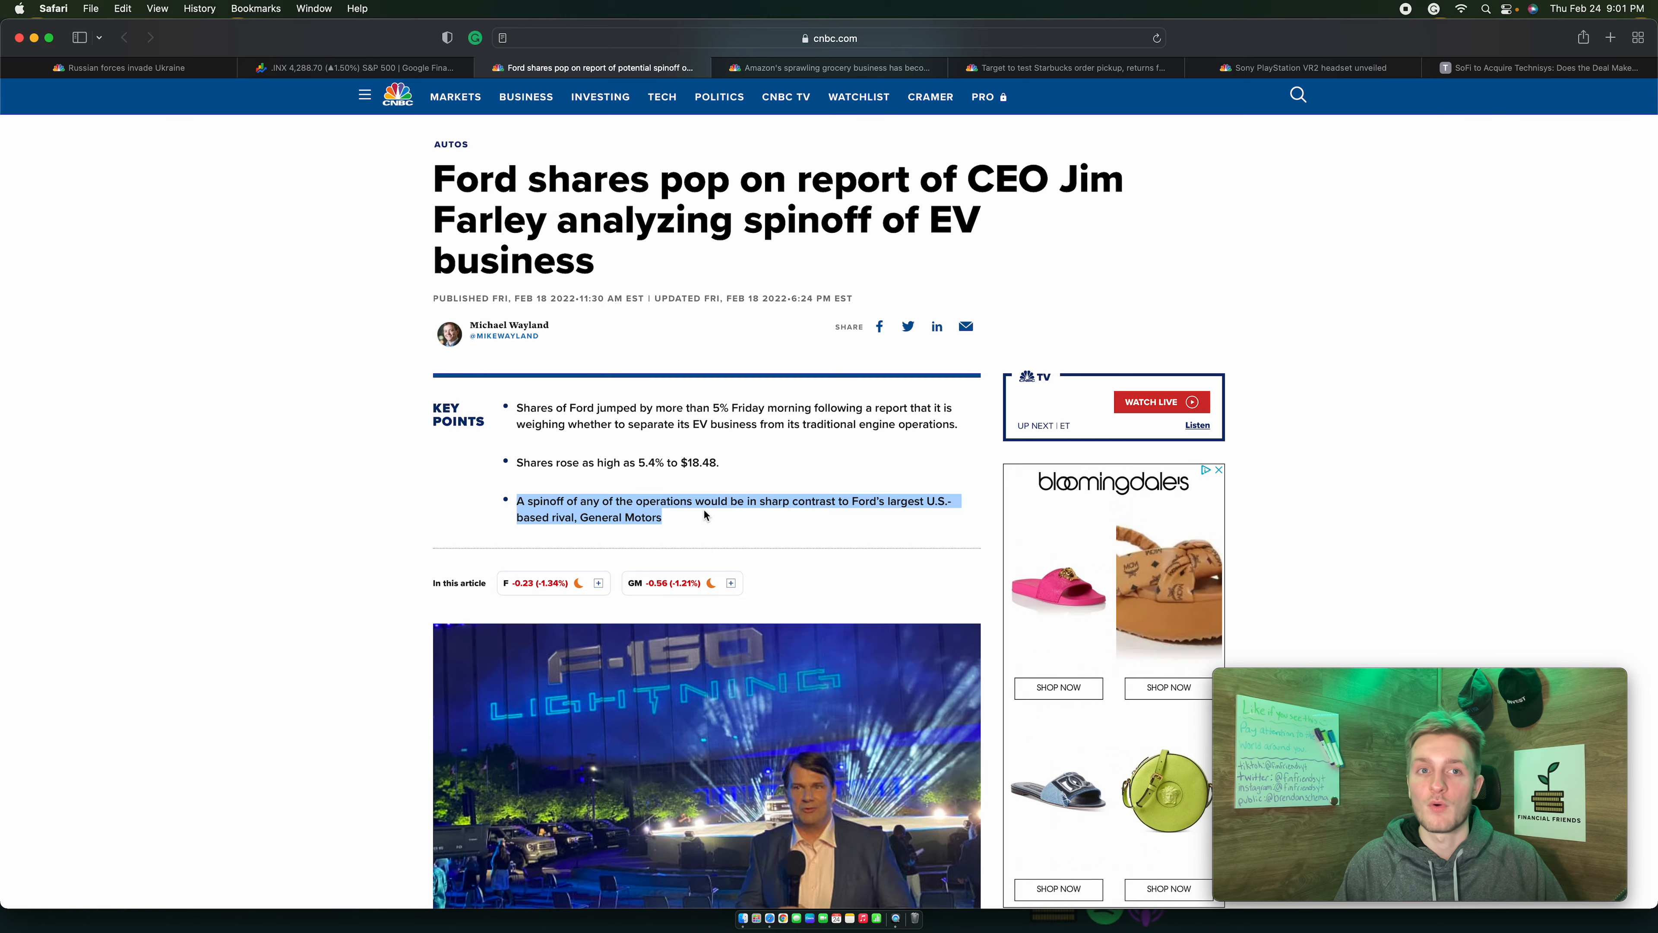
Reach the paragraphs where Ford denies spinoff plans and GM's Mark Reuss rejects one.
scroll(down, 3)
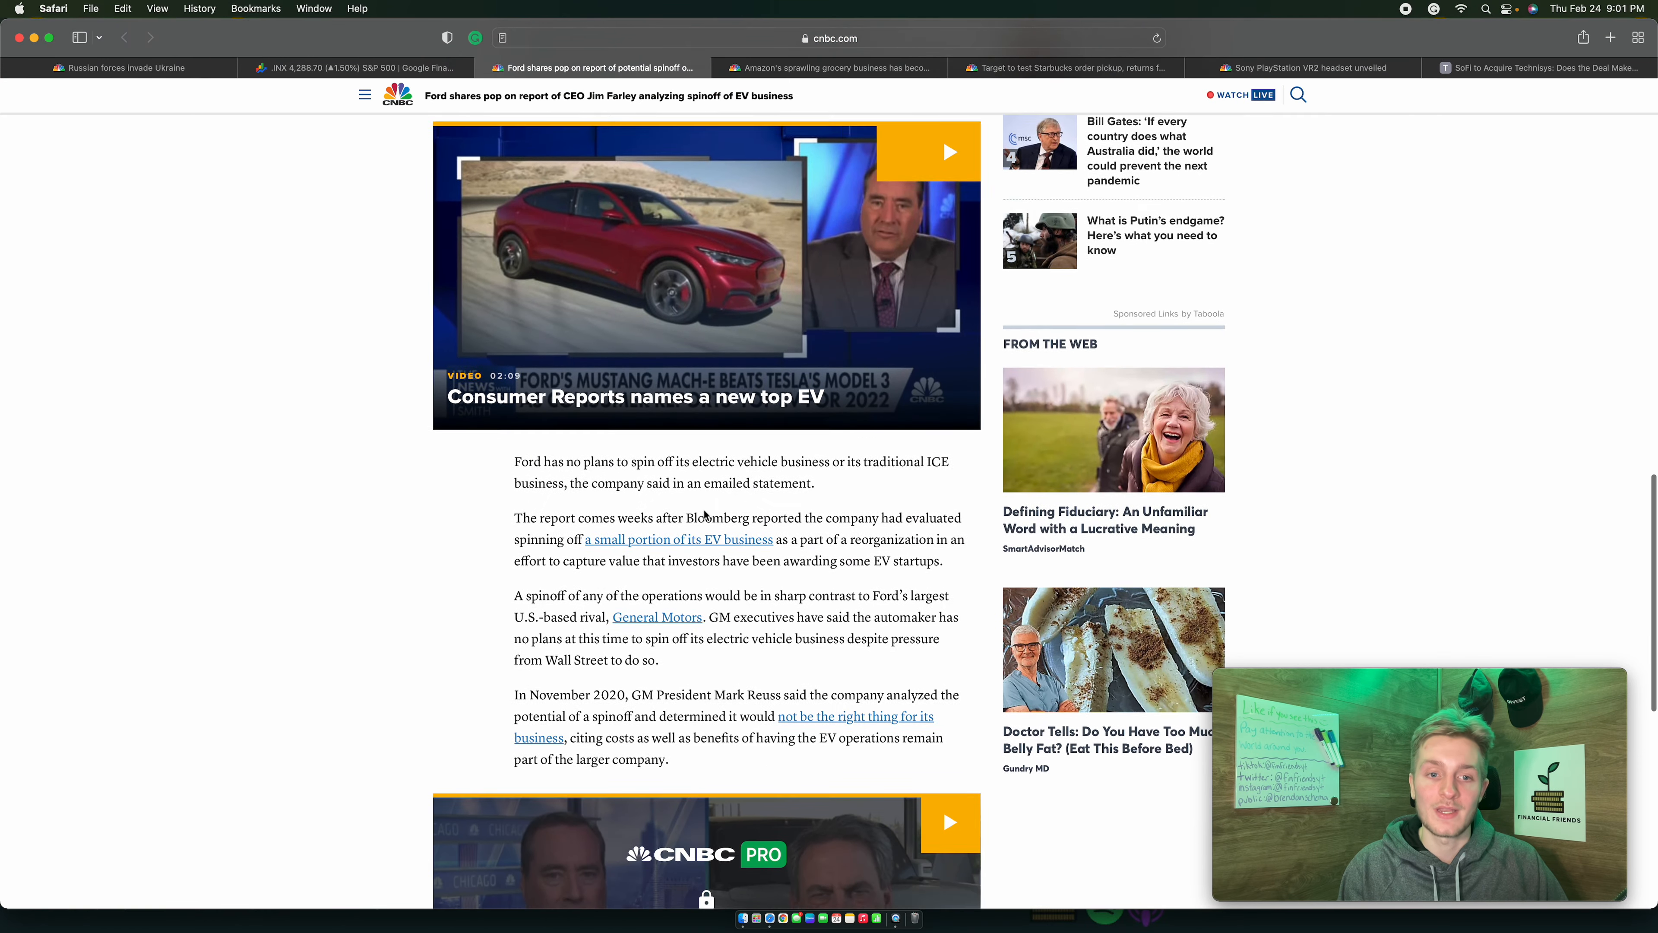
scroll(down, 3)
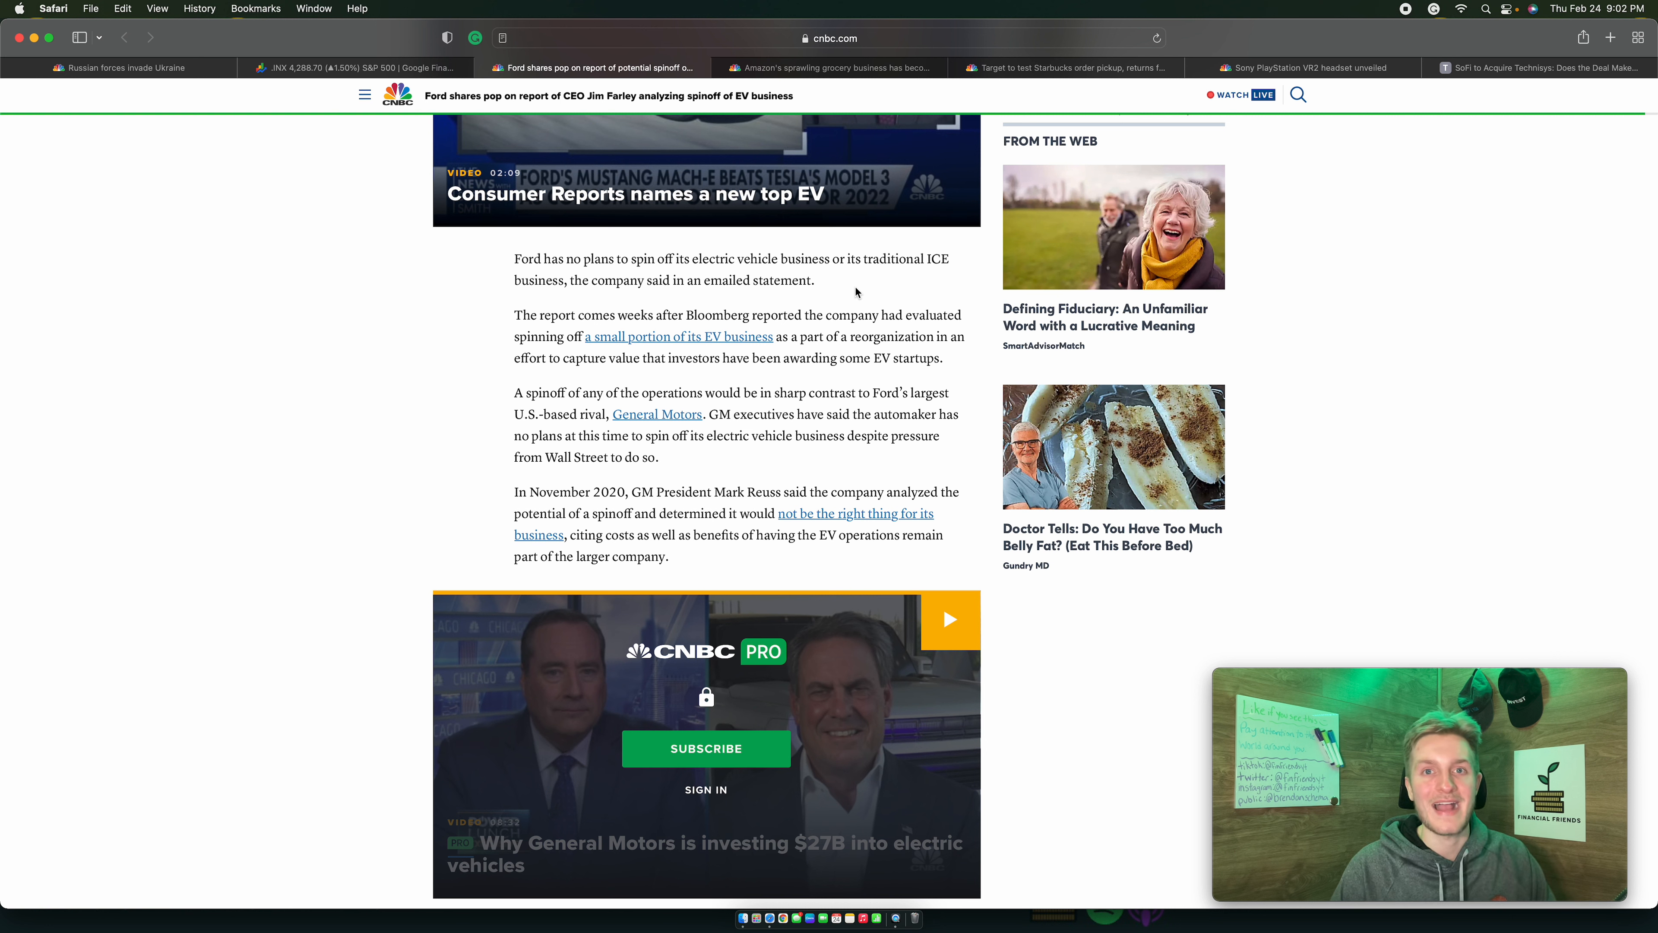
mouse_move(829, 334)
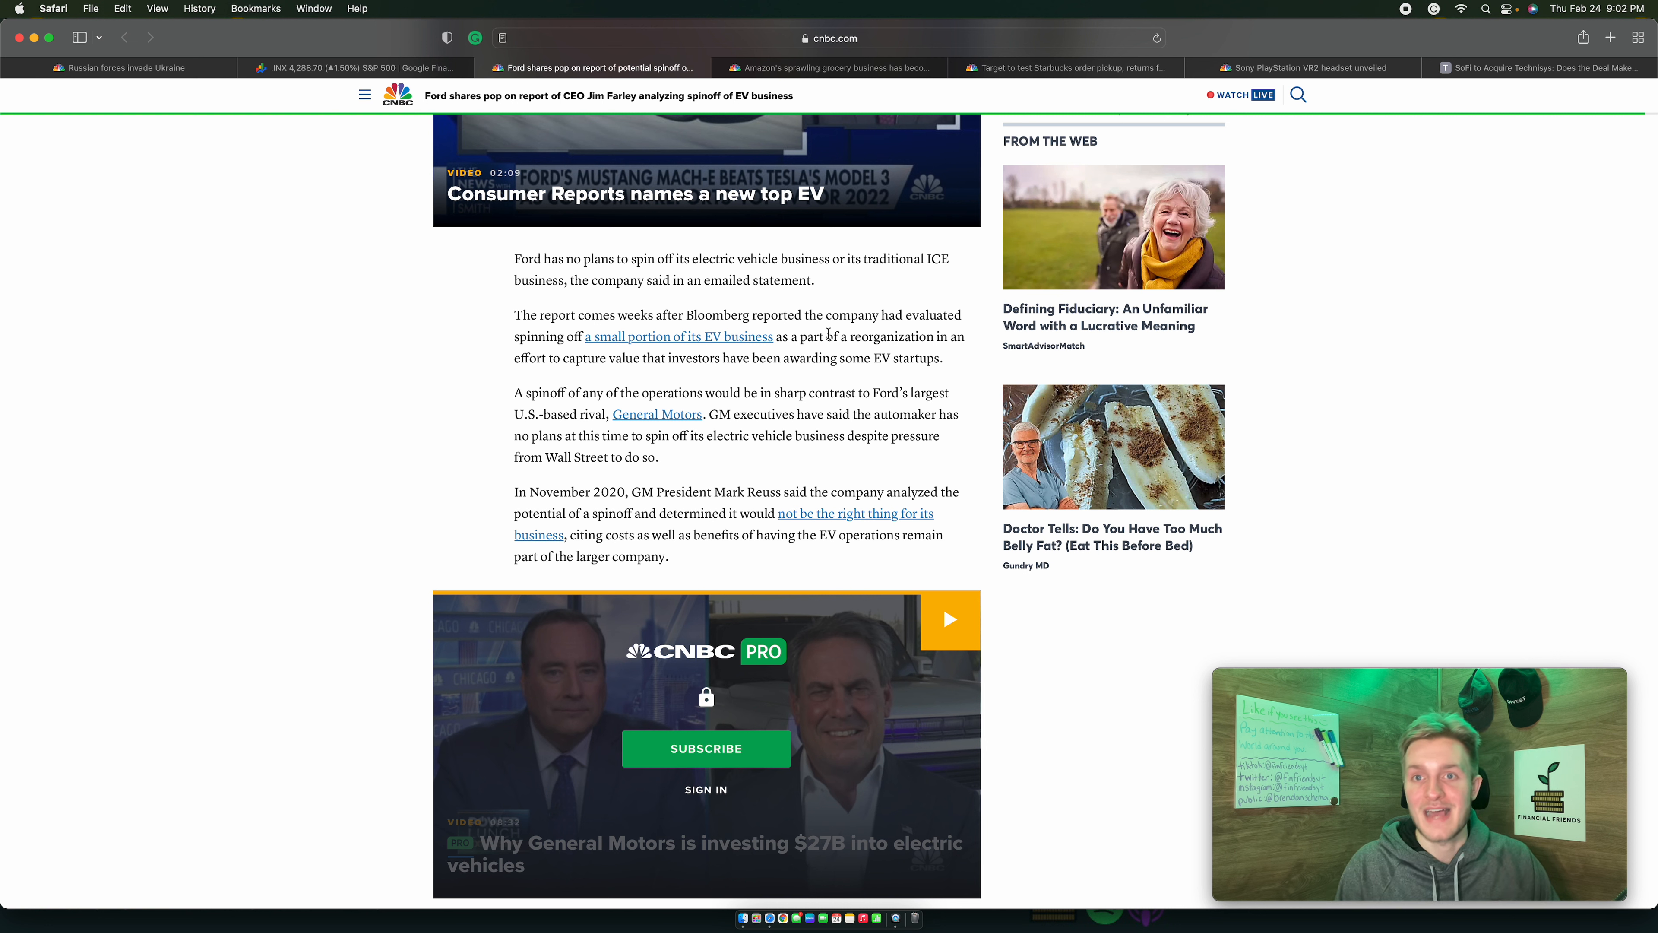
Switch to the CNBC article on Amazon's grocery business as an 'expensive hobby'.
click(831, 68)
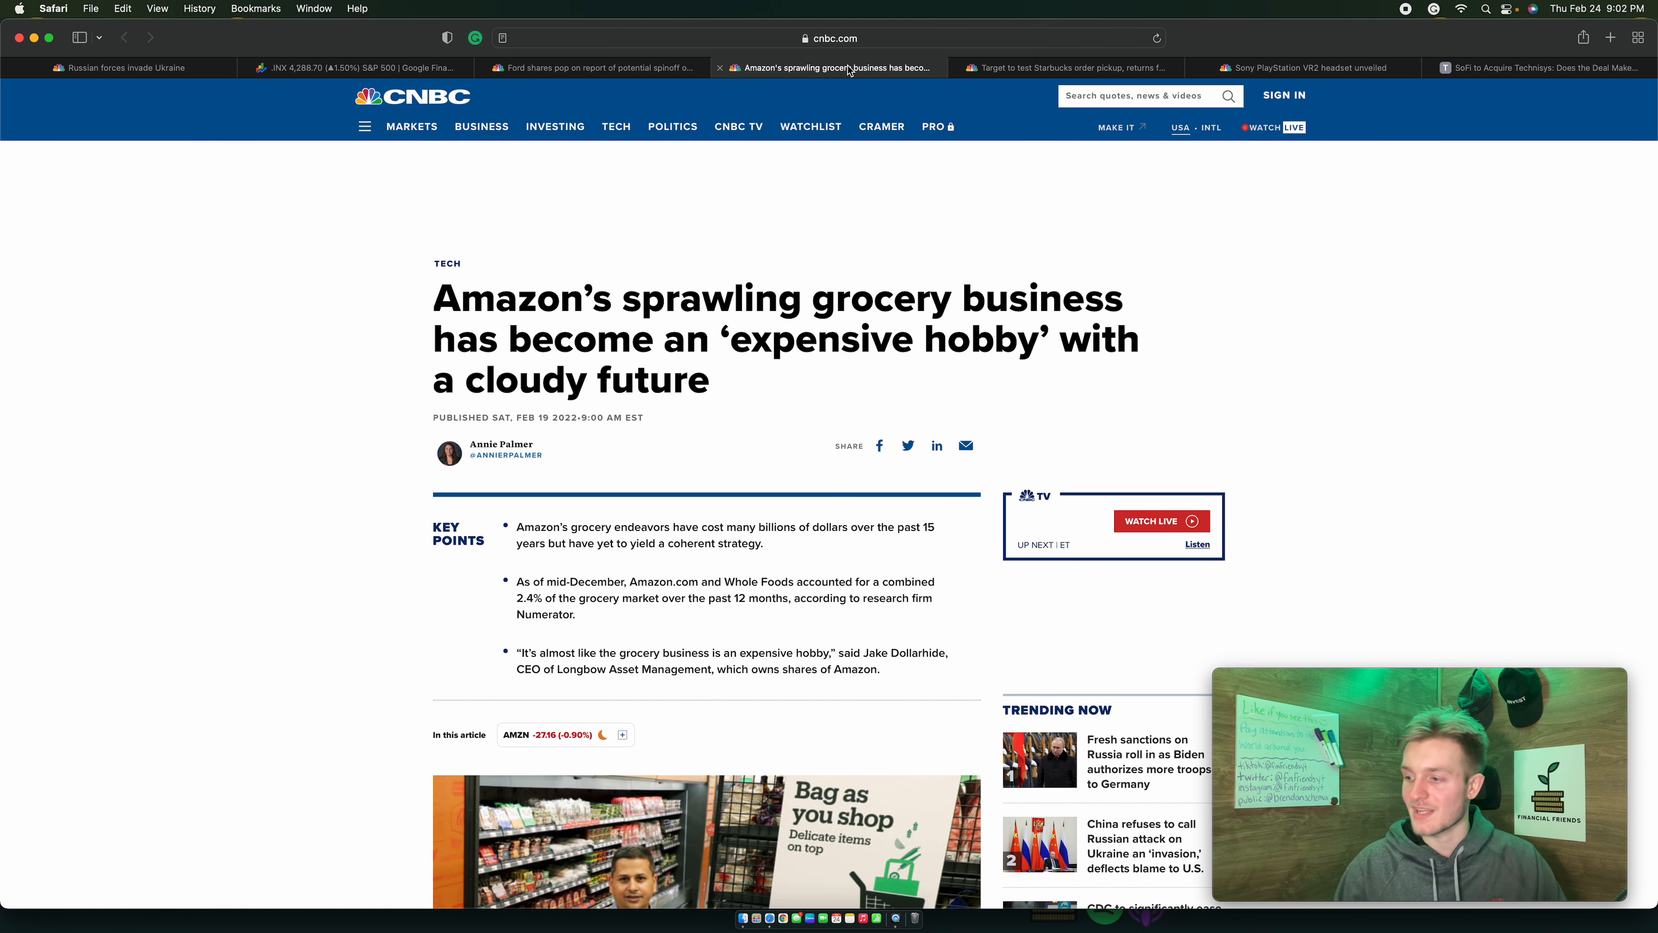
mouse_move(830, 68)
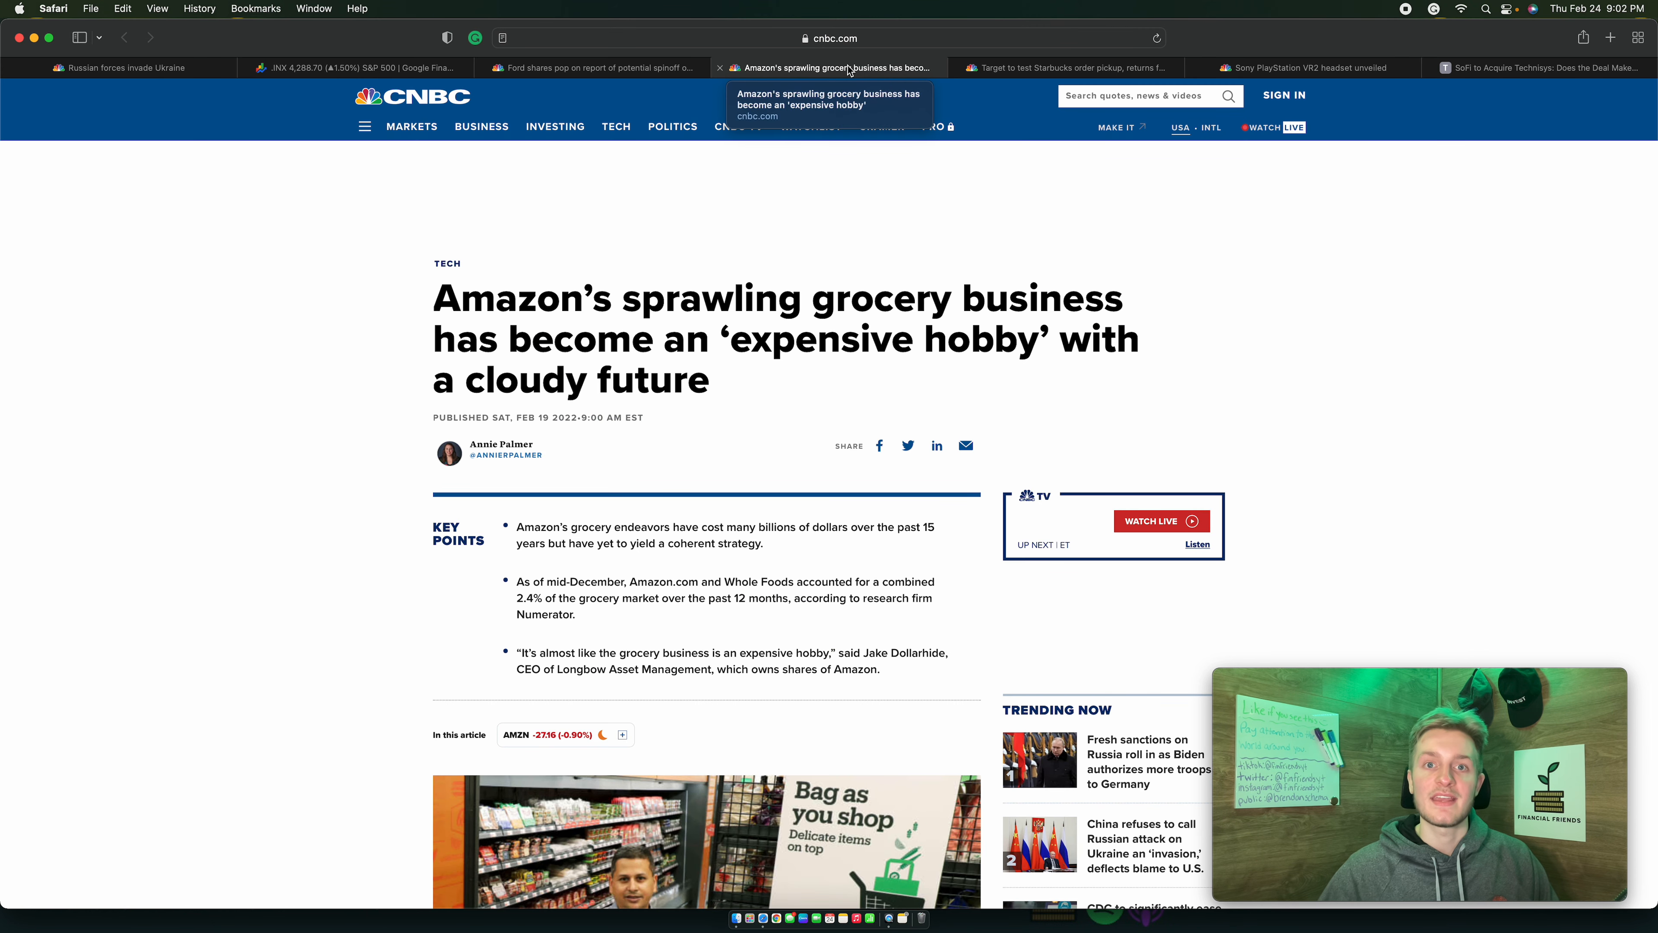
mouse_move(539, 232)
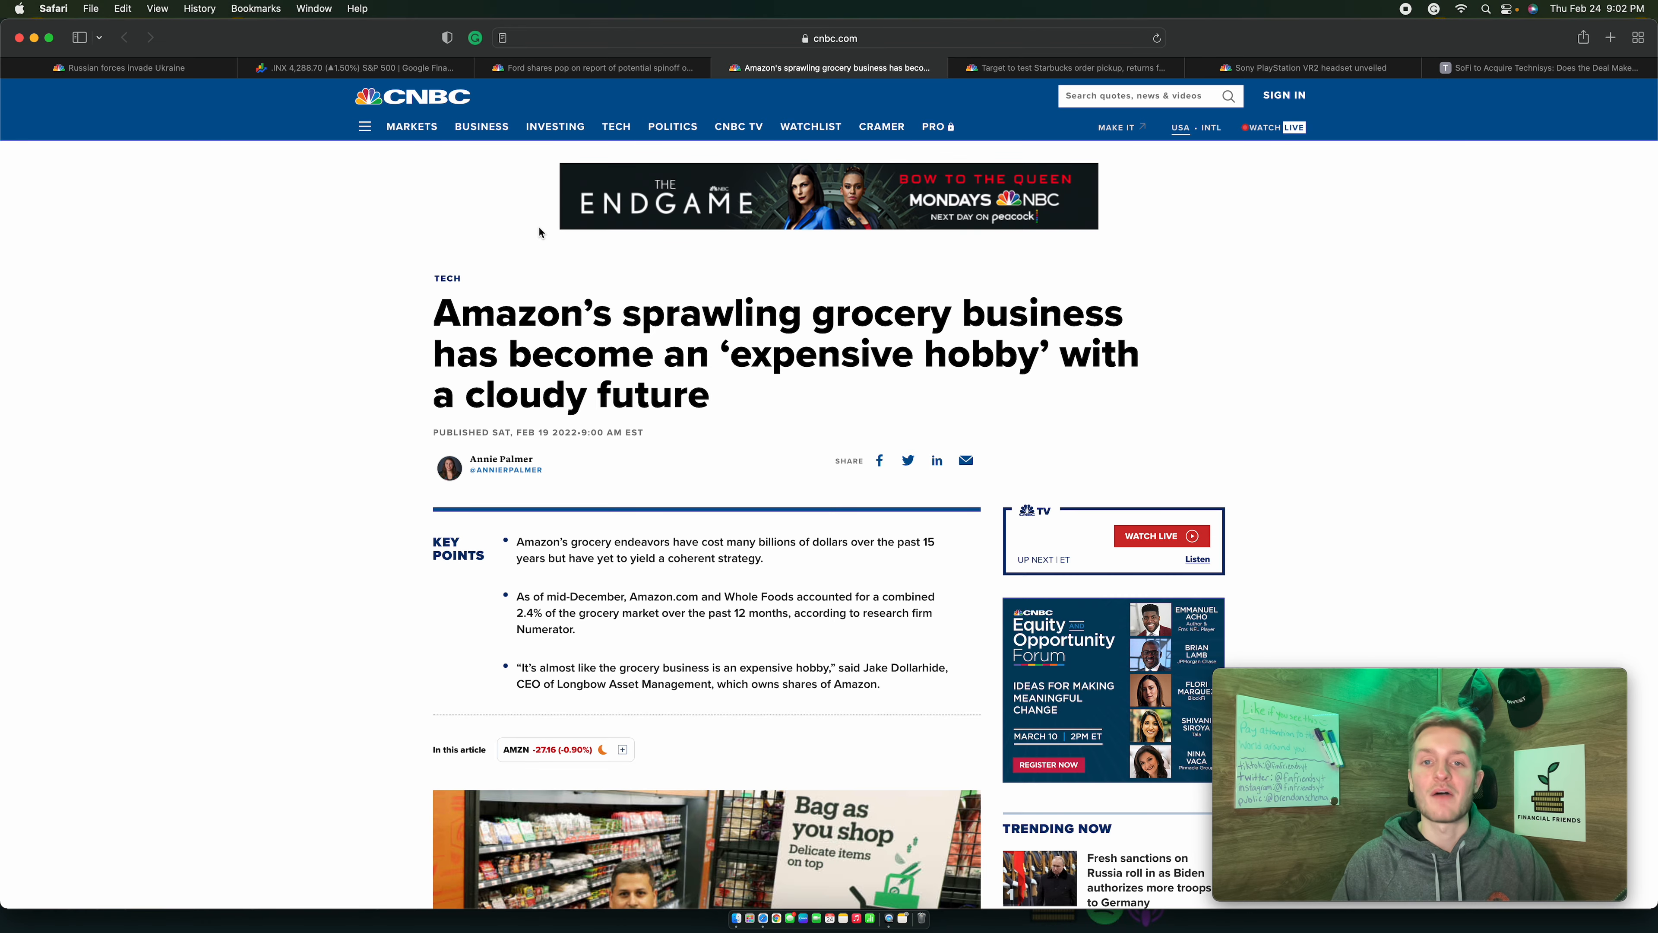
Reach the top U.S. grocers chart: Walmart 18%, Amazon.com 1.3%, Whole Foods 1.1%.
scroll(down, 3)
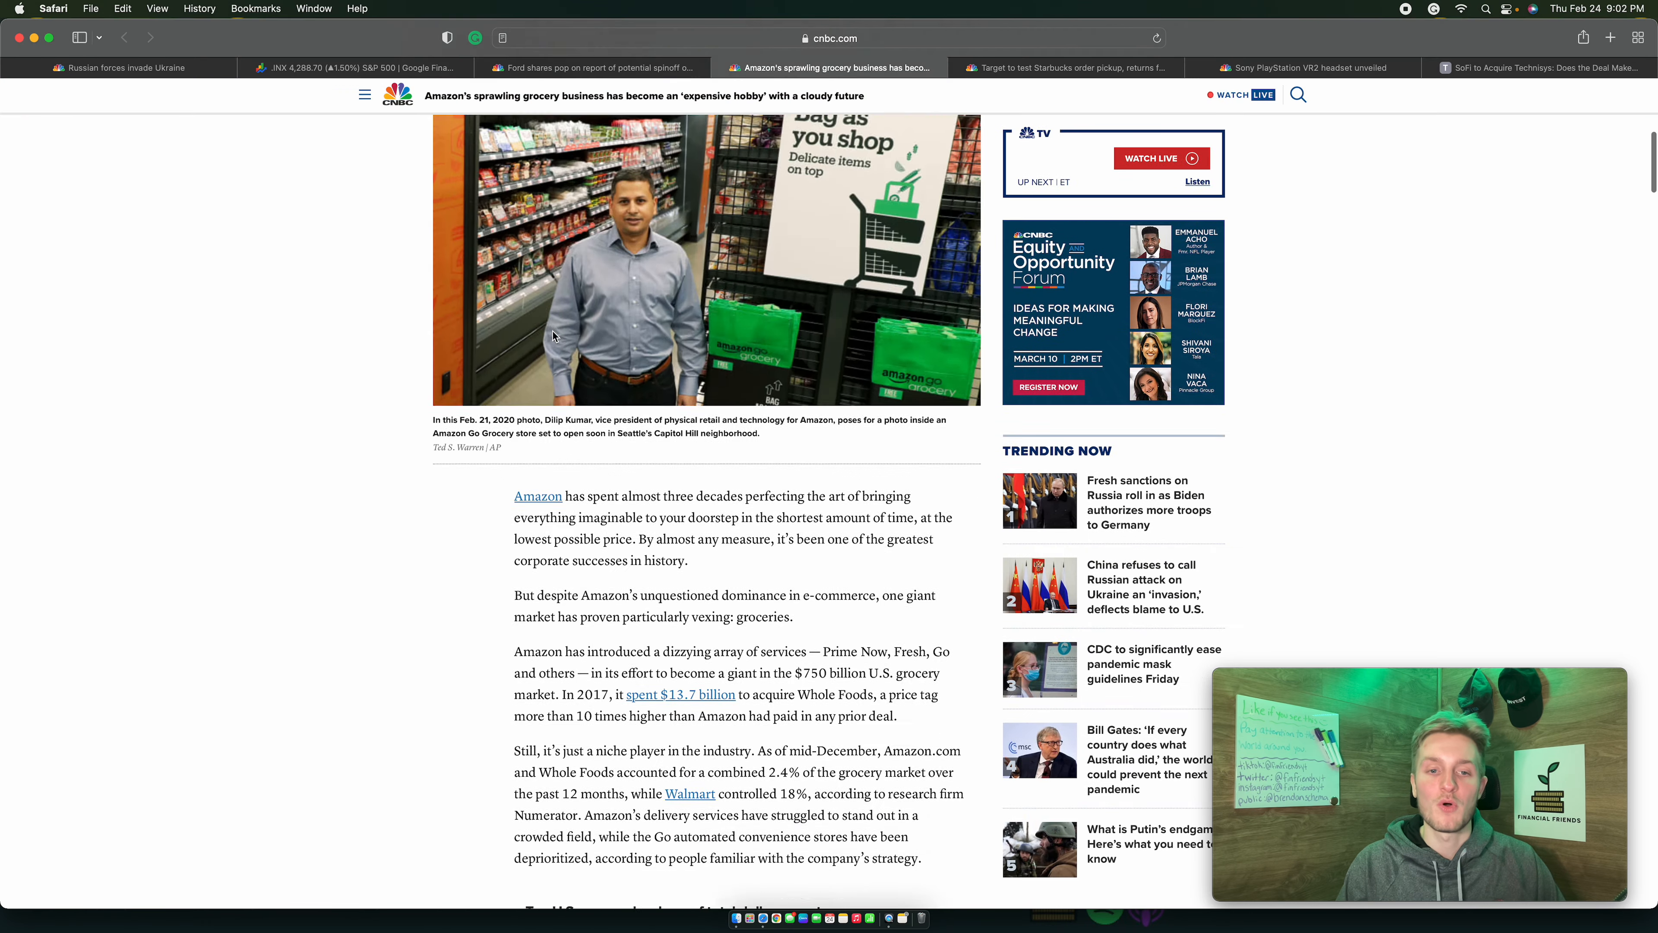
scroll(down, 3)
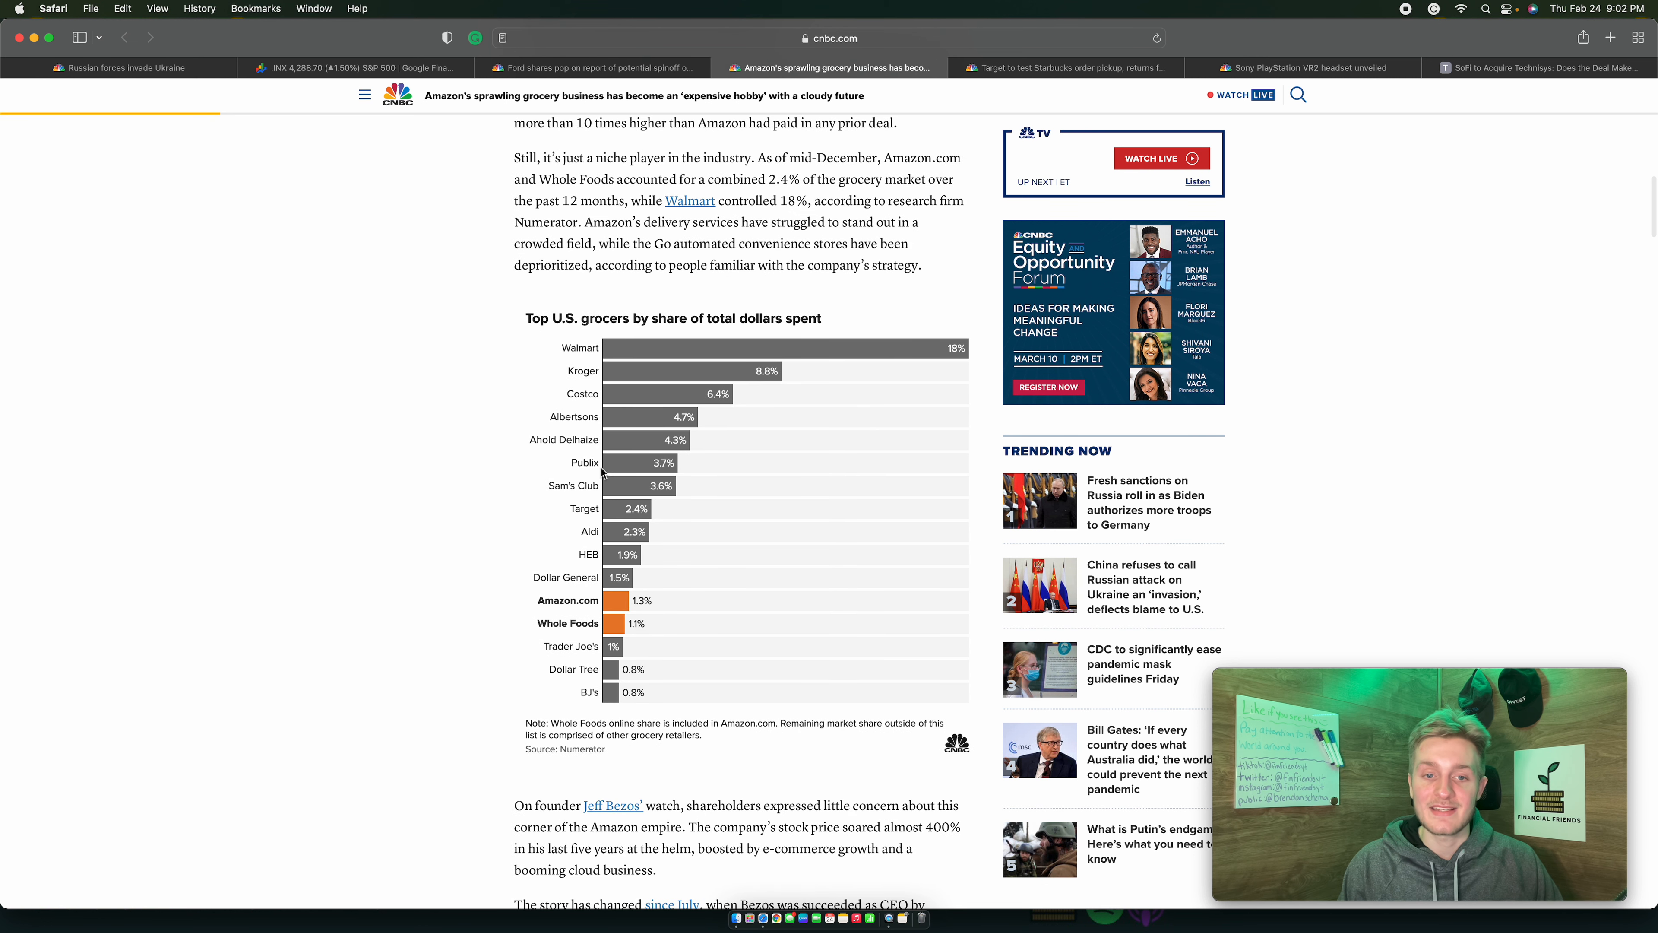
mouse_move(465, 355)
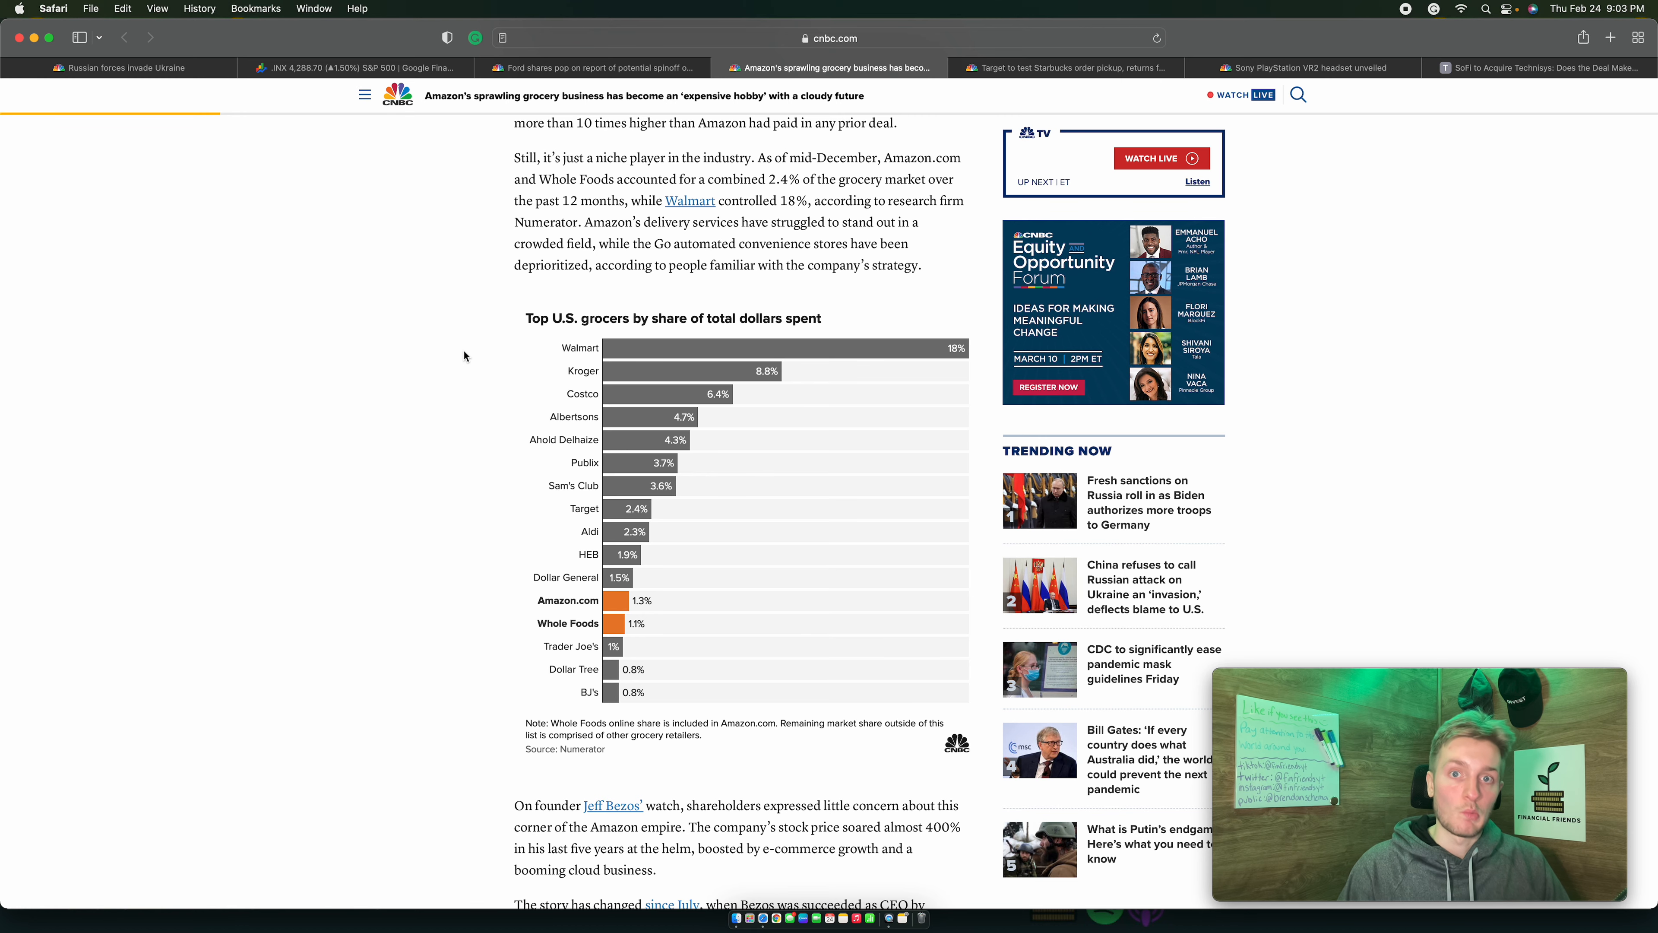
Return to the Amazon article's key points and the Amazon Go store photo.
scroll(up, 3)
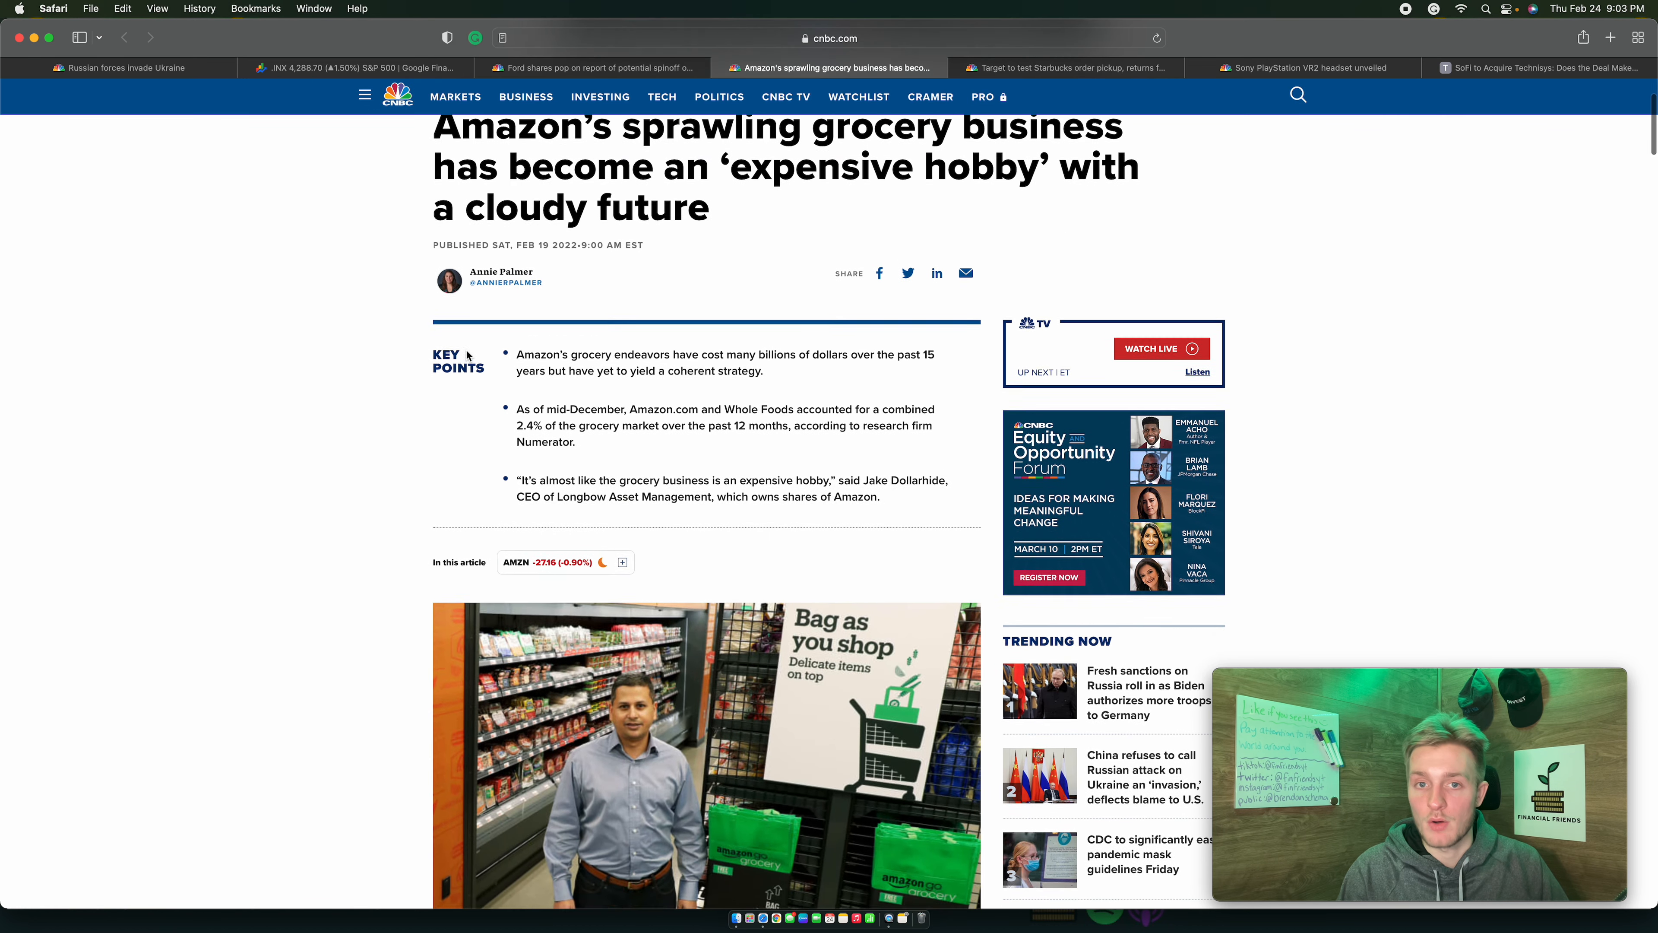
scroll(down, 3)
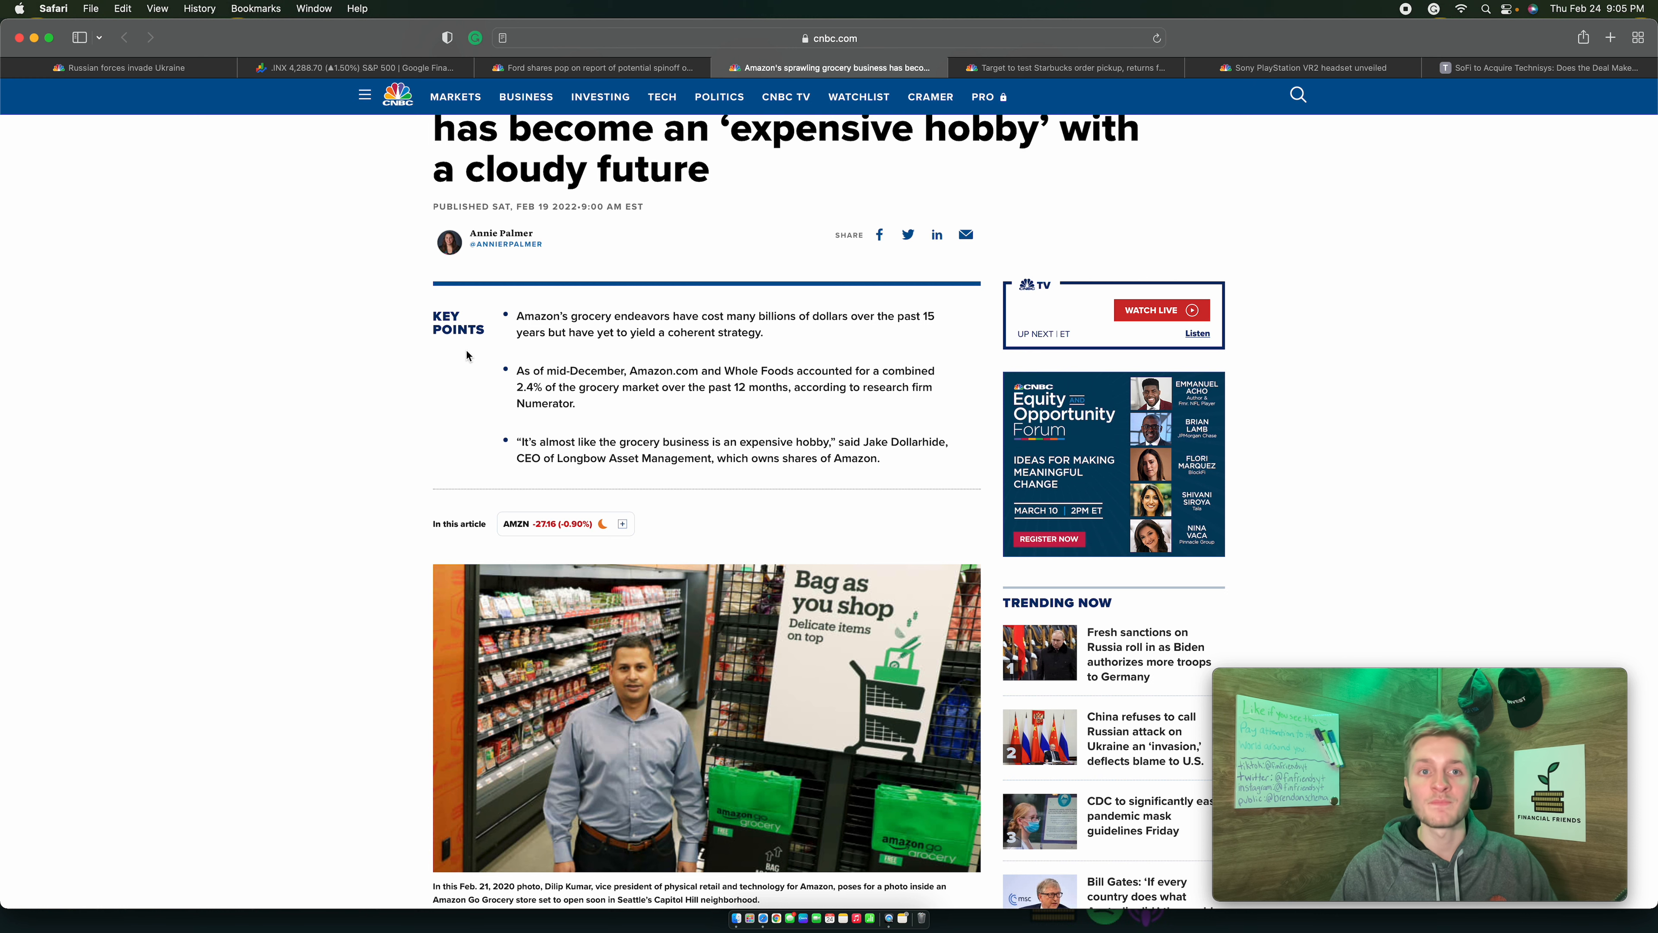
Go back down to the grocer market-share chart with Walmart at 18%.
scroll(down, 3)
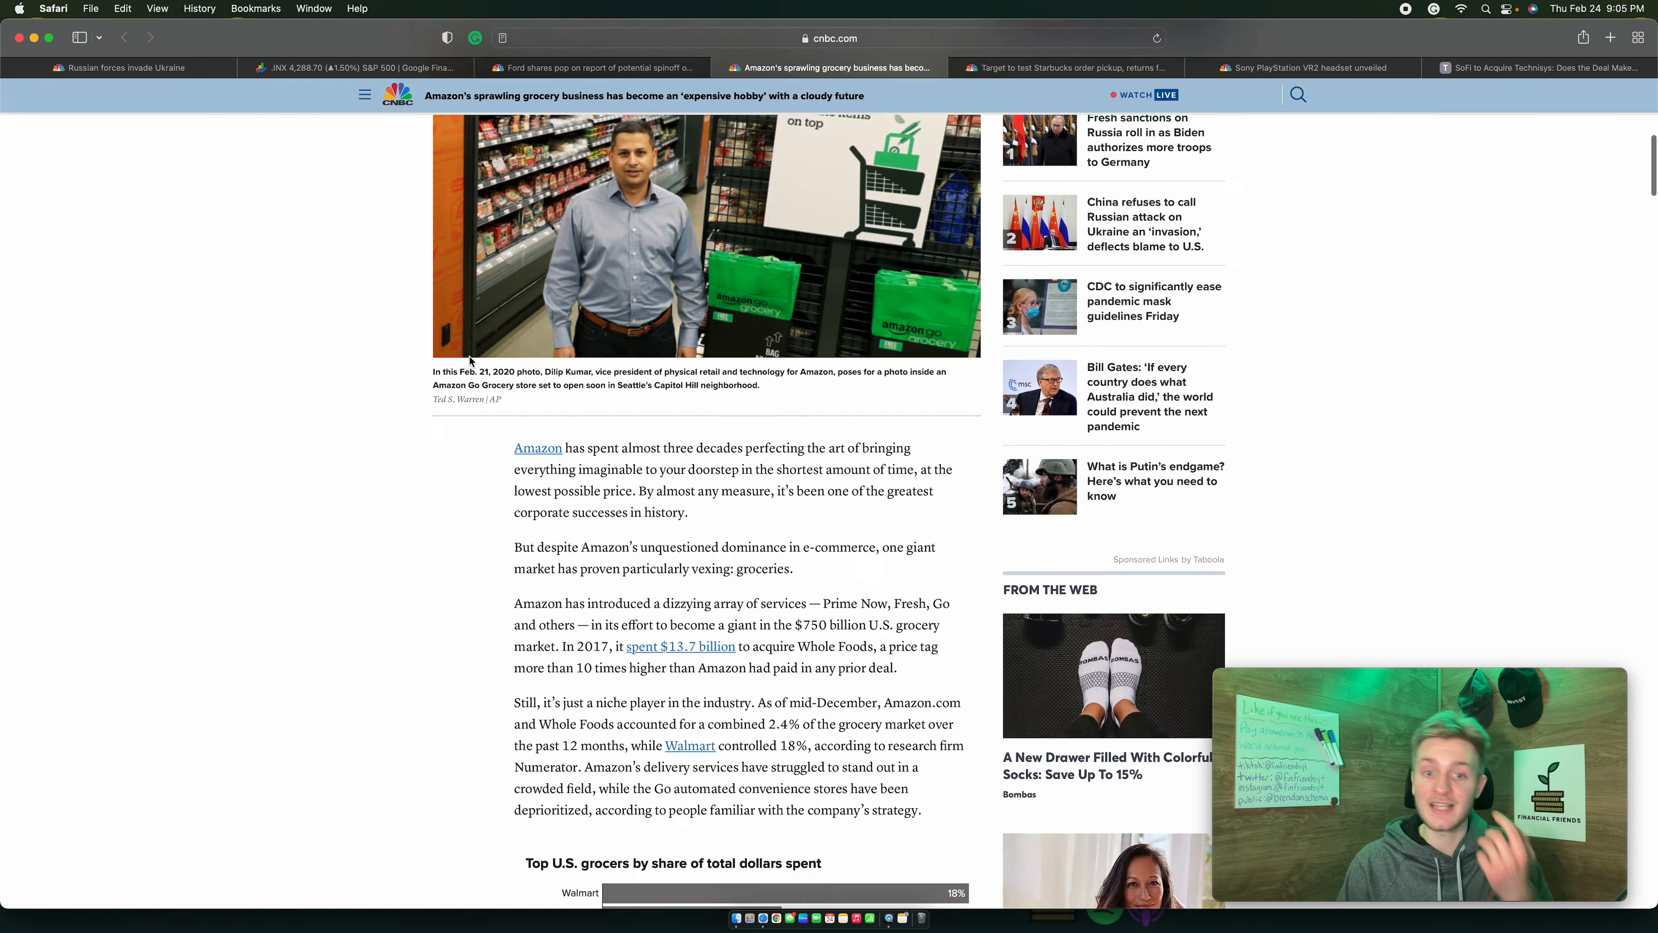
scroll(down, 3)
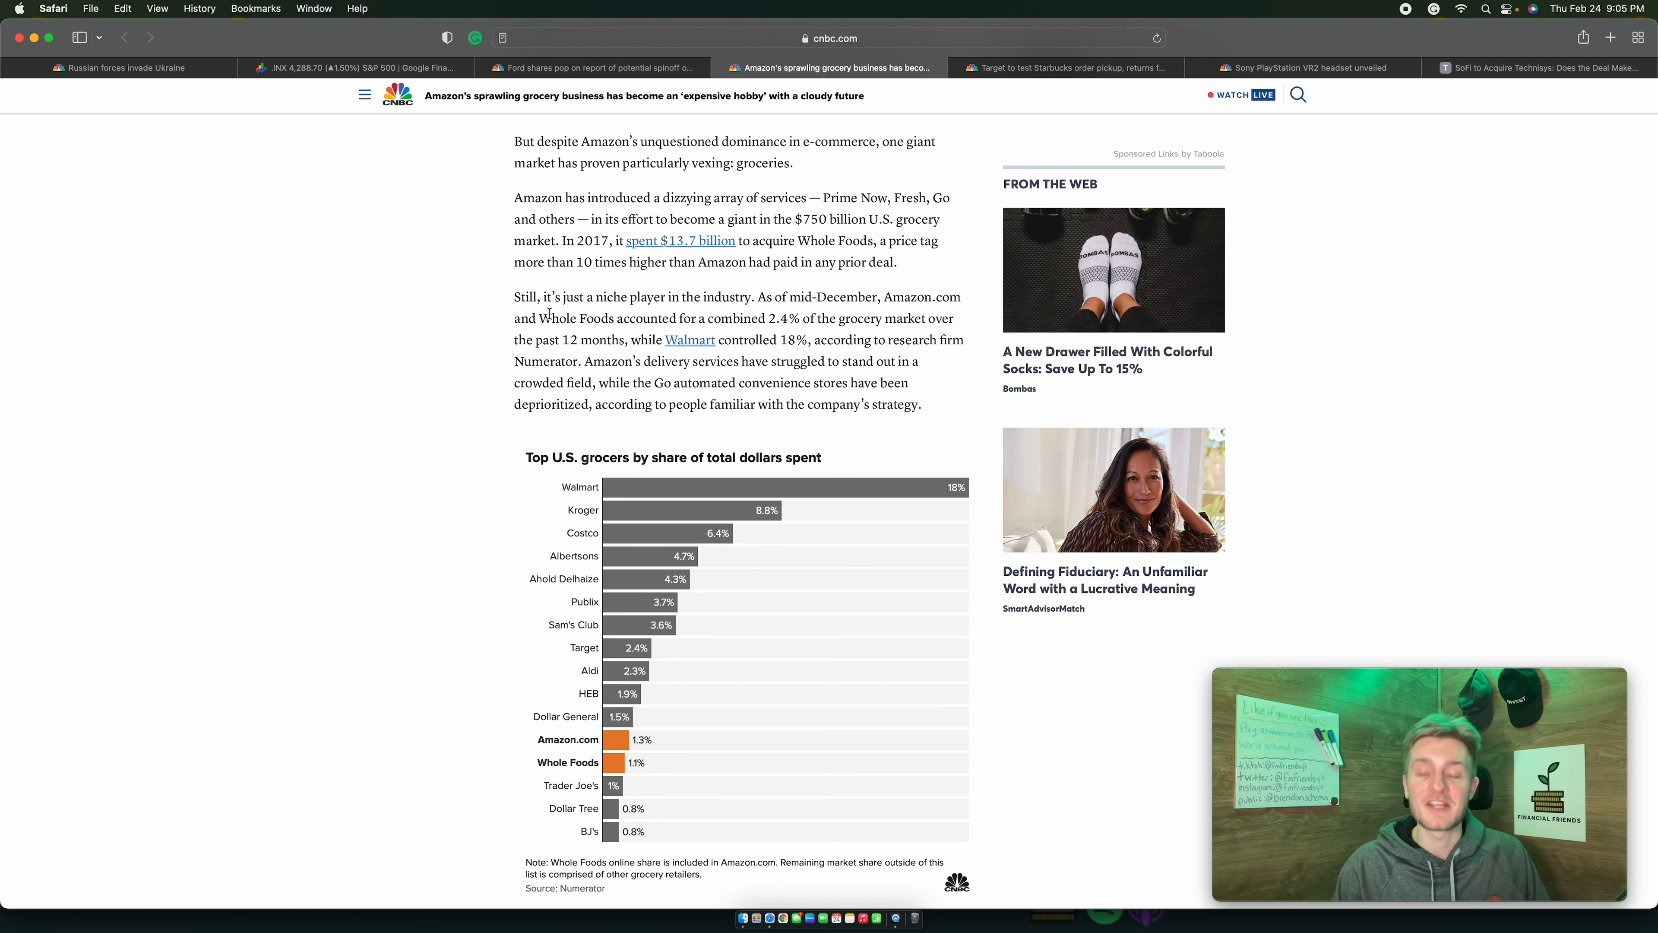
mouse_move(988, 39)
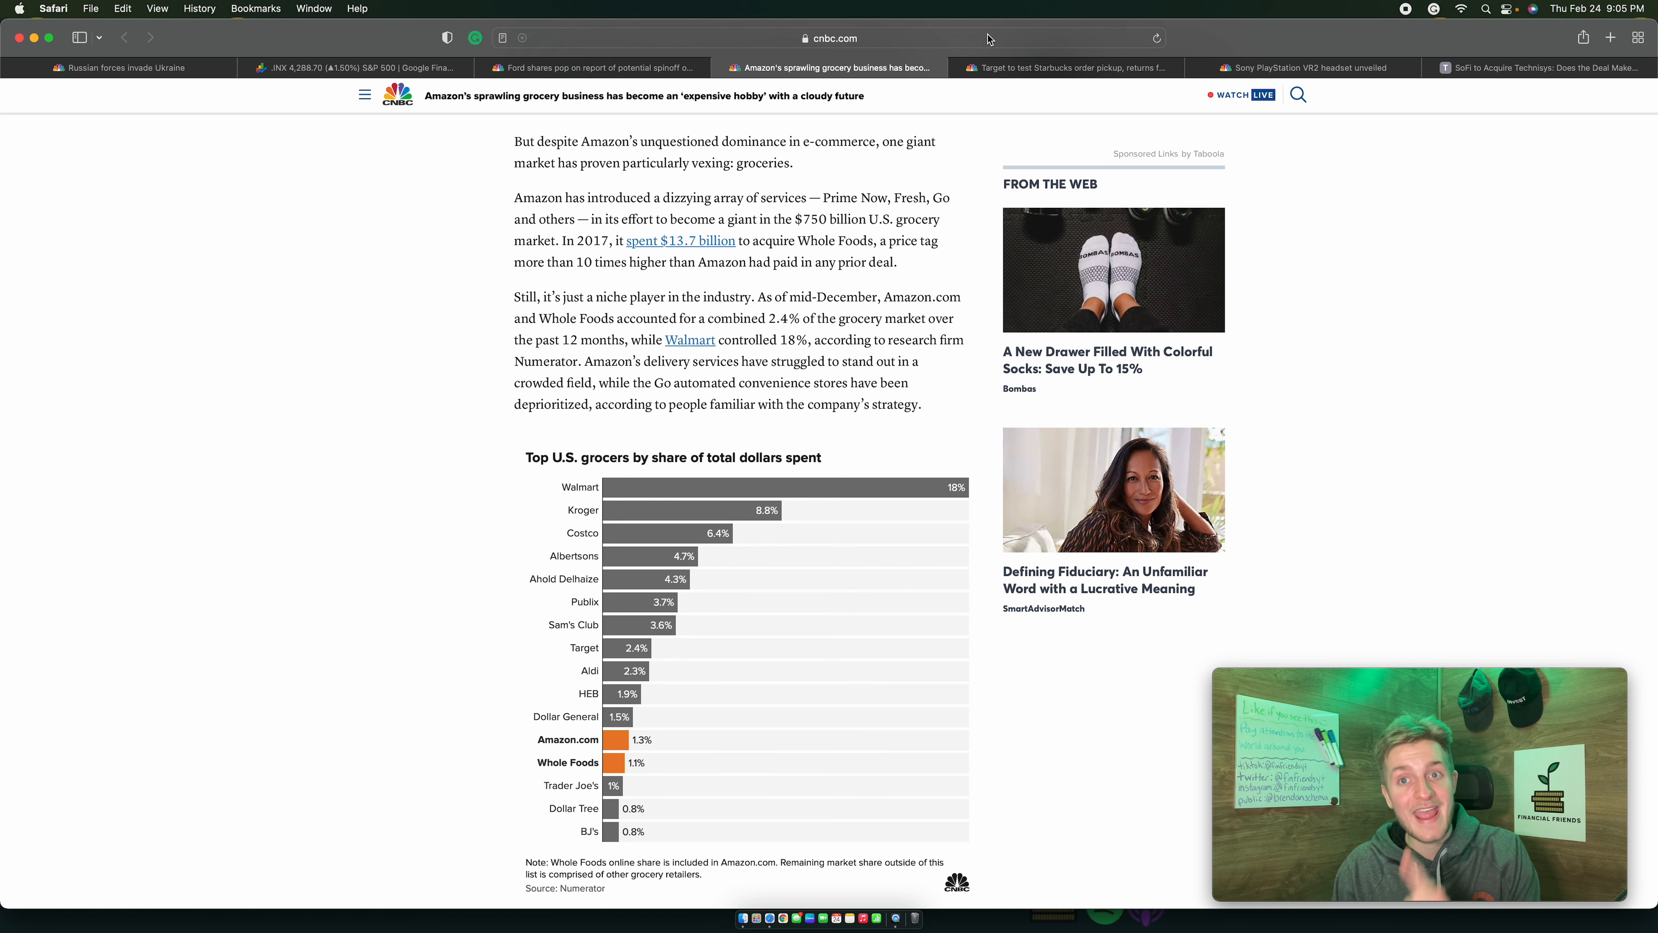
Open the Target curbside returns article and highlight 'Returns' in its headline.
click(1063, 68)
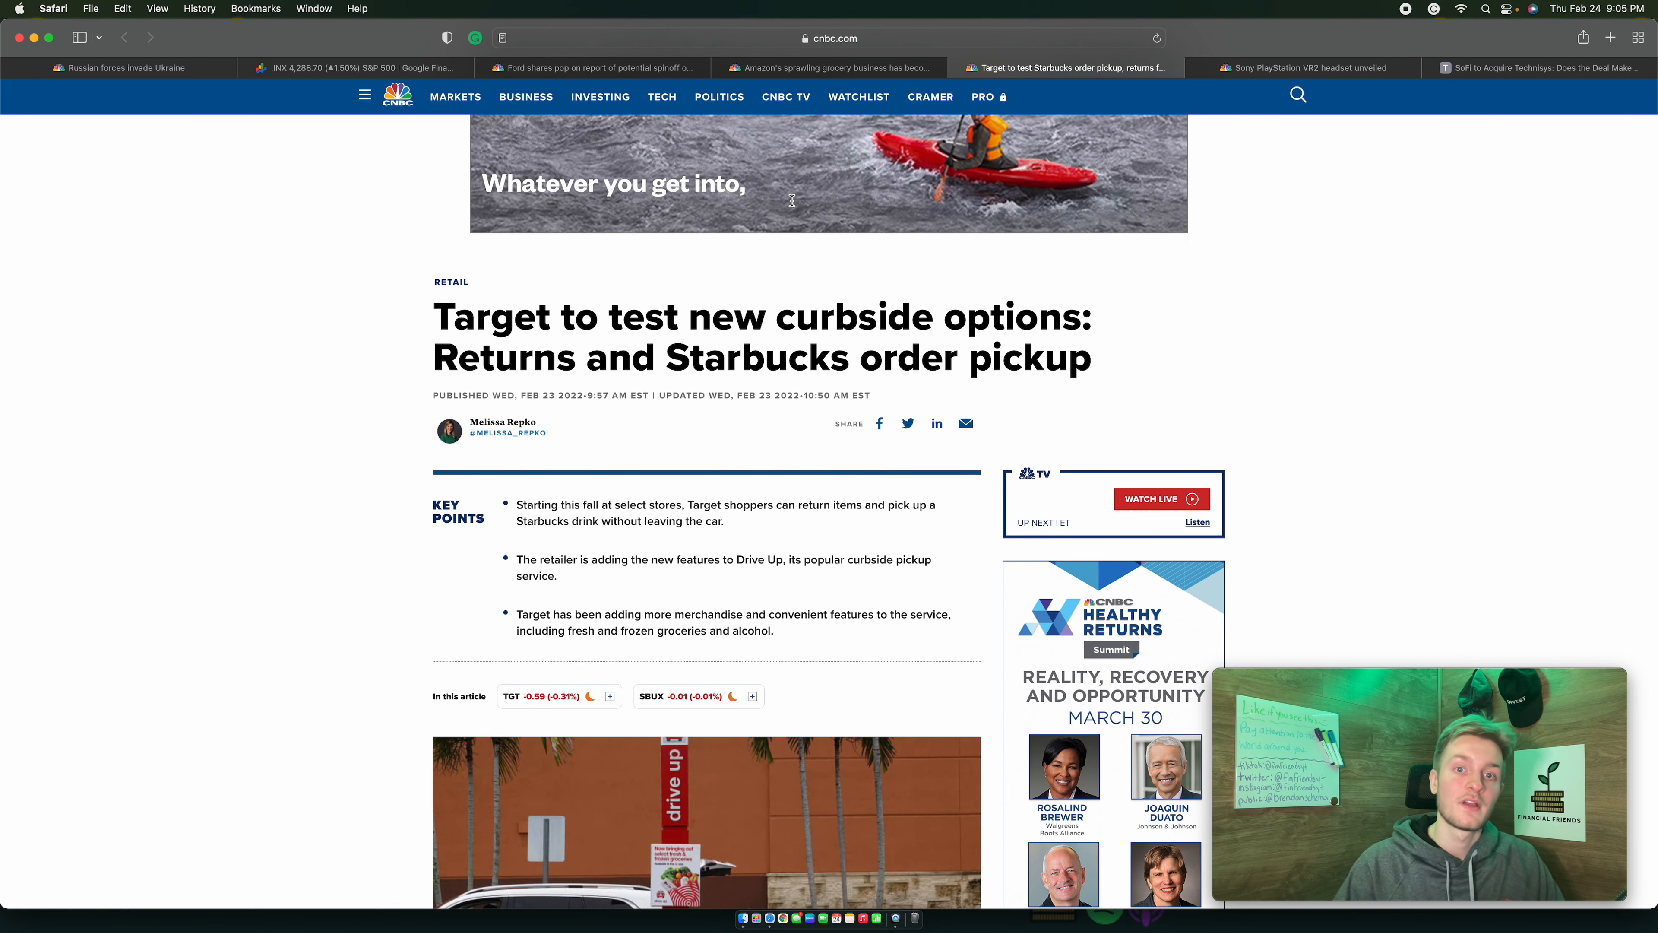
scroll(down, 3)
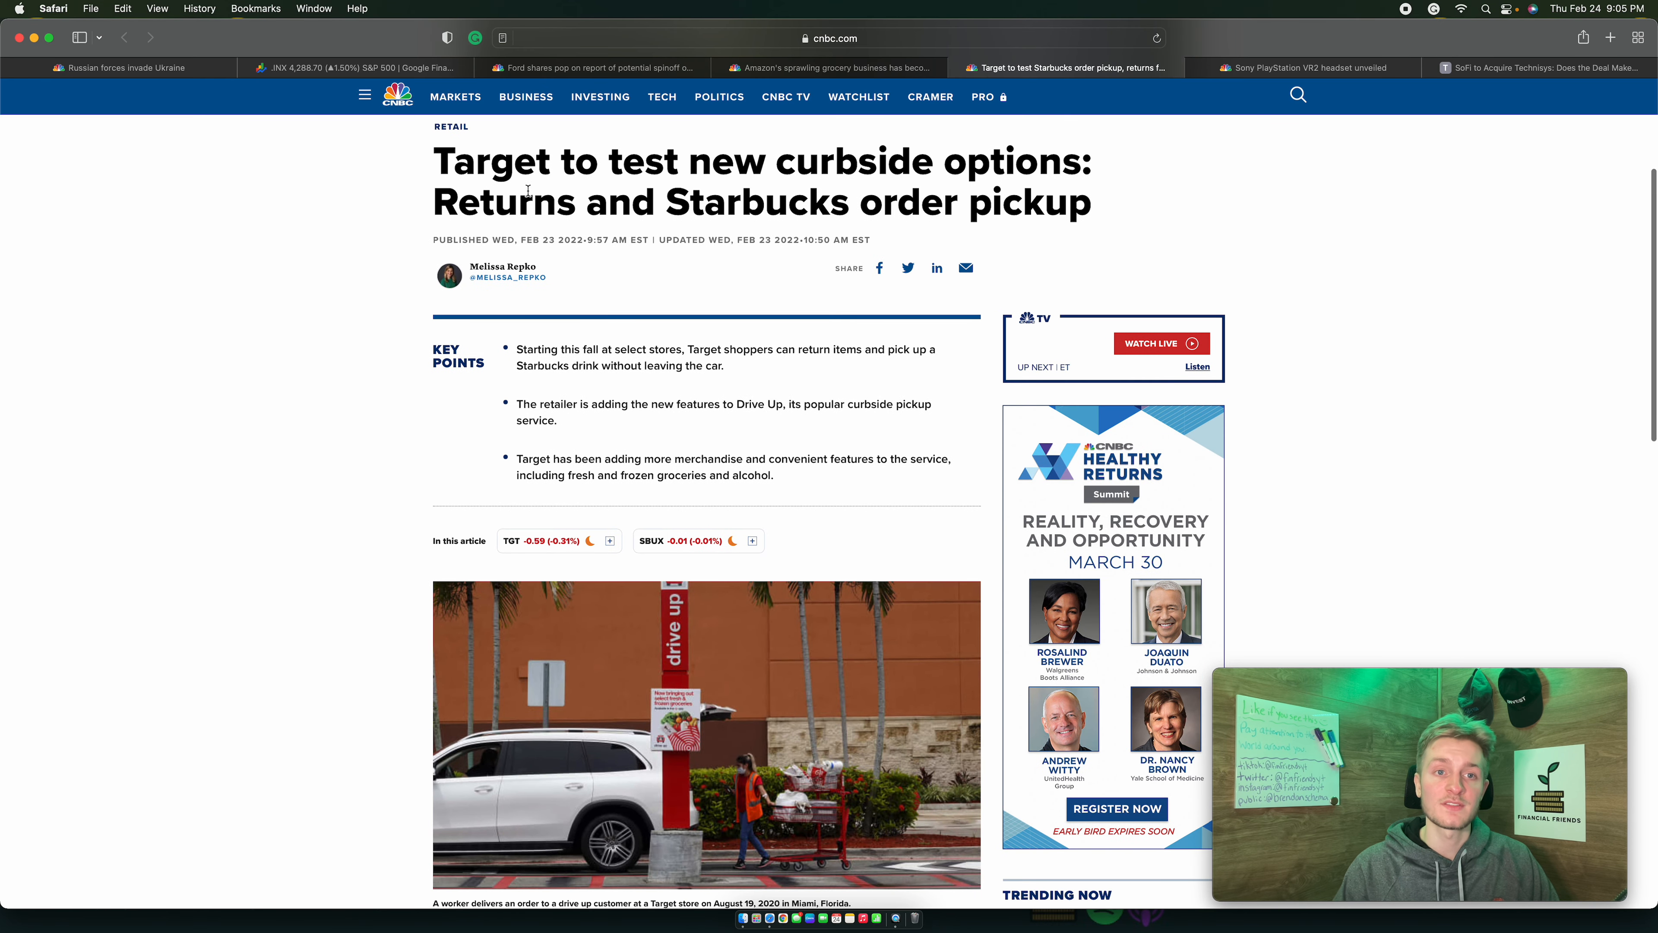
double_click(493, 202)
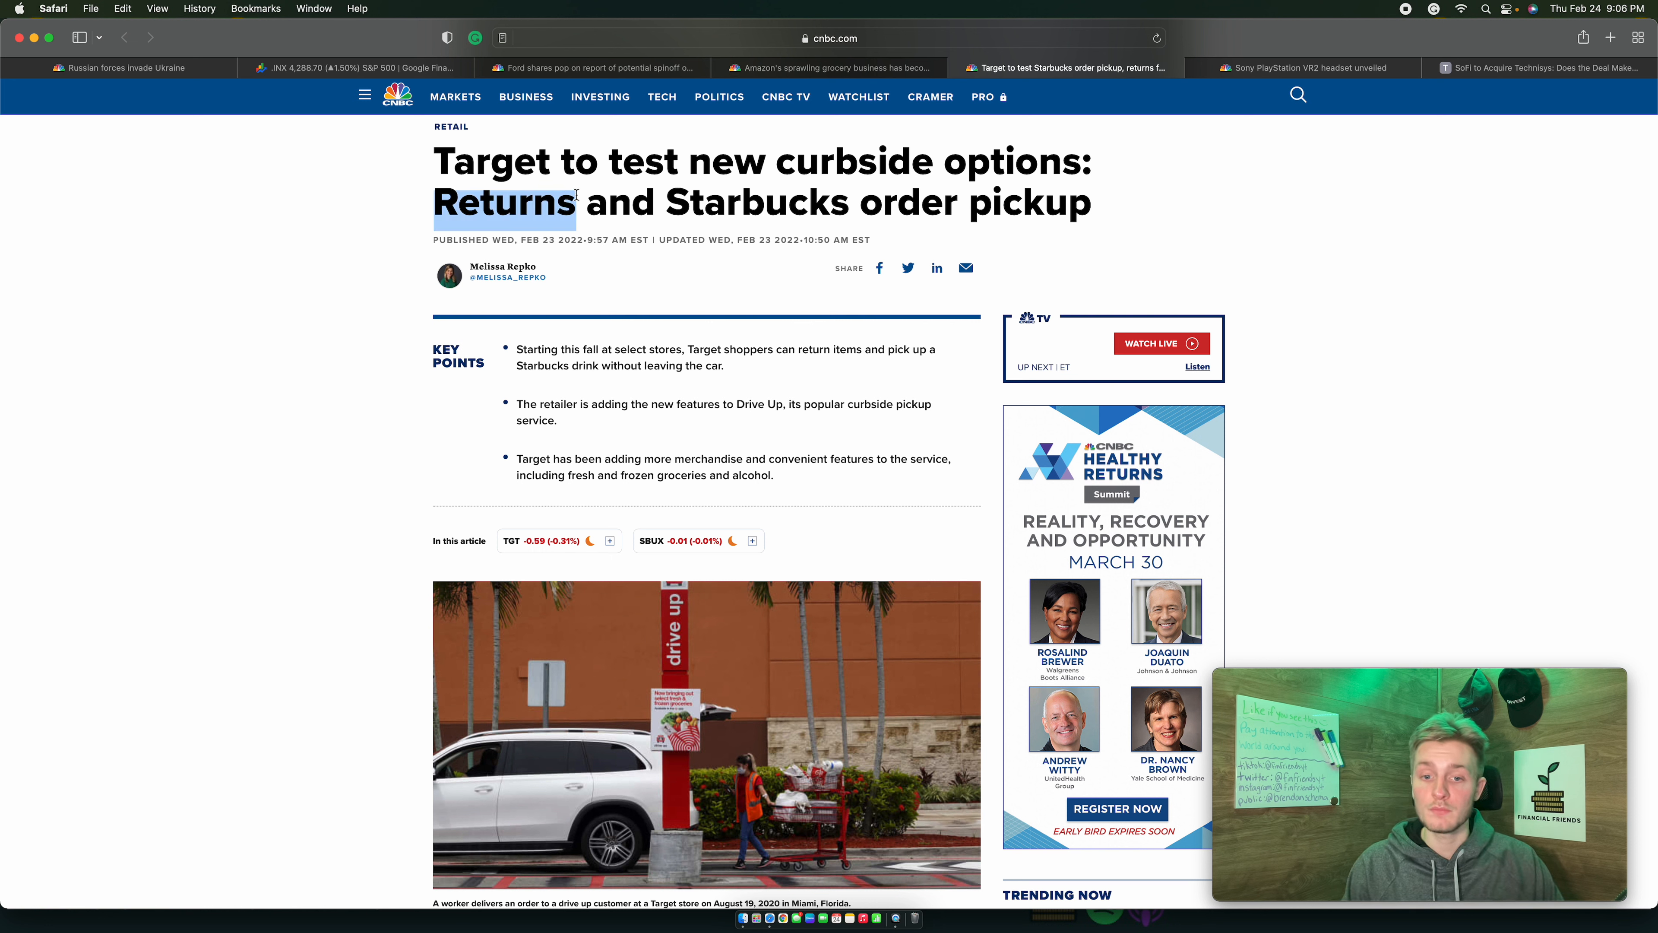
double_click(755, 202)
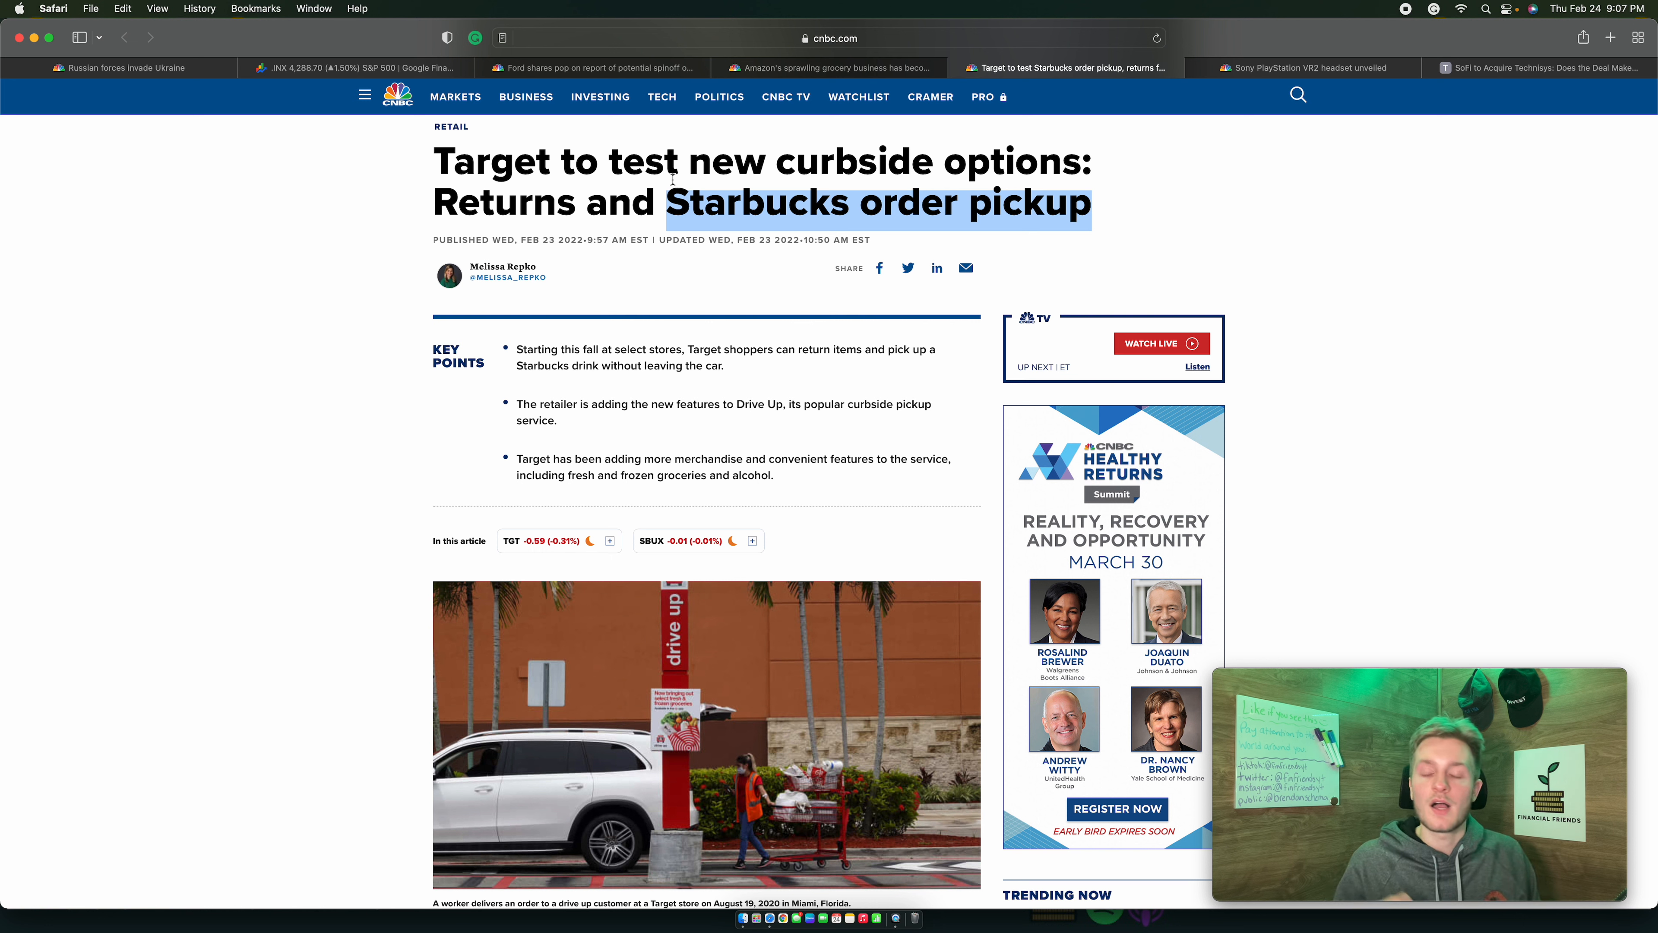
click(1216, 184)
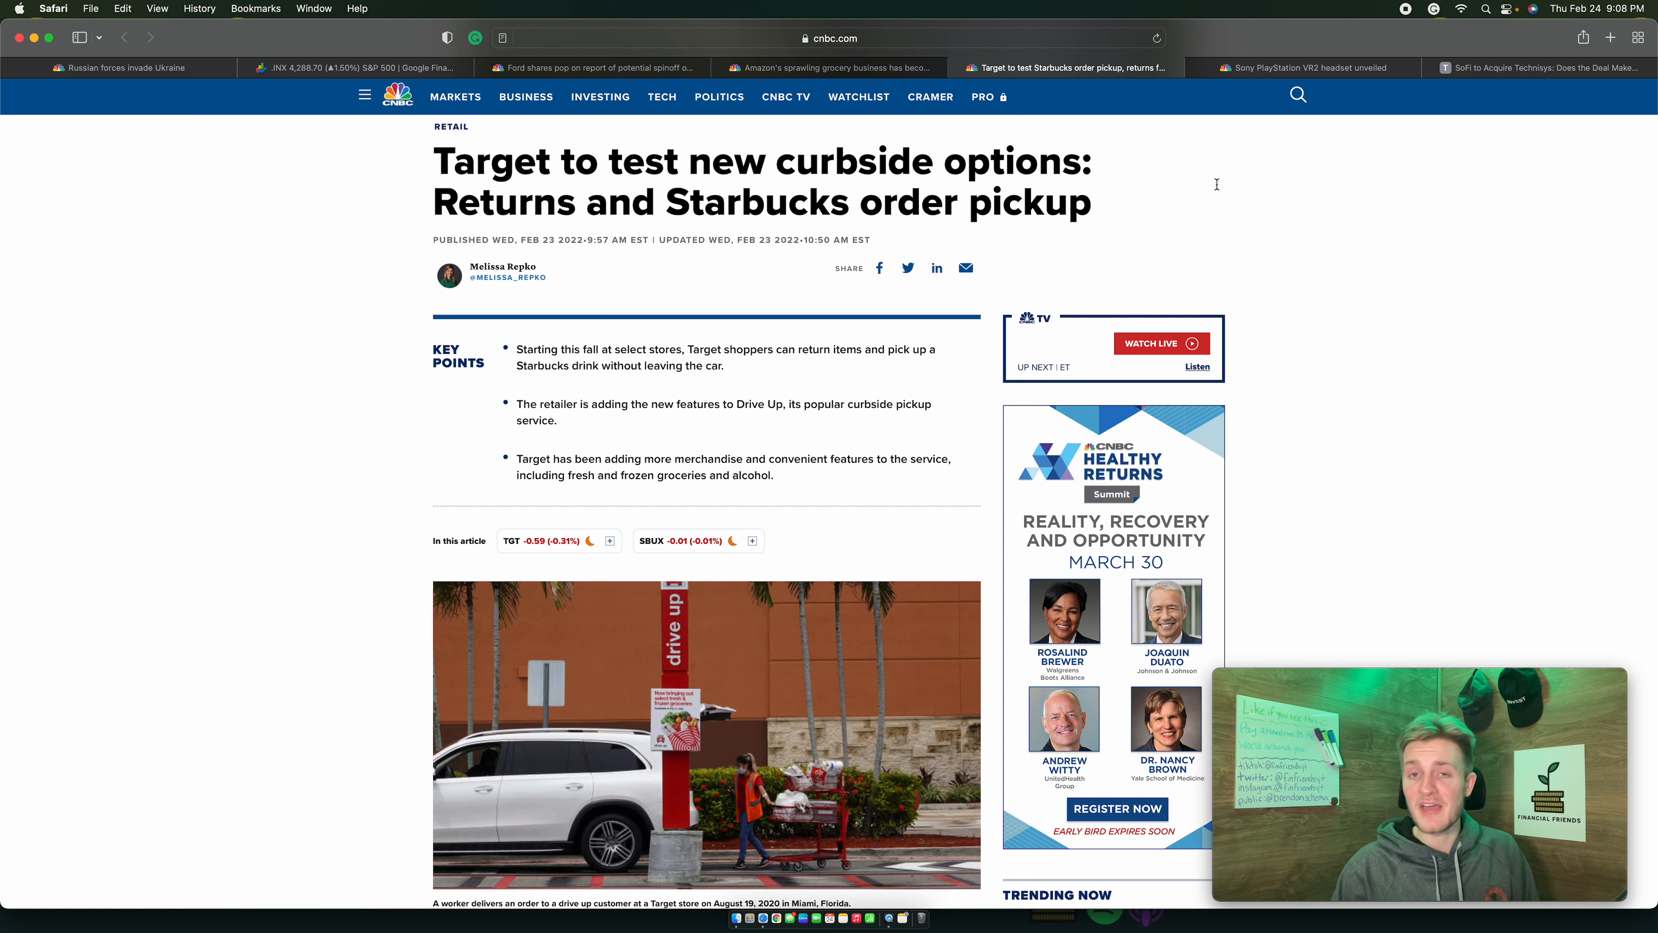
mouse_move(1052, 70)
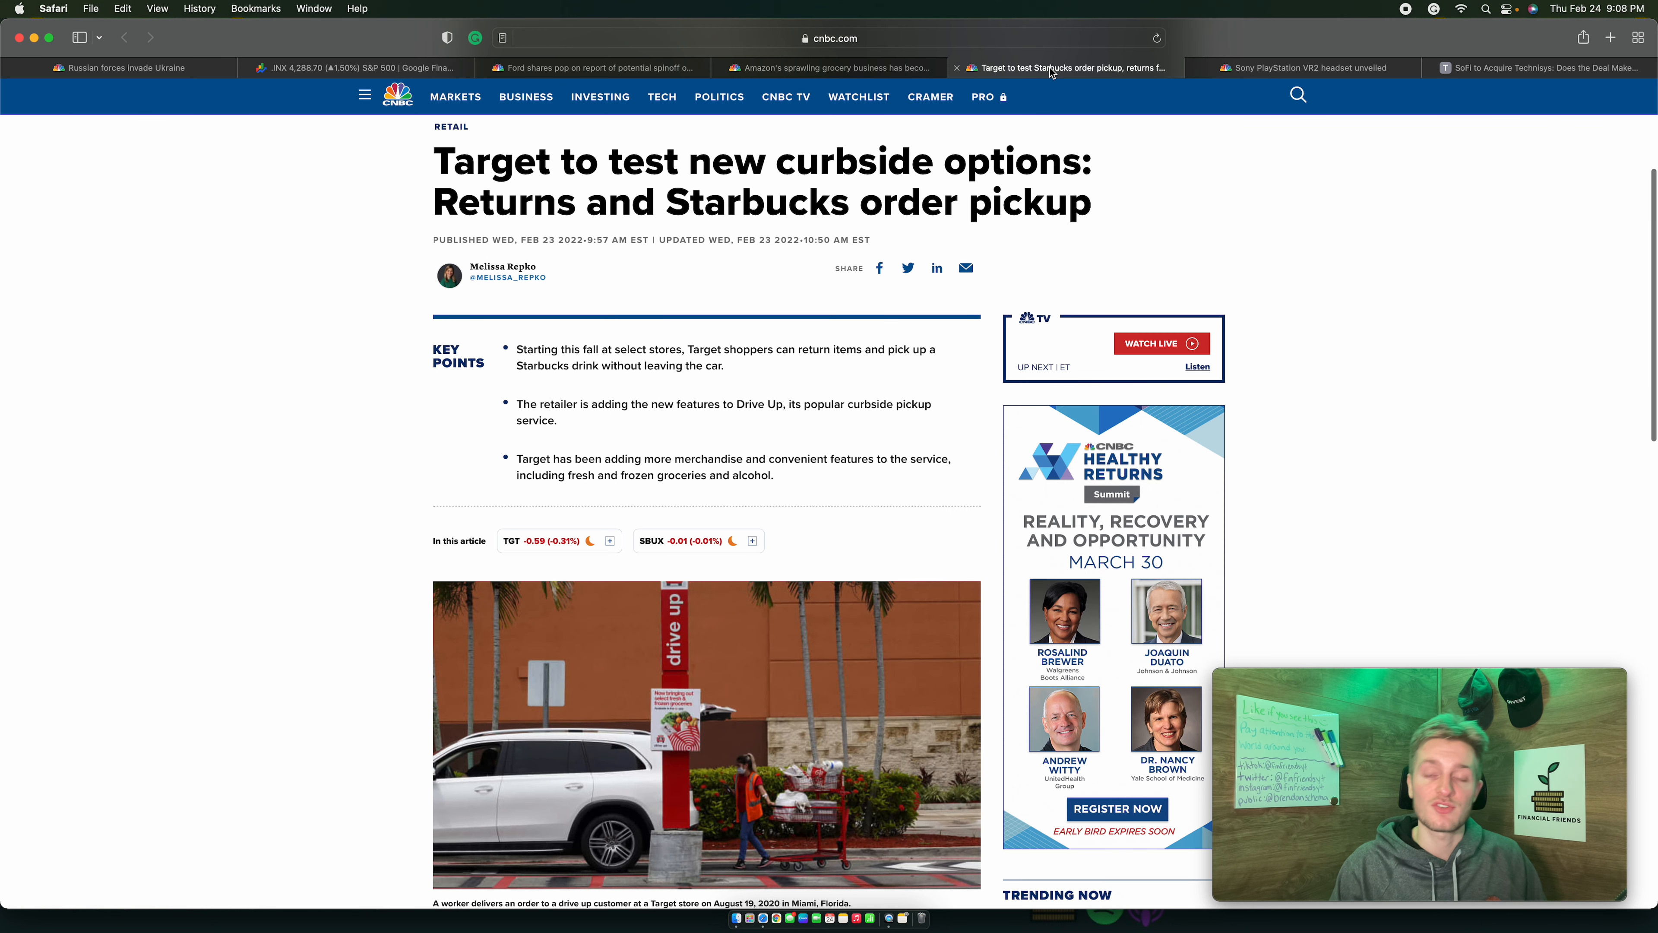
mouse_move(1064, 68)
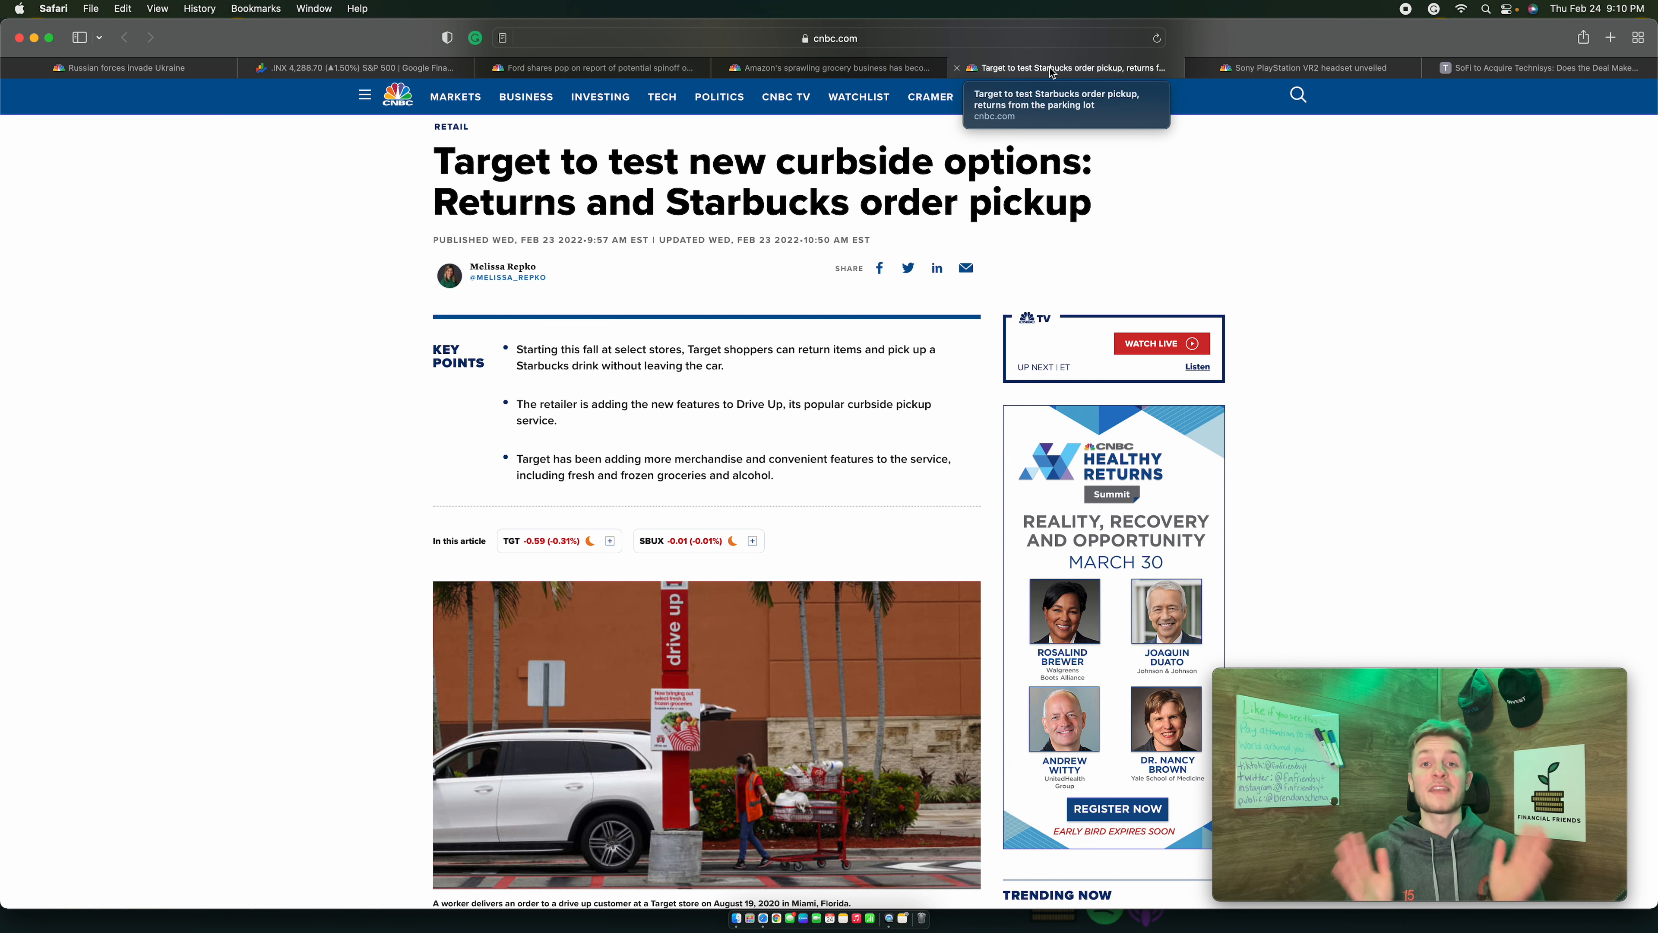
click(1306, 67)
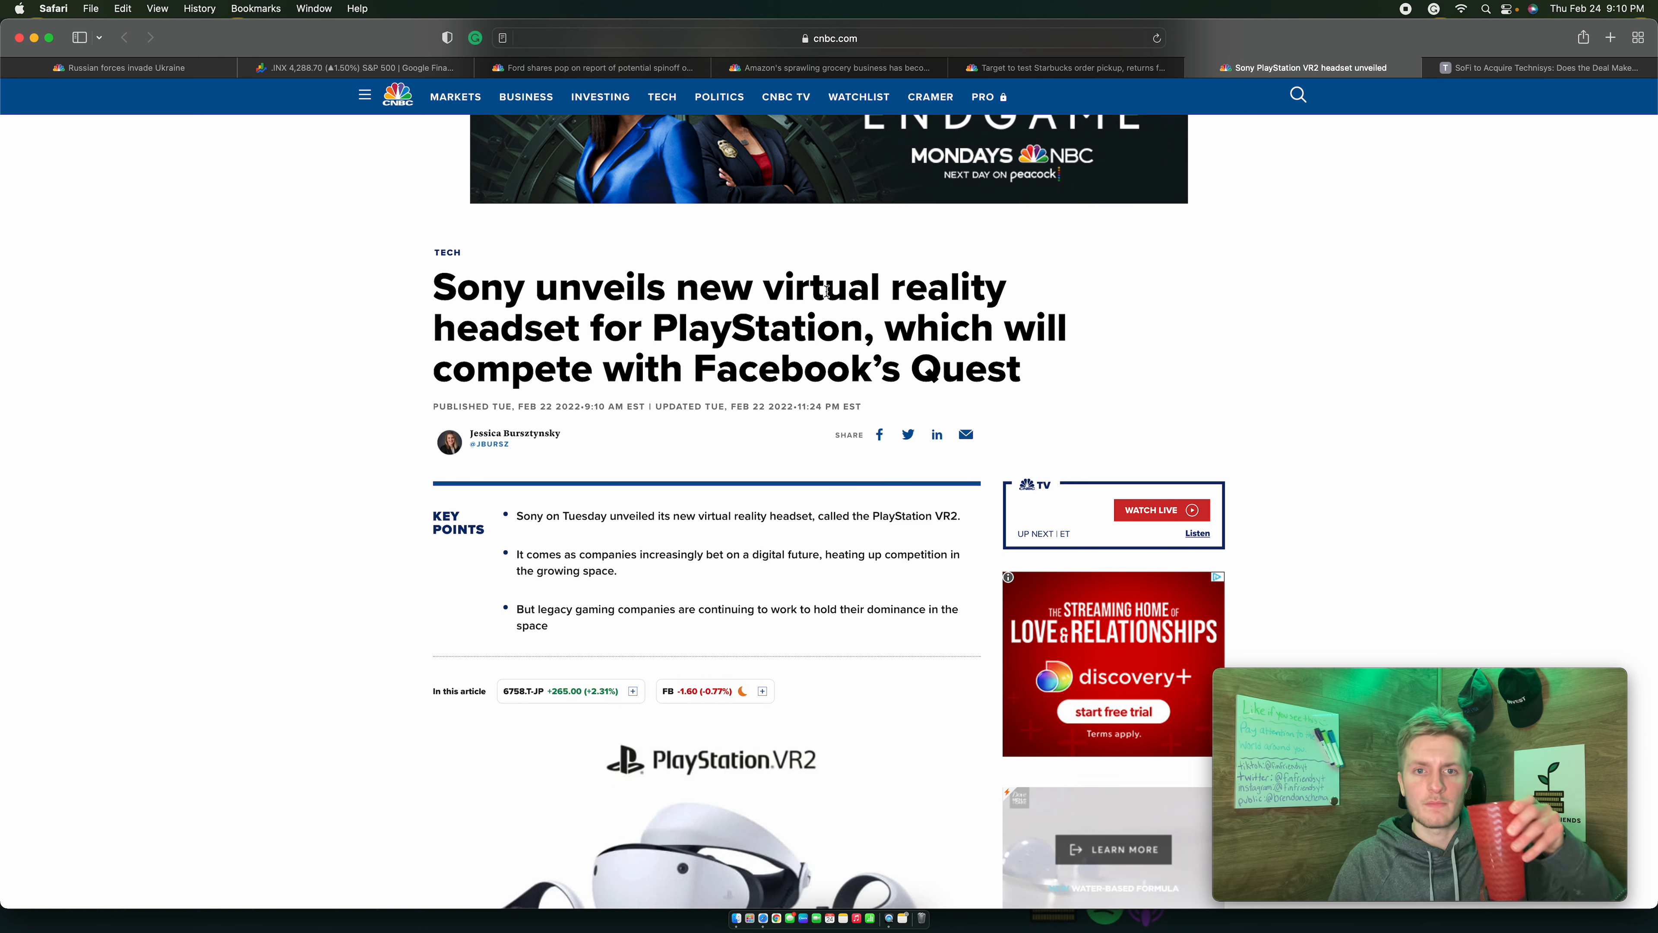
scroll(down, 3)
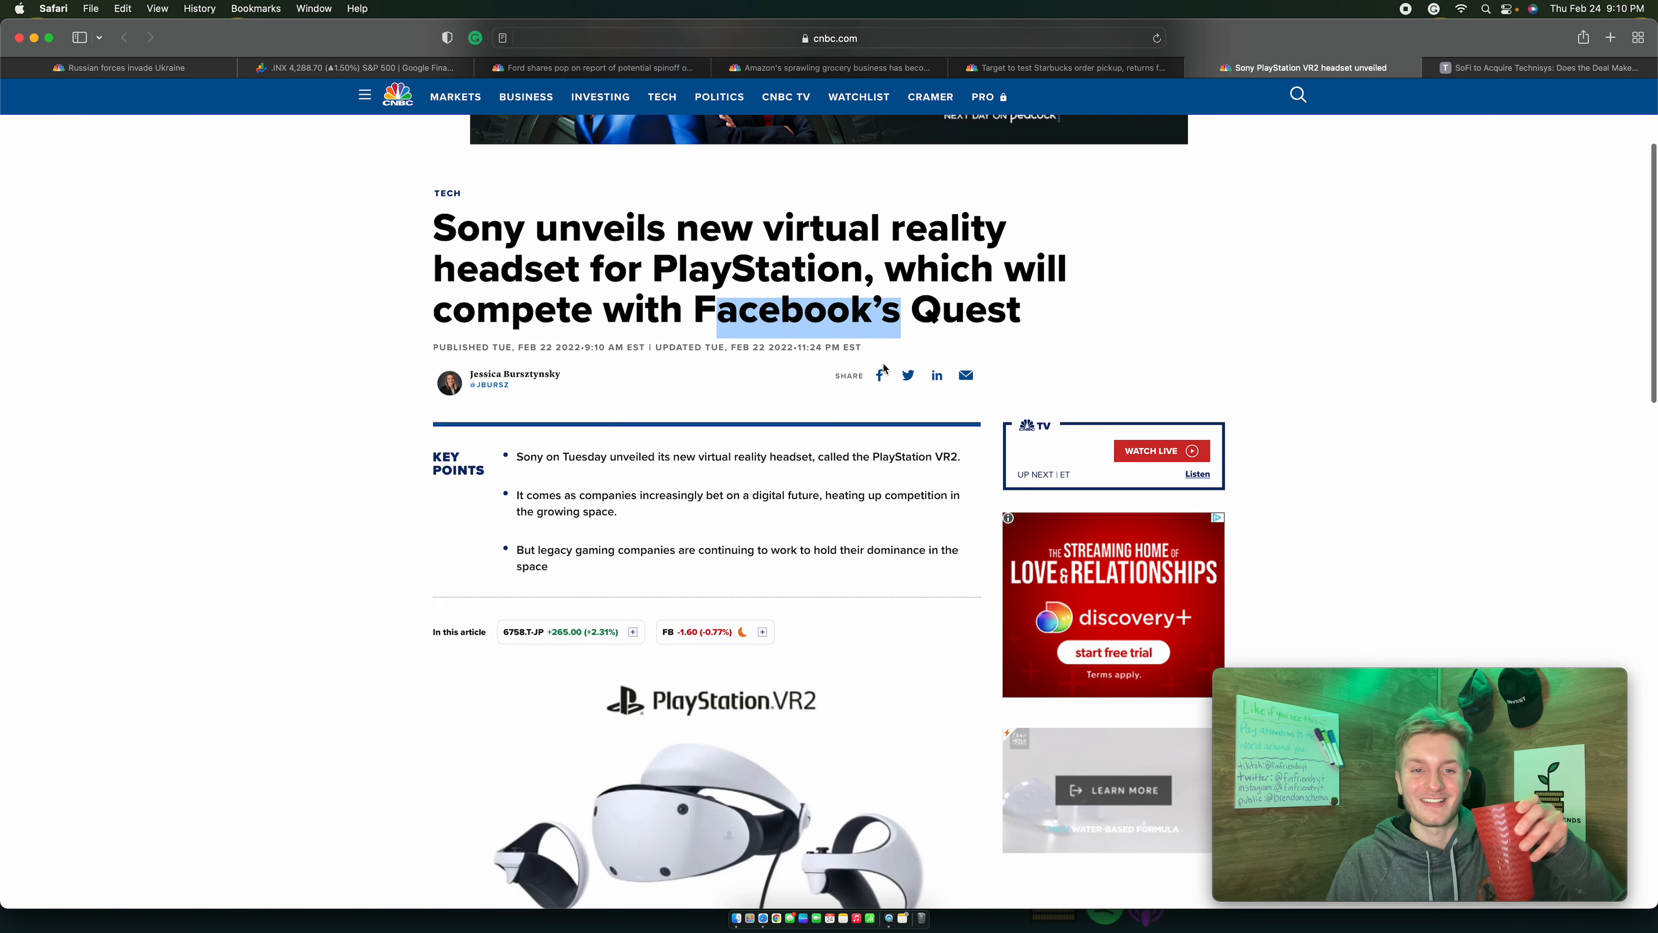
scroll(down, 3)
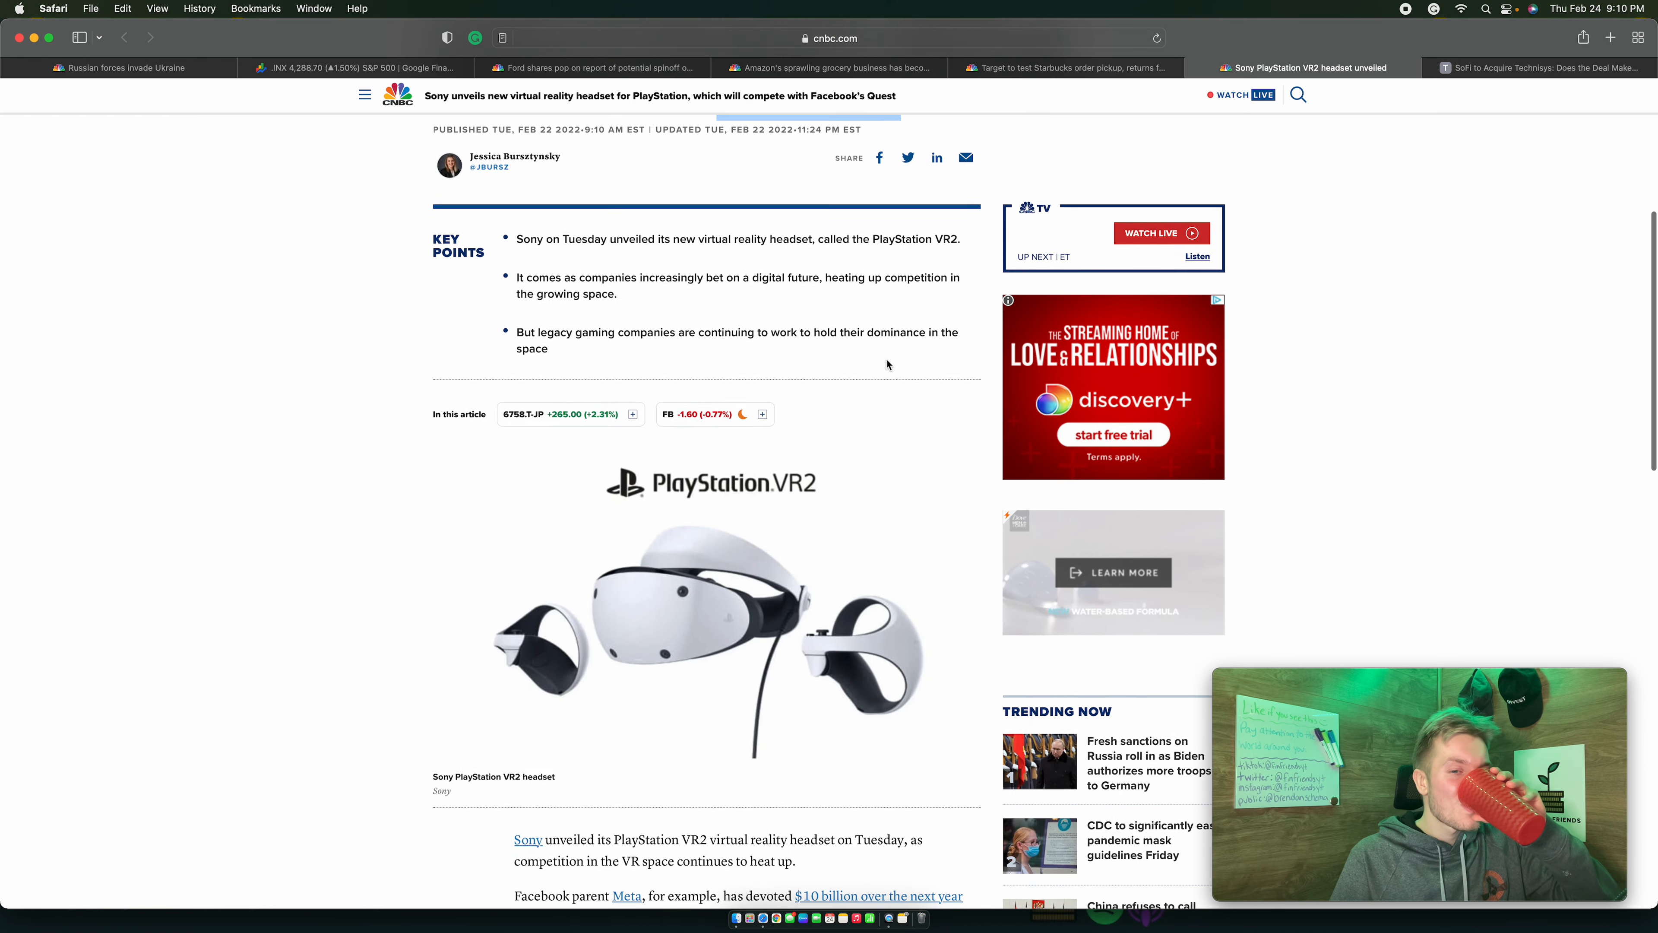
scroll(down, 3)
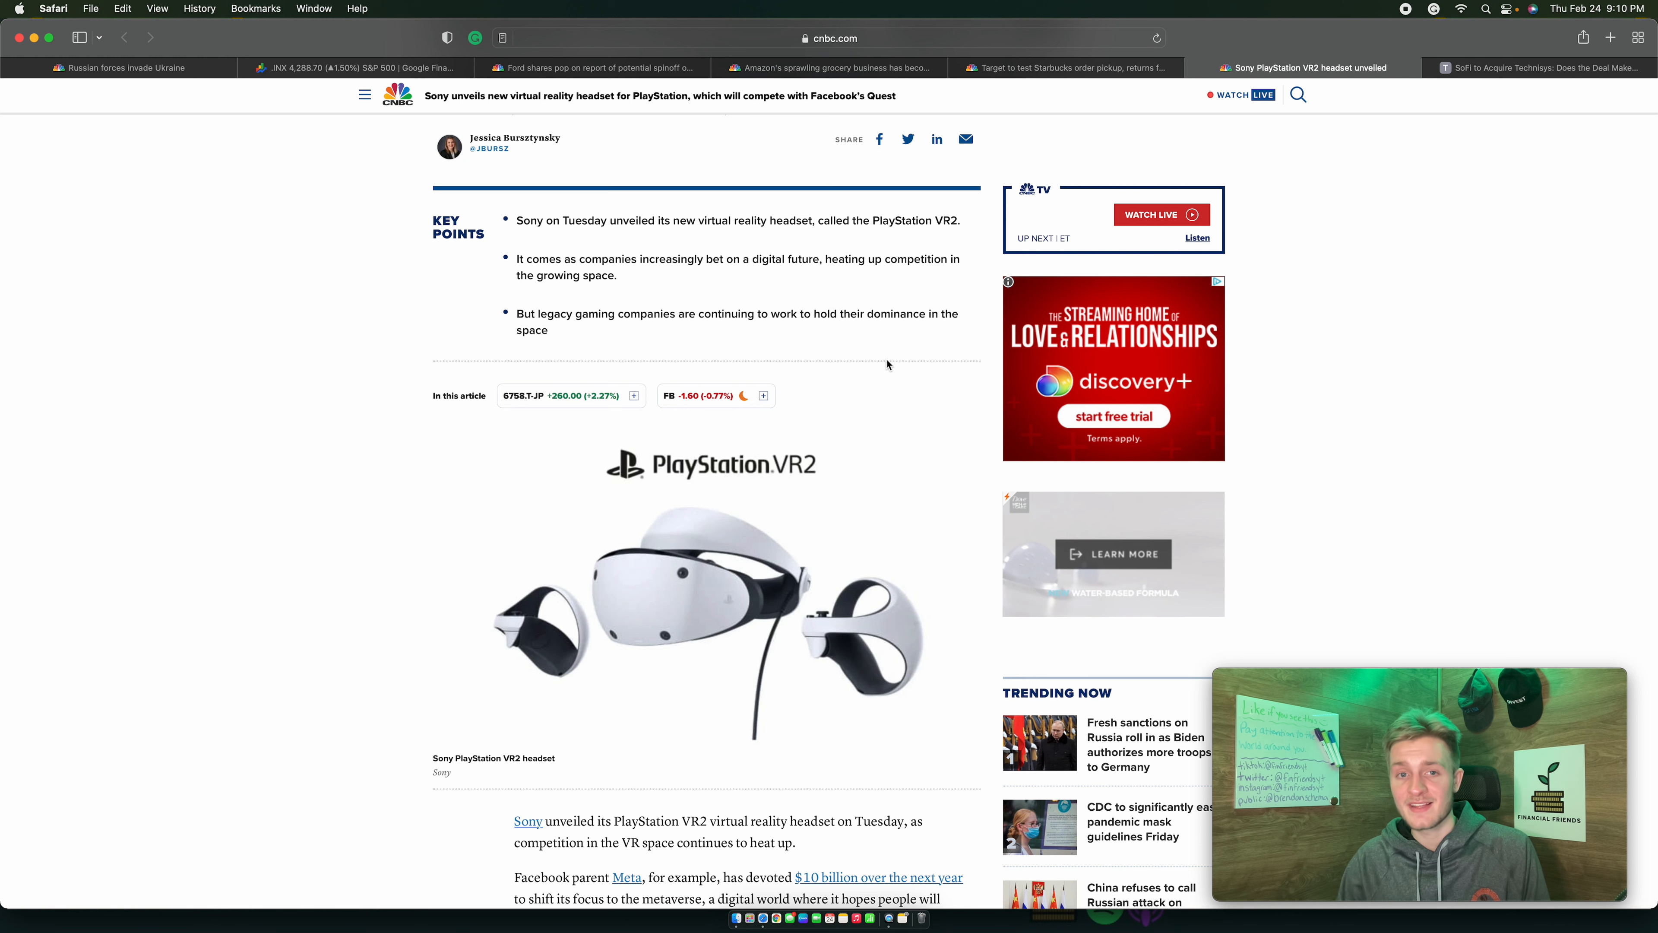
scroll(down, 3)
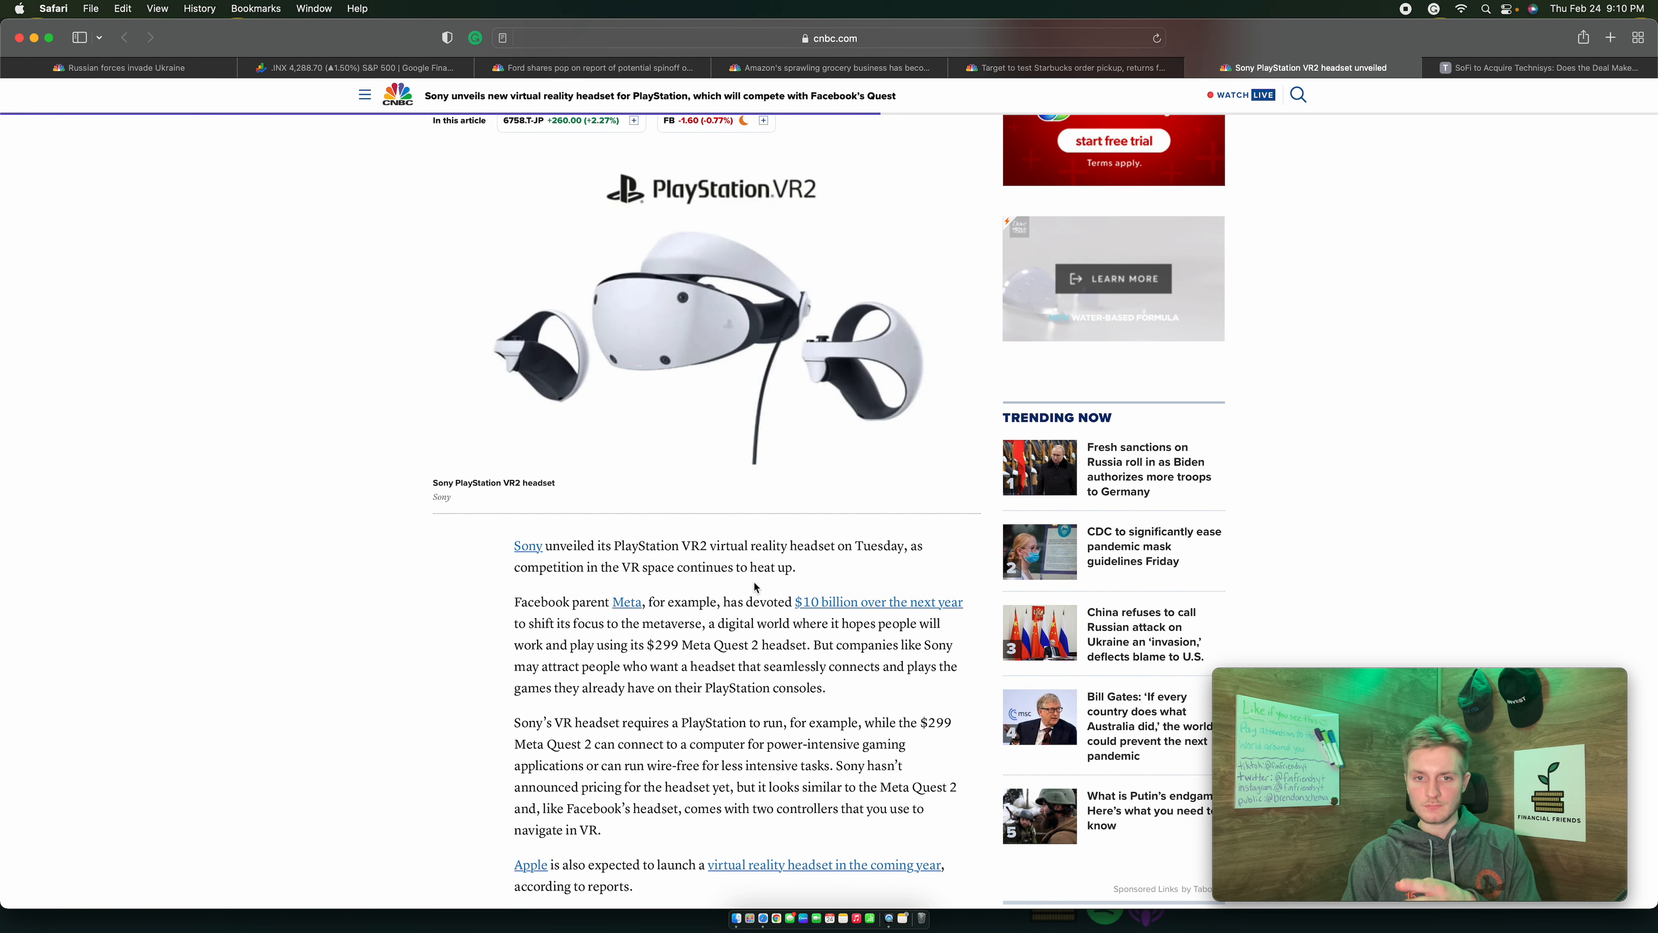
scroll(up, 3)
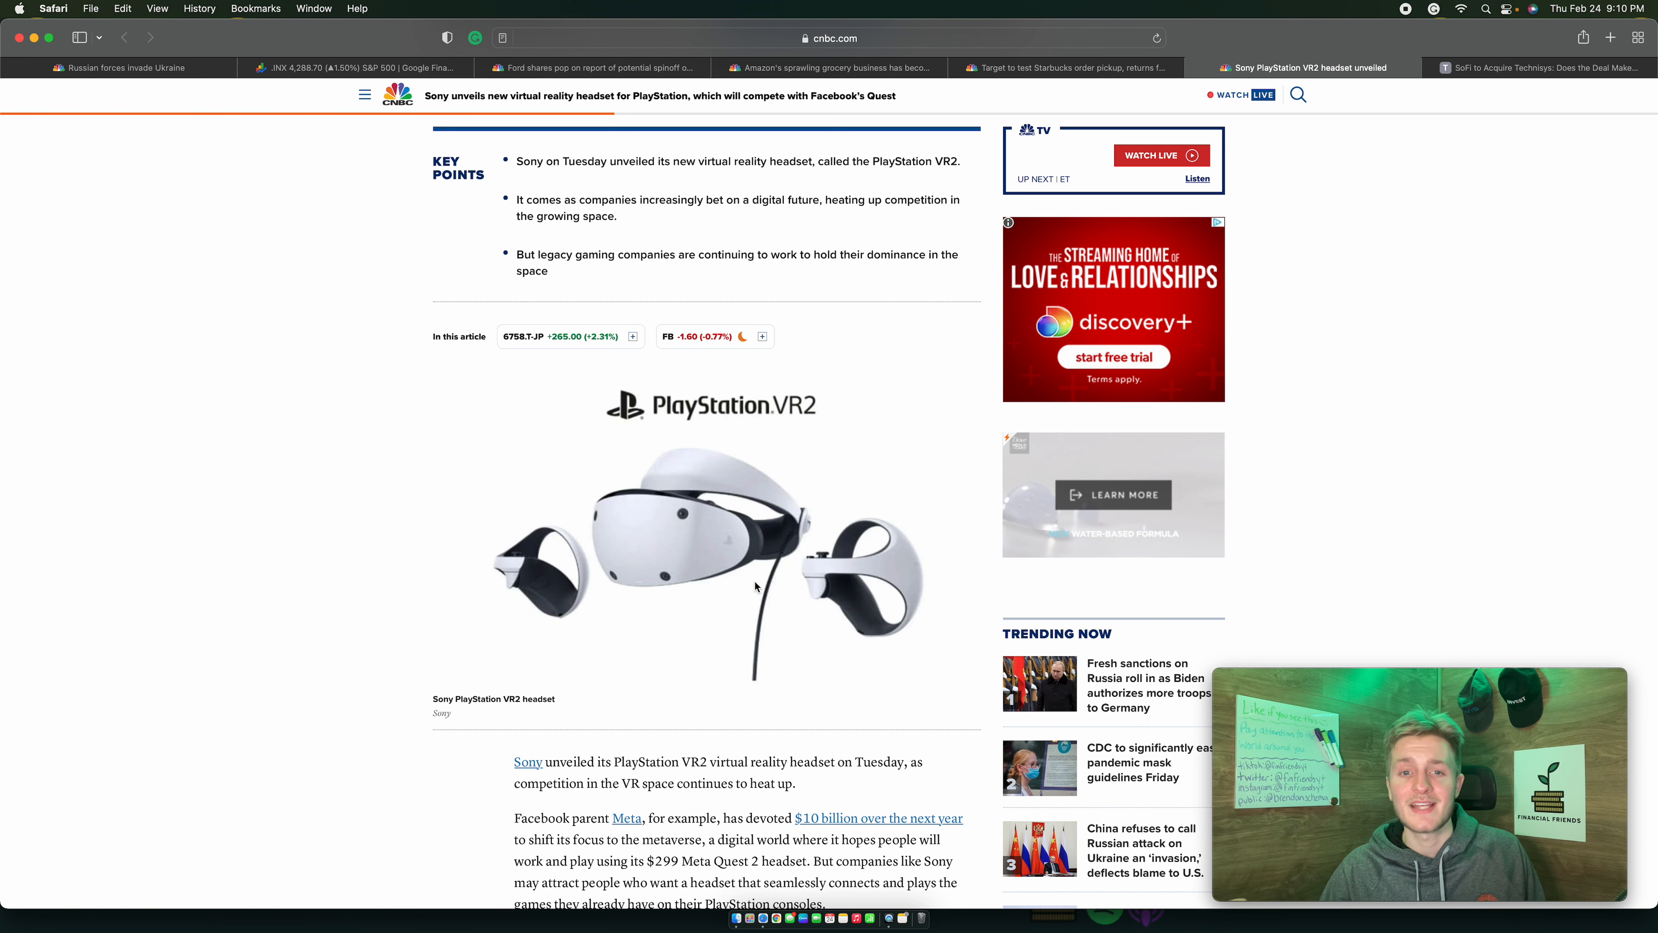
scroll(down, 3)
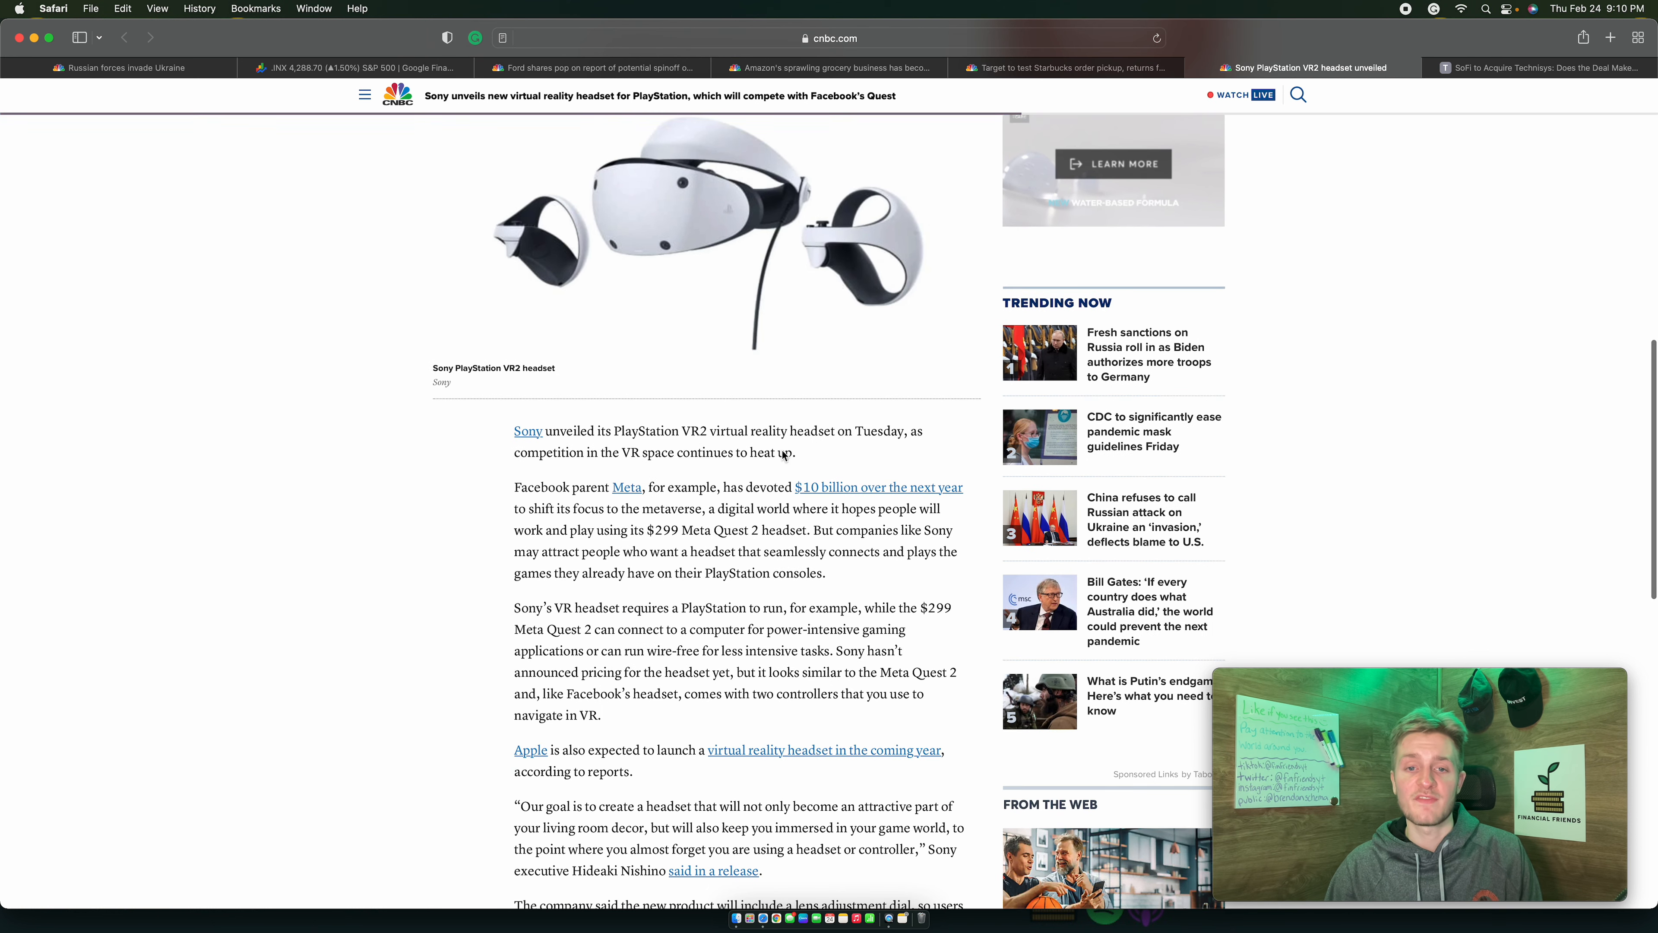
scroll(down, 3)
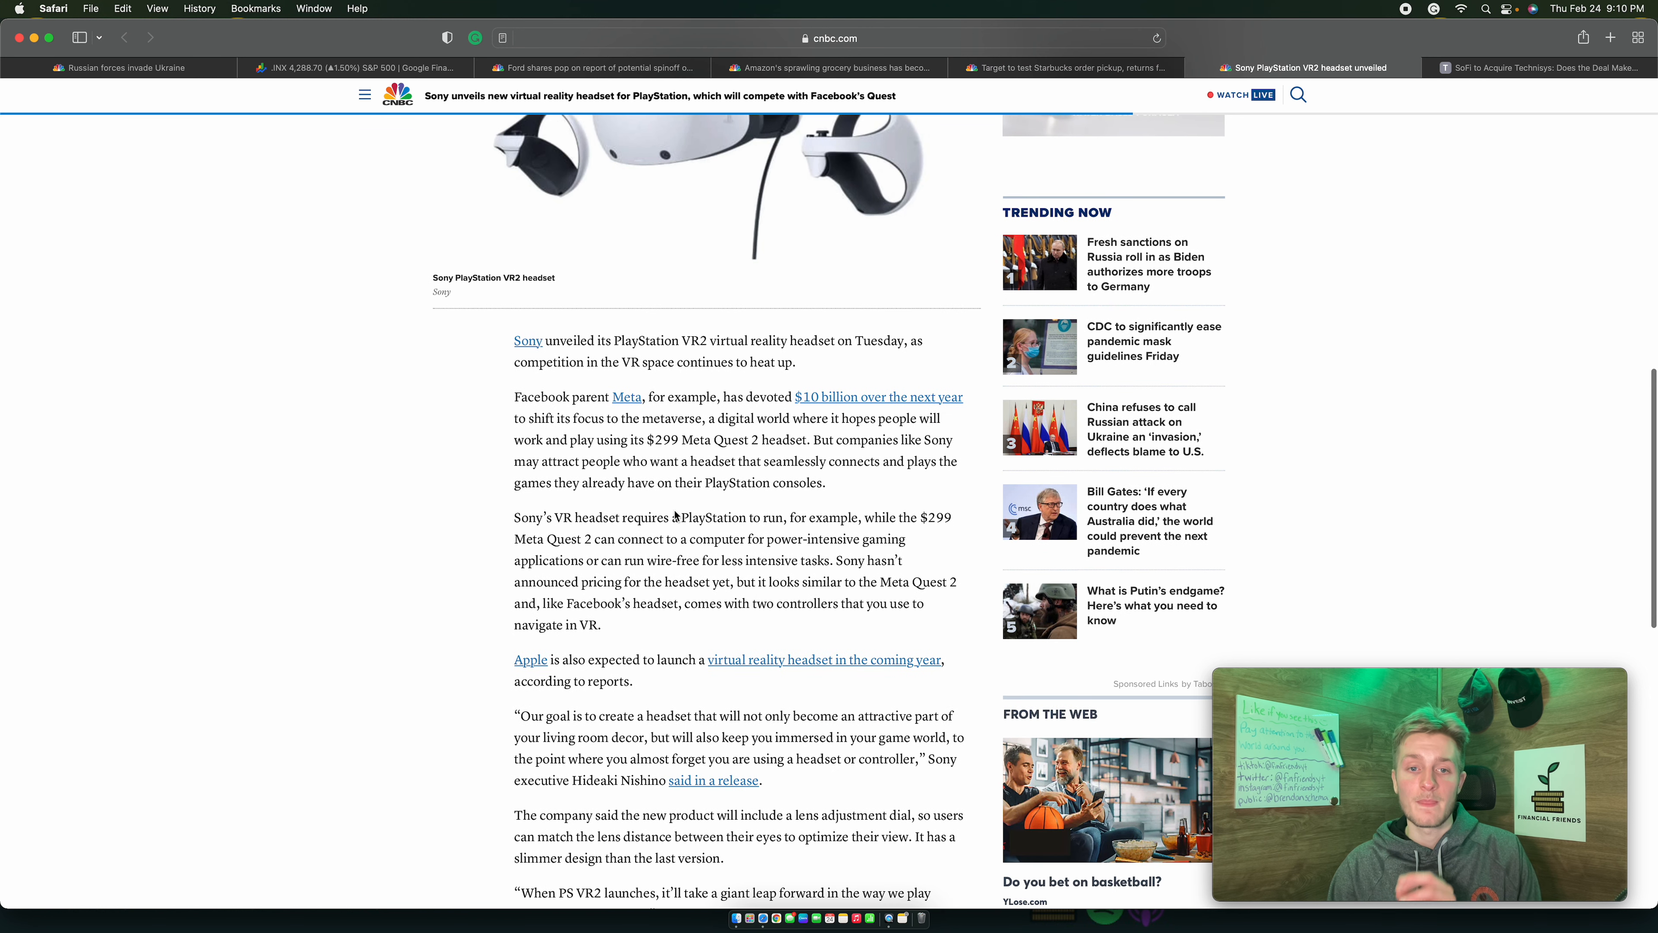
double_click(720, 517)
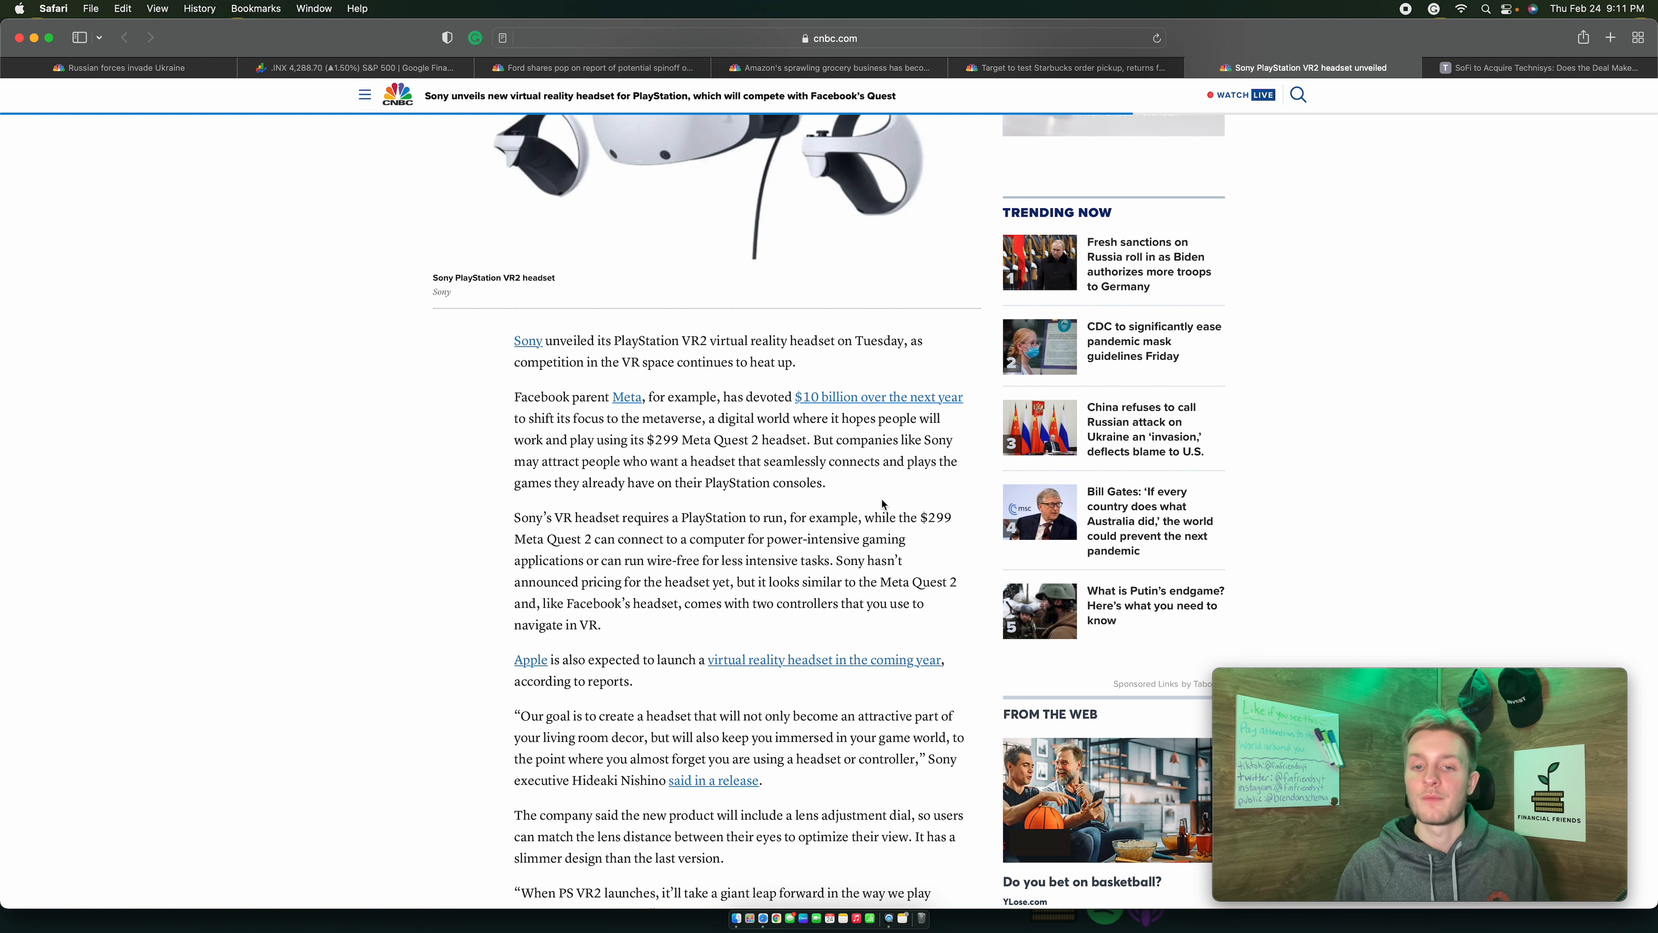
scroll(up, 3)
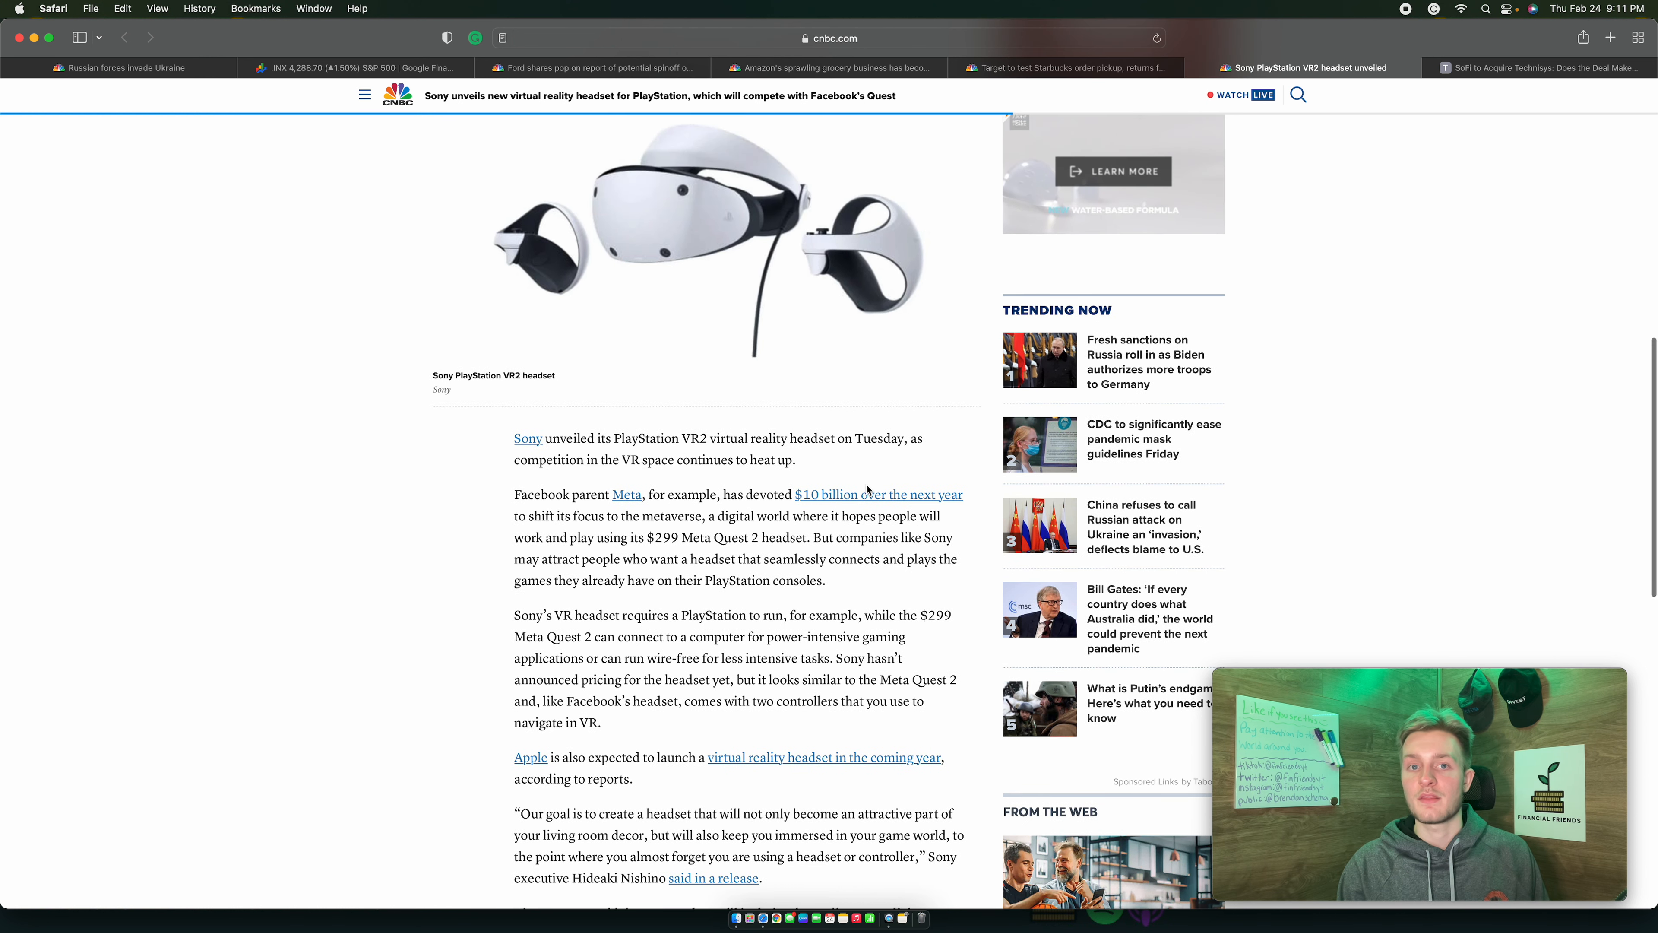
scroll(up, 3)
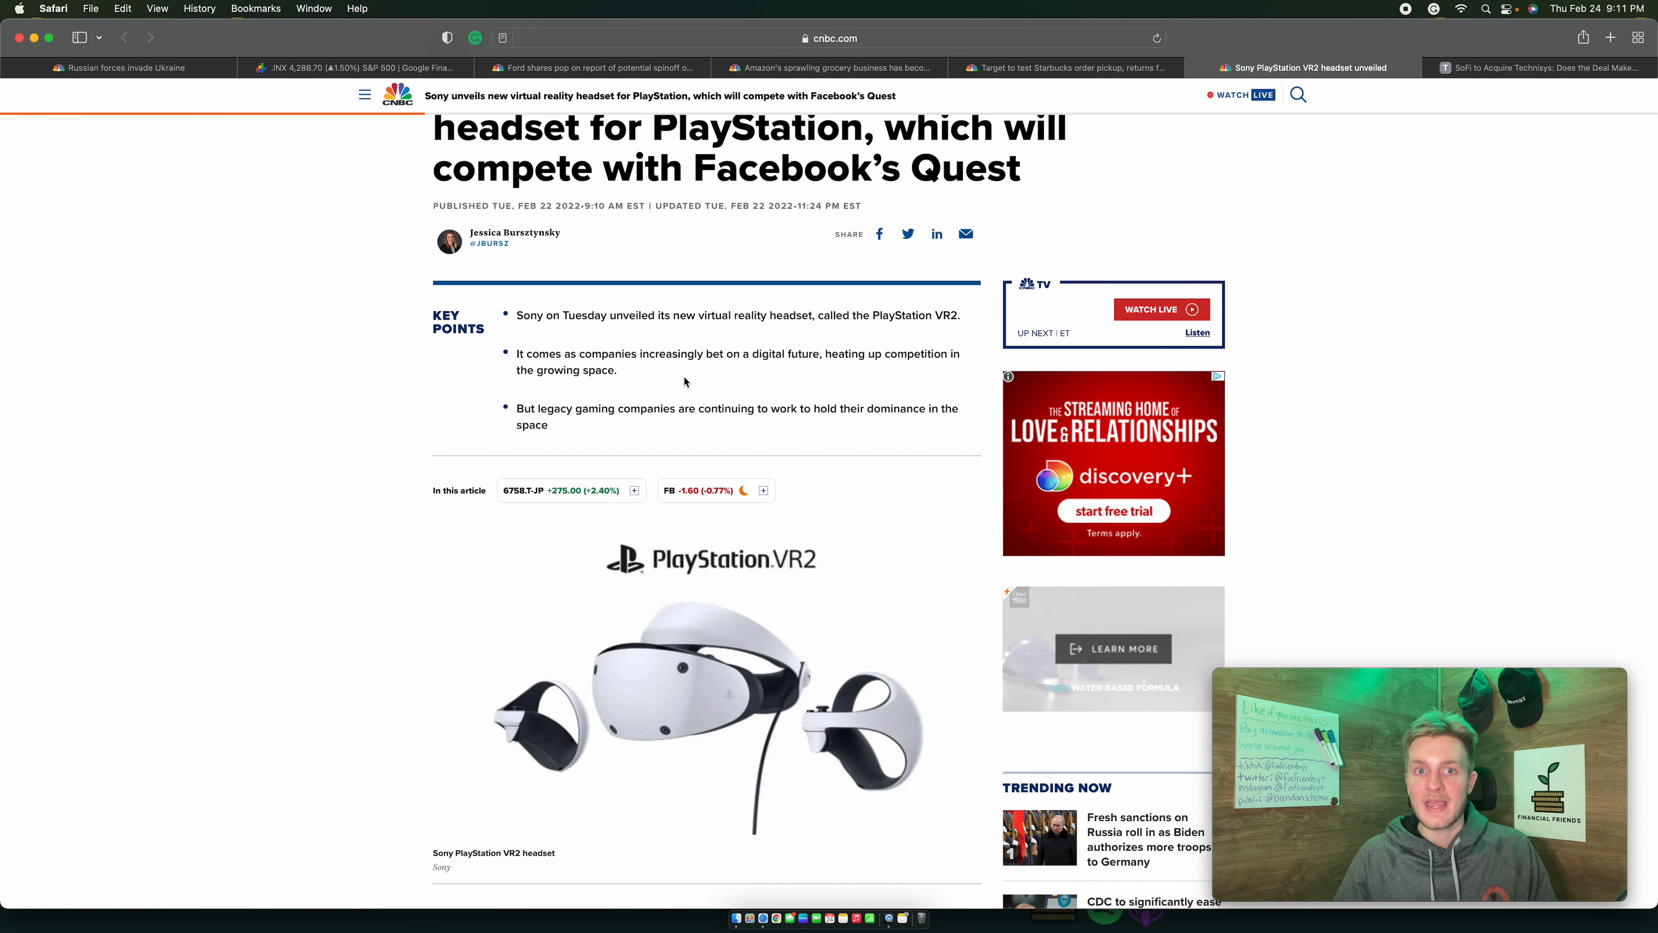
scroll(up, 3)
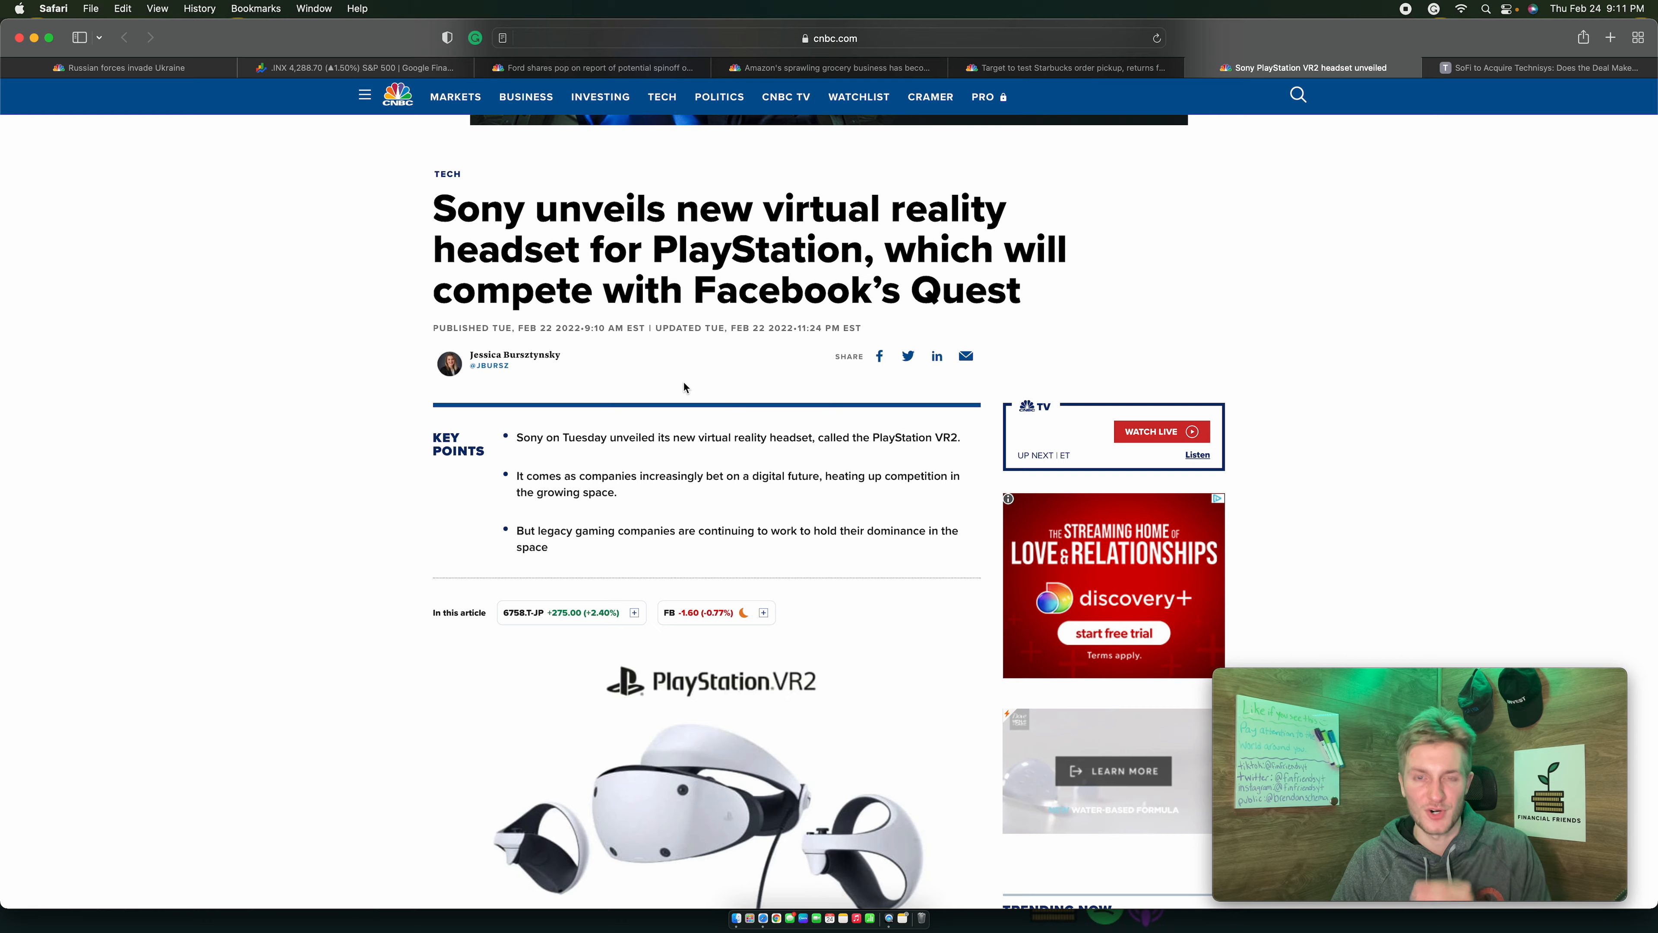
scroll(down, 3)
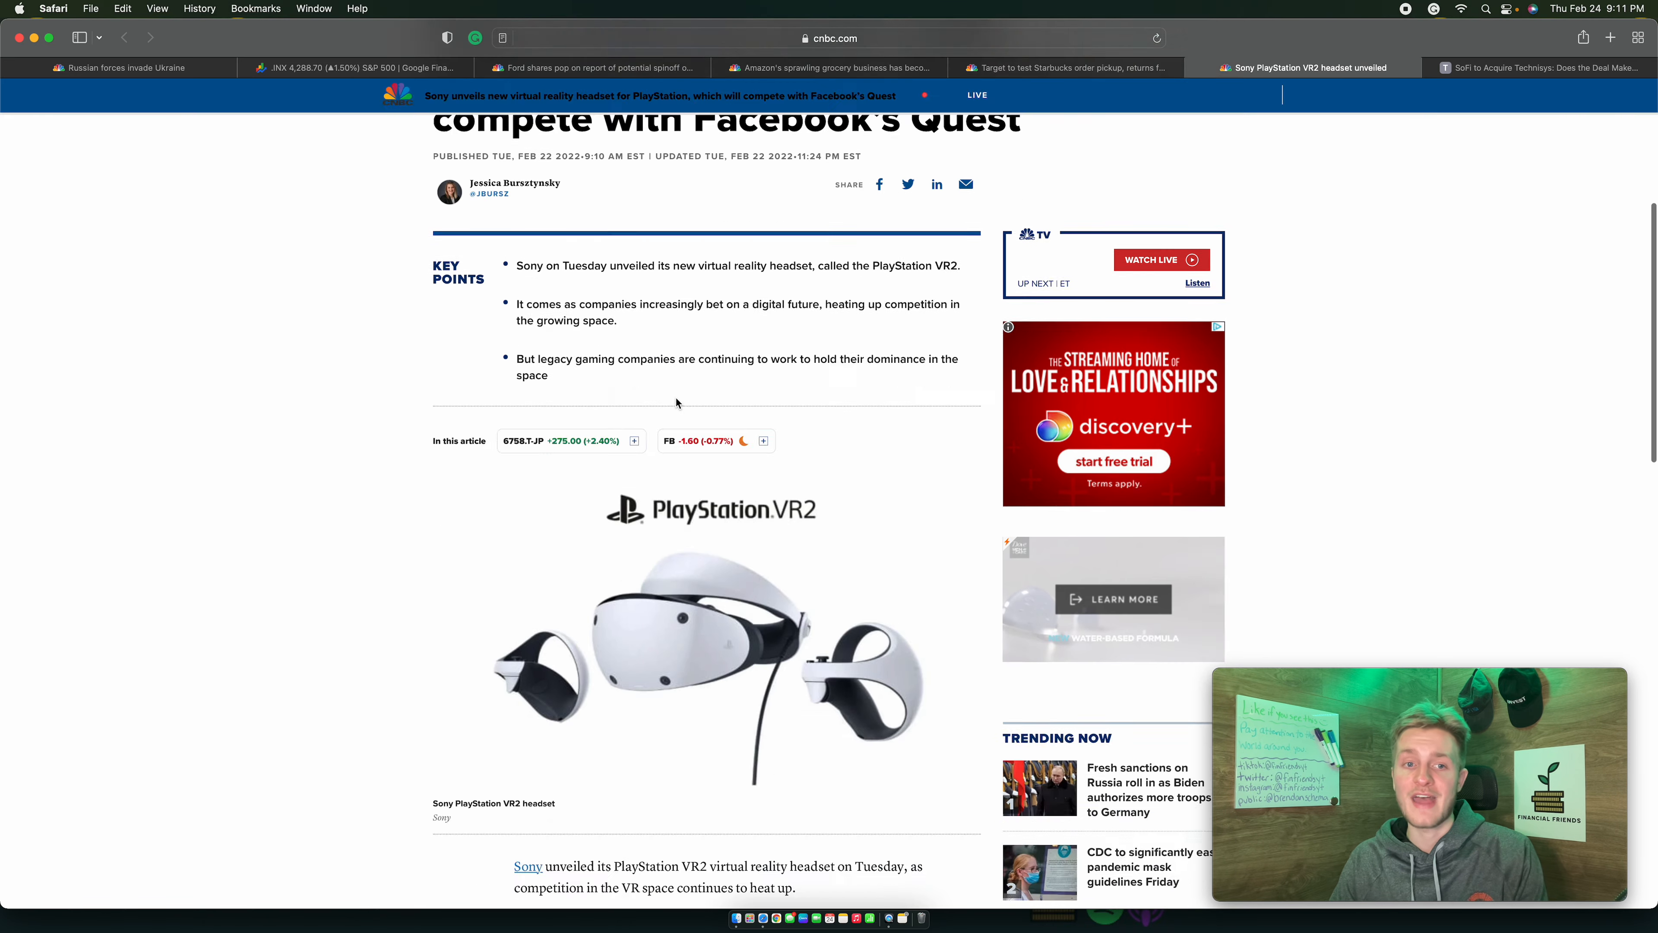
scroll(down, 3)
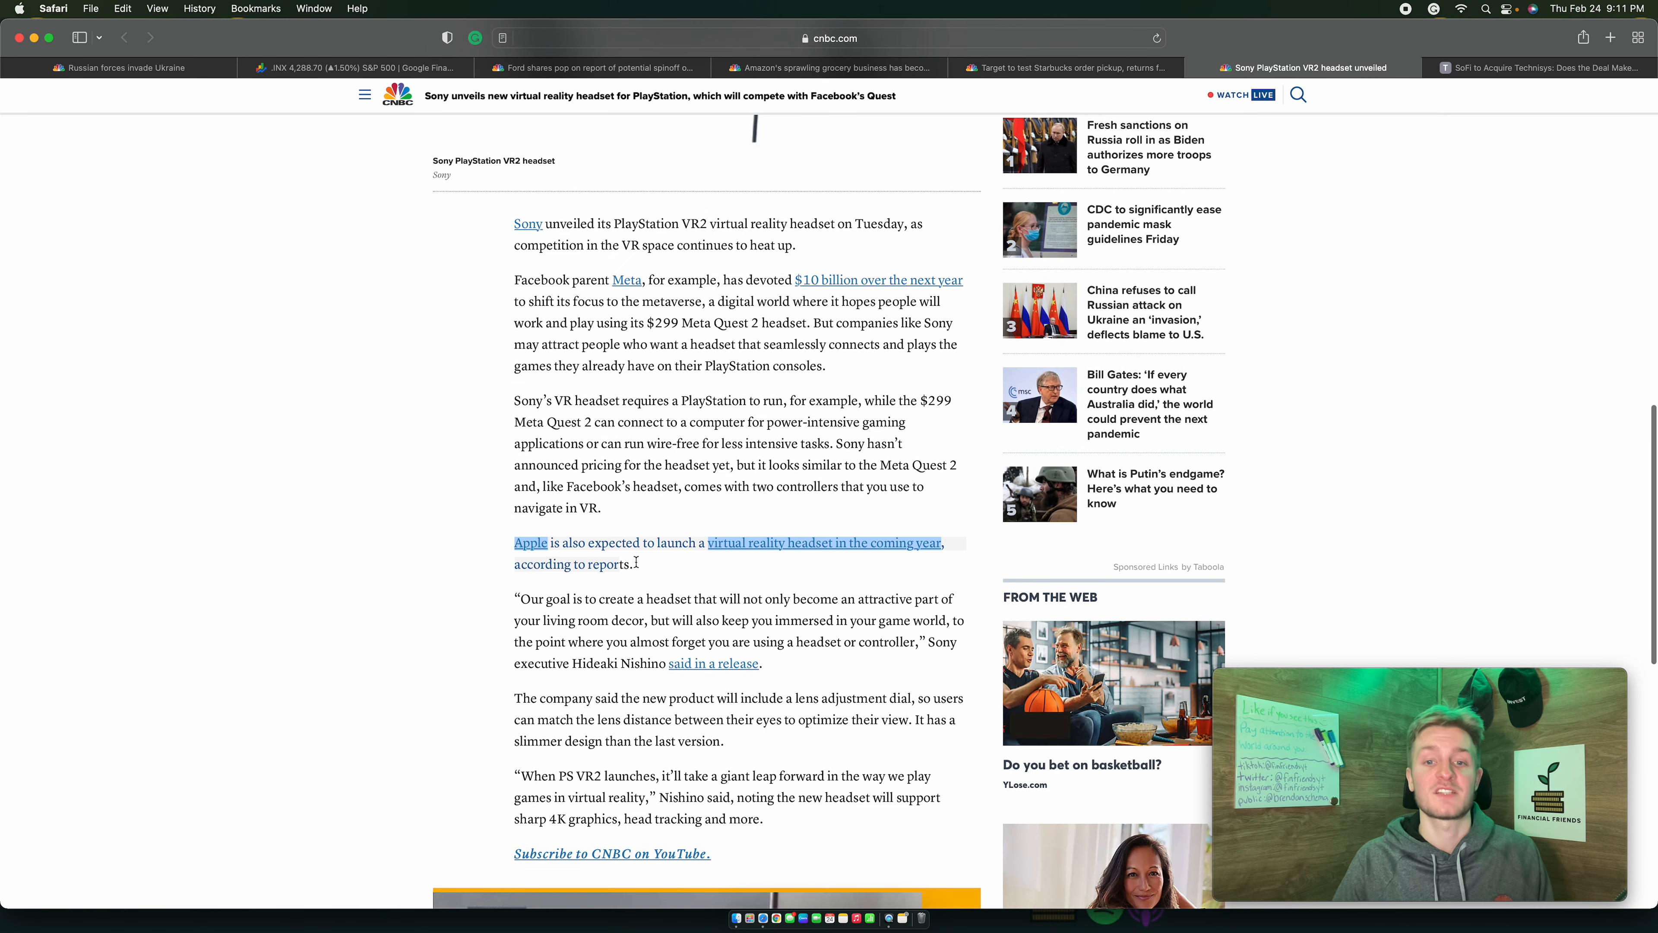
click(700, 575)
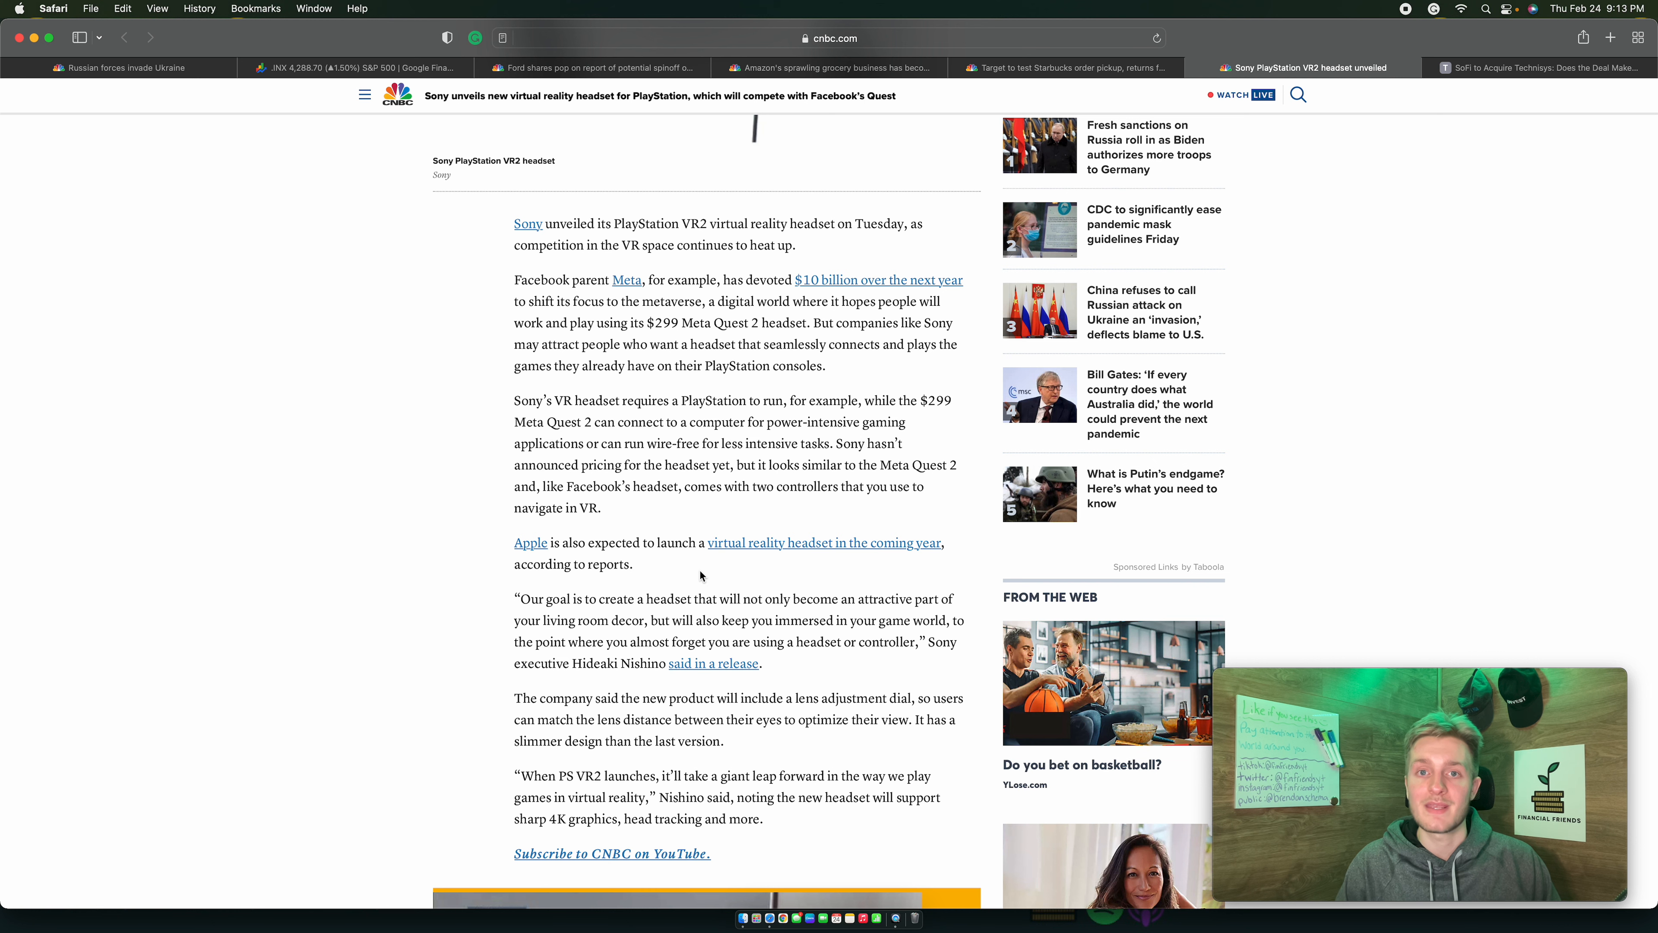
scroll(up, 3)
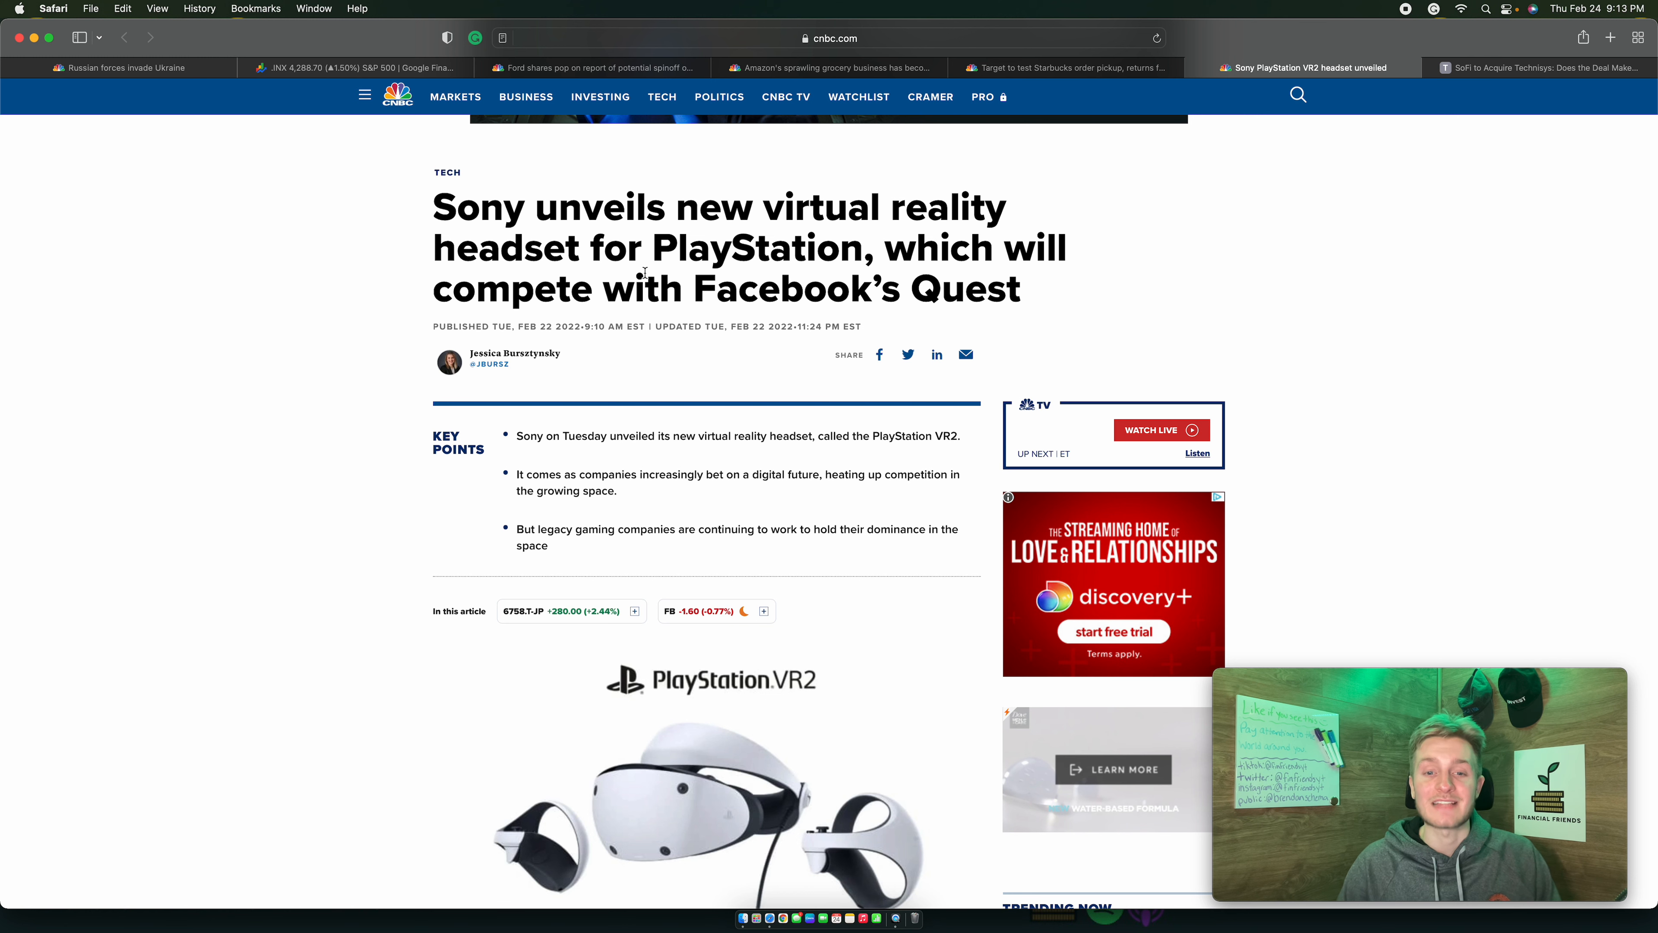
Switch to the TipRanks 'SoFi to Acquire Technisys' tab.
scroll(down, 3)
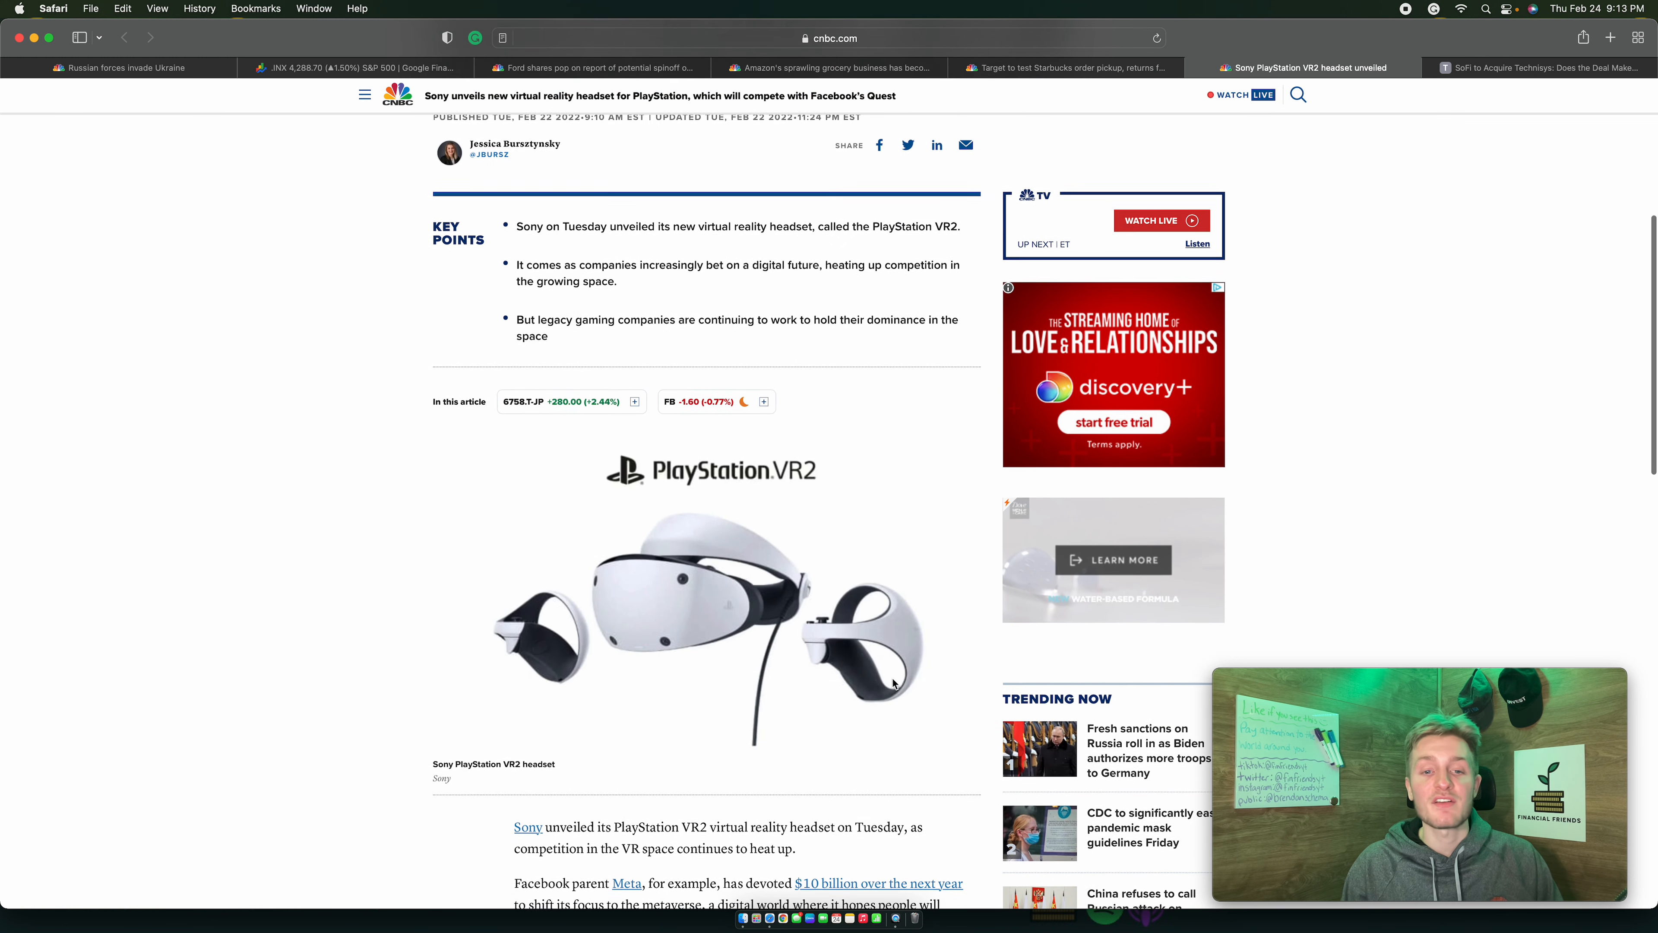
scroll(down, 3)
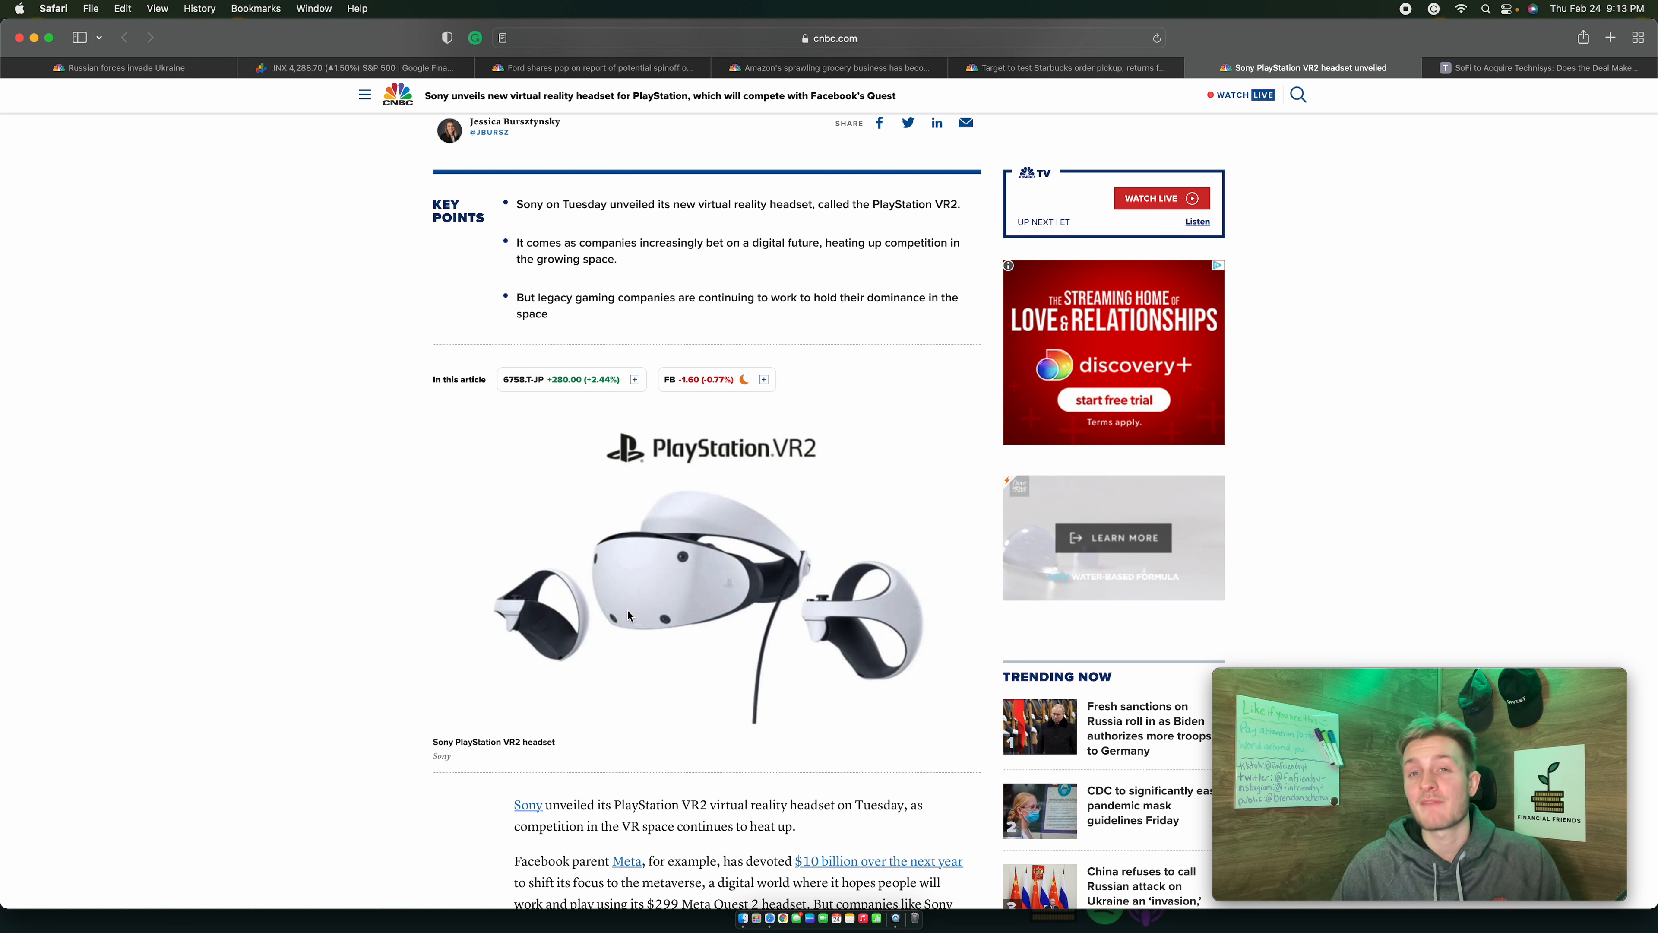
mouse_move(1588, 136)
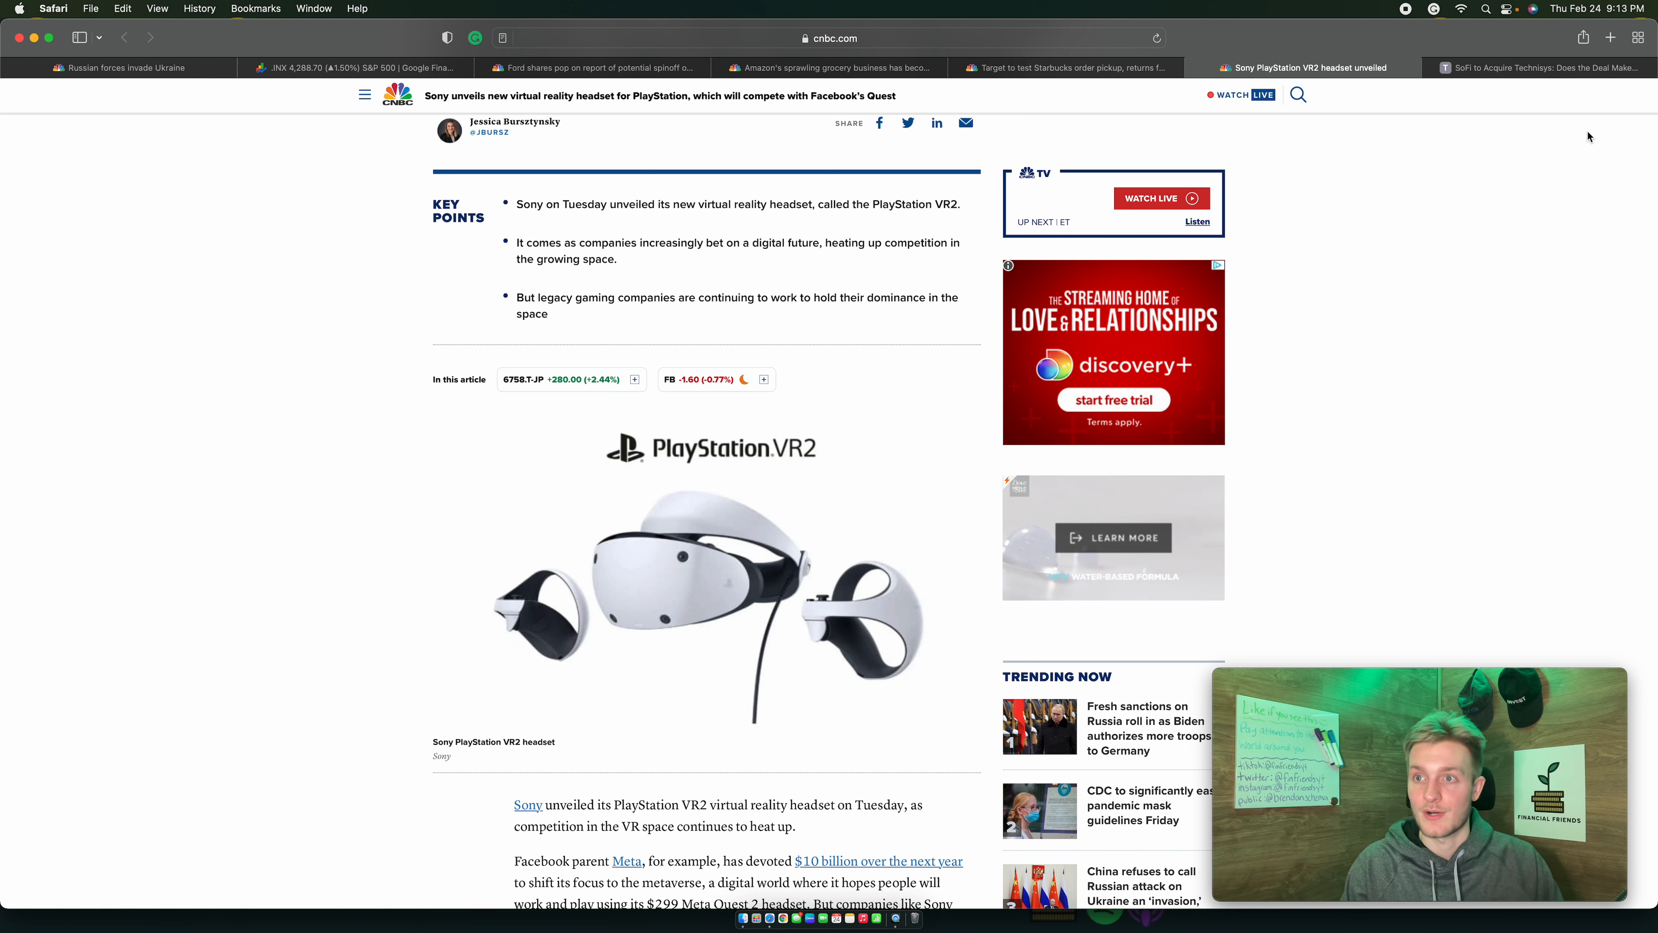
click(1522, 66)
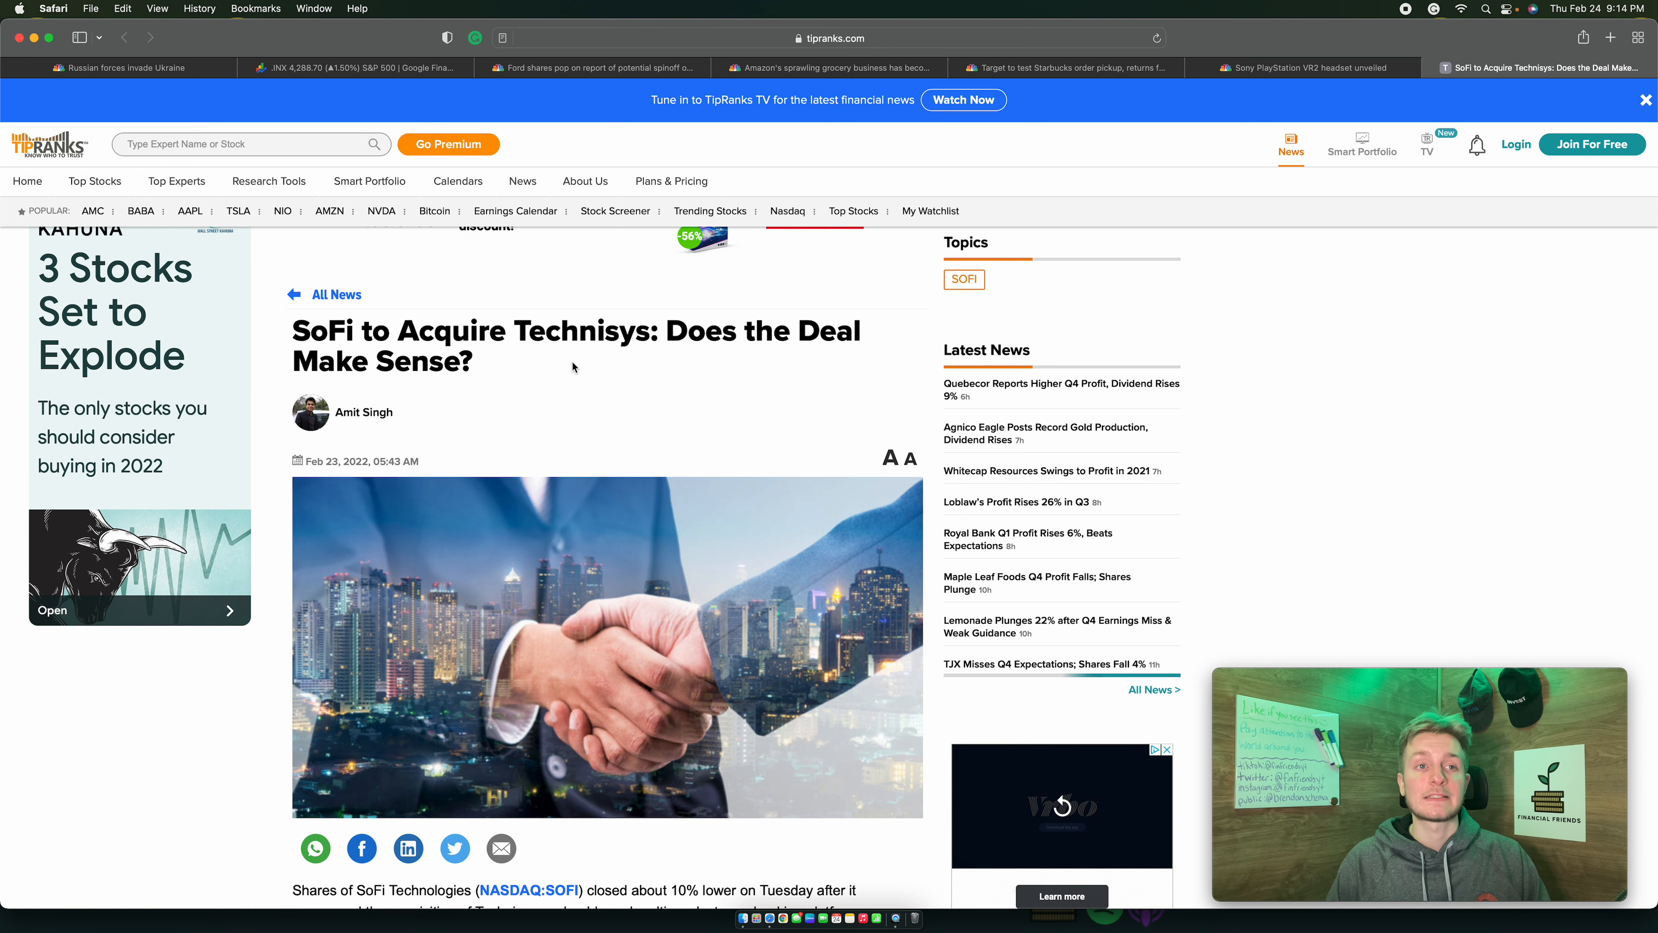
From the first tab, bring up CNBC's SOFI stock quote via Recently Viewed Symbols.
click(119, 68)
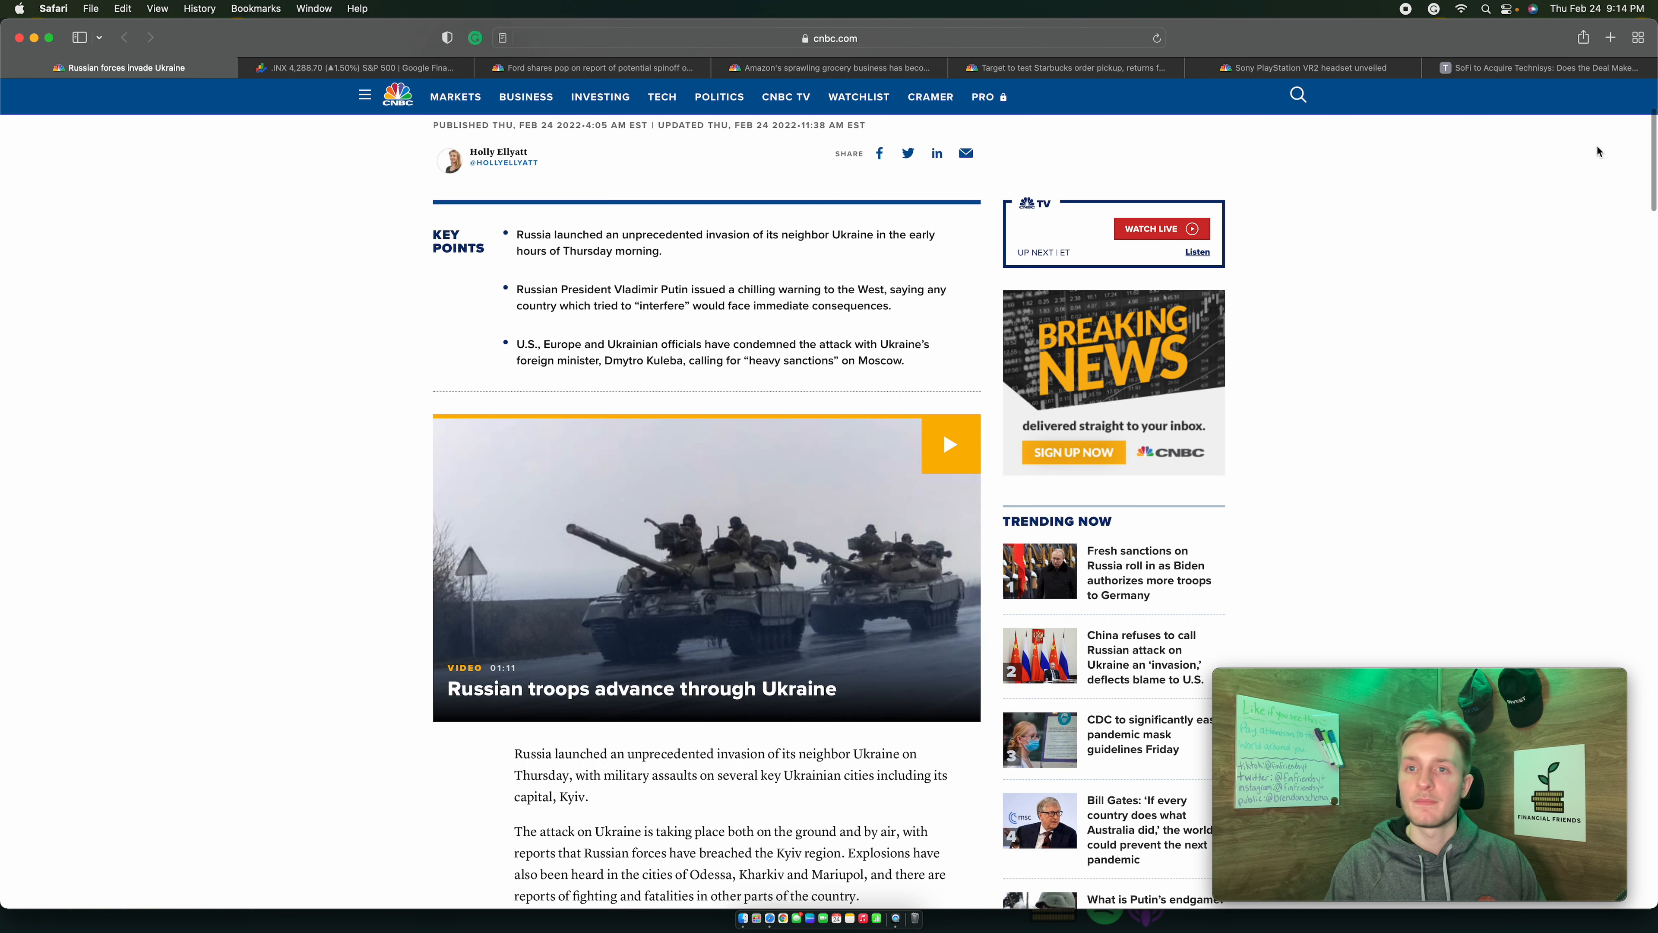
click(1297, 95)
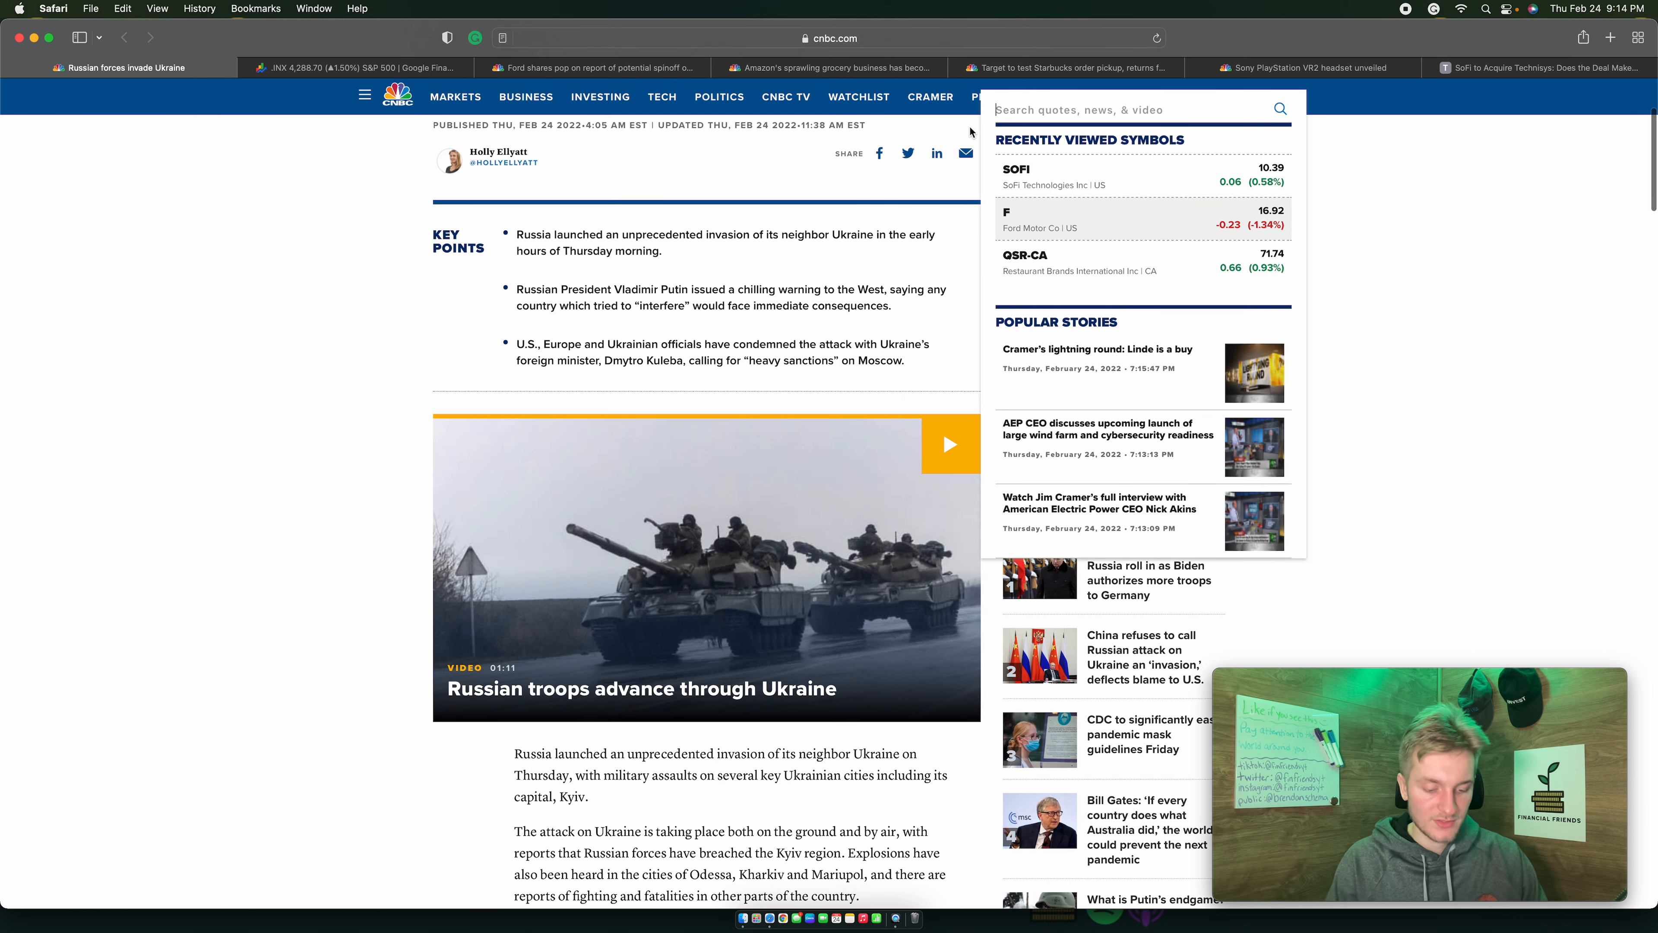
click(1016, 169)
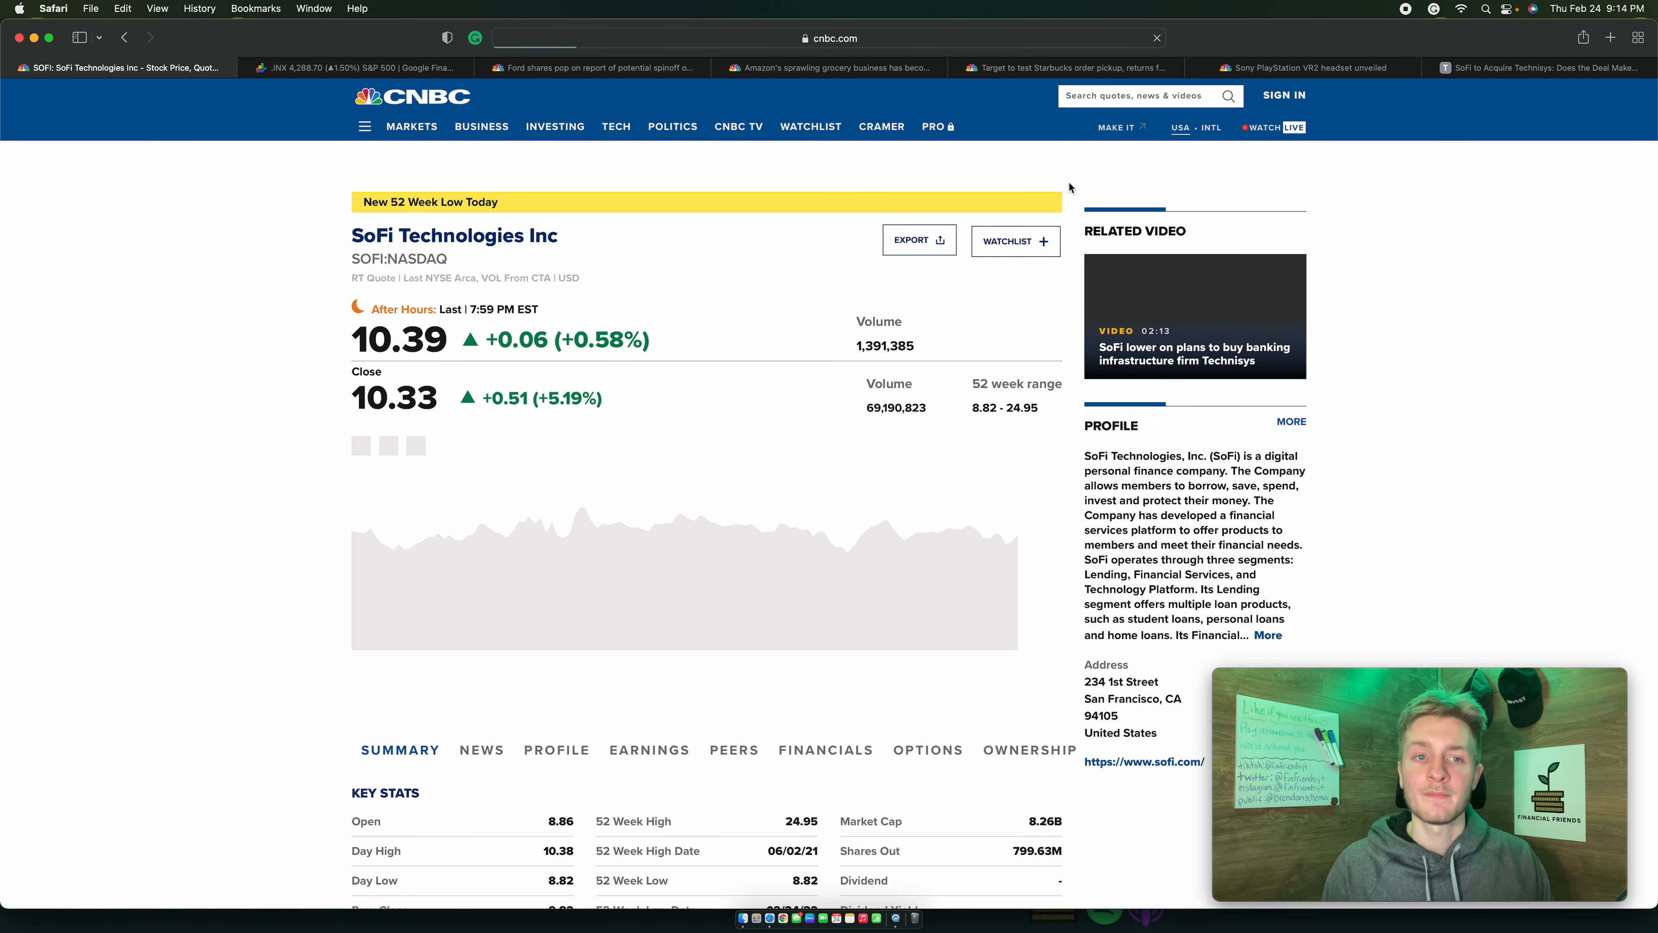
scroll(down, 3)
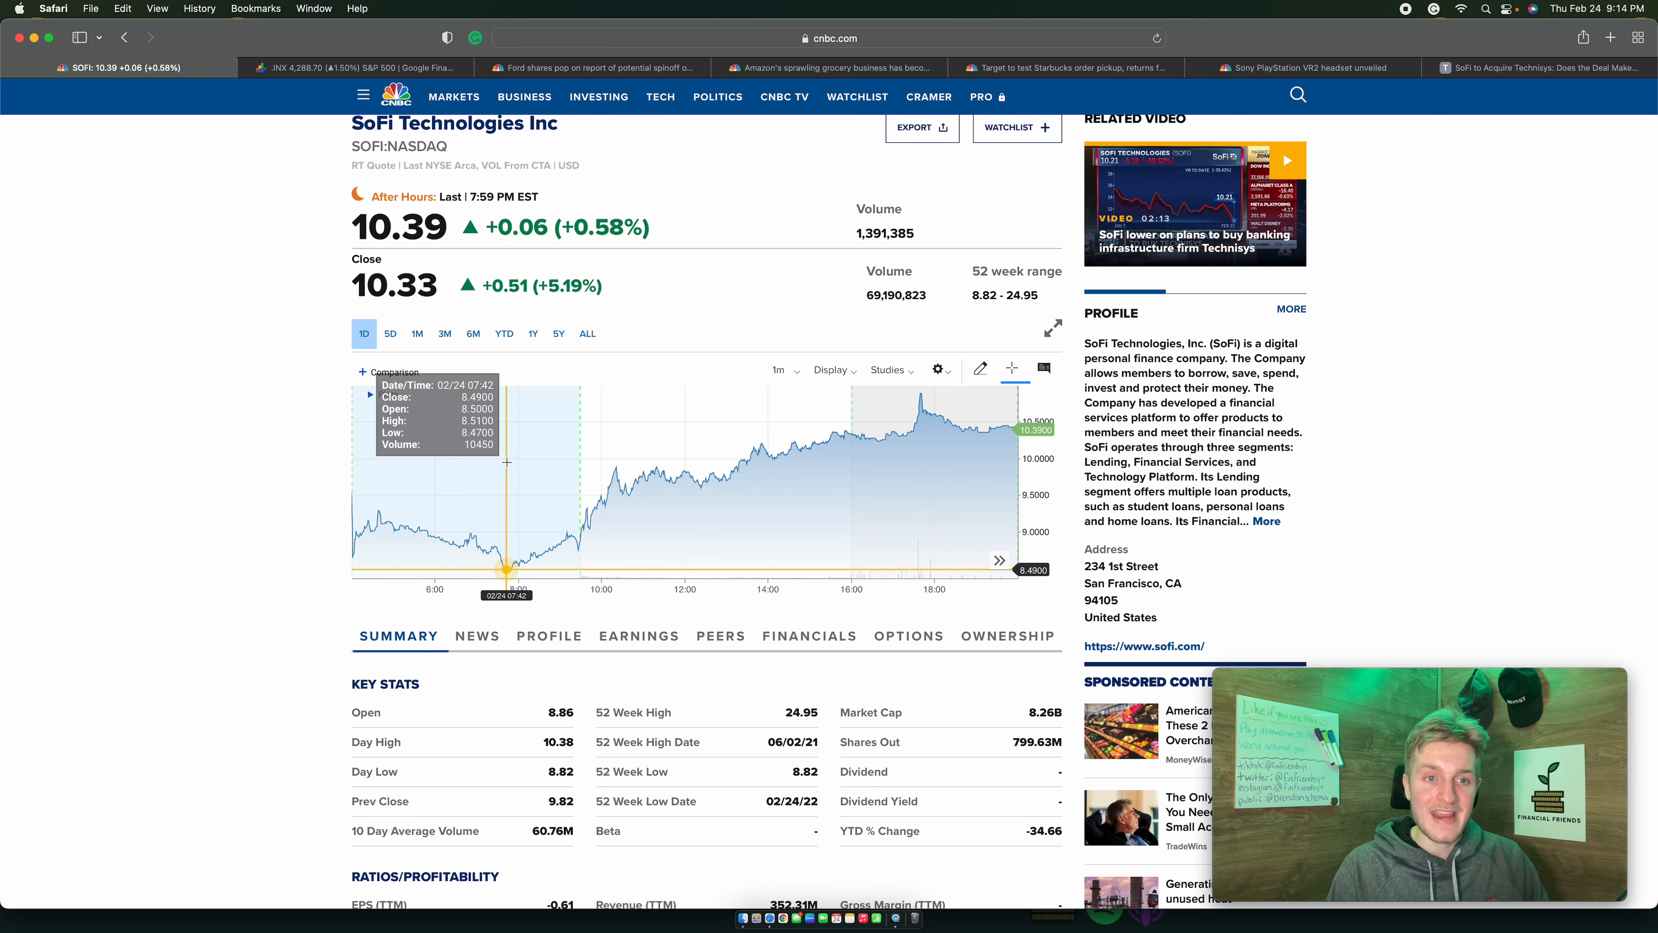
mouse_move(507, 462)
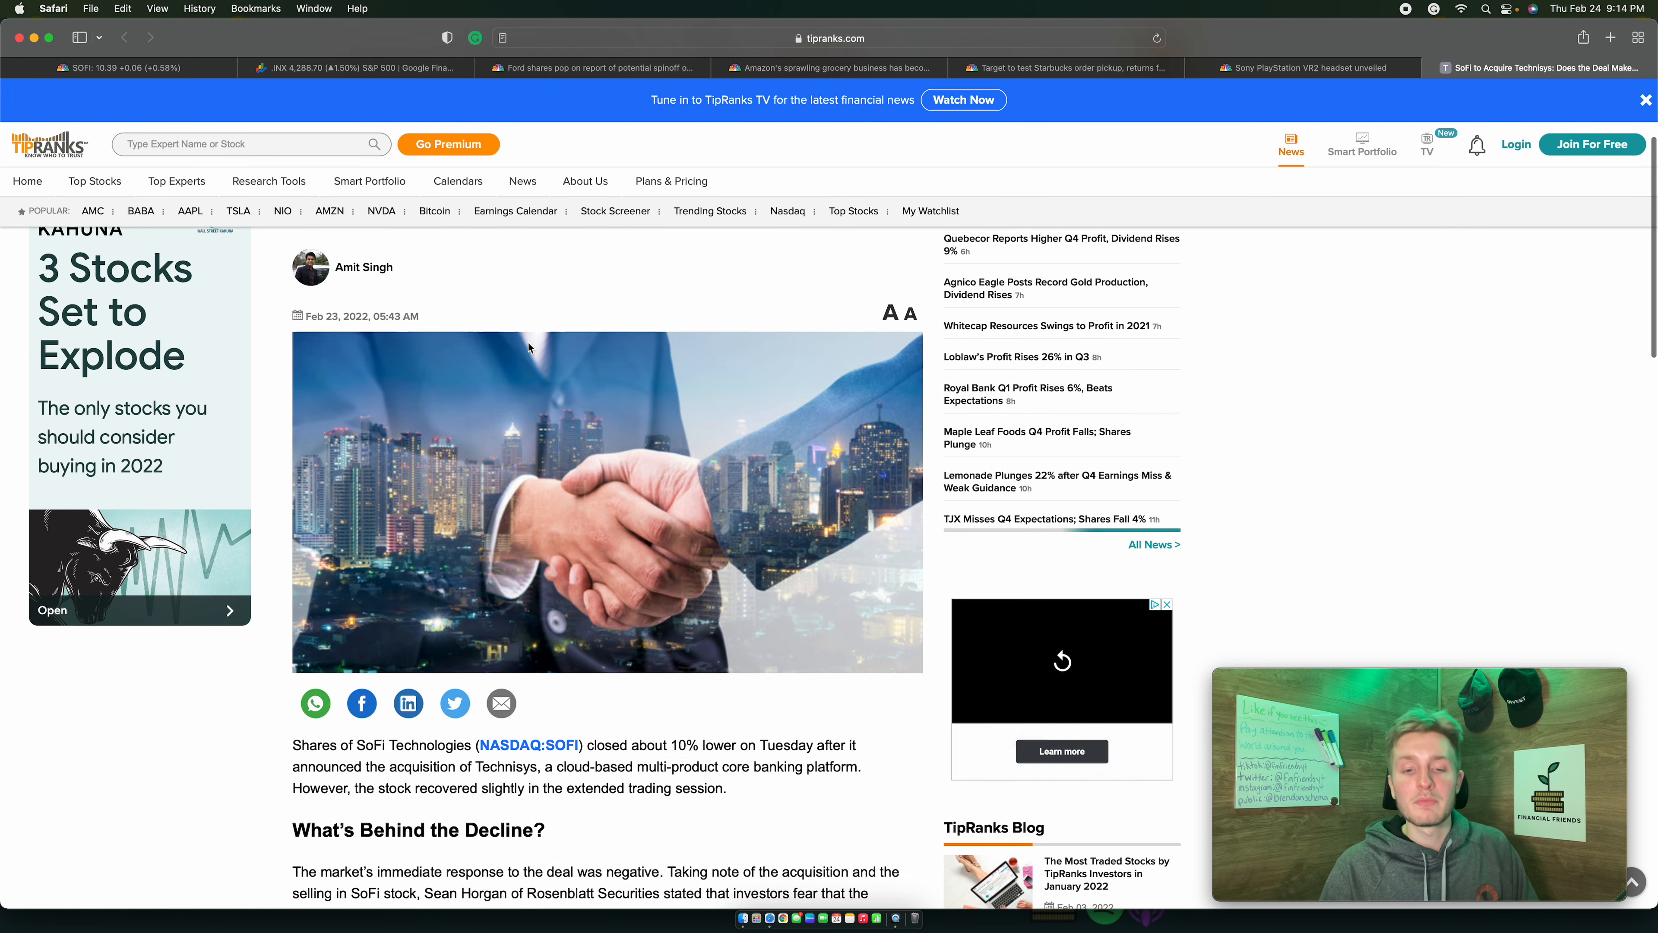
scroll(down, 3)
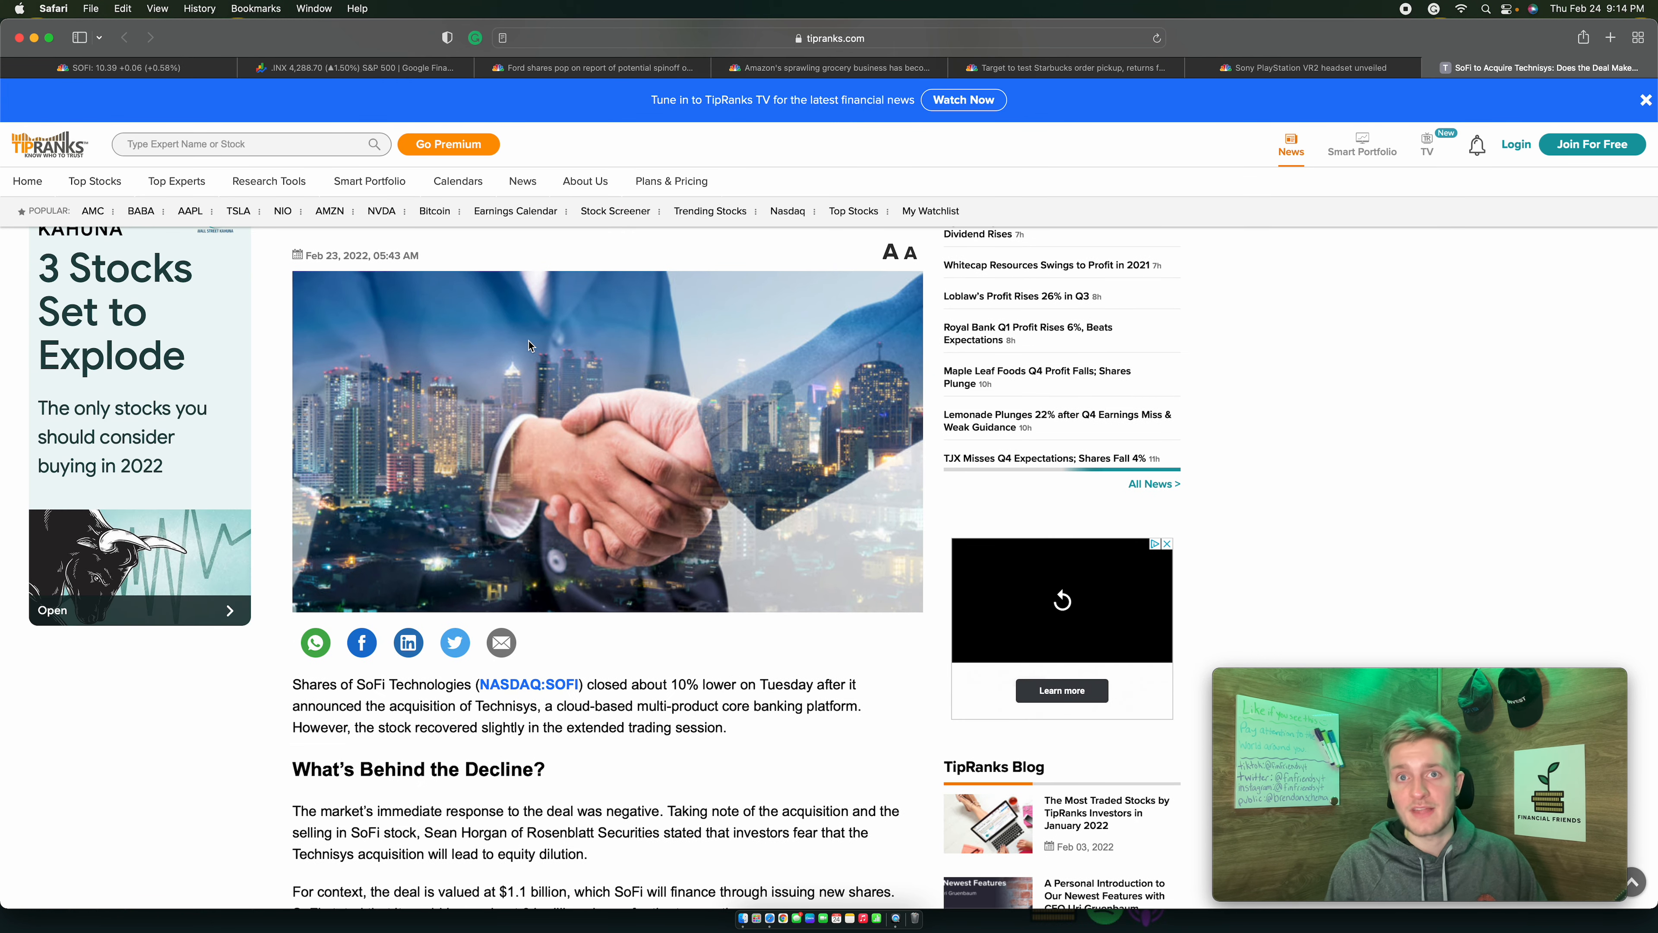
scroll(down, 3)
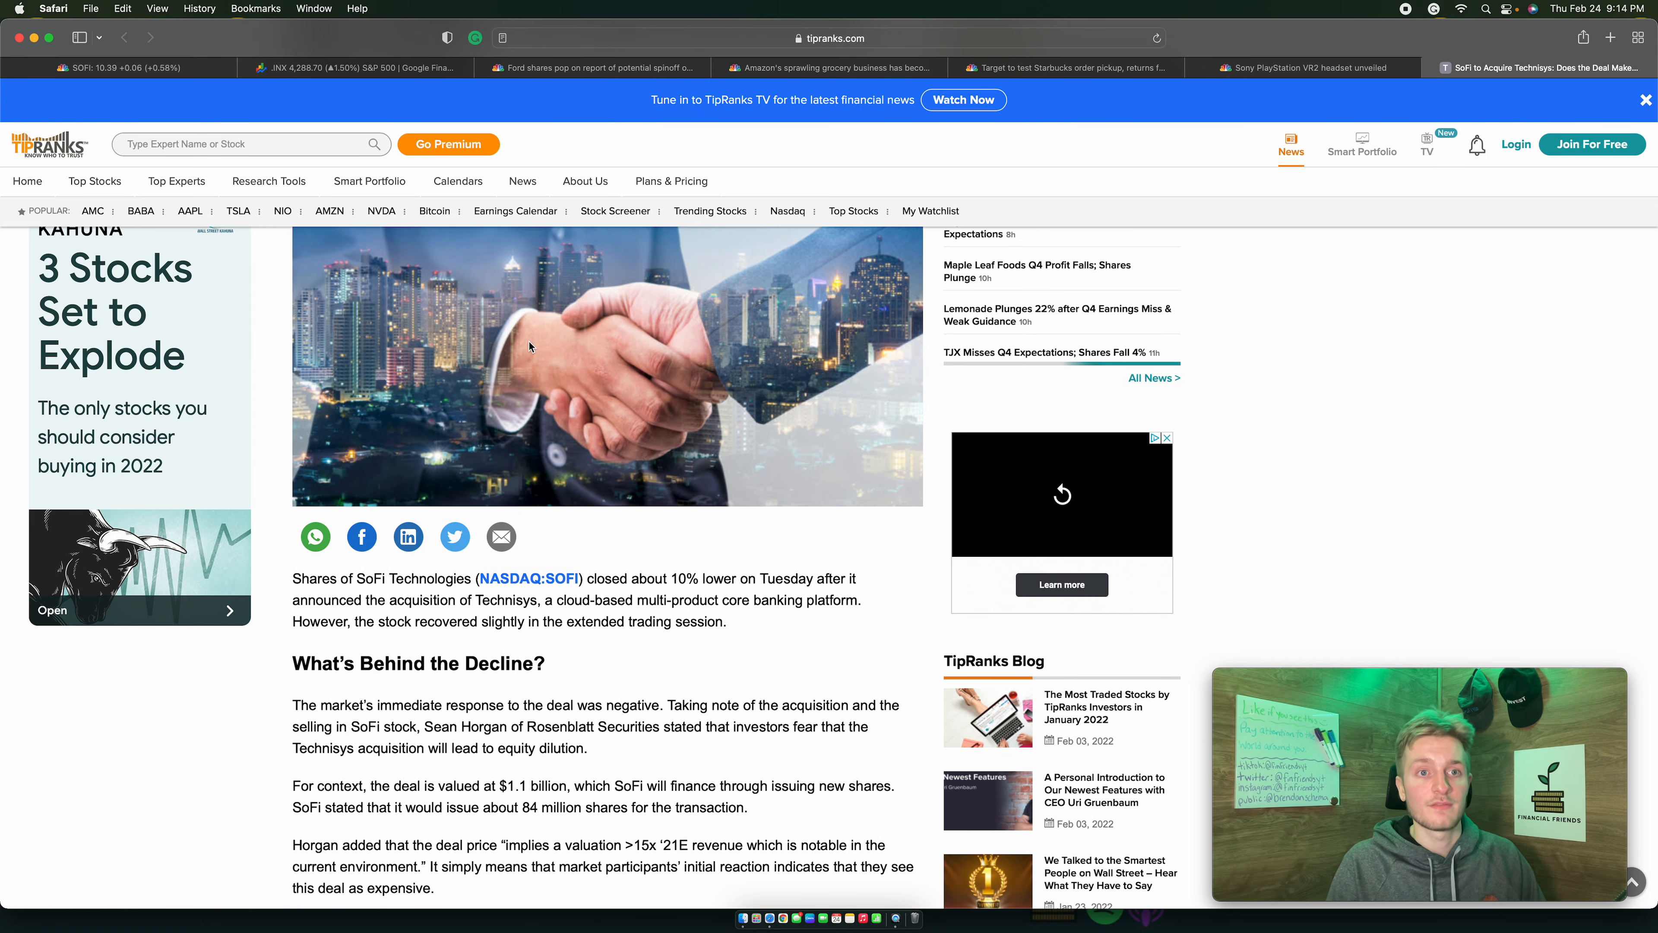
scroll(down, 3)
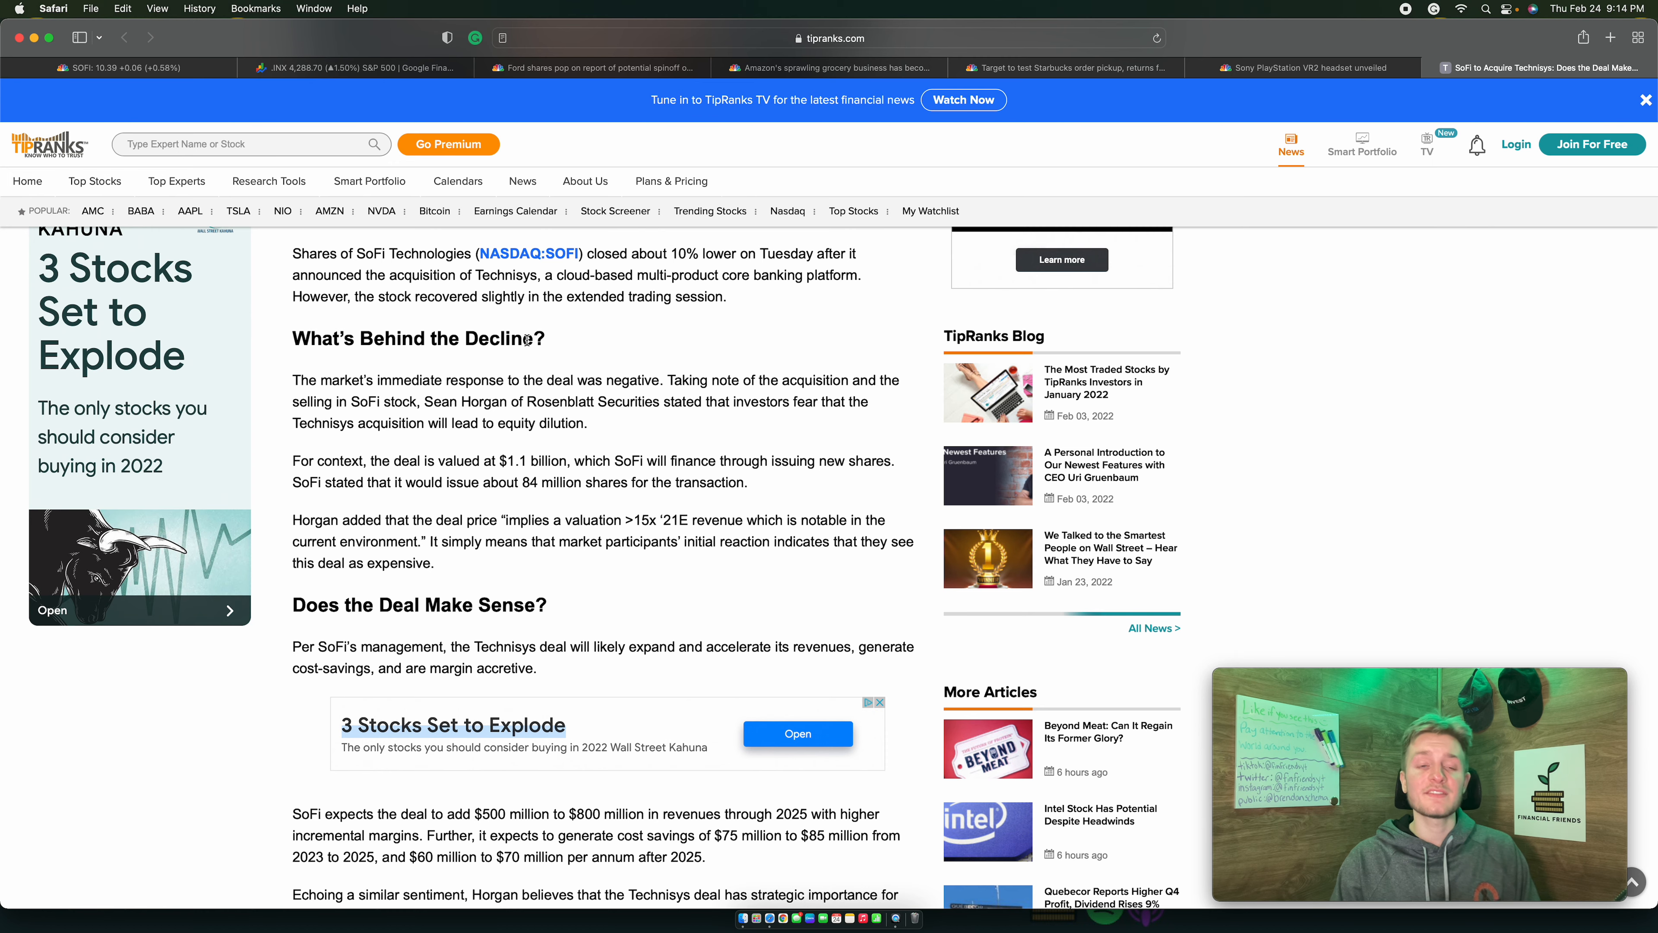
scroll(up, 3)
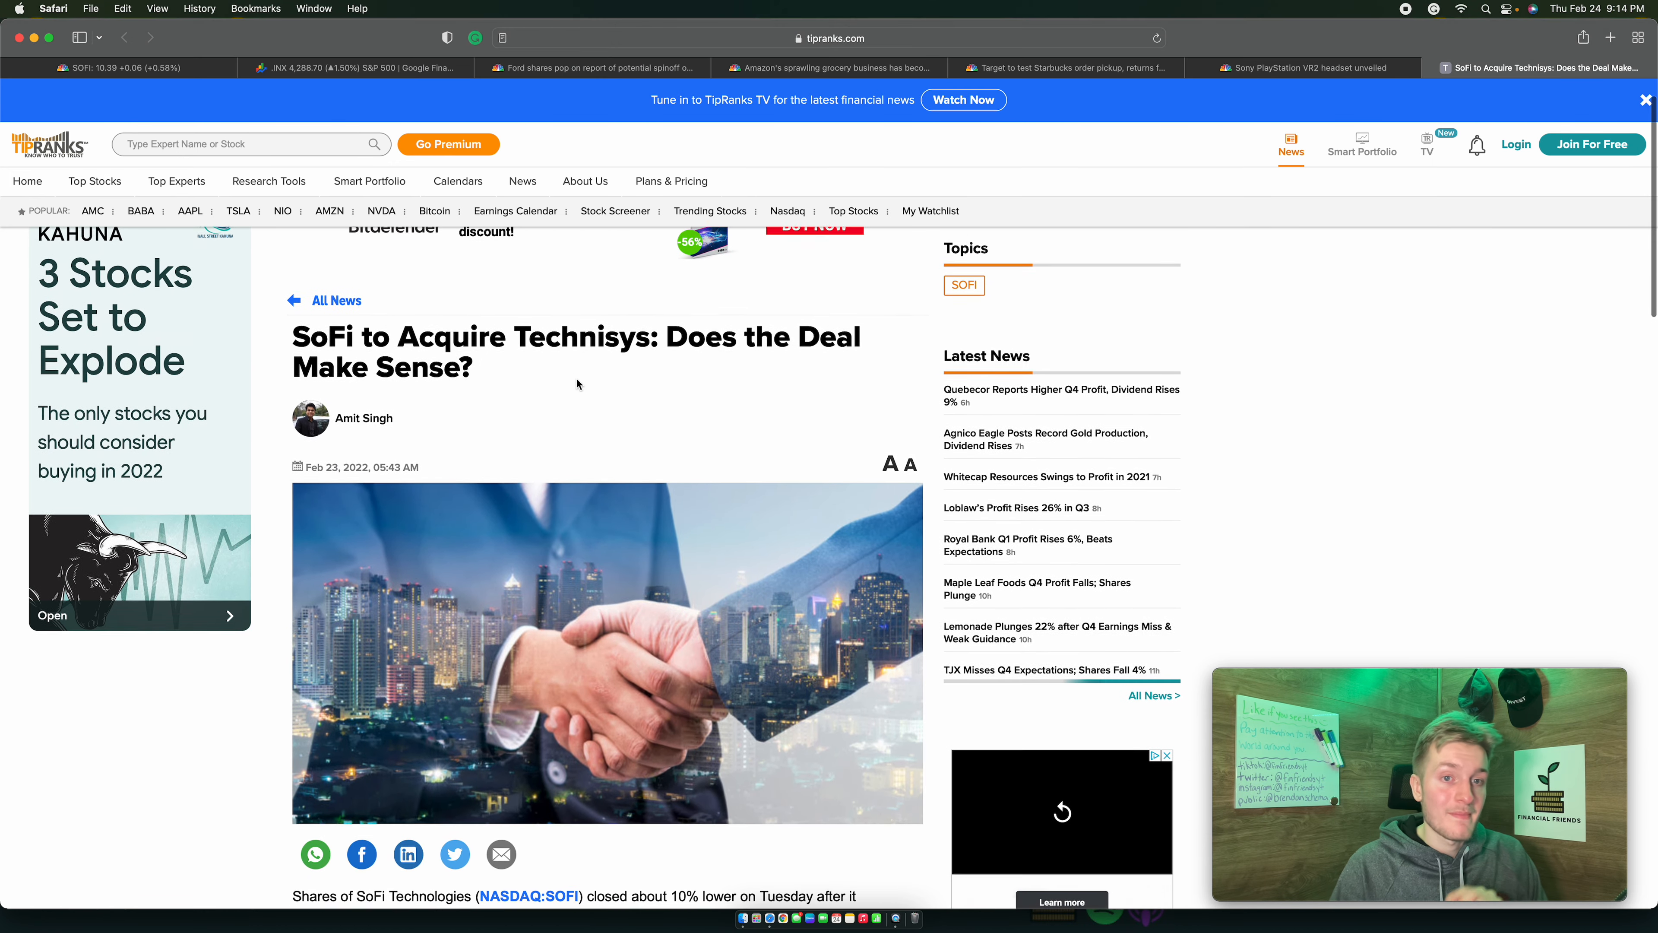
scroll(down, 3)
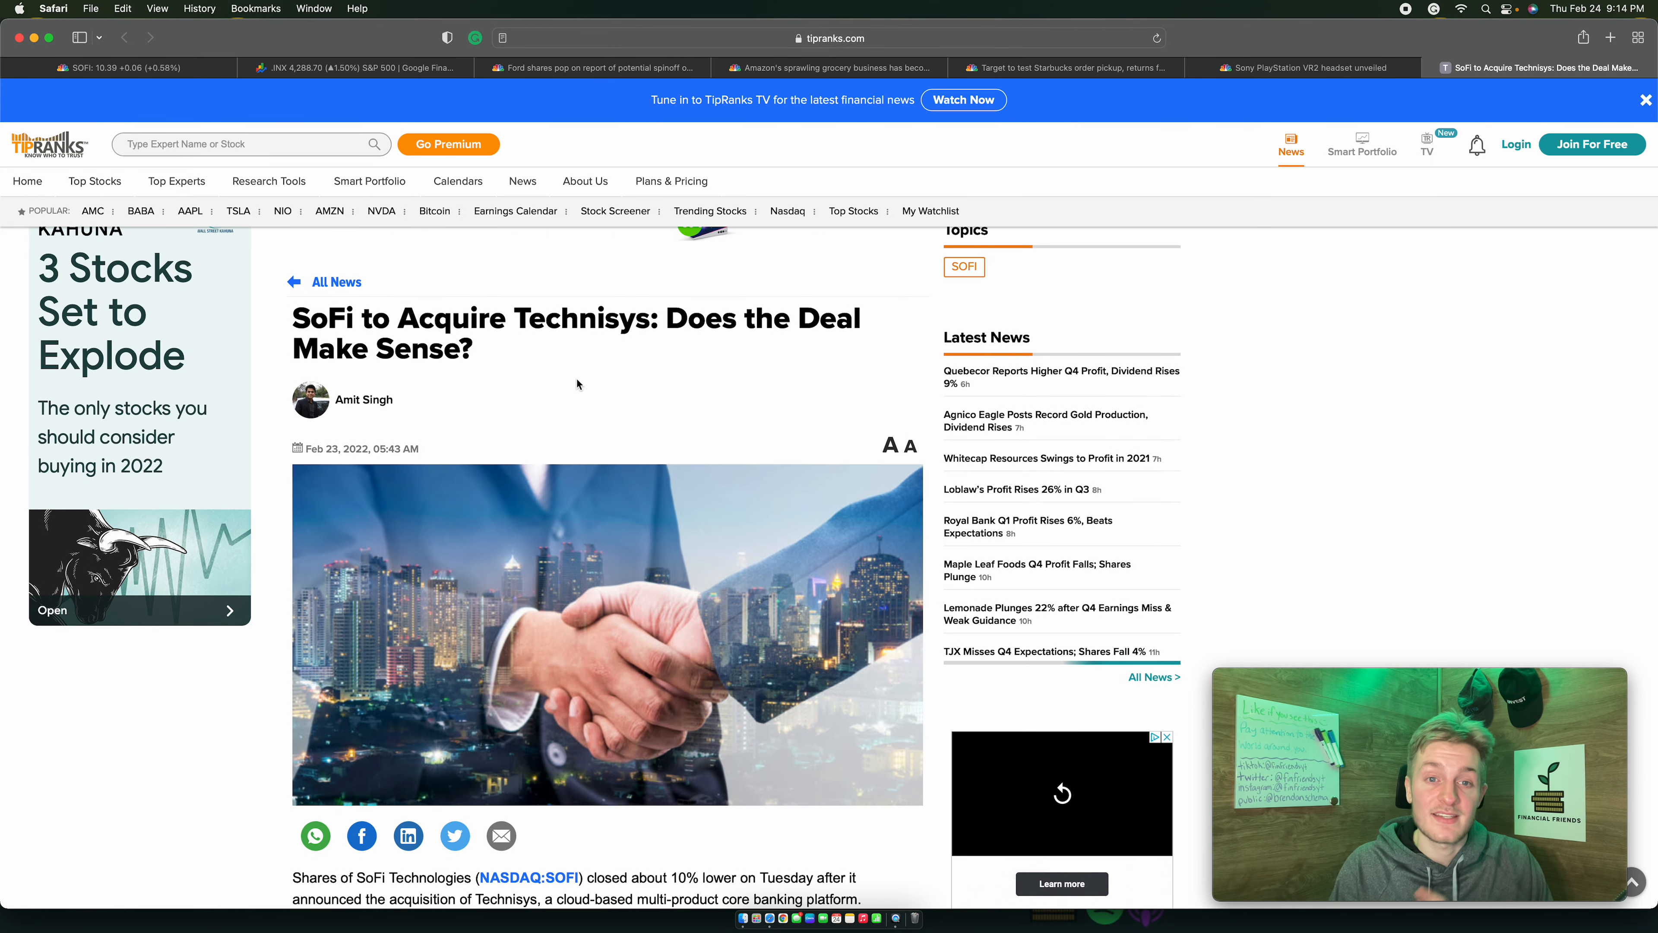
scroll(down, 3)
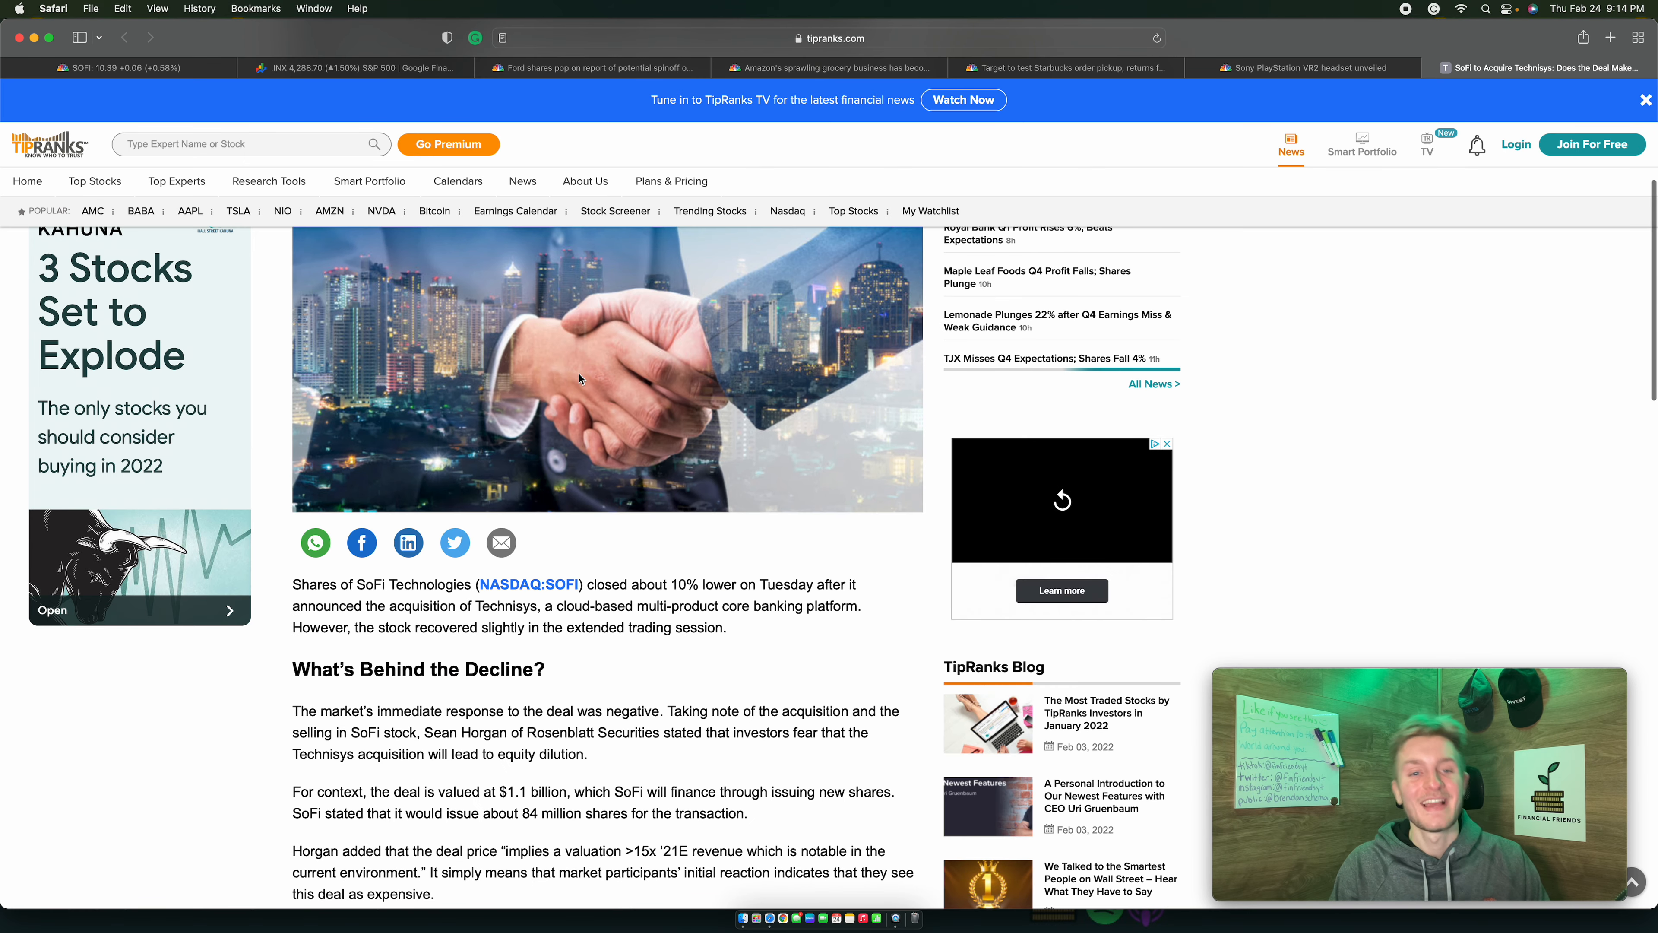
scroll(down, 3)
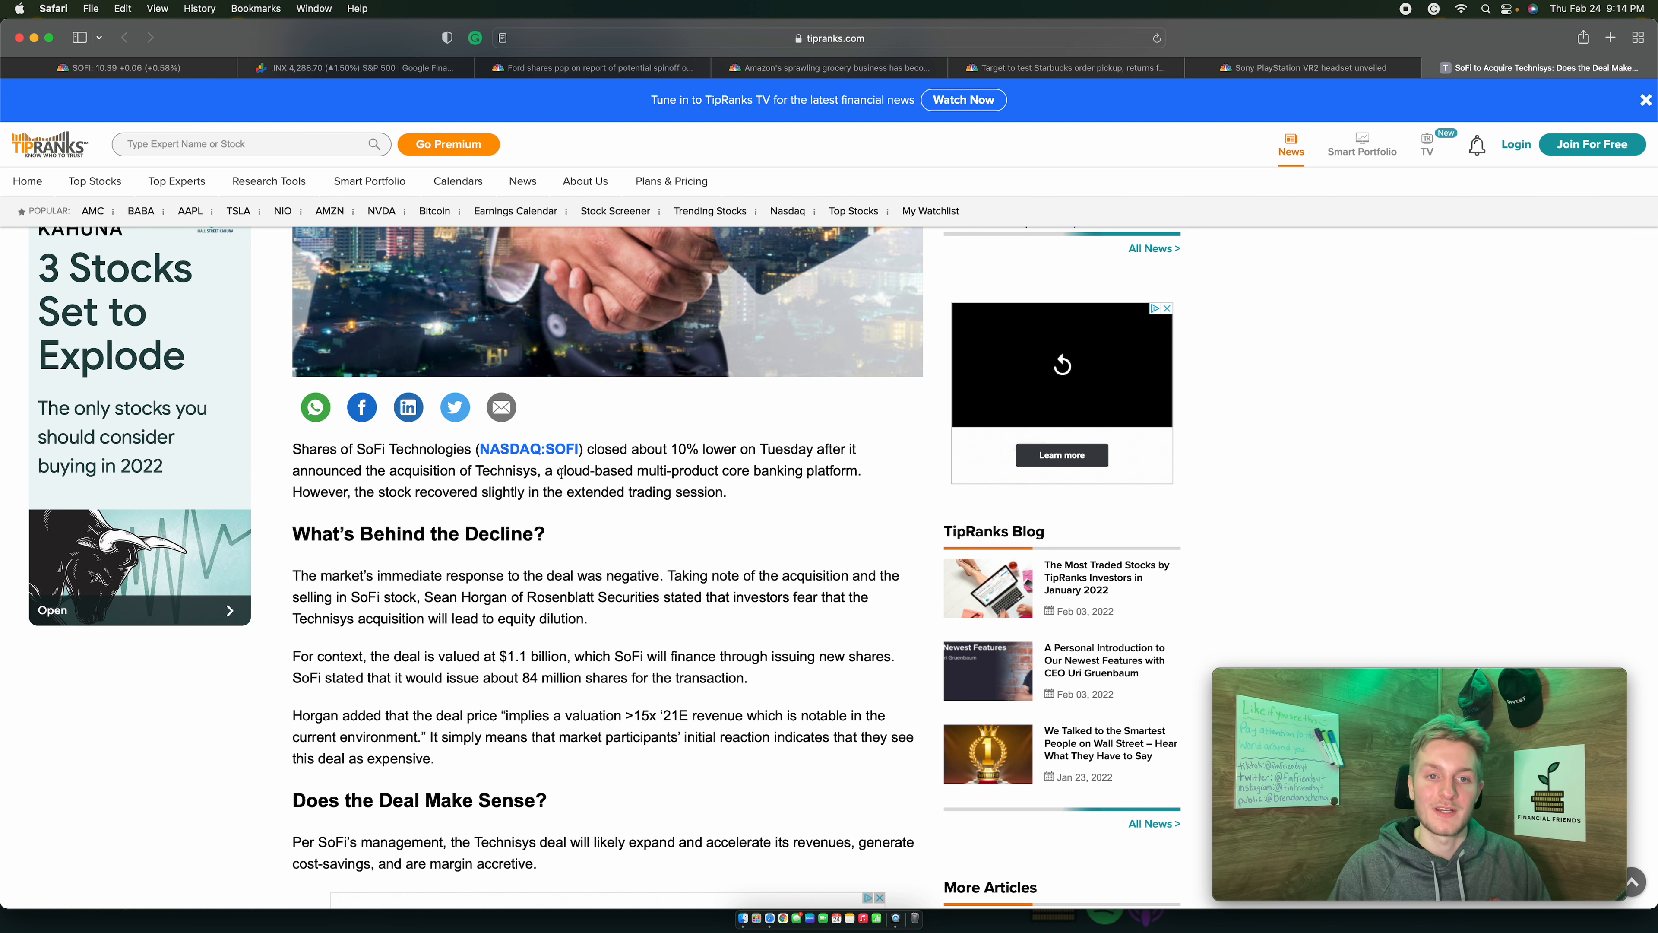
scroll(down, 3)
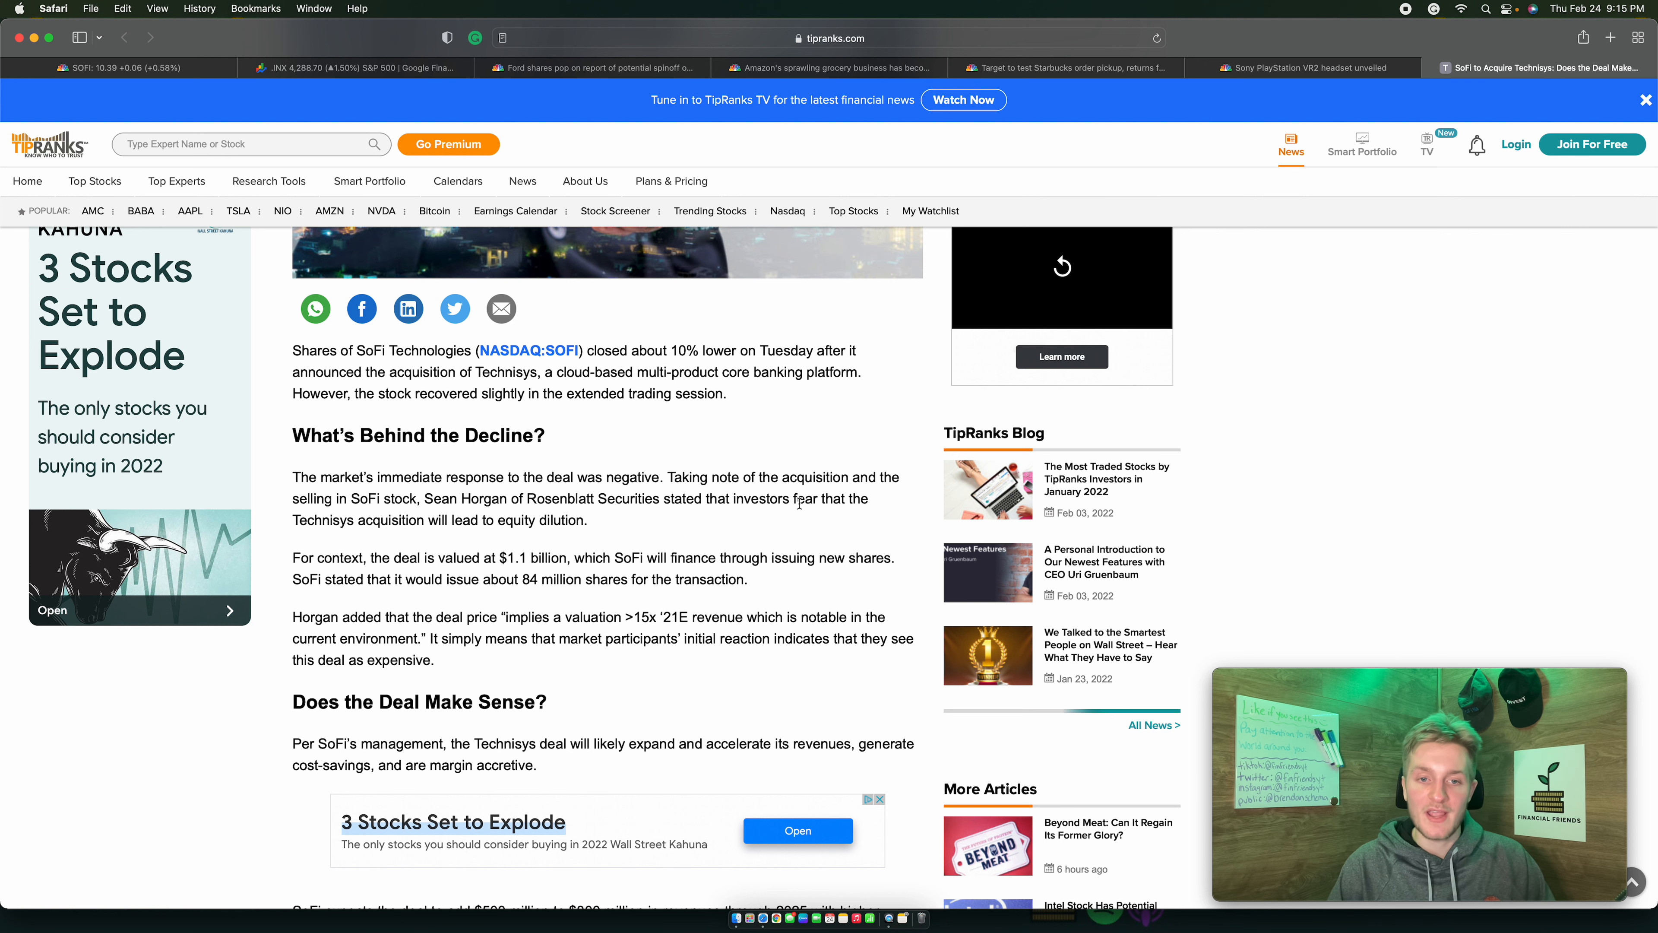
scroll(down, 3)
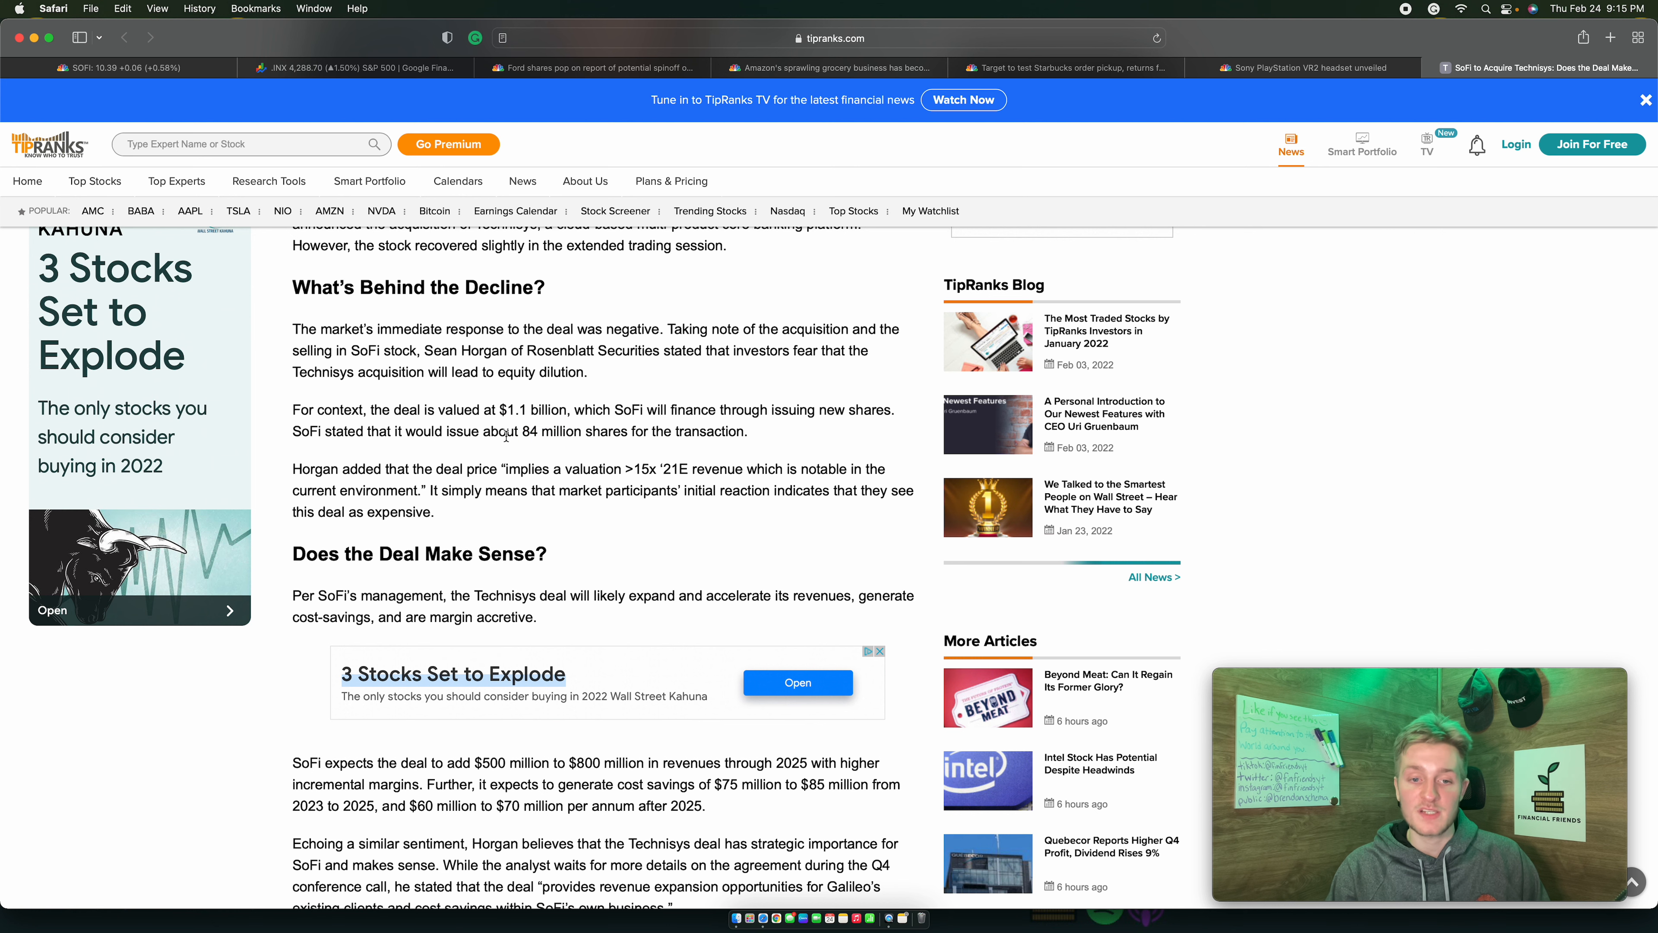
scroll(down, 3)
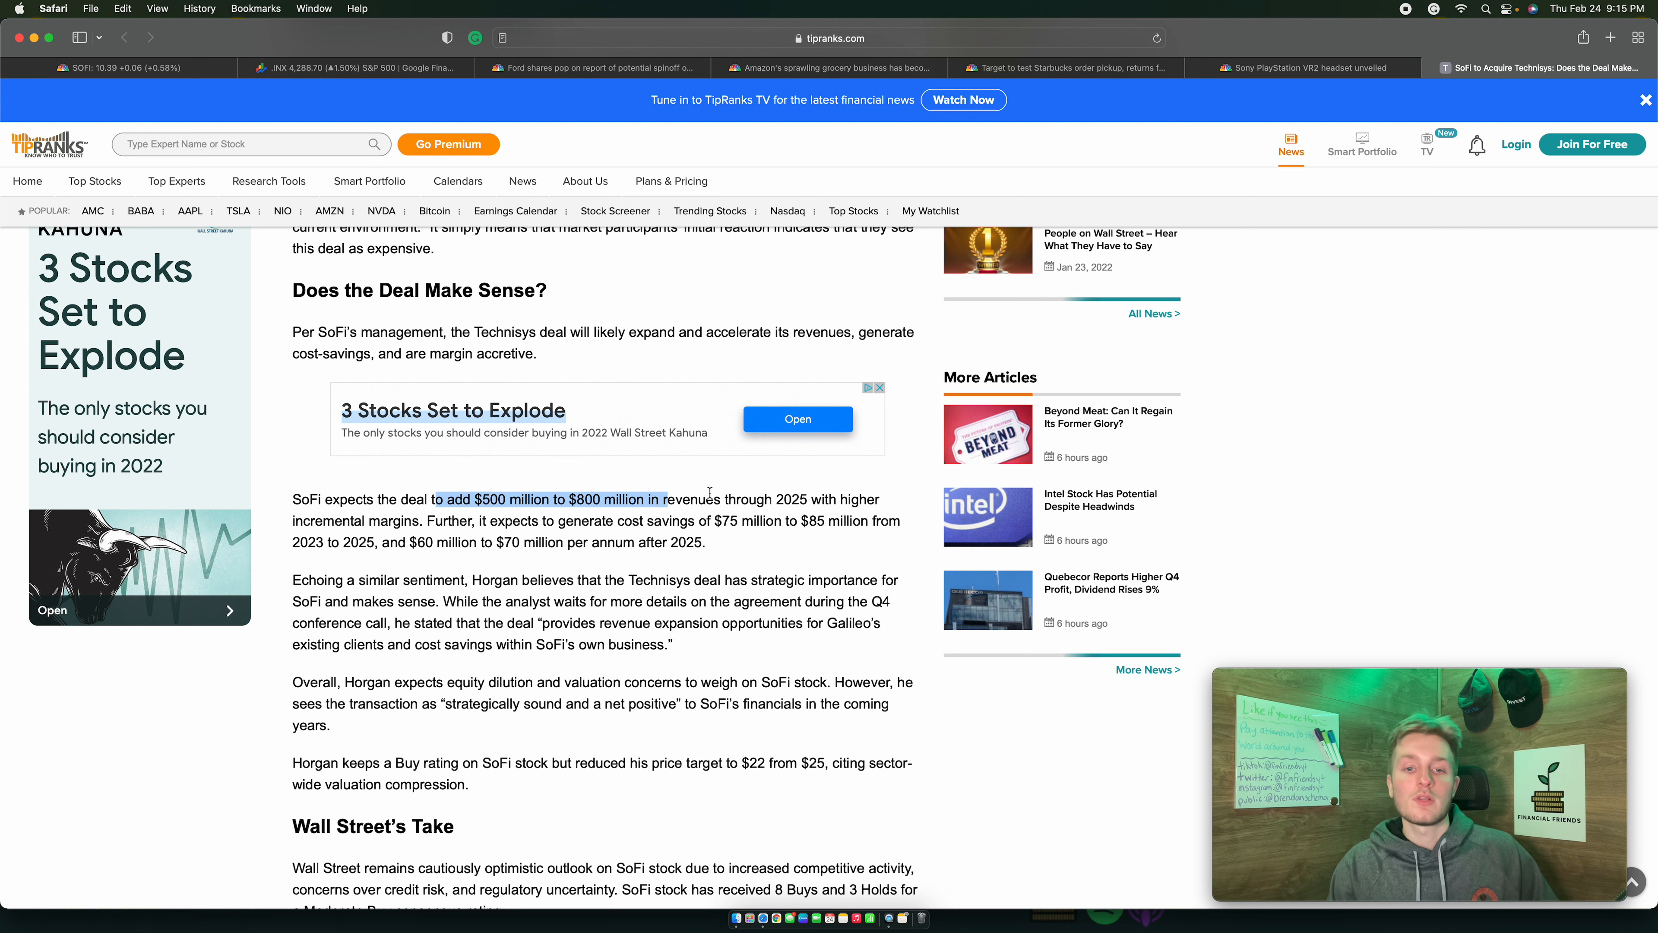
scroll(up, 3)
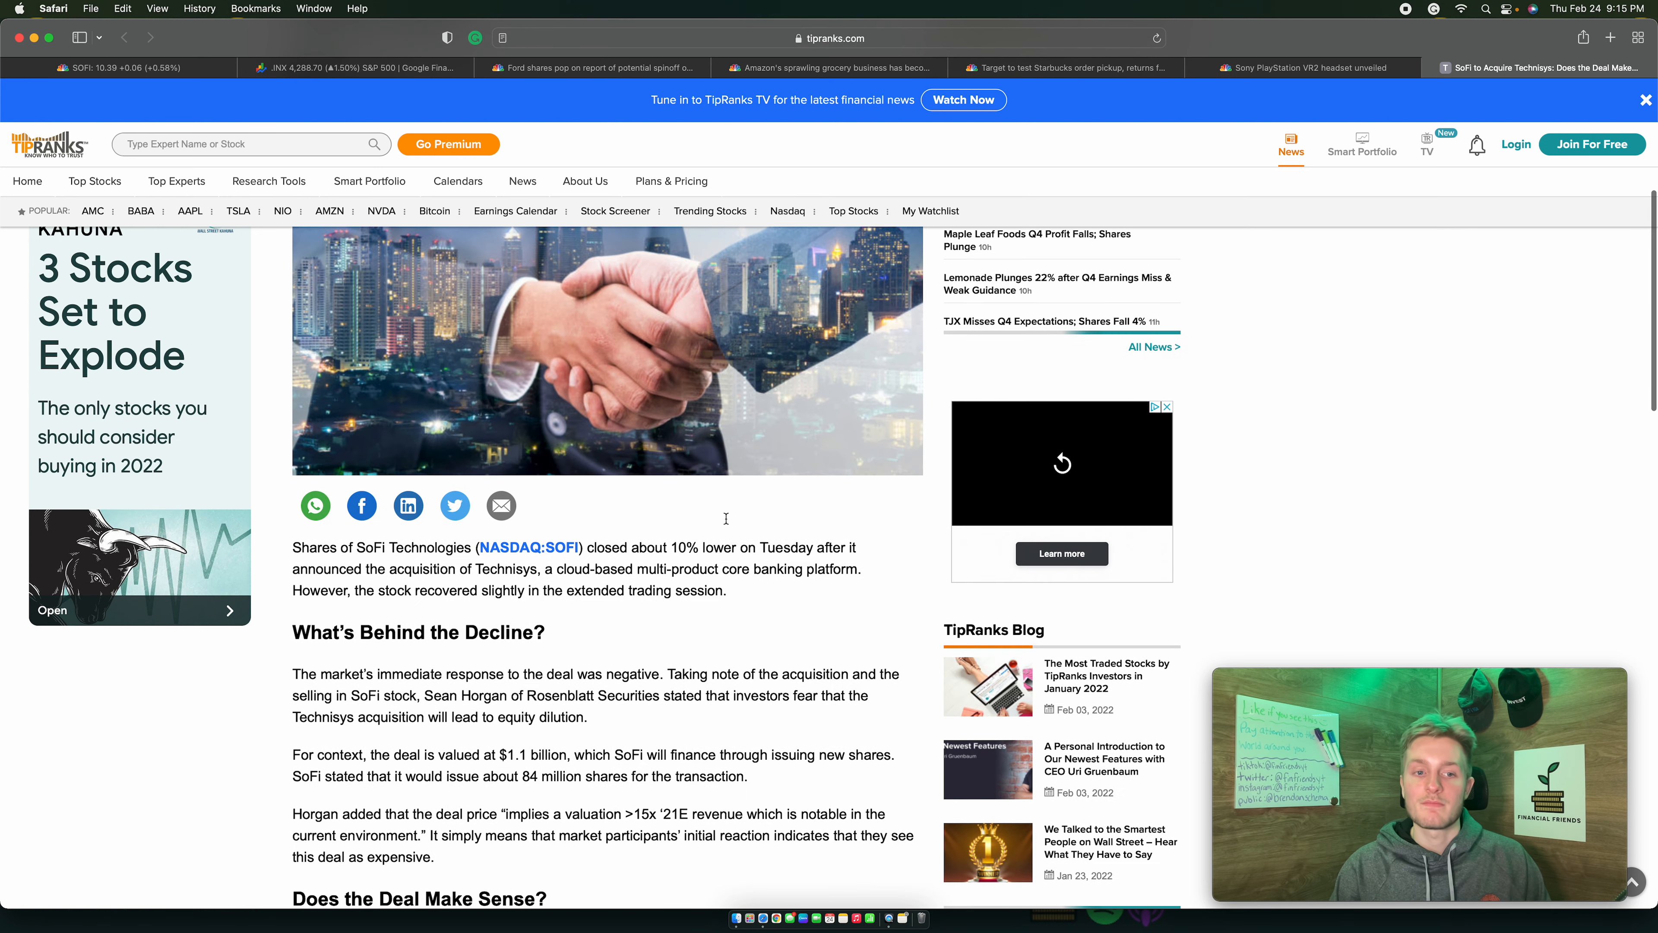
scroll(up, 3)
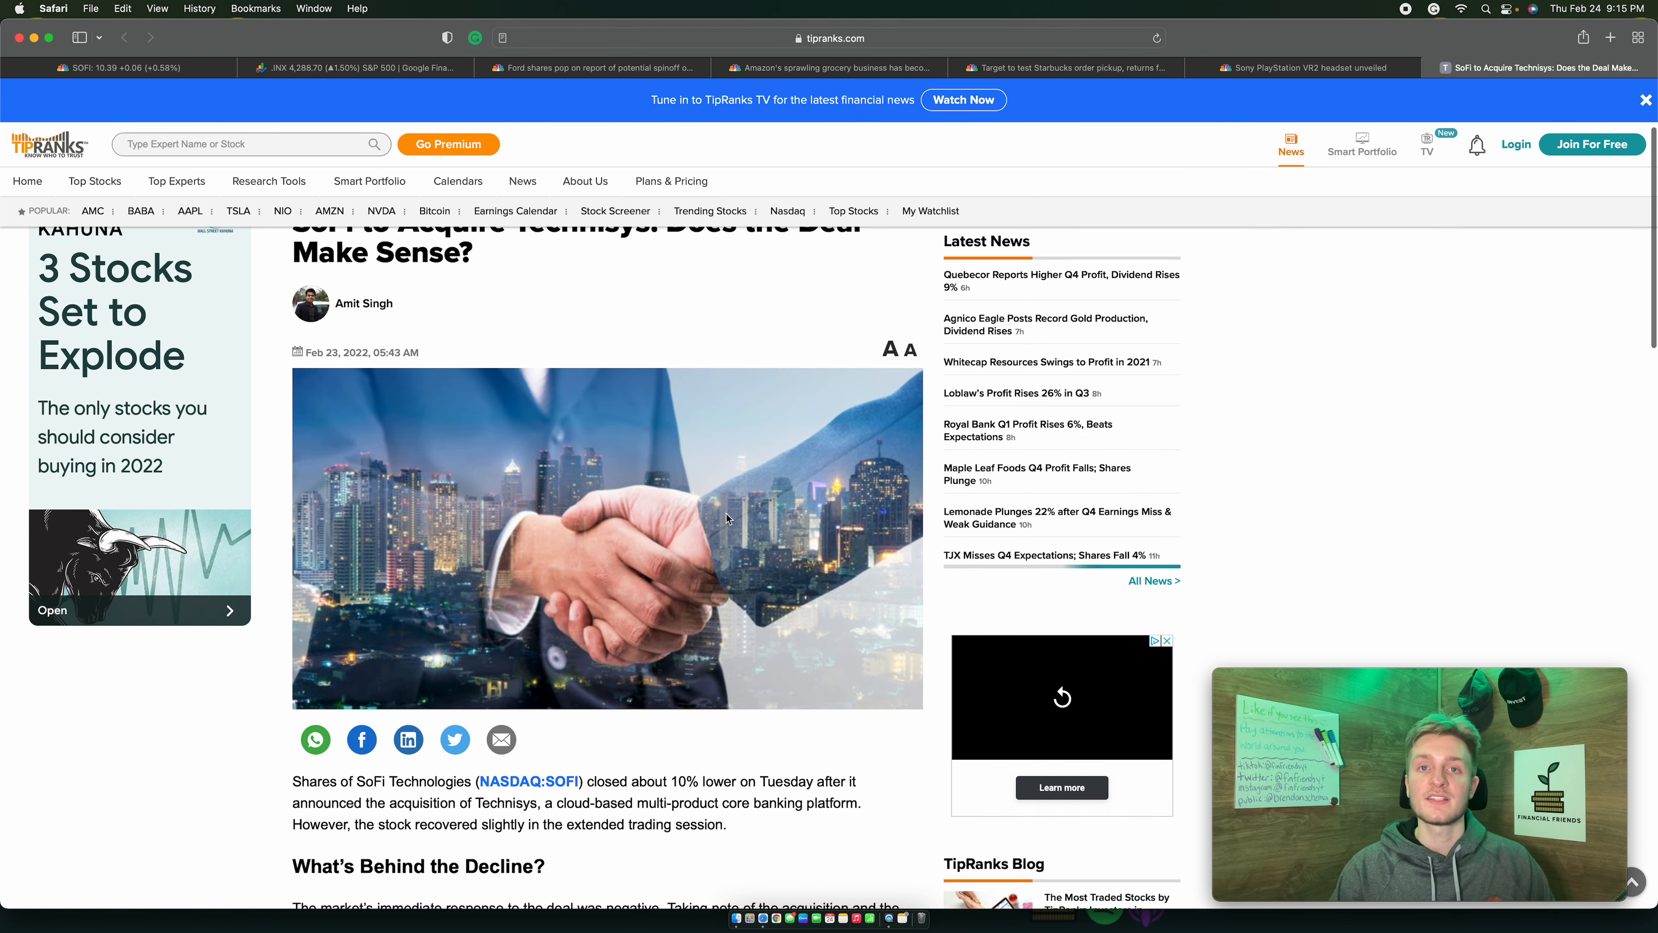
scroll(up, 3)
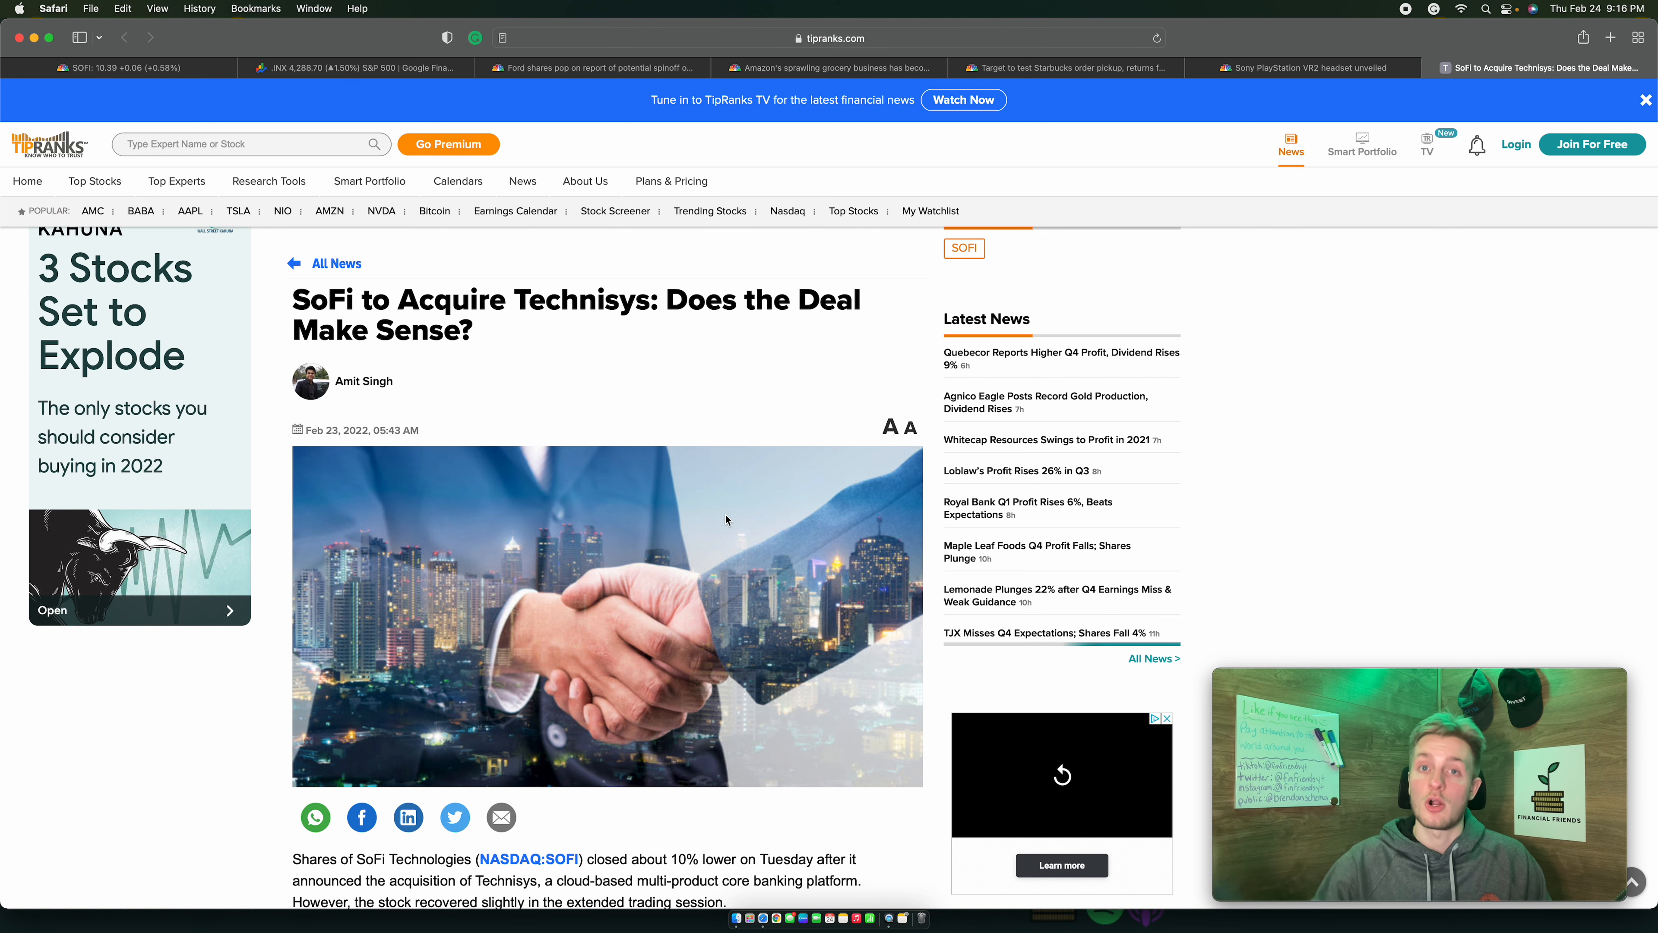
scroll(down, 3)
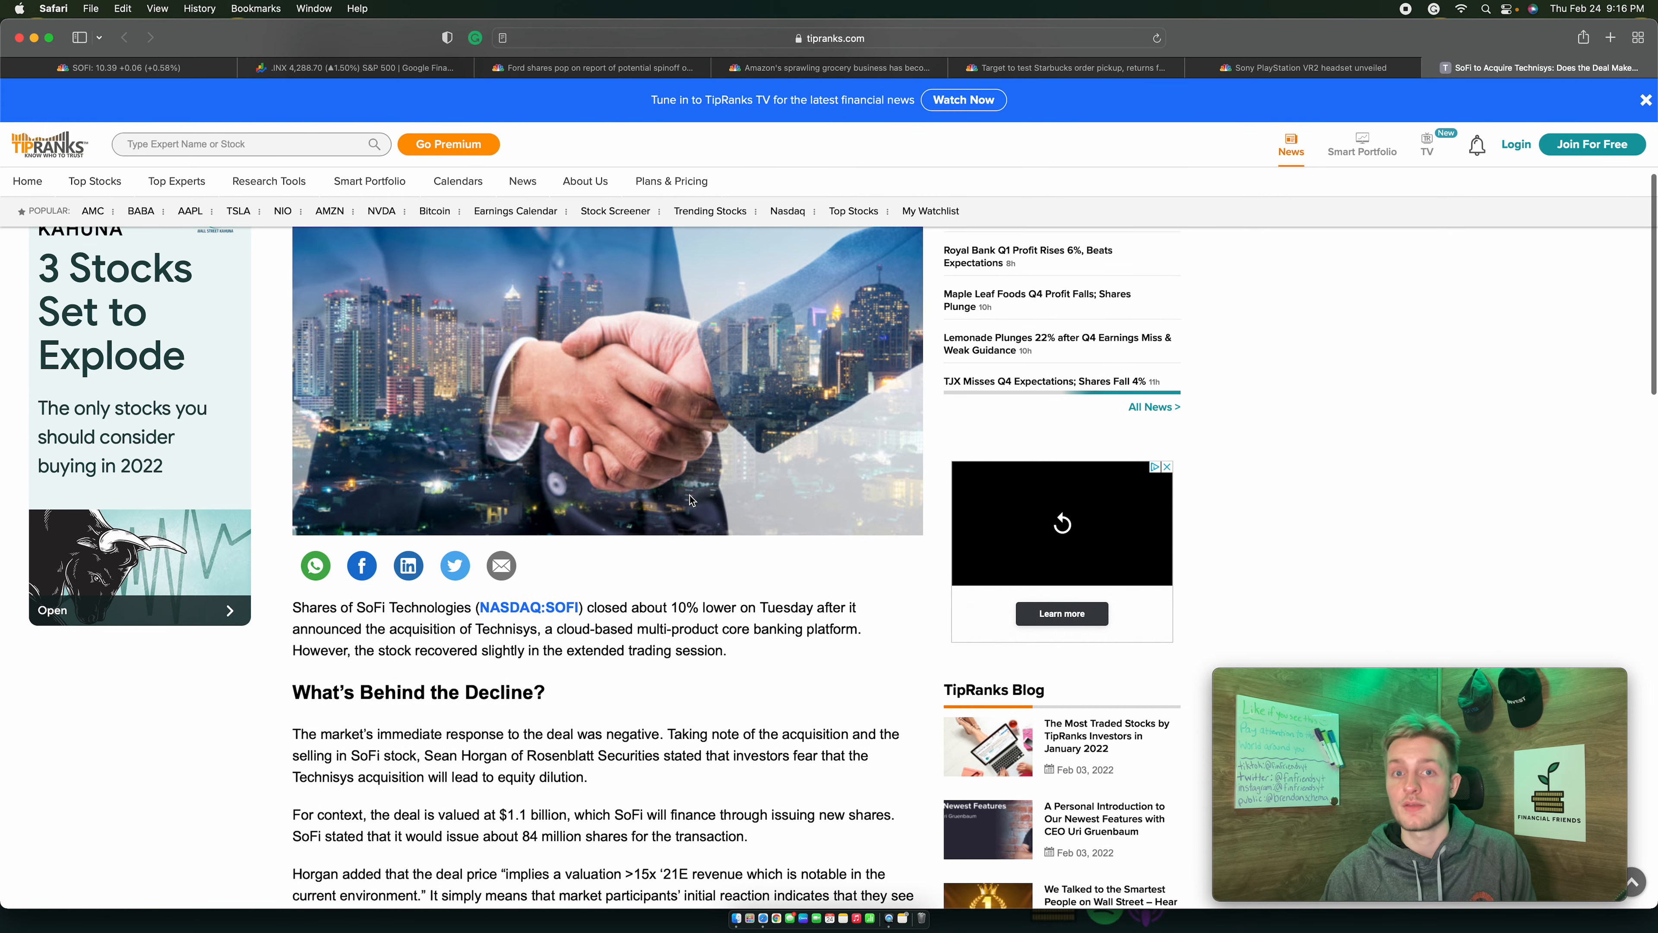
scroll(down, 3)
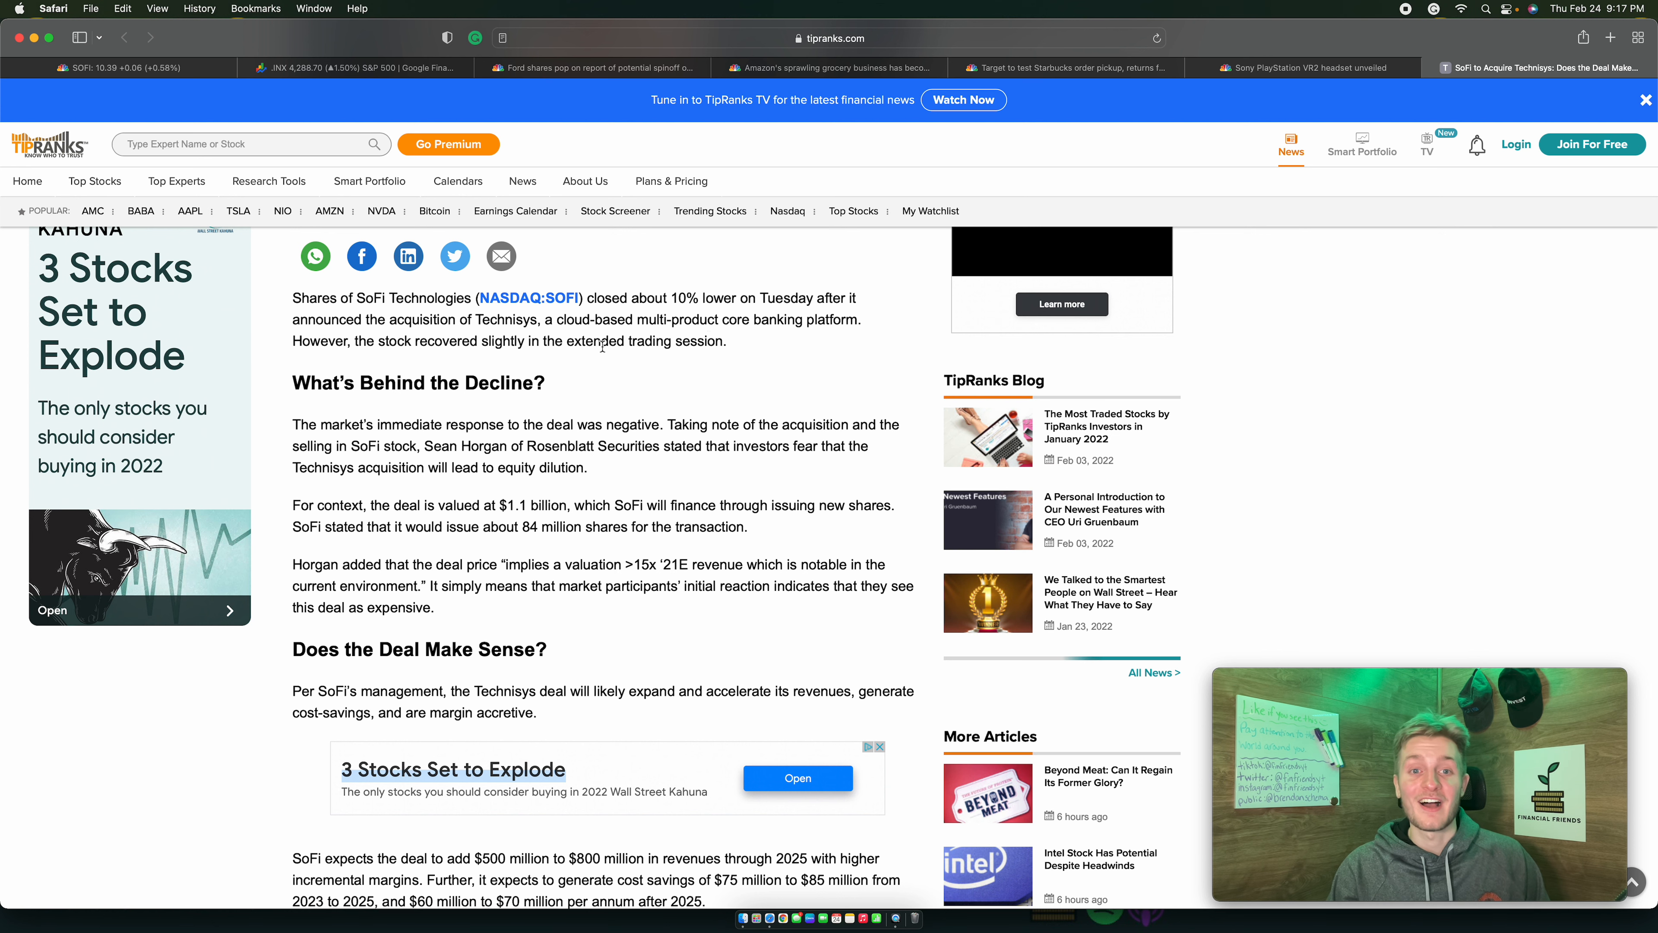
scroll(down, 3)
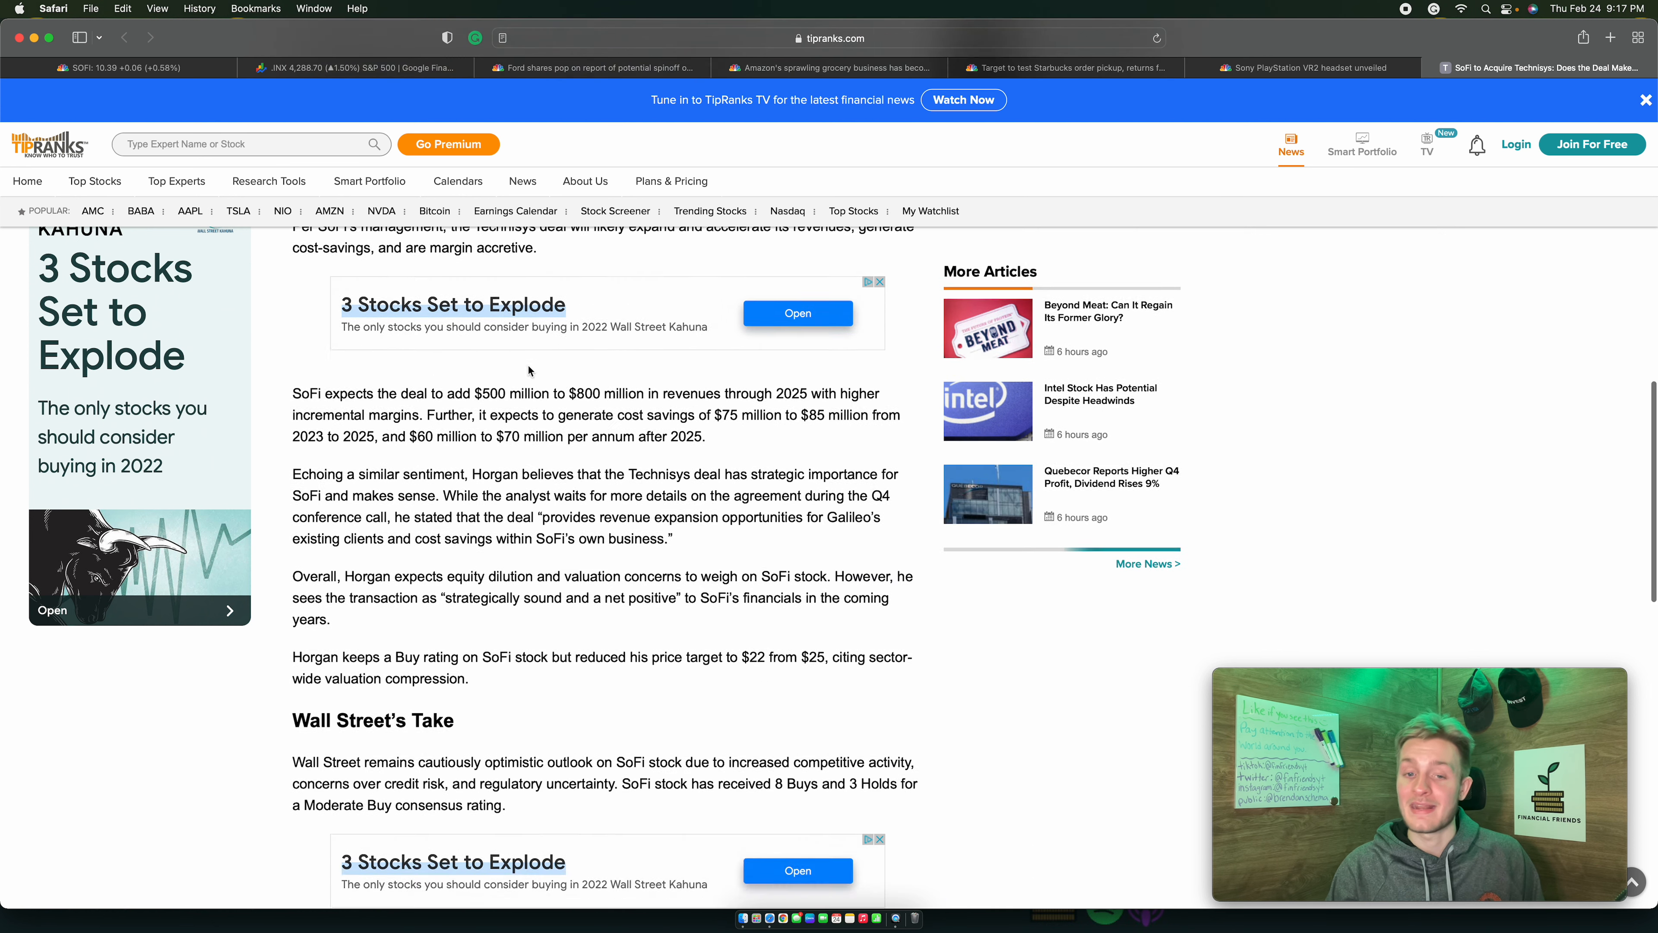
scroll(down, 3)
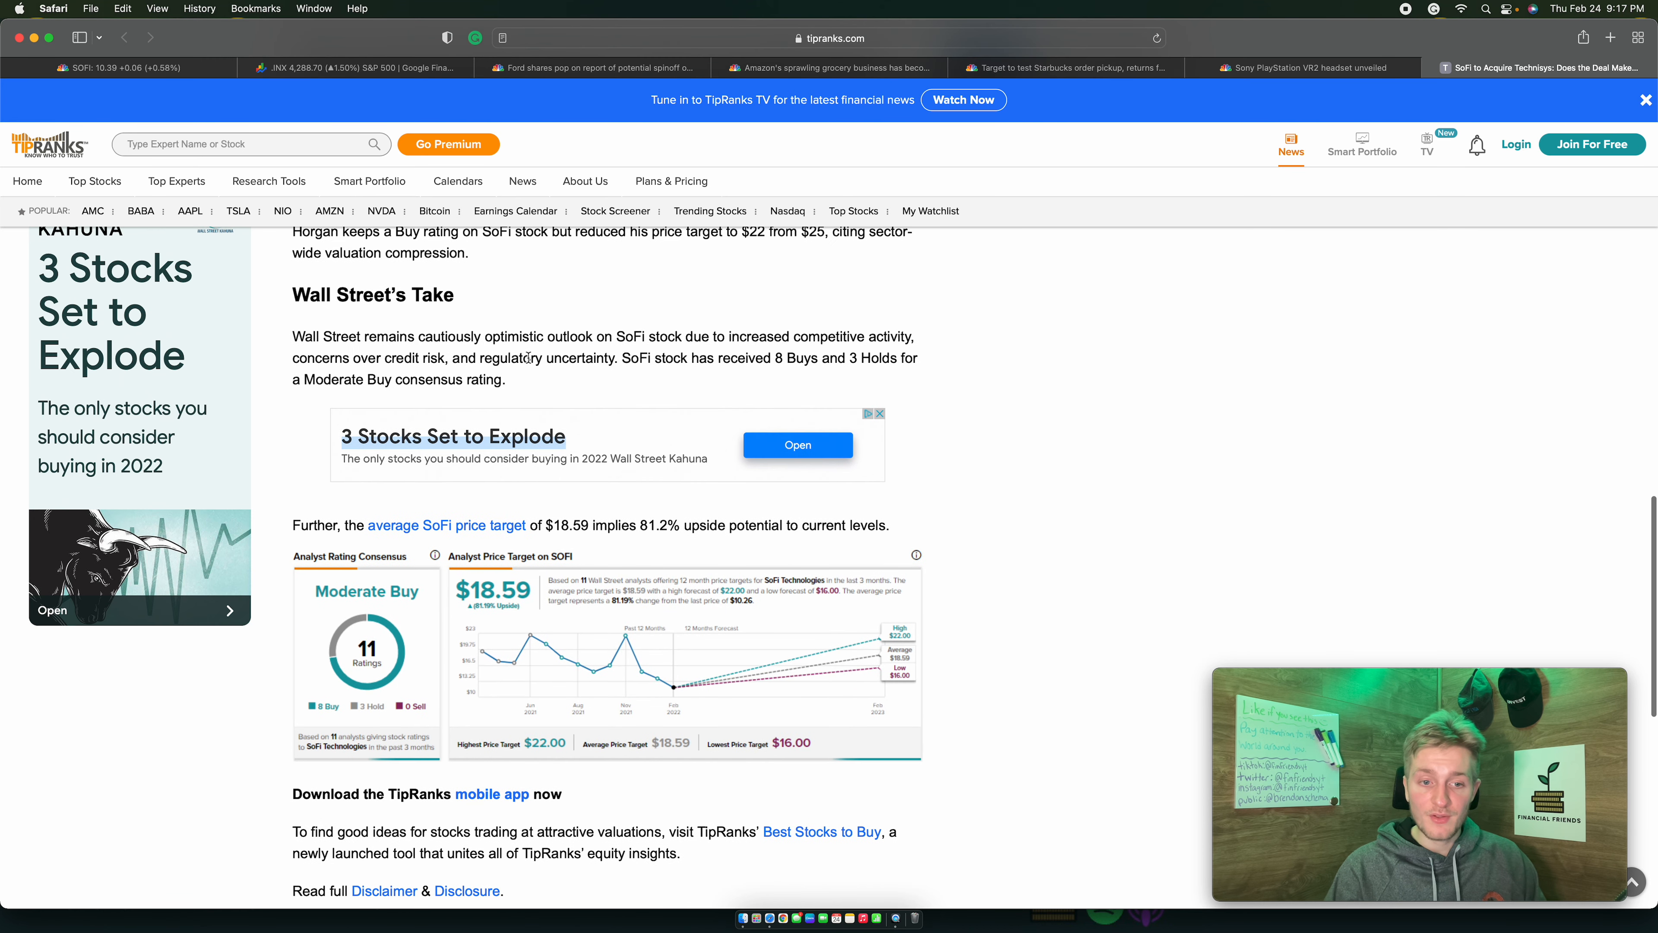
scroll(down, 3)
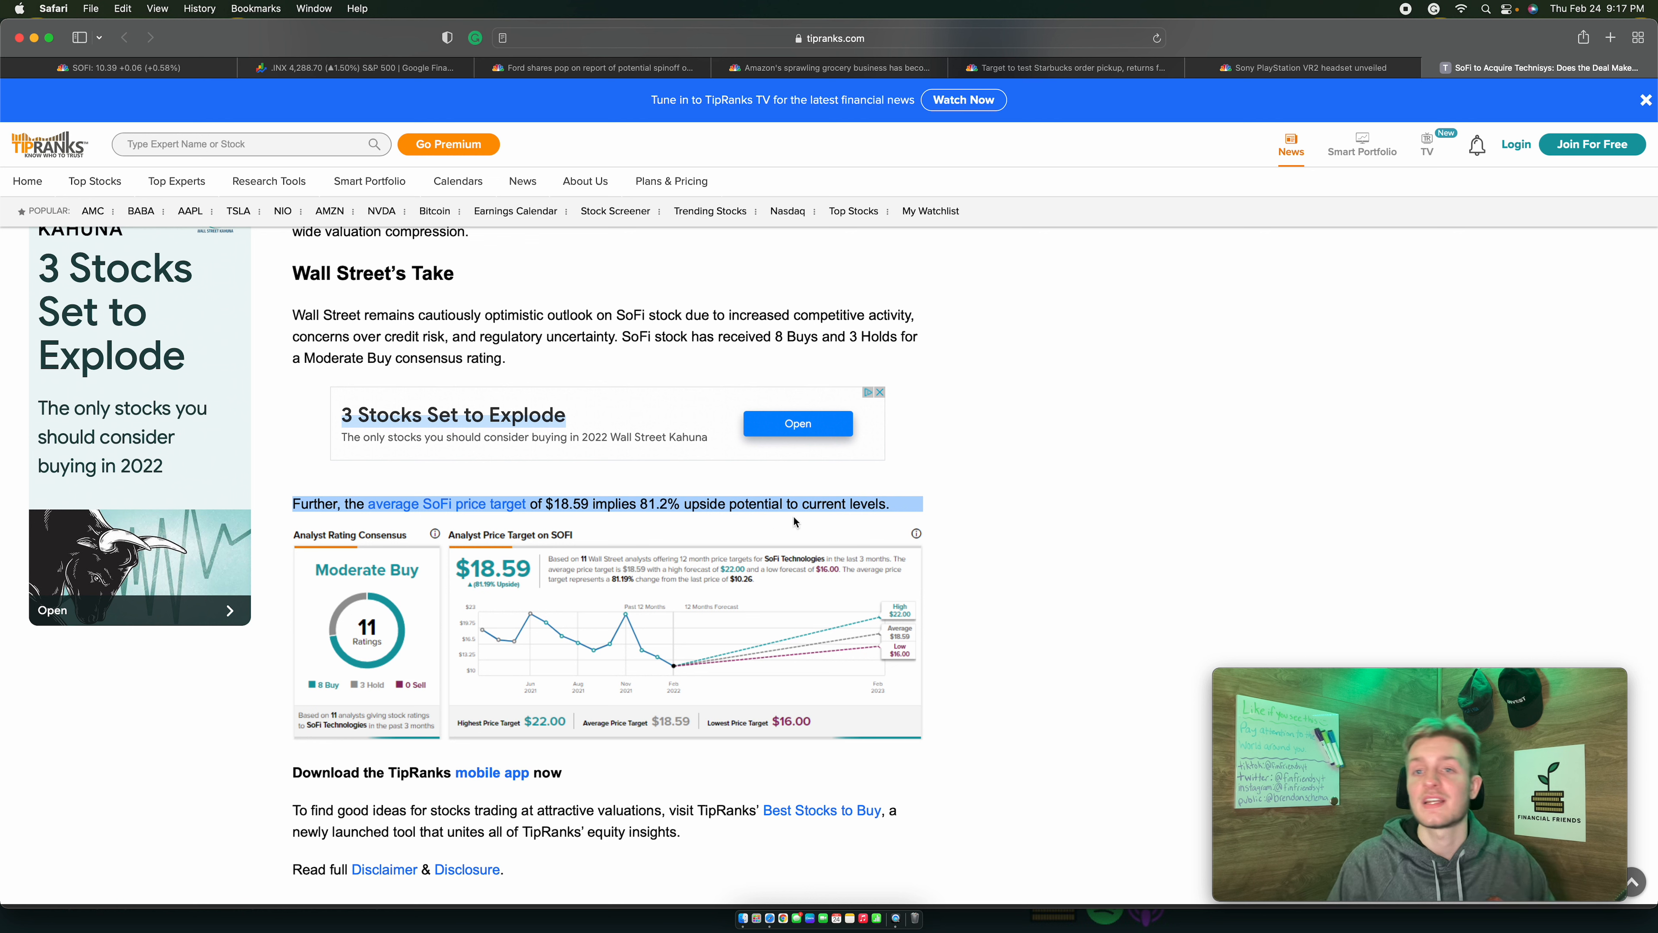
mouse_move(1036, 510)
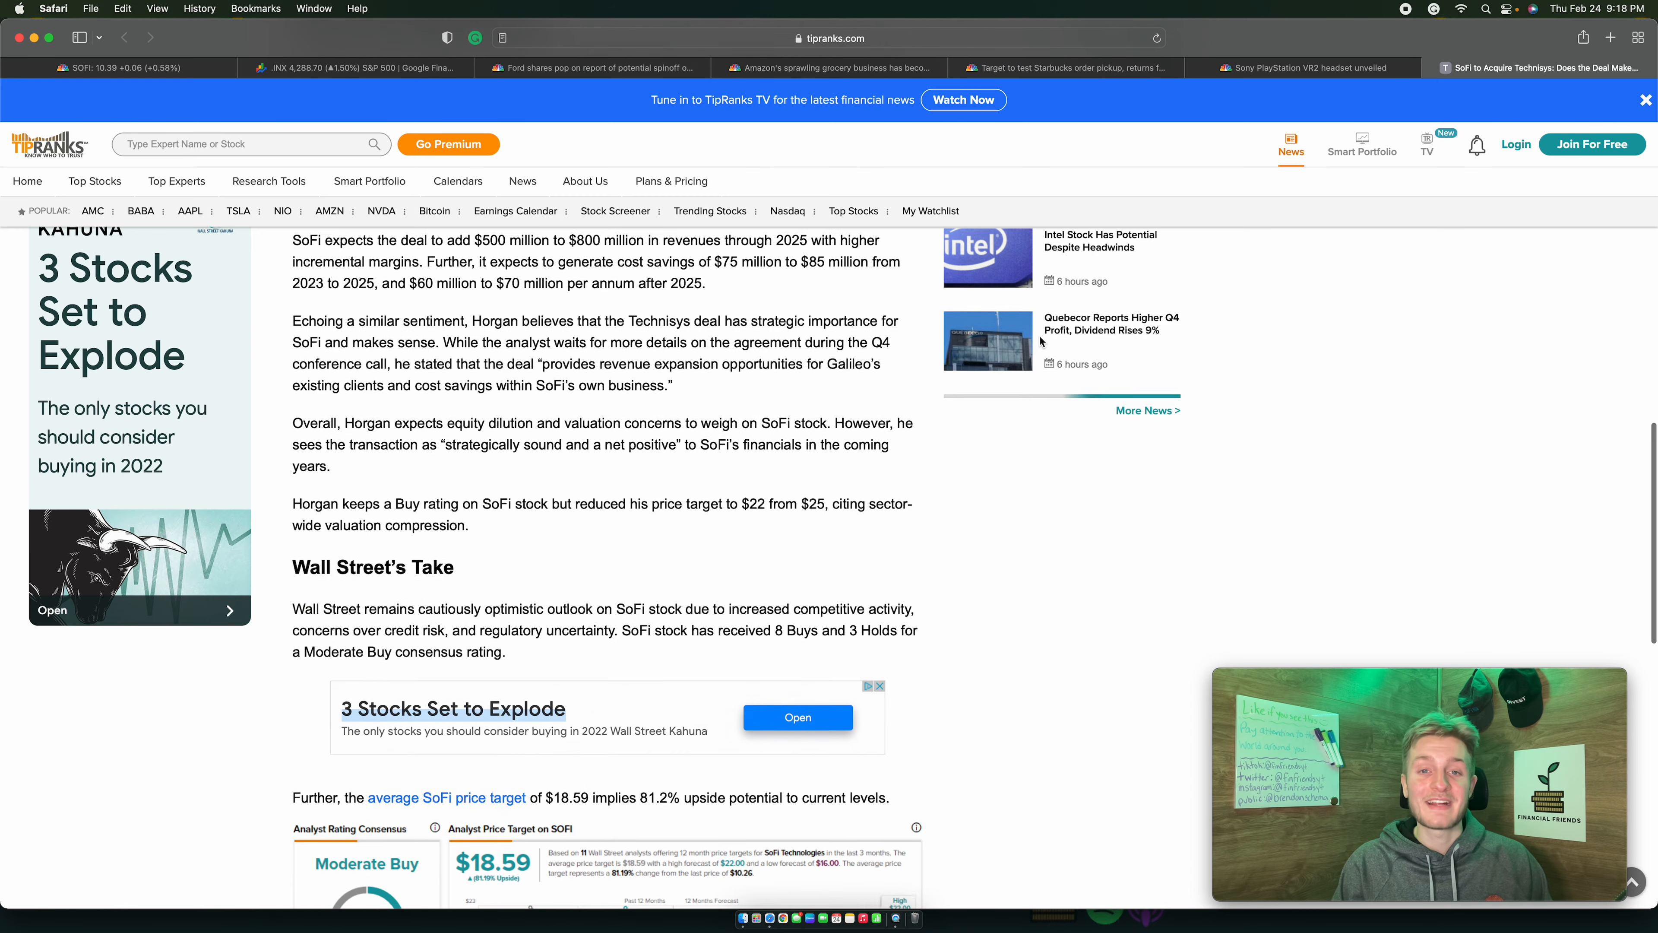
Scroll the TipRanks SoFi–Technisys article back to its headline.
scroll(up, 3)
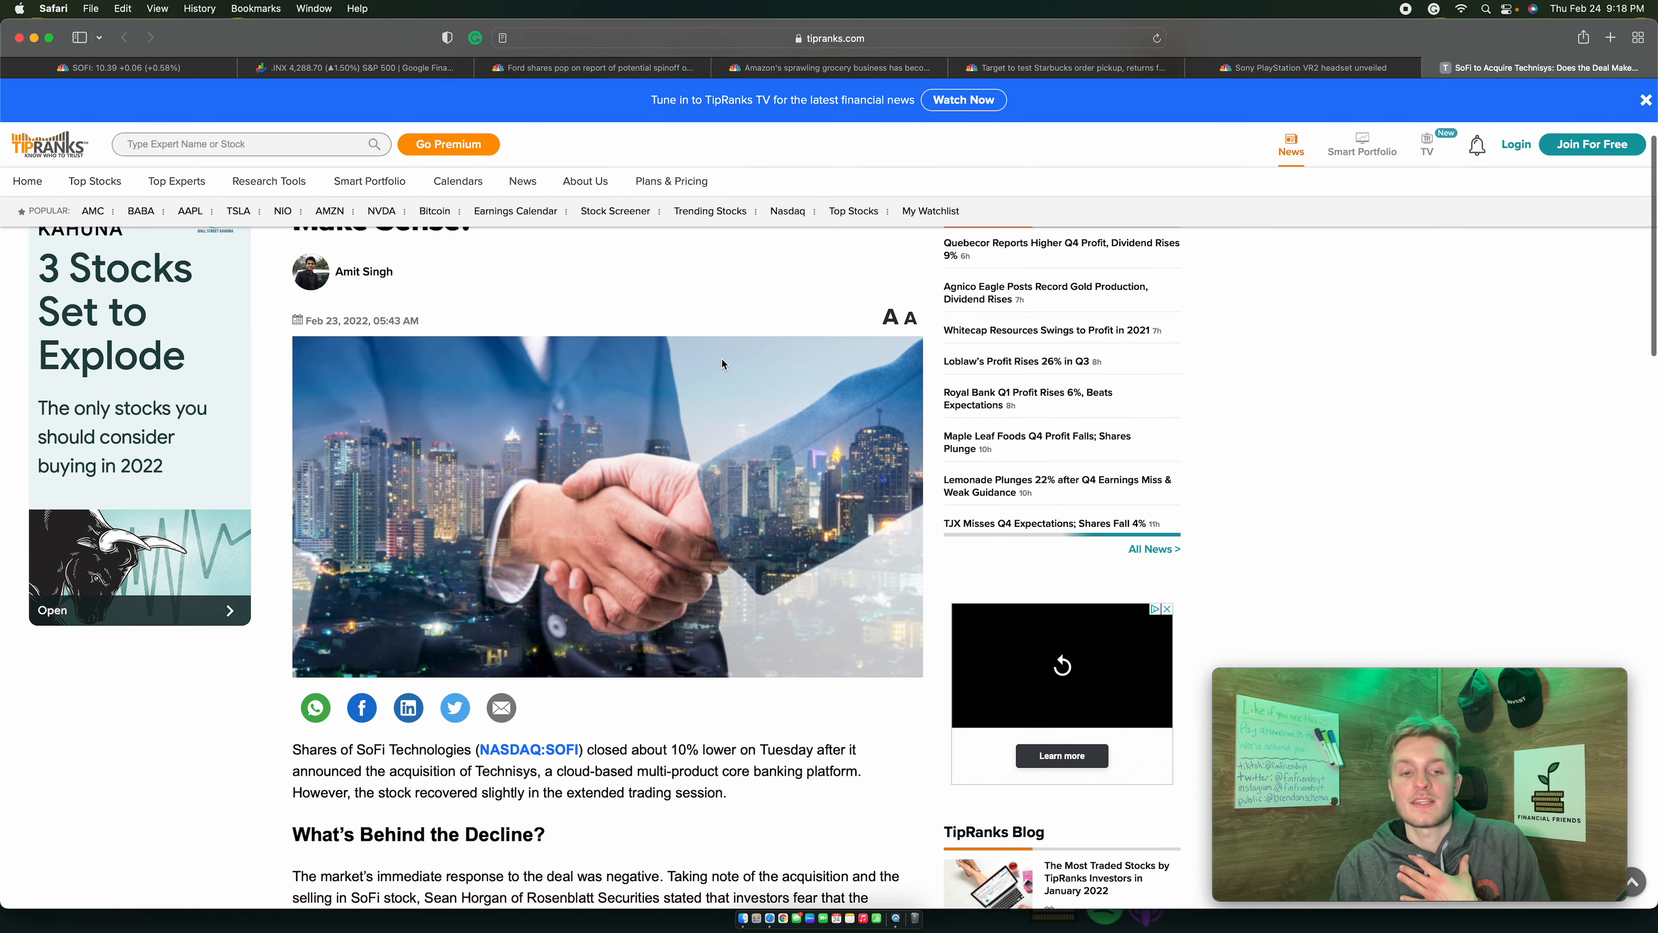
scroll(up, 3)
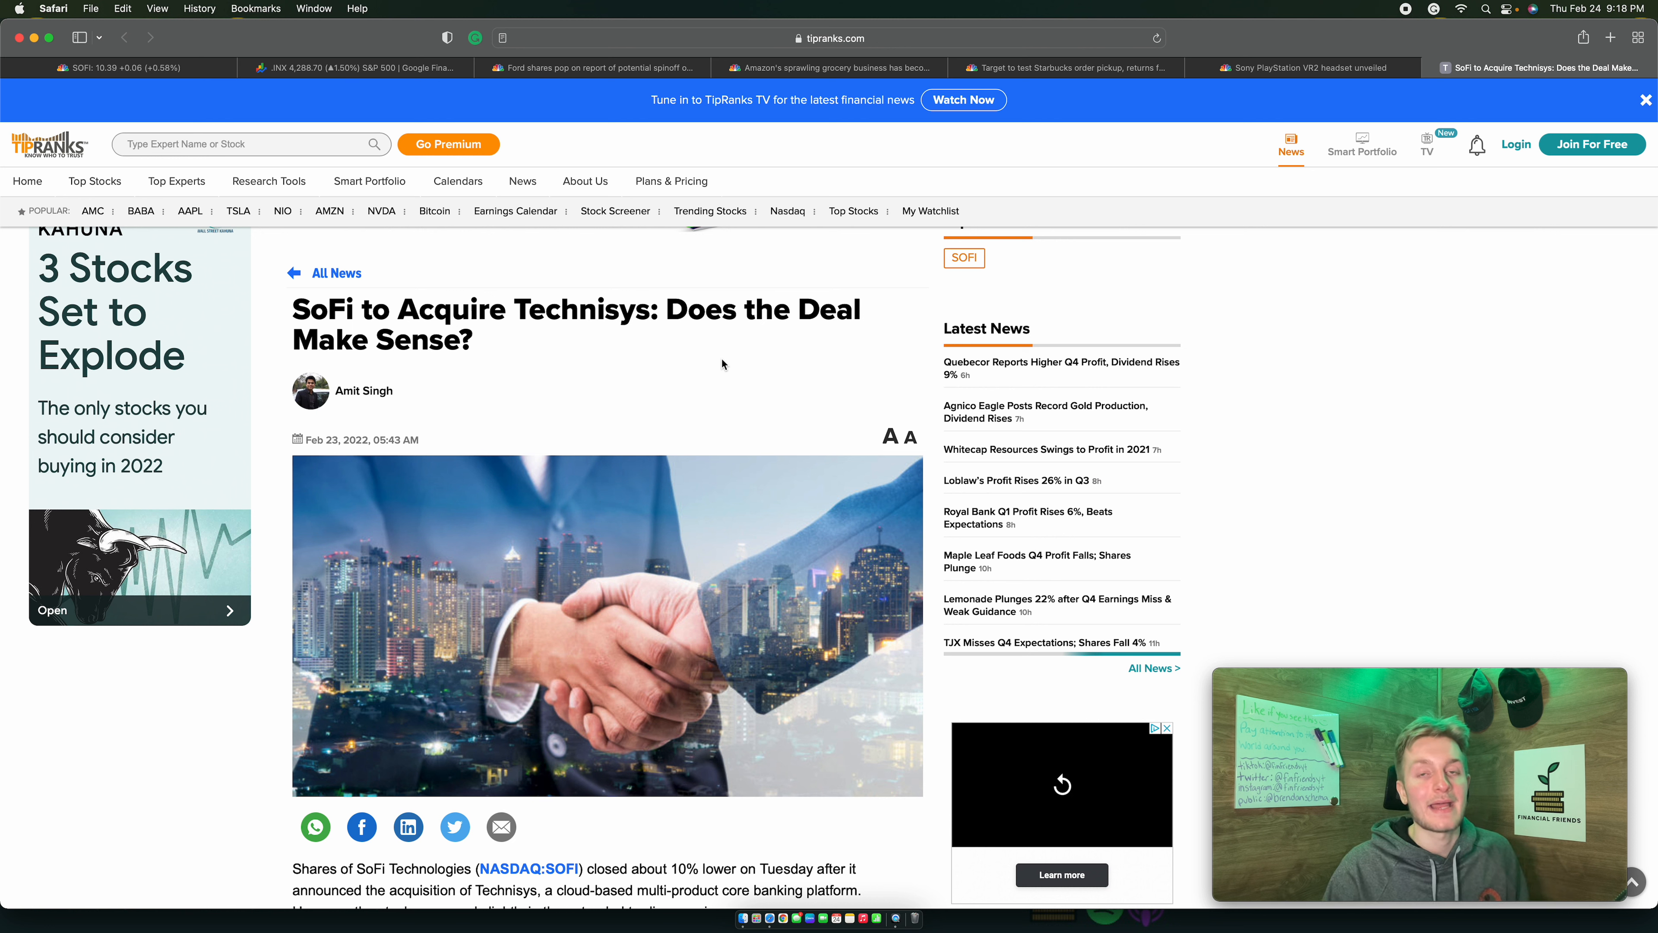
mouse_move(825, 391)
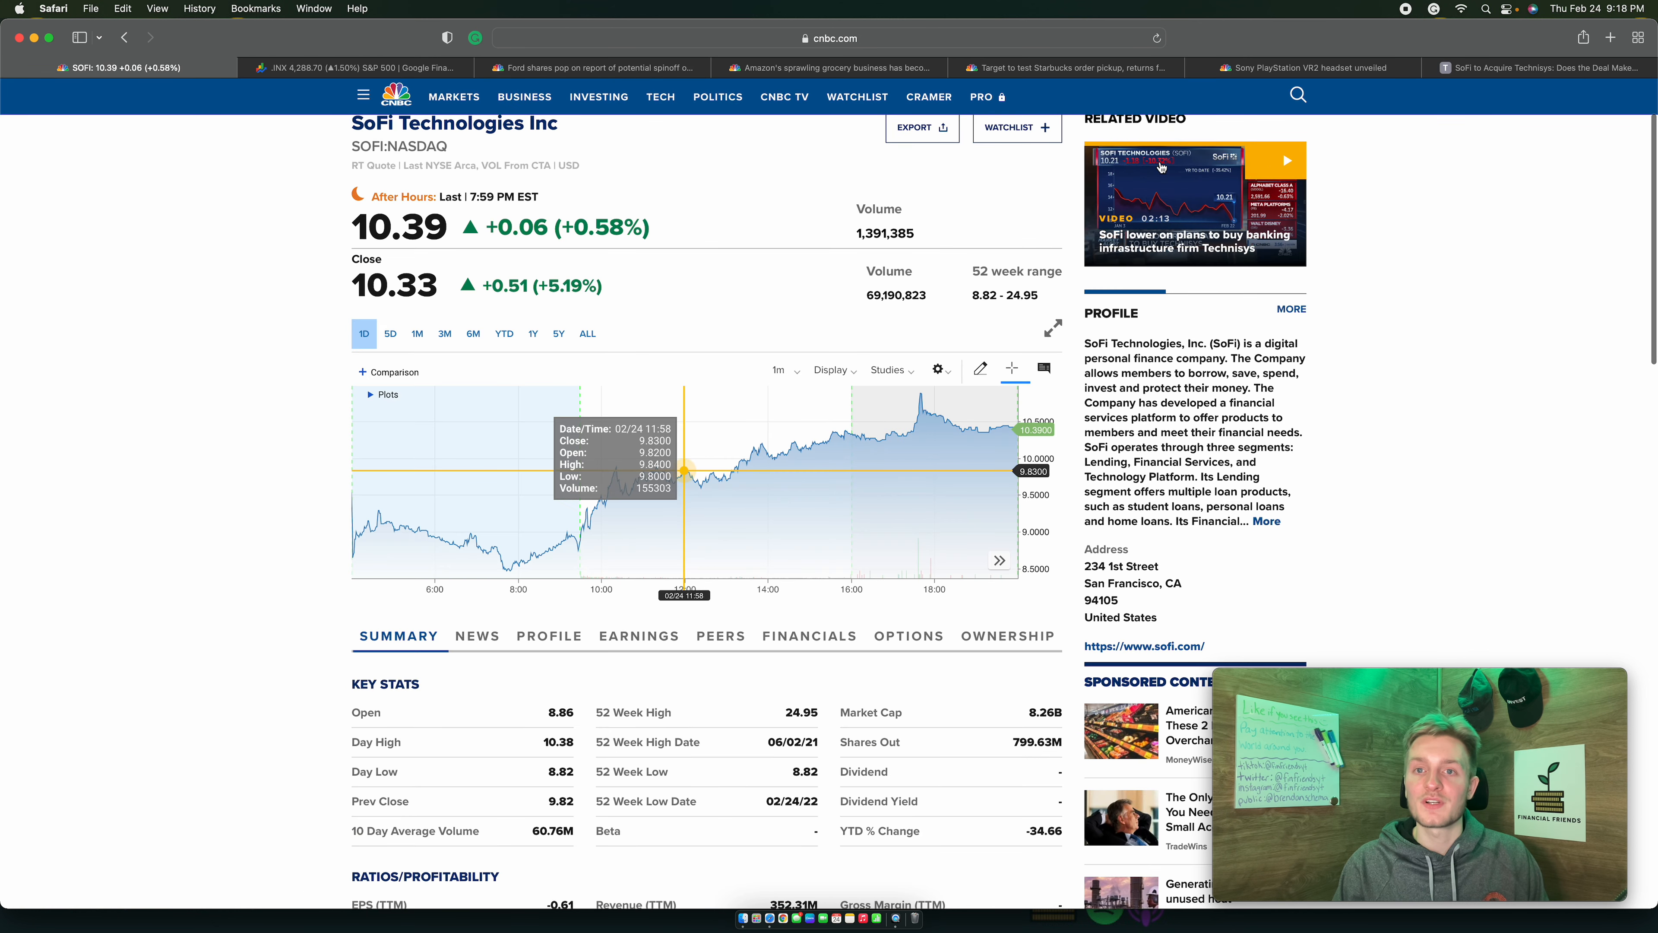
Search 'fed' on CNBC and in the address bar to reach the Fed trading-ban article.
click(1297, 94)
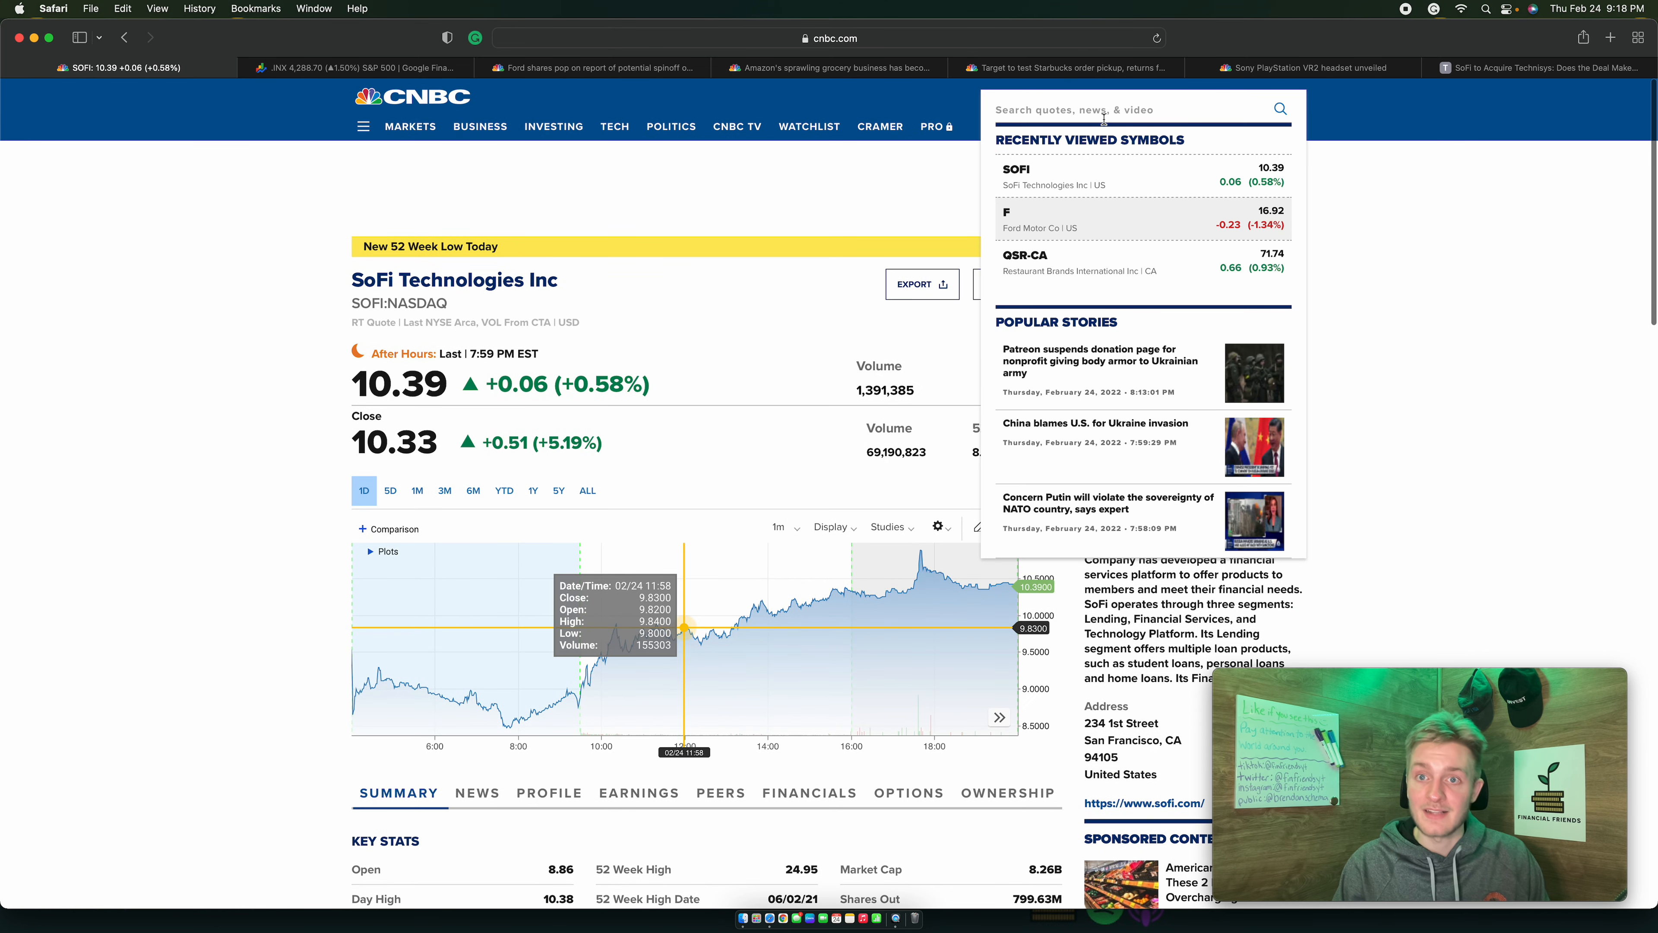
text(fed)
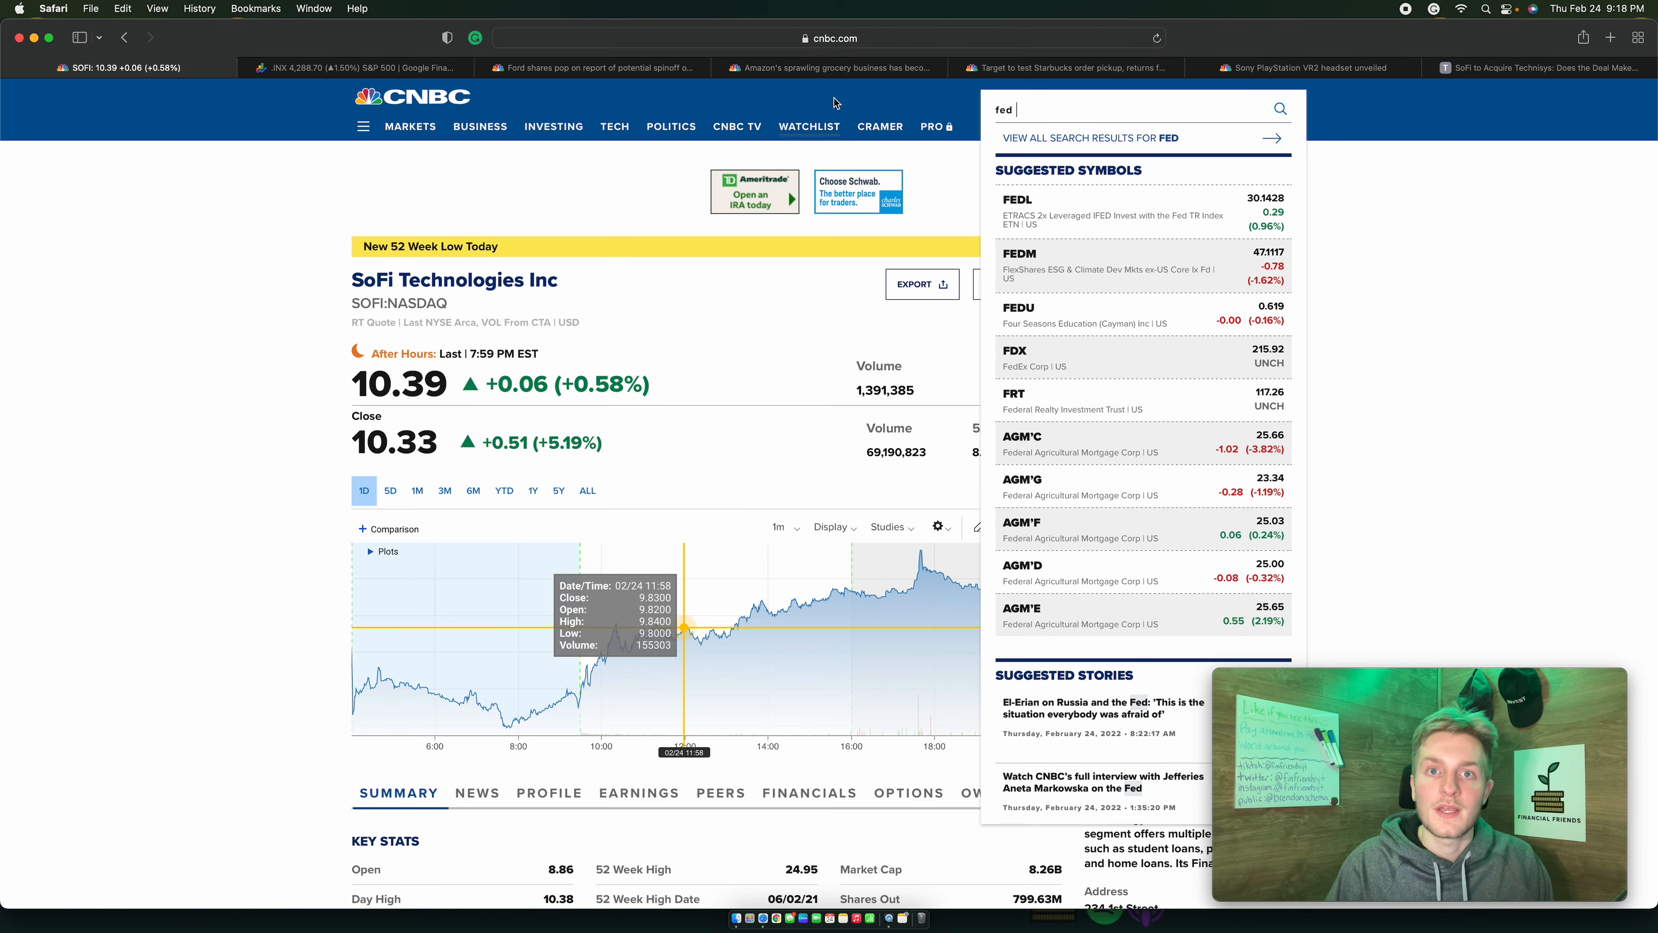
click(828, 38)
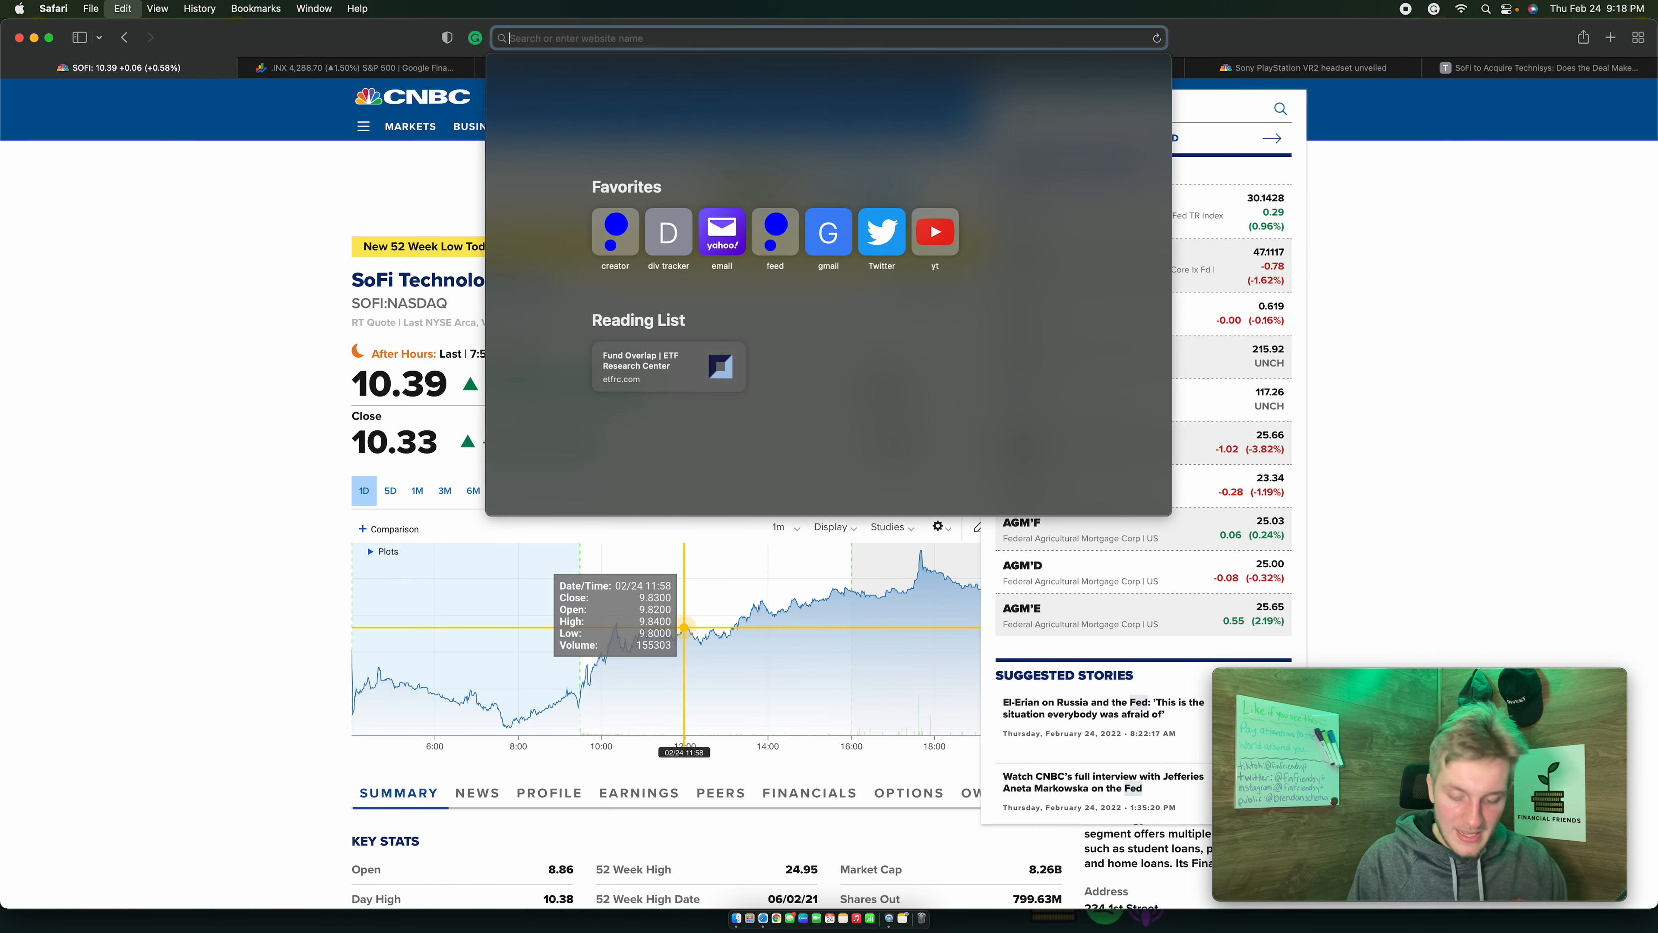
text(fed)
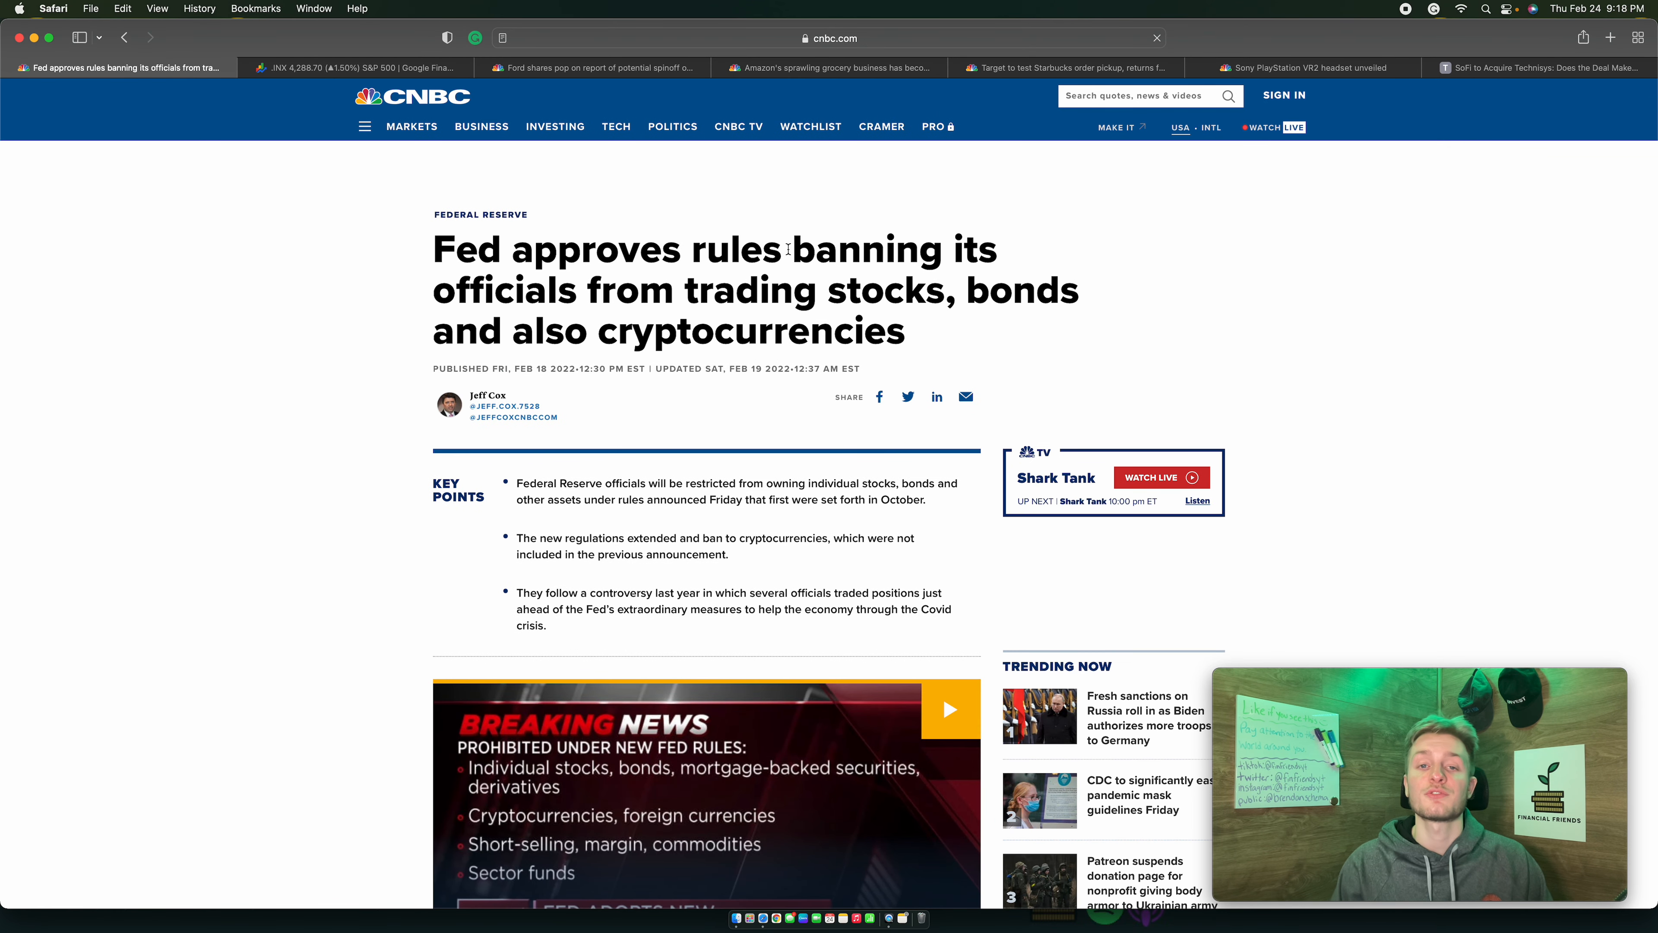
scroll(down, 3)
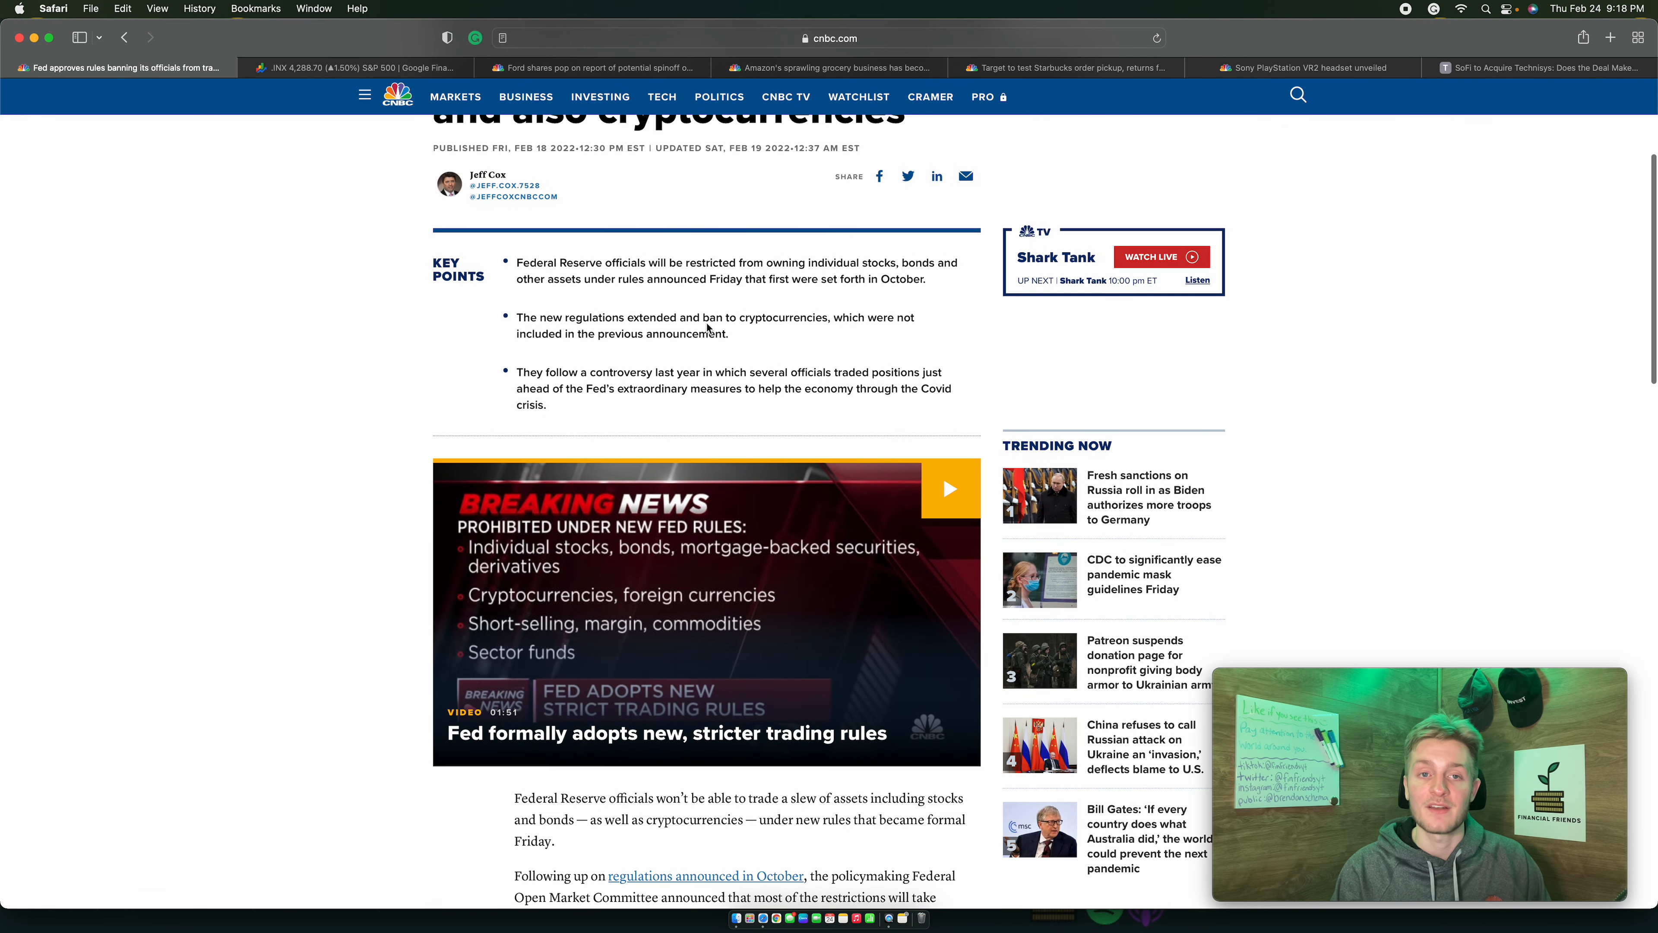
scroll(down, 3)
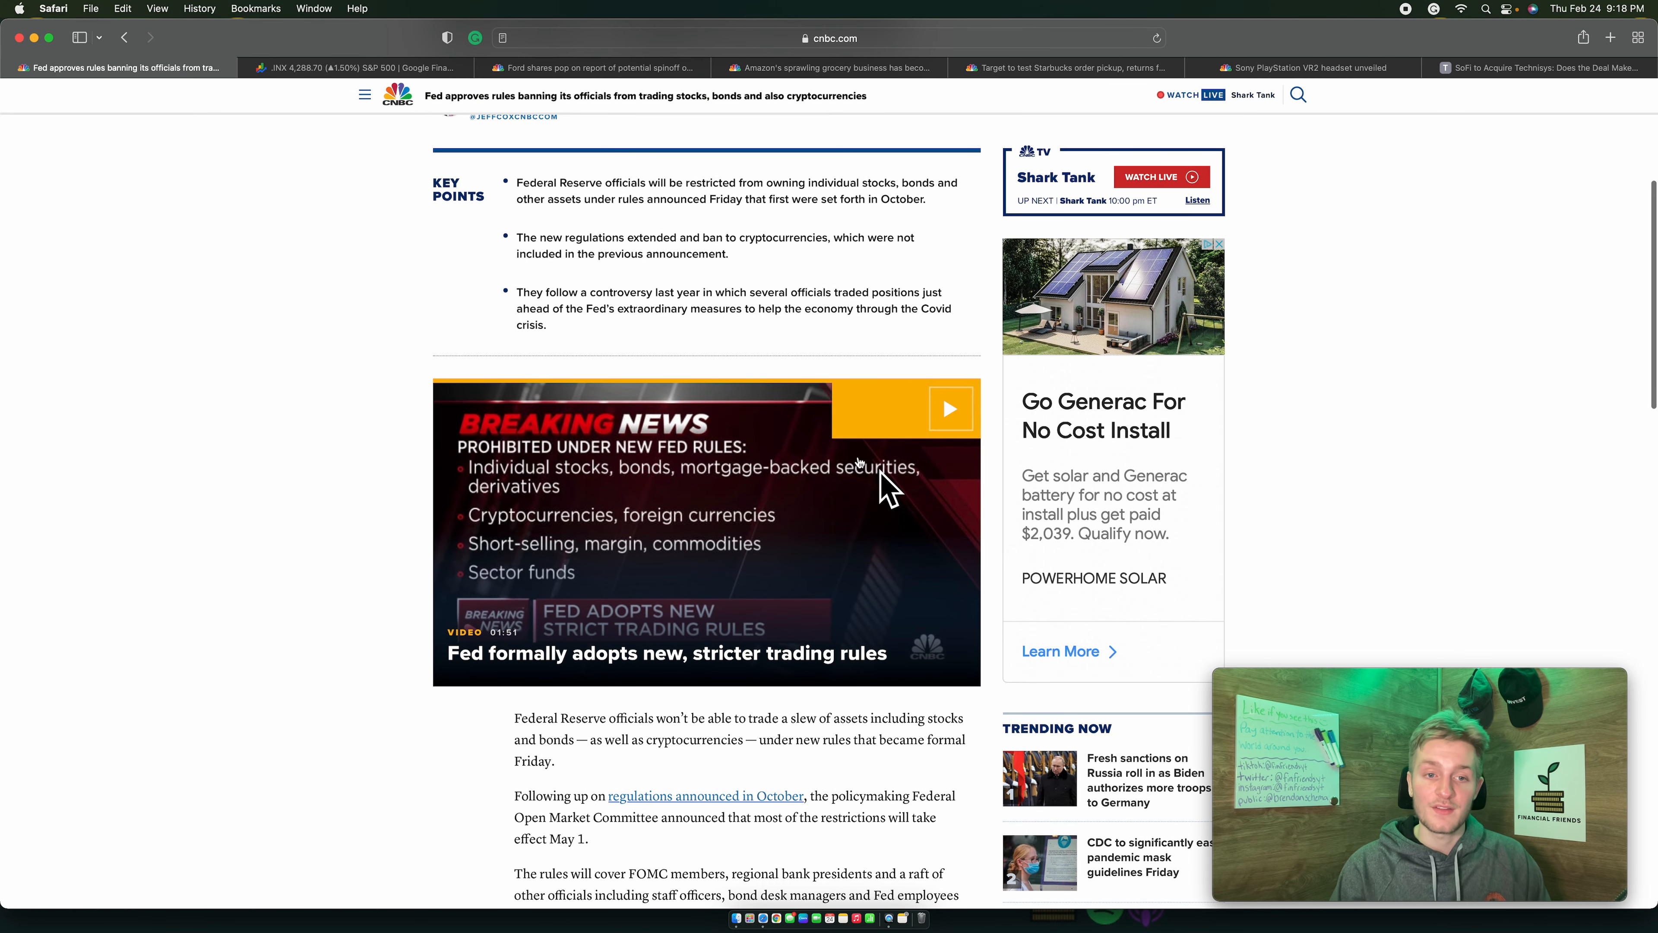
scroll(down, 3)
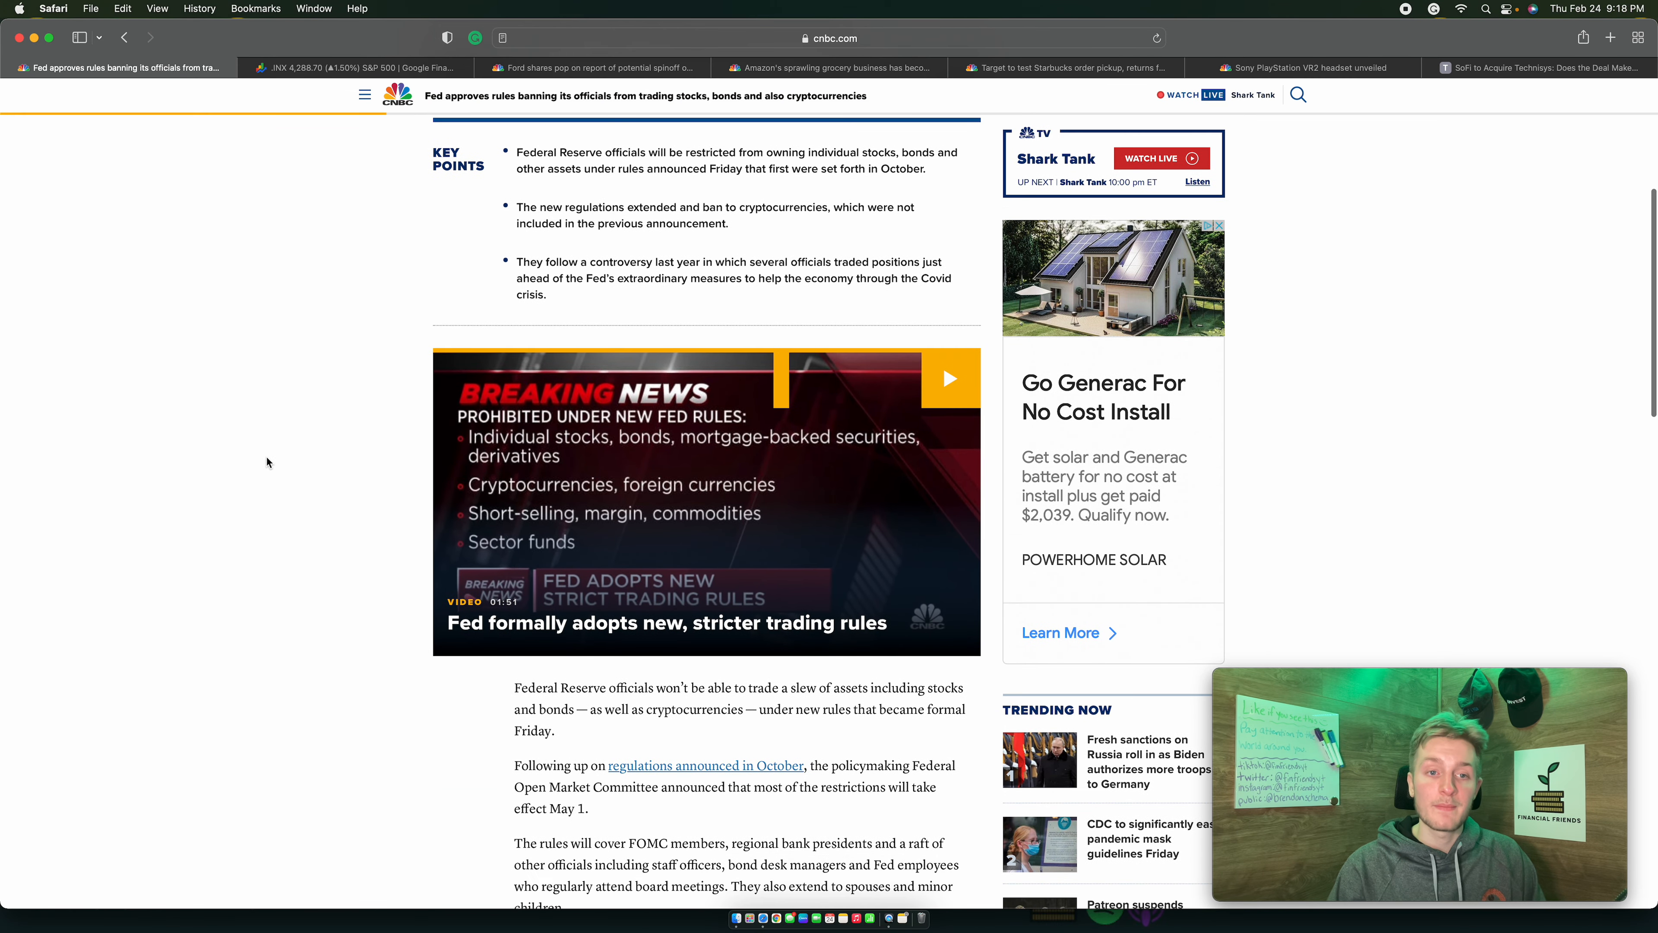
scroll(down, 3)
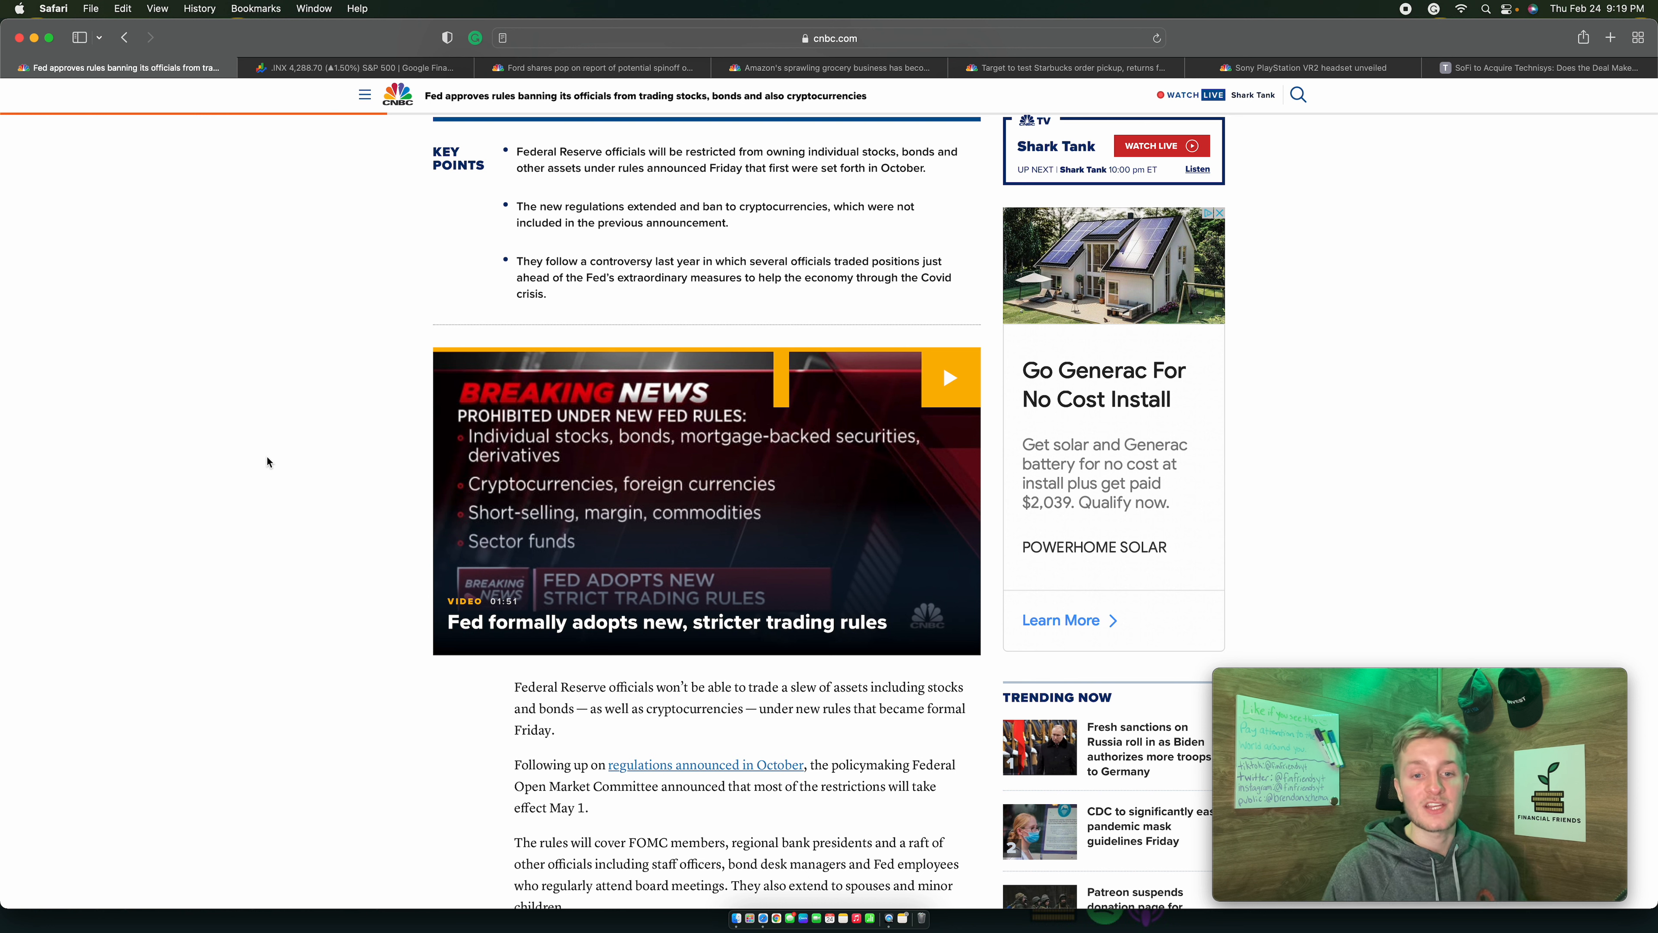
mouse_move(263, 462)
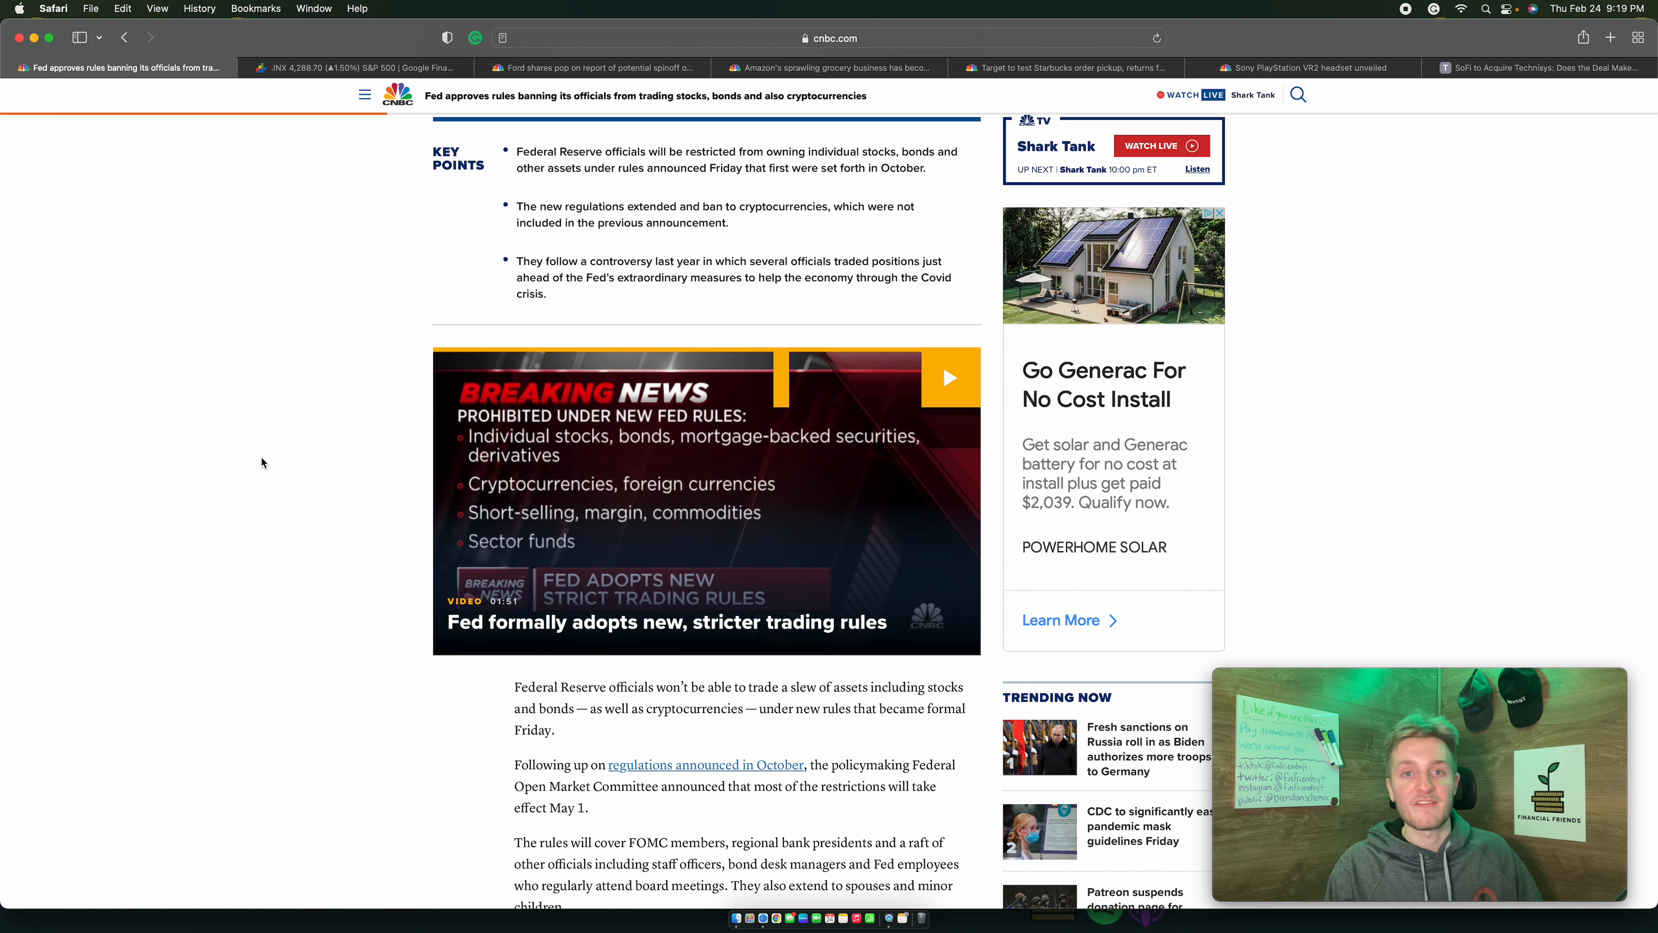
scroll(down, 3)
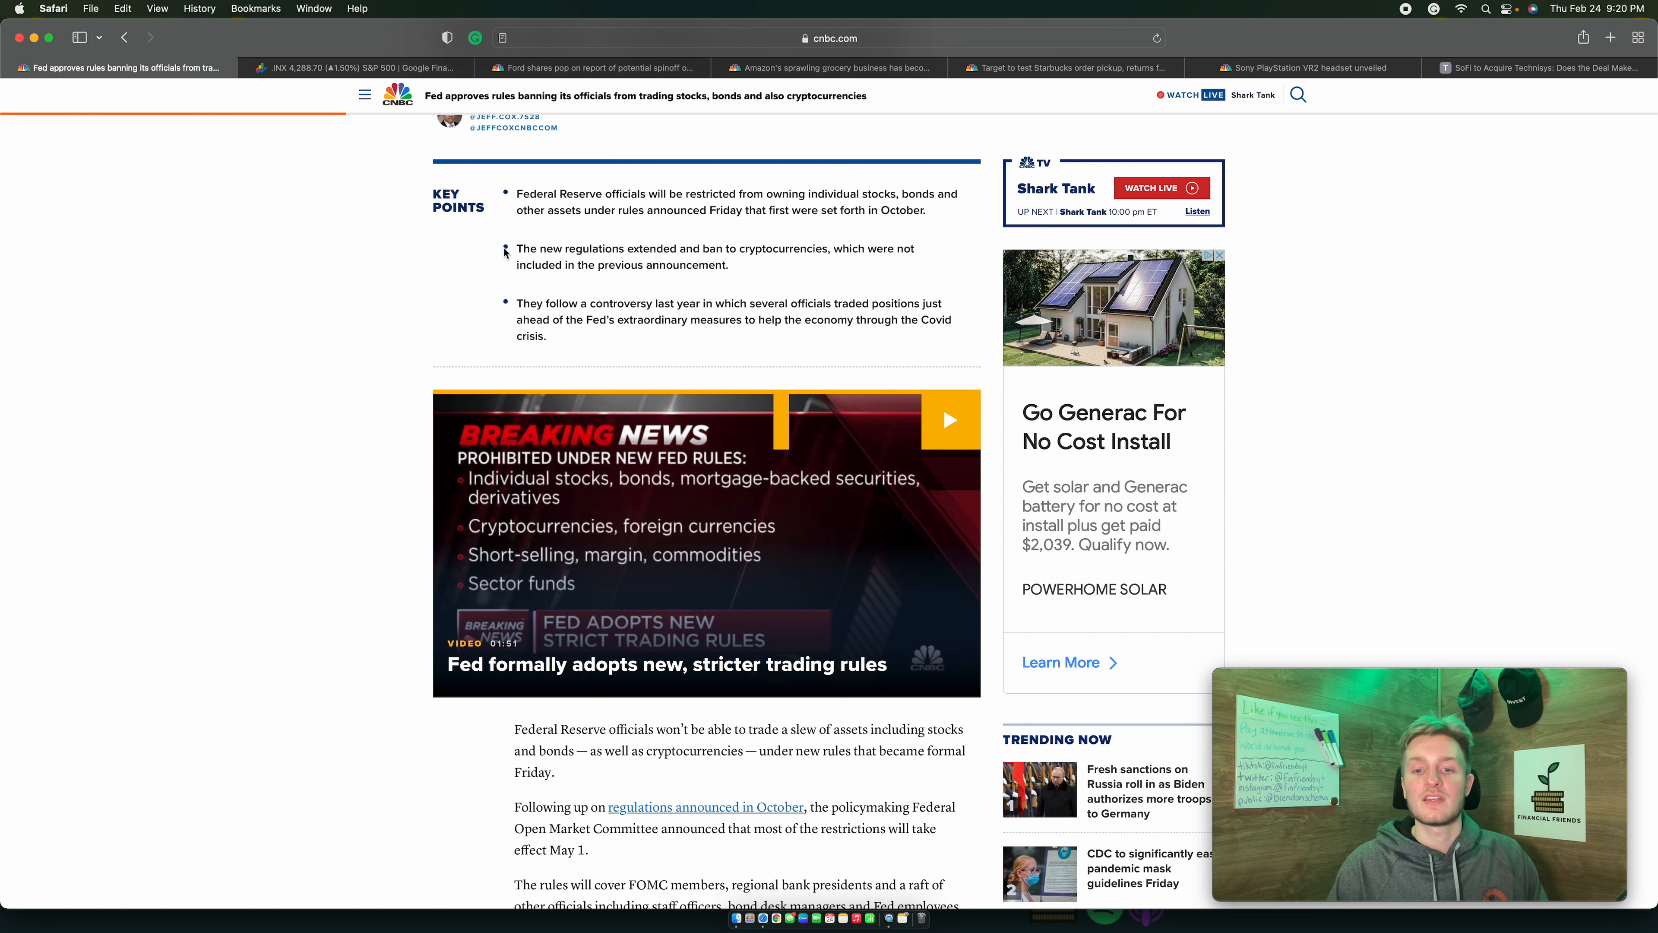
scroll(down, 3)
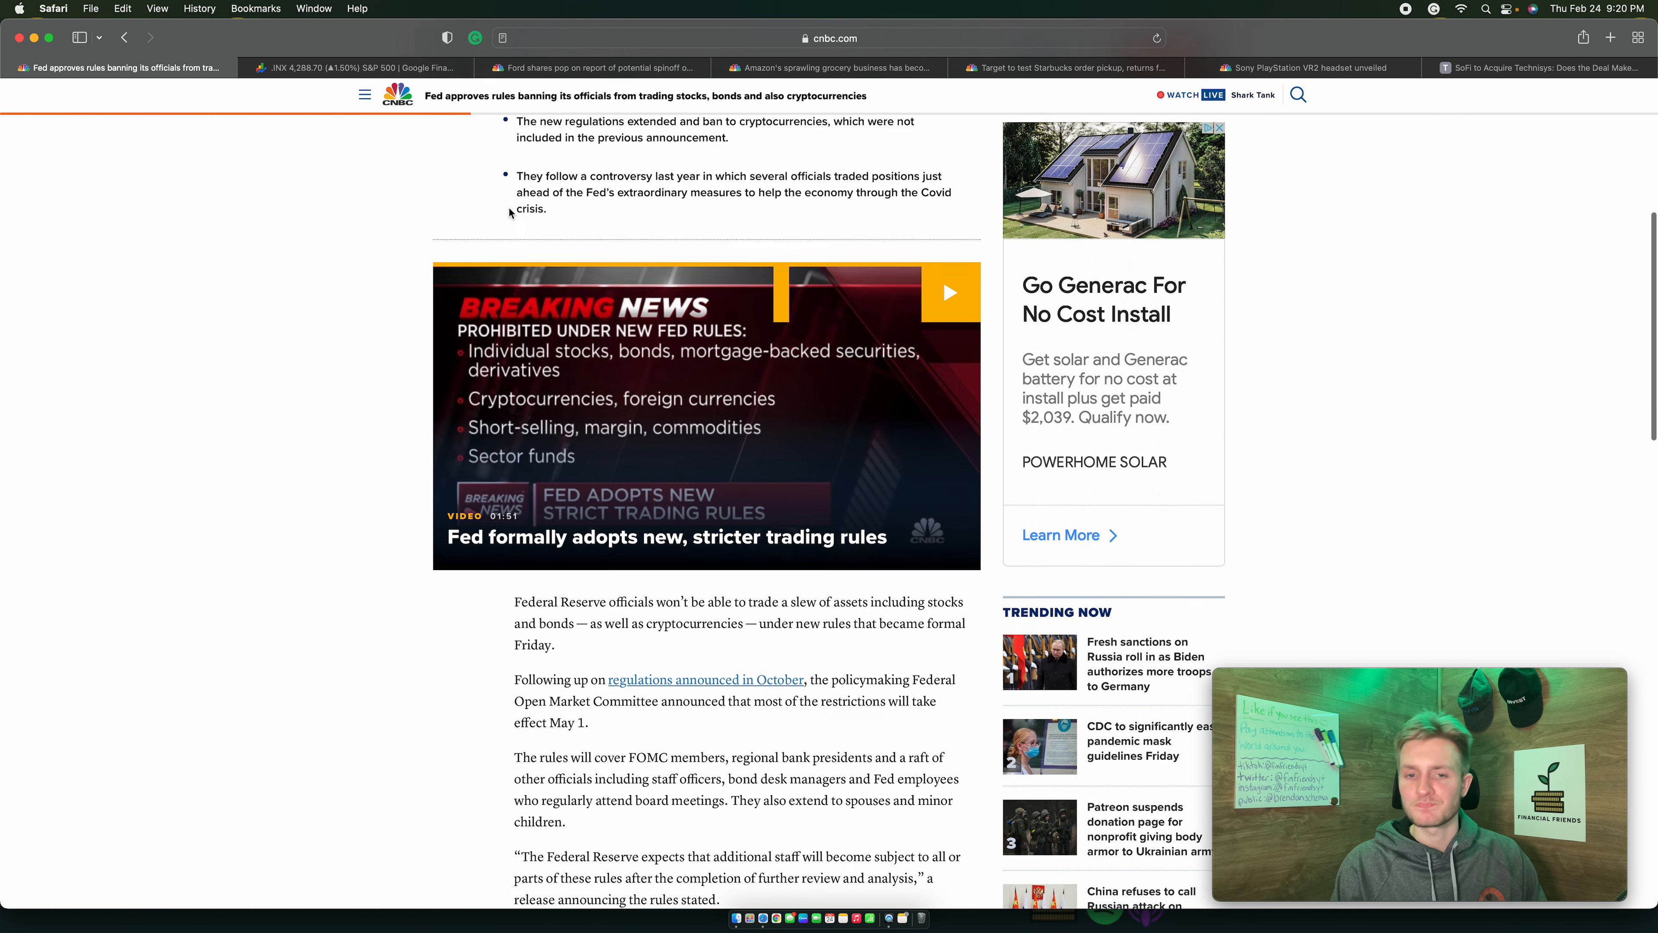
scroll(down, 3)
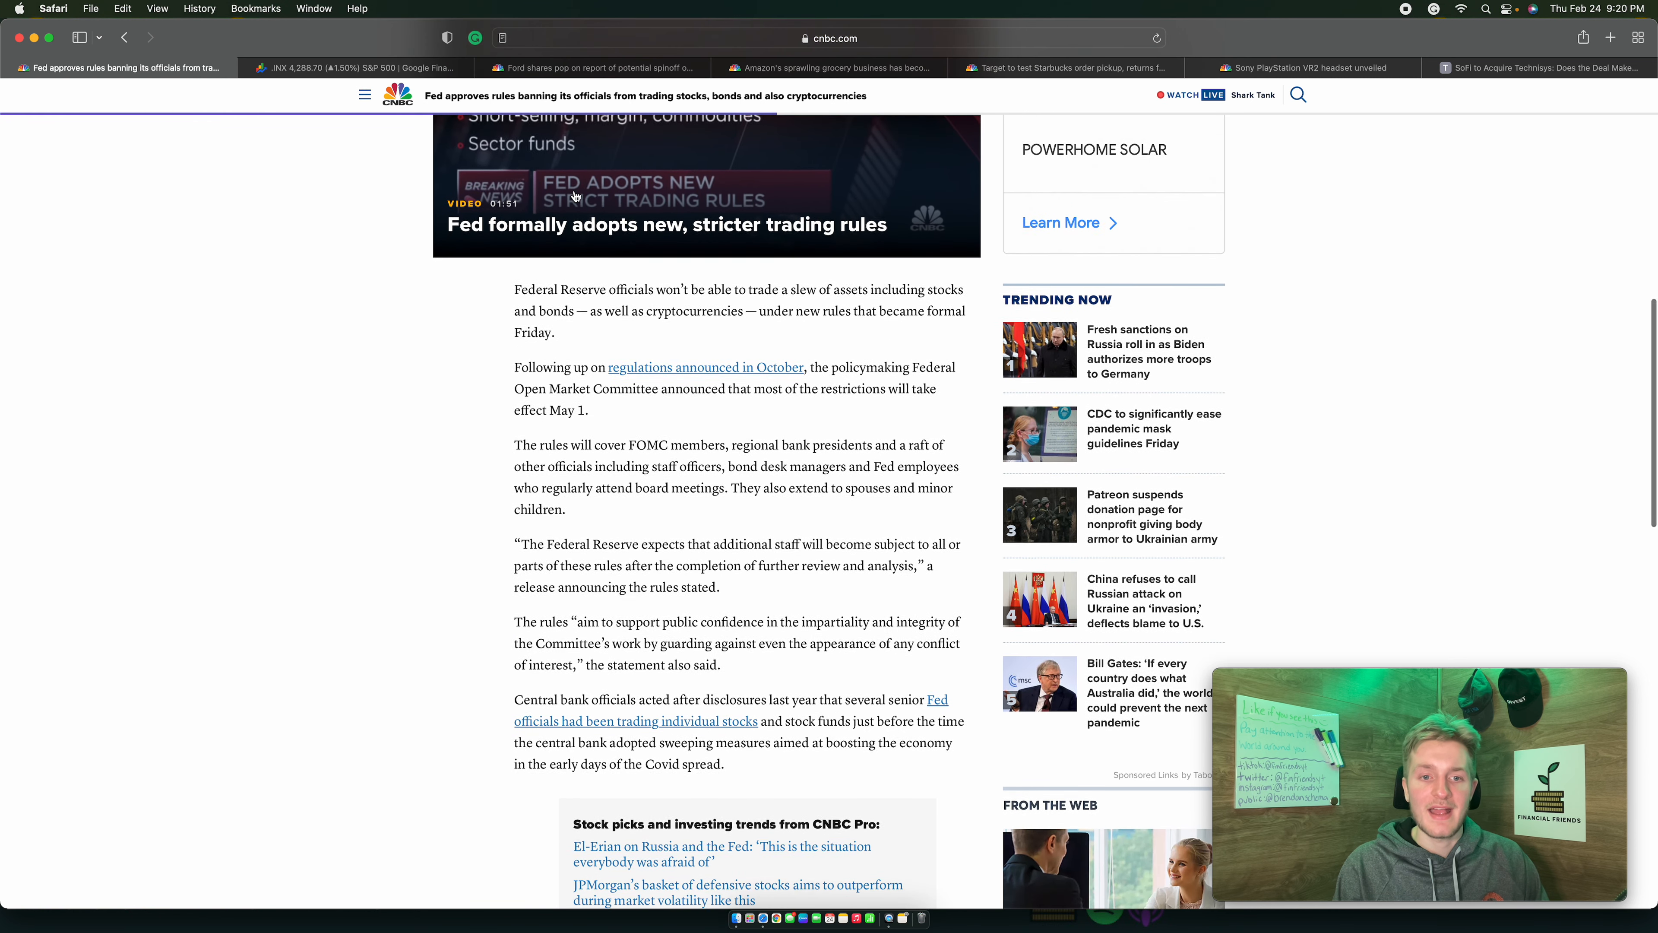
scroll(down, 3)
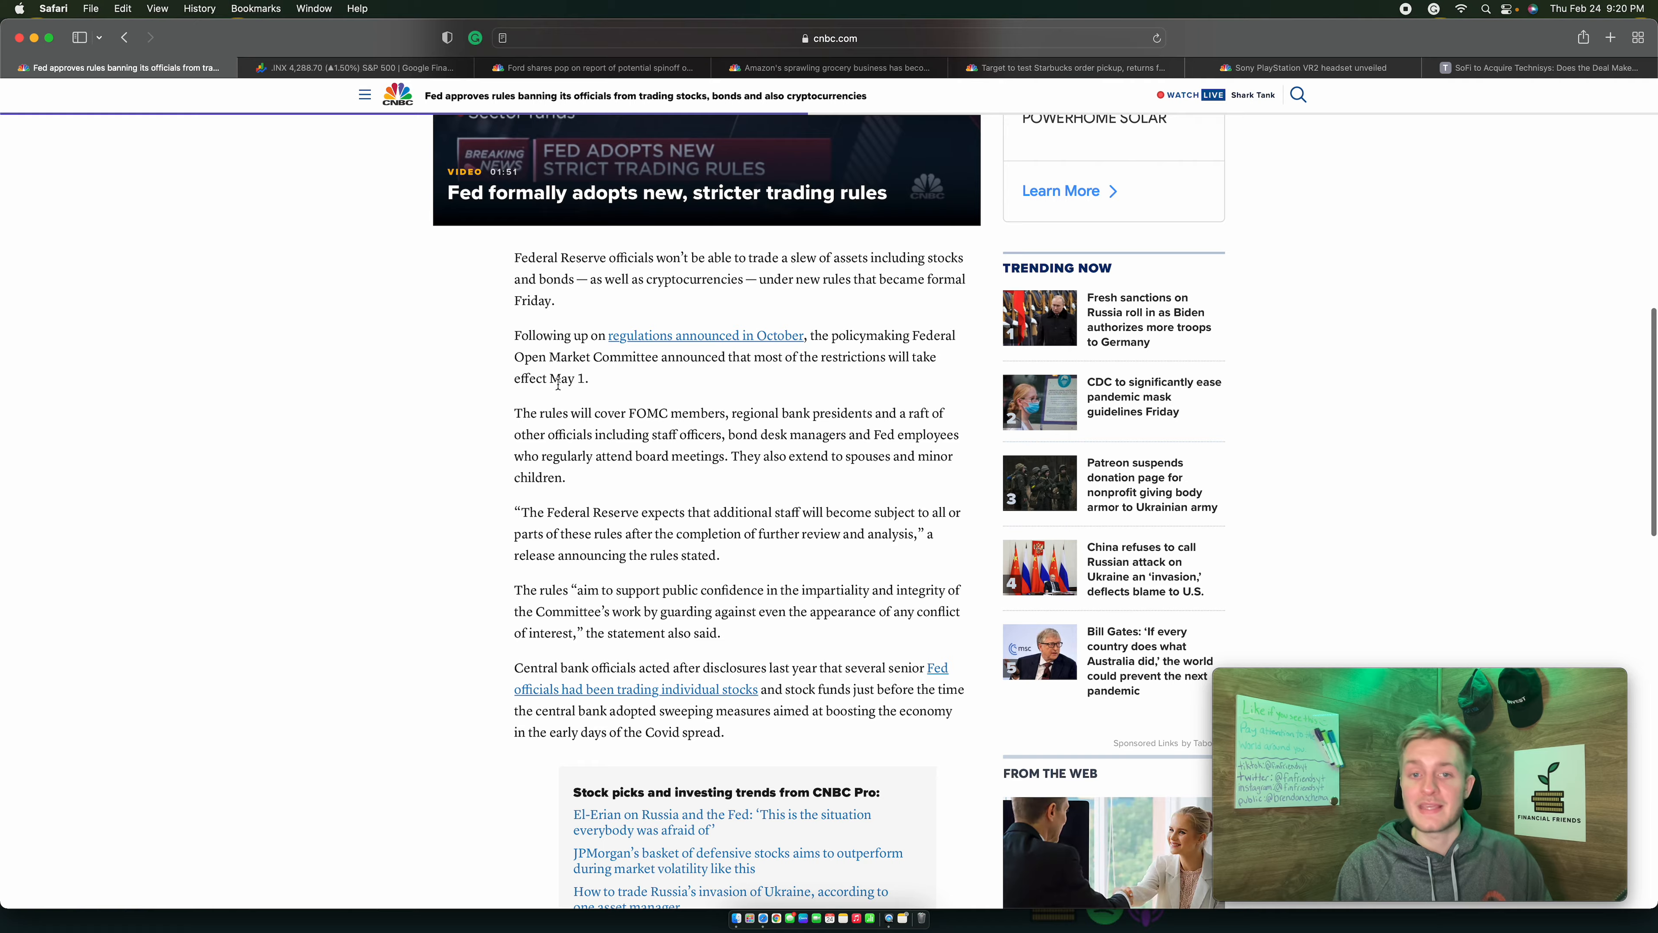
scroll(down, 3)
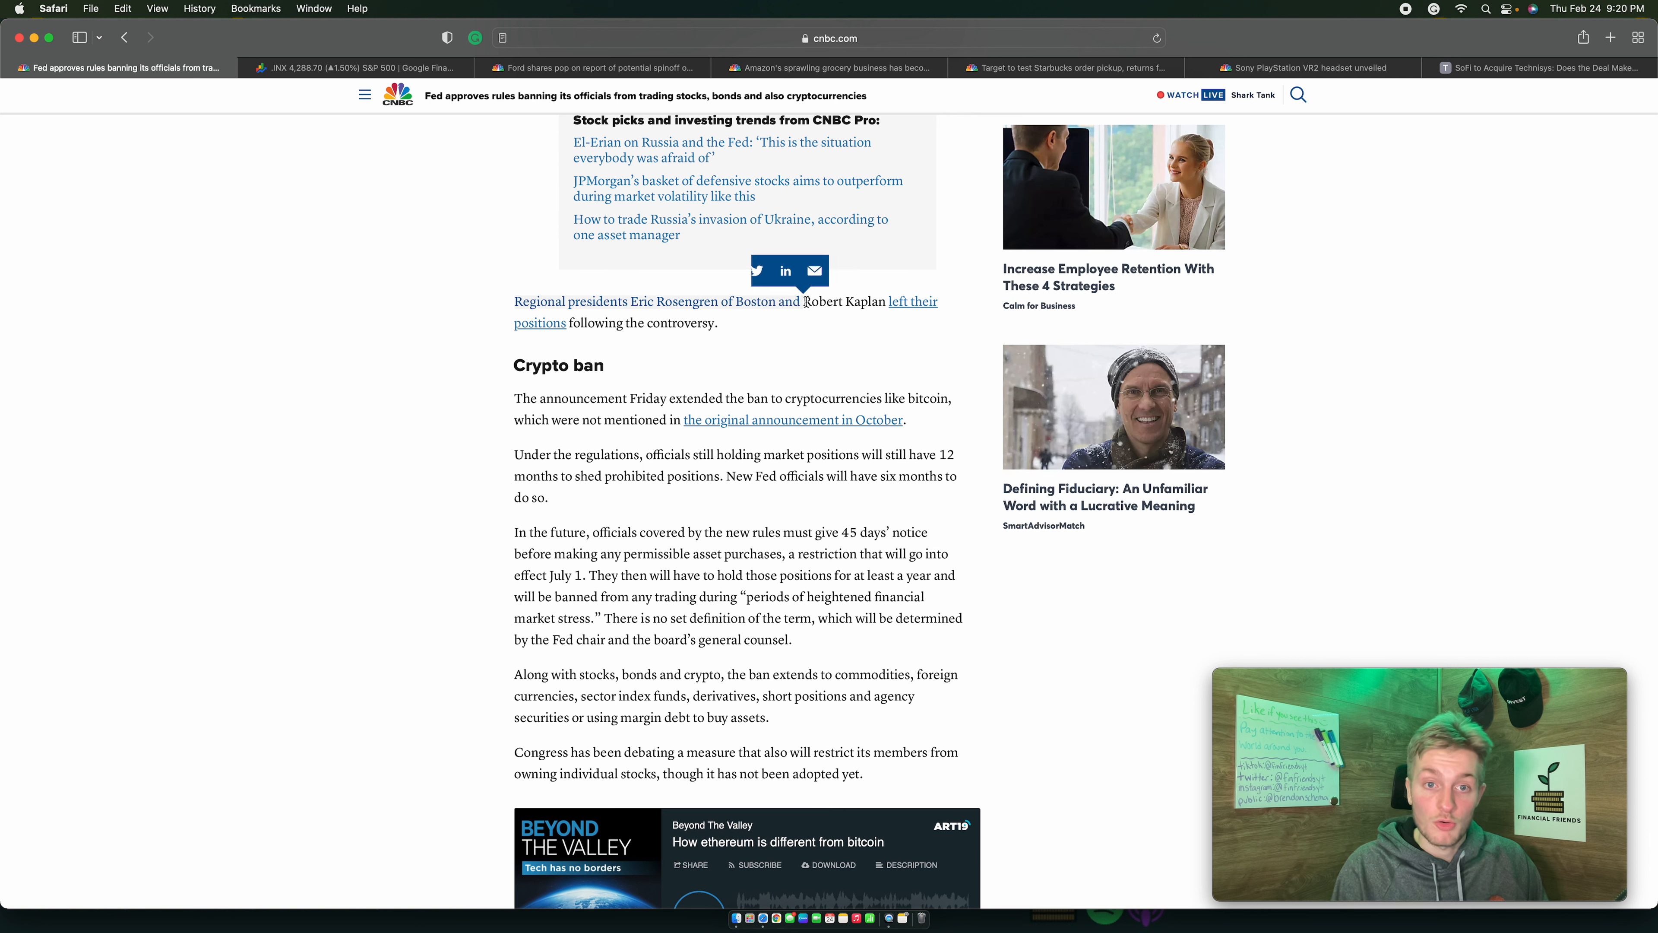
mouse_move(760, 326)
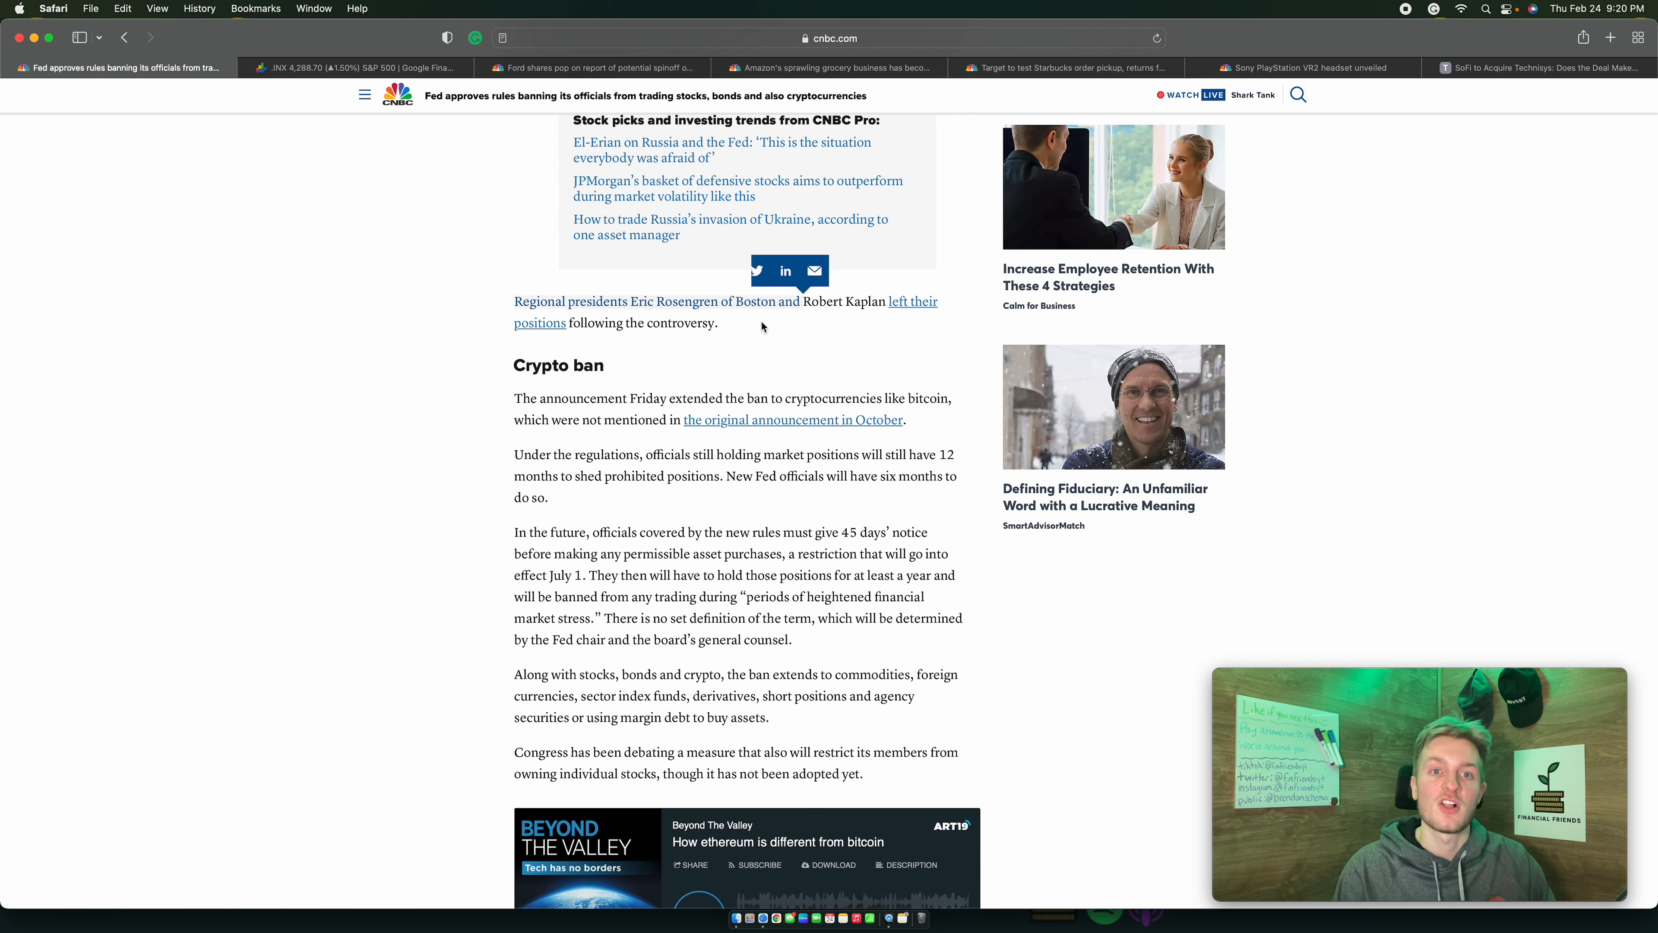
scroll(up, 3)
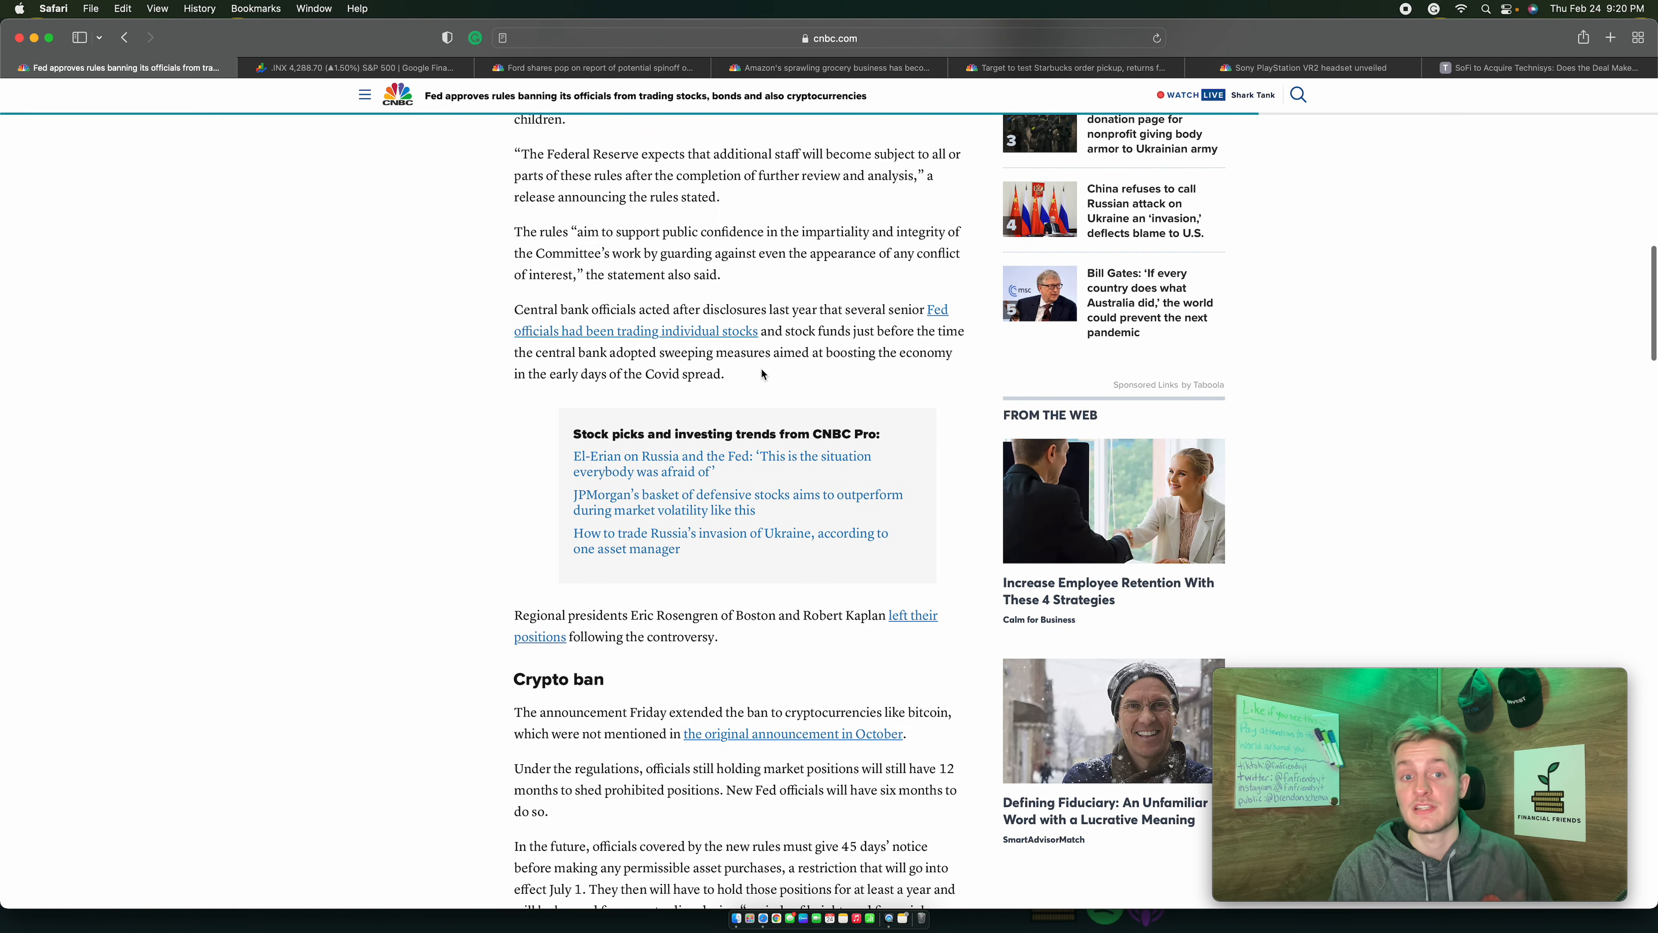
scroll(up, 3)
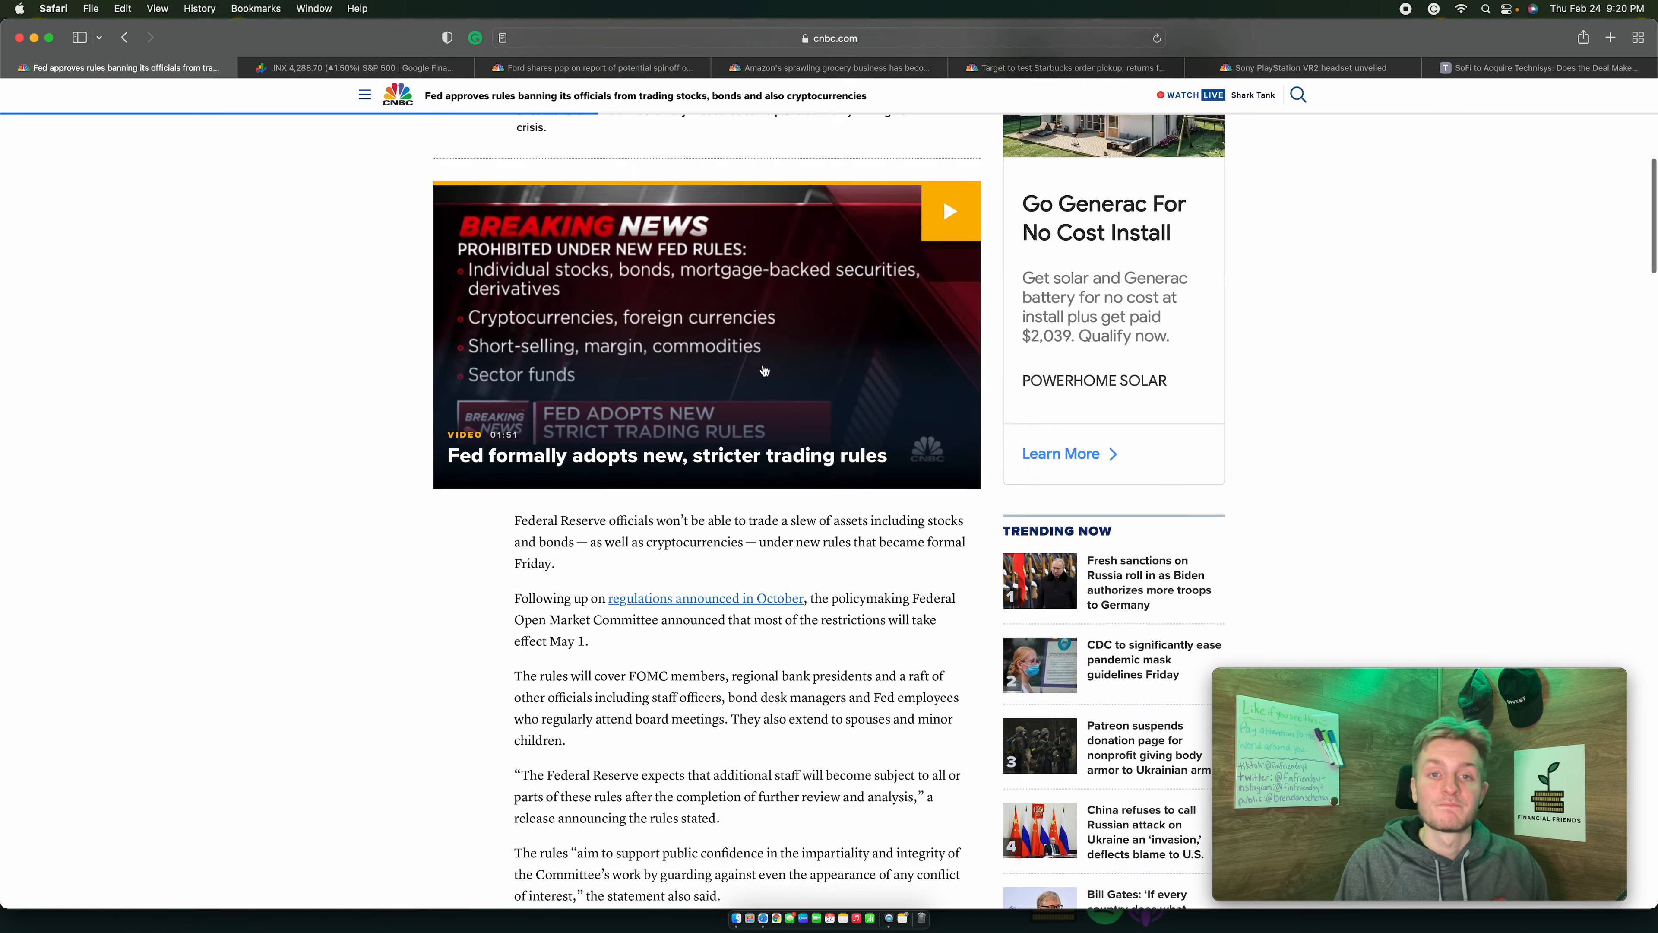
scroll(up, 3)
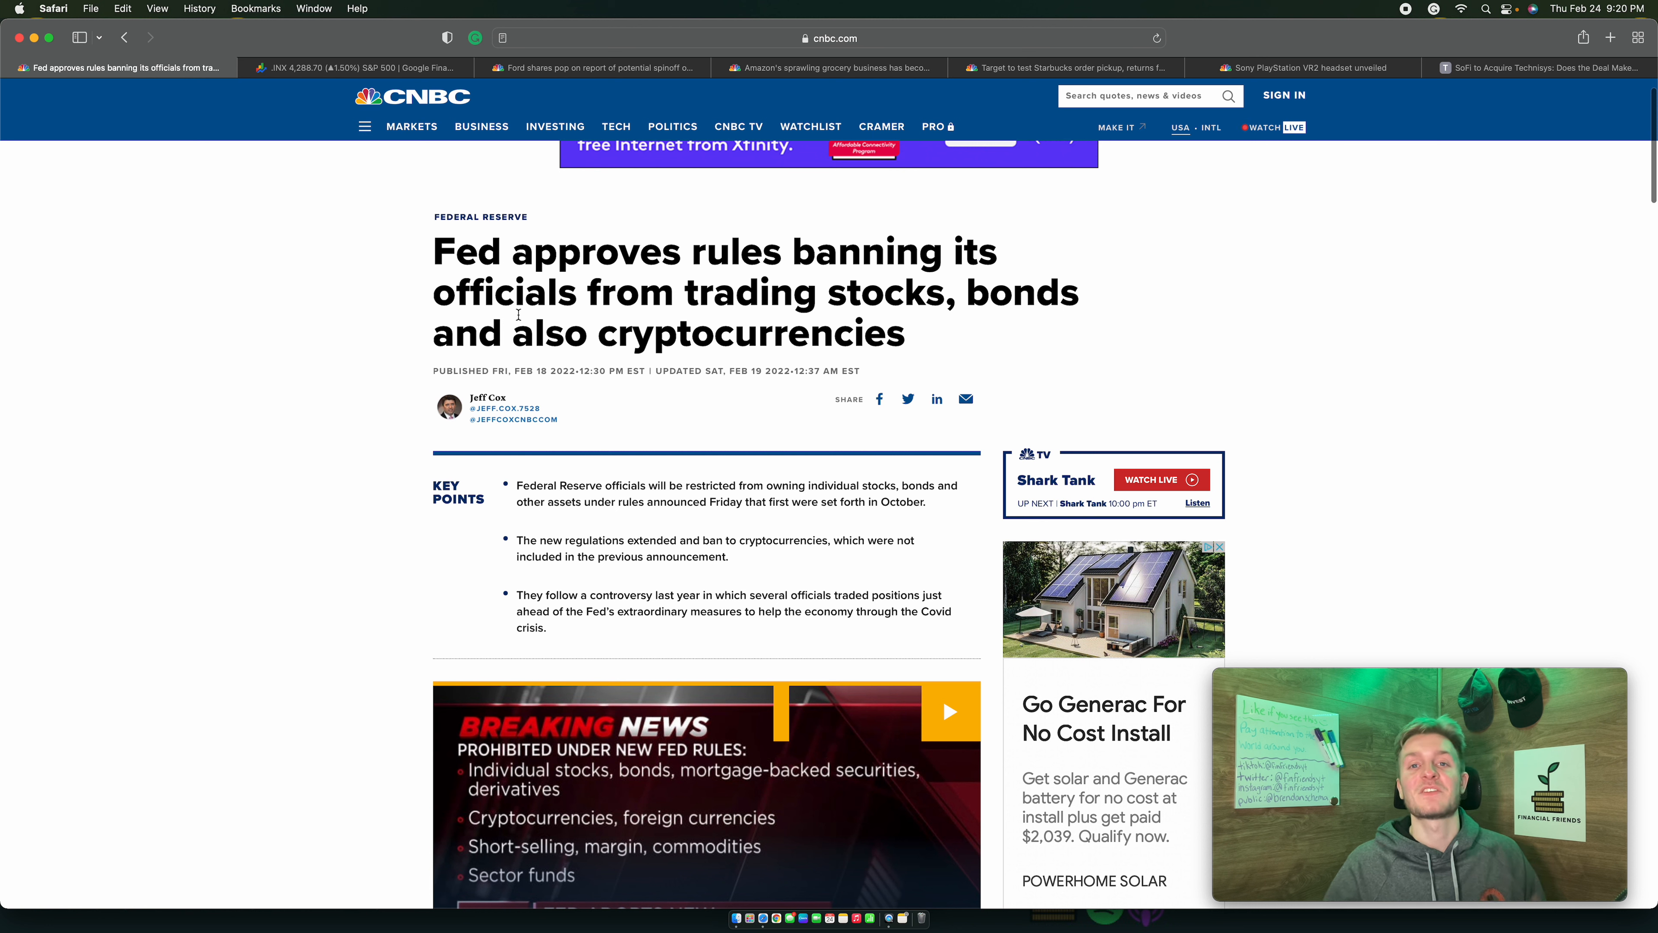